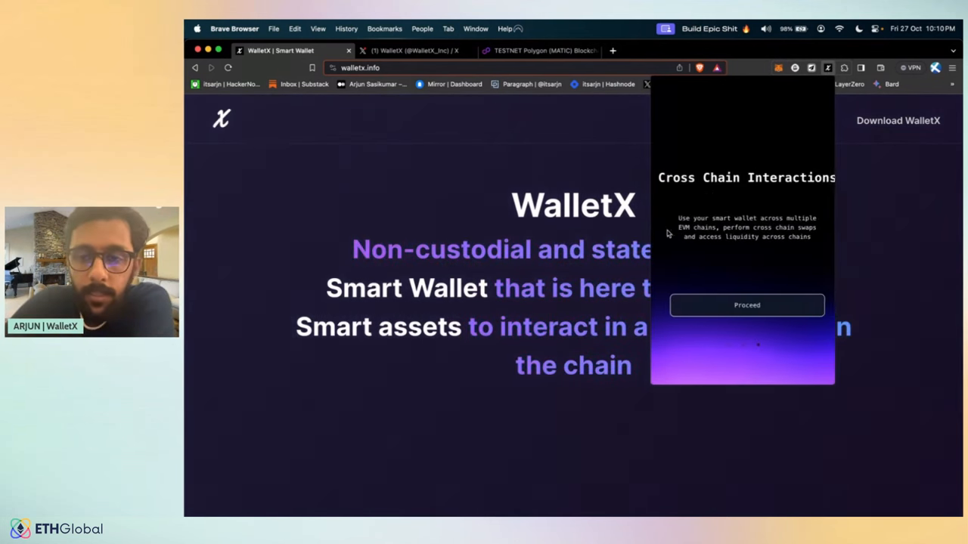
Step: Create and register a new WalletX smart wallet under the entered username, landing on its 0.0 MATIC dashboard
click(747, 305)
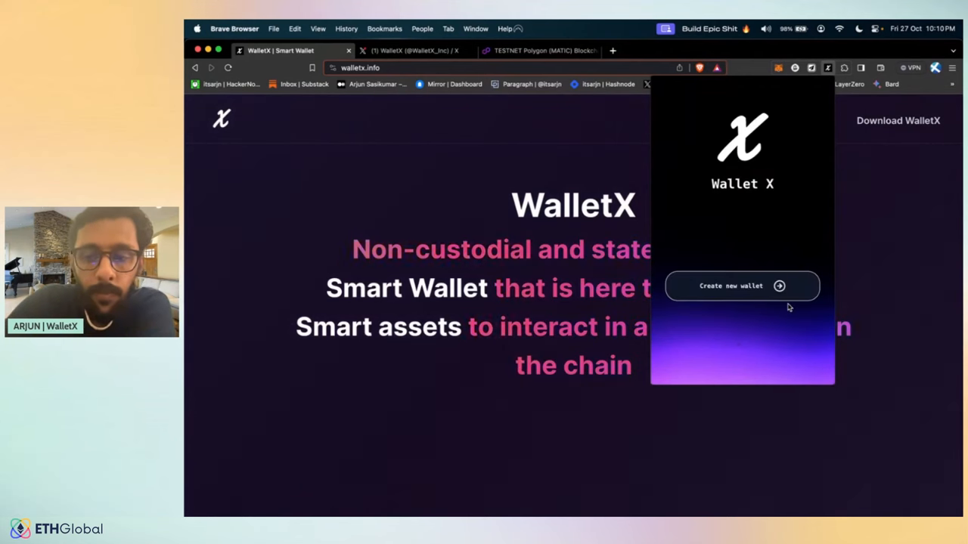
mouse_move(741, 286)
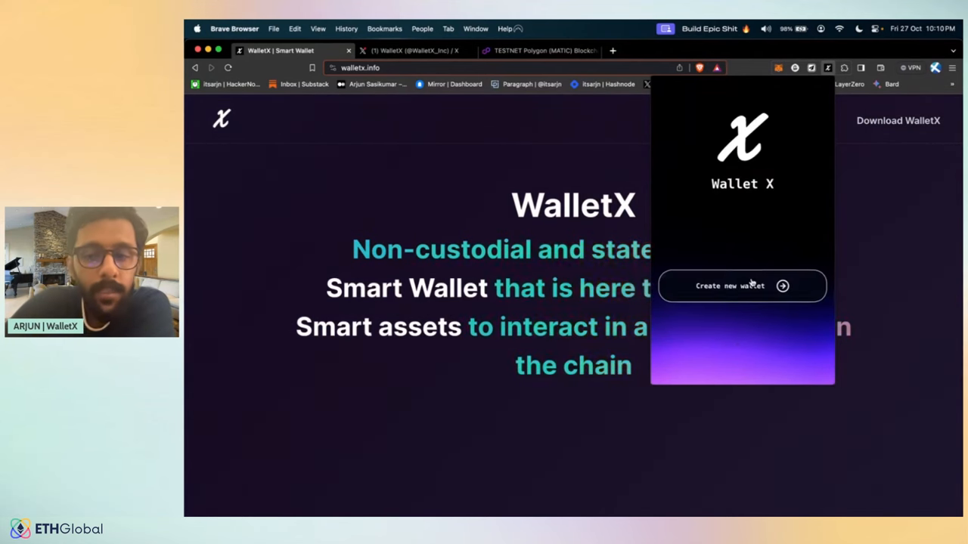
click(740, 285)
text(arjun)
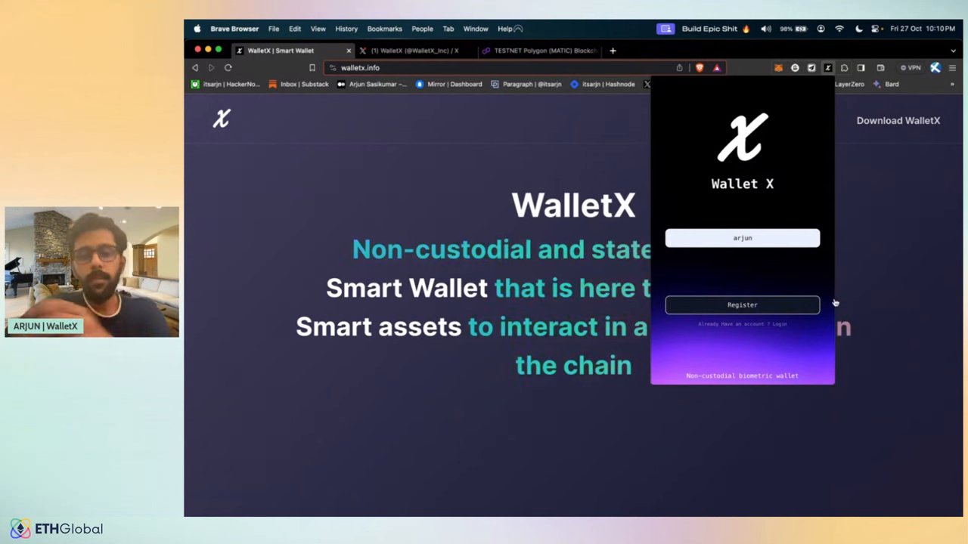
click(741, 305)
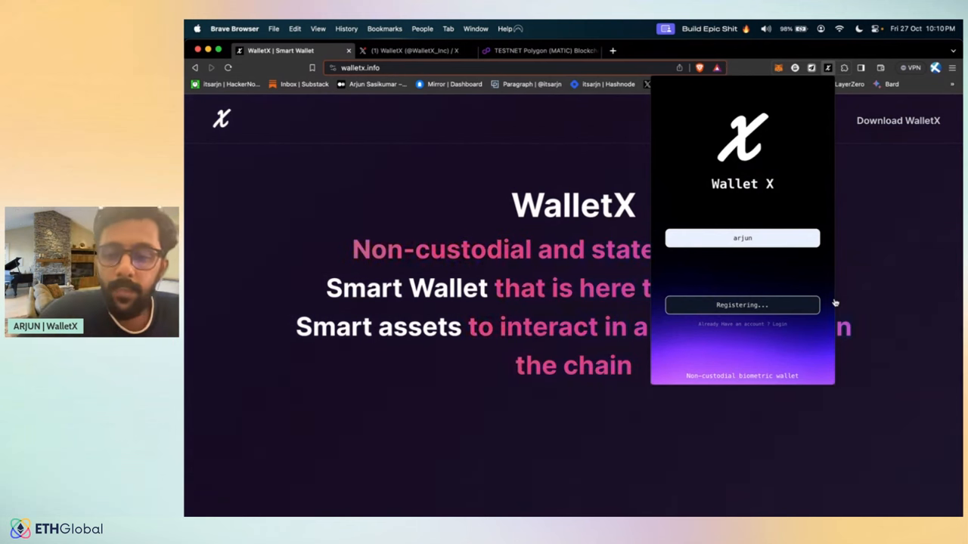
click(741, 305)
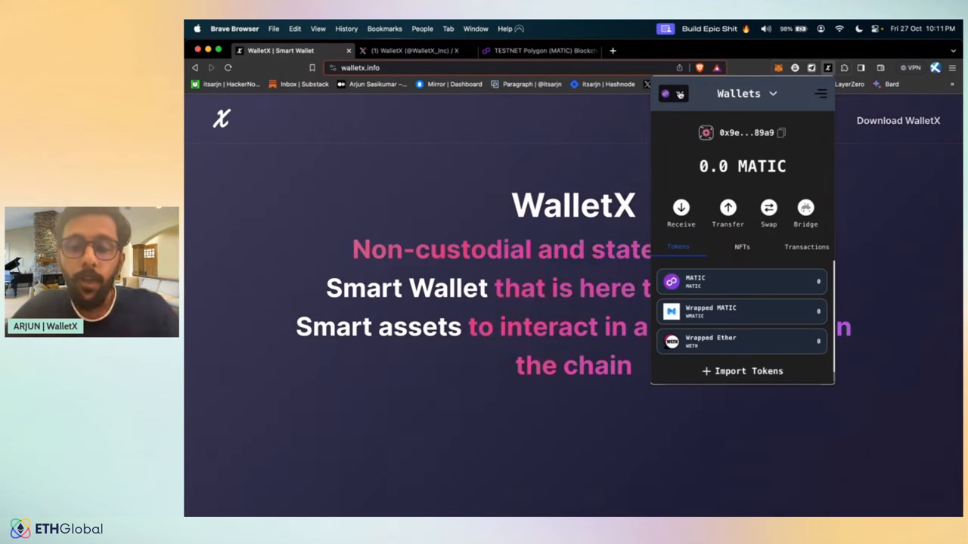
Step: Dismiss the WalletX wallet popup so only the landing page remains
click(668, 94)
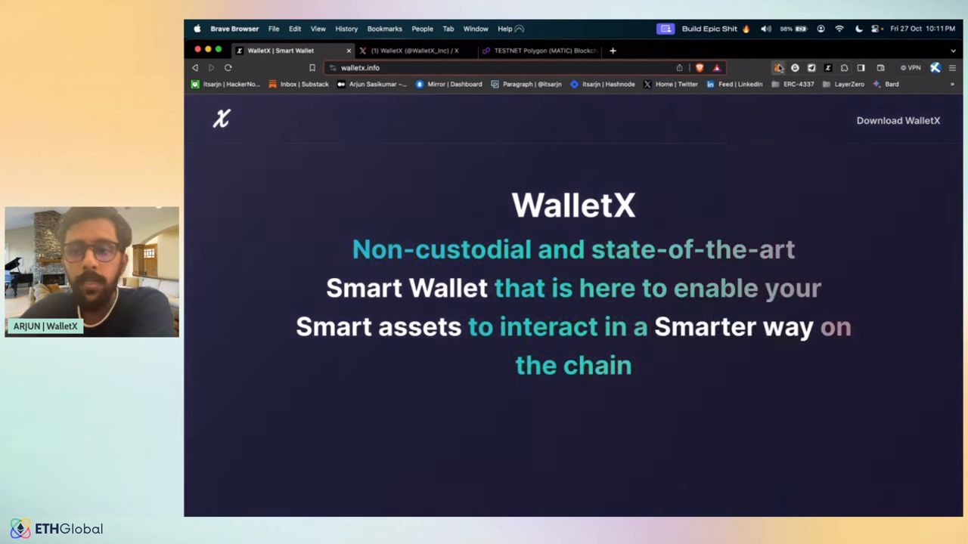
Step: Copy the WalletX smart wallet address and send it 1 WMATIC from MetaMask, leaving the transfer pending
click(779, 68)
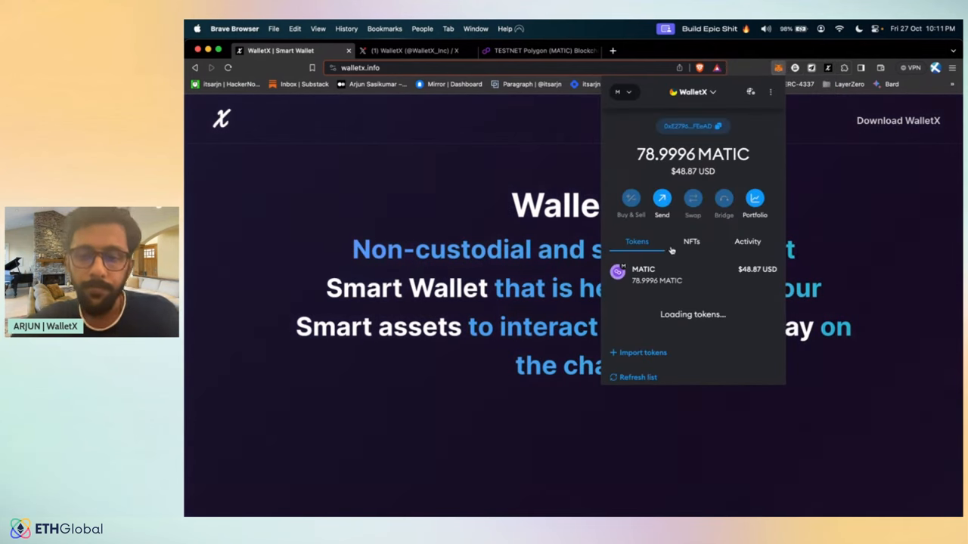
click(643, 275)
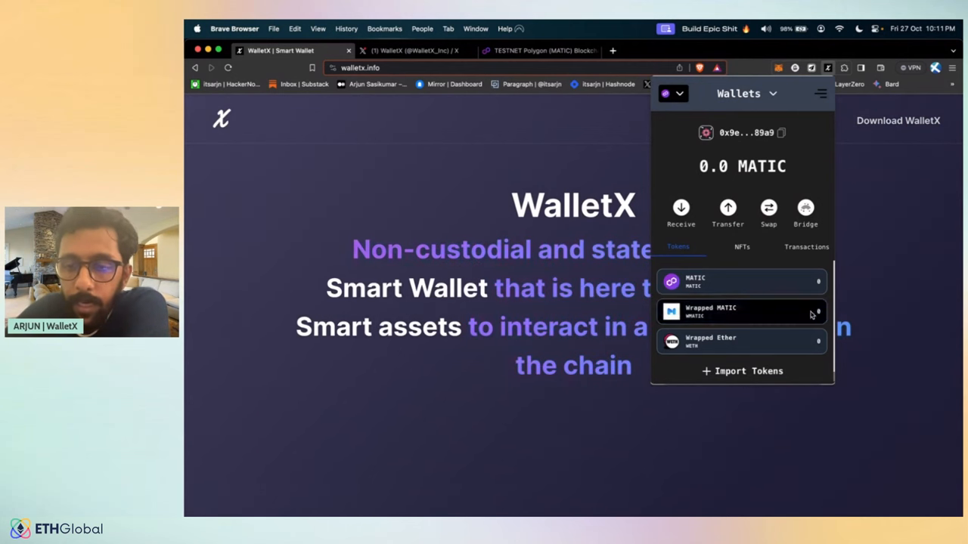
click(777, 68)
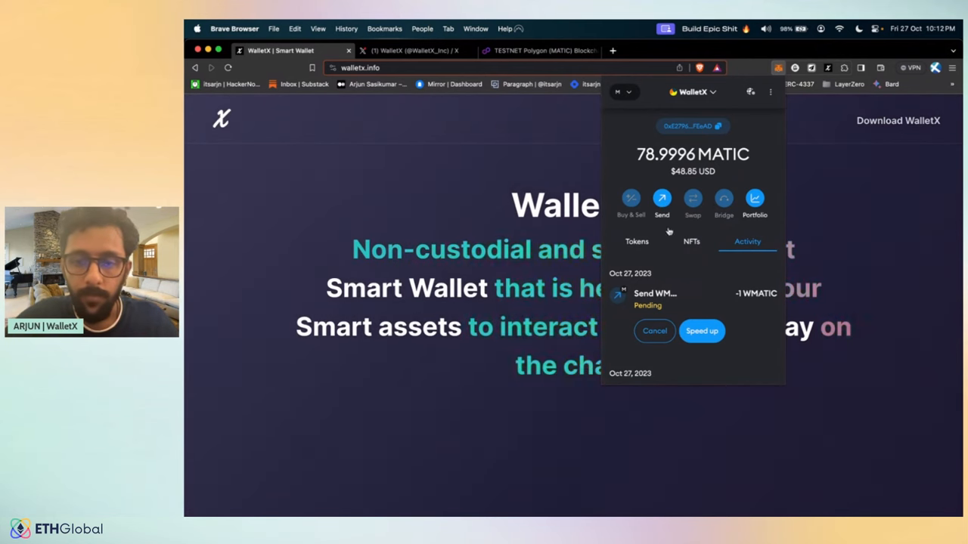
click(702, 331)
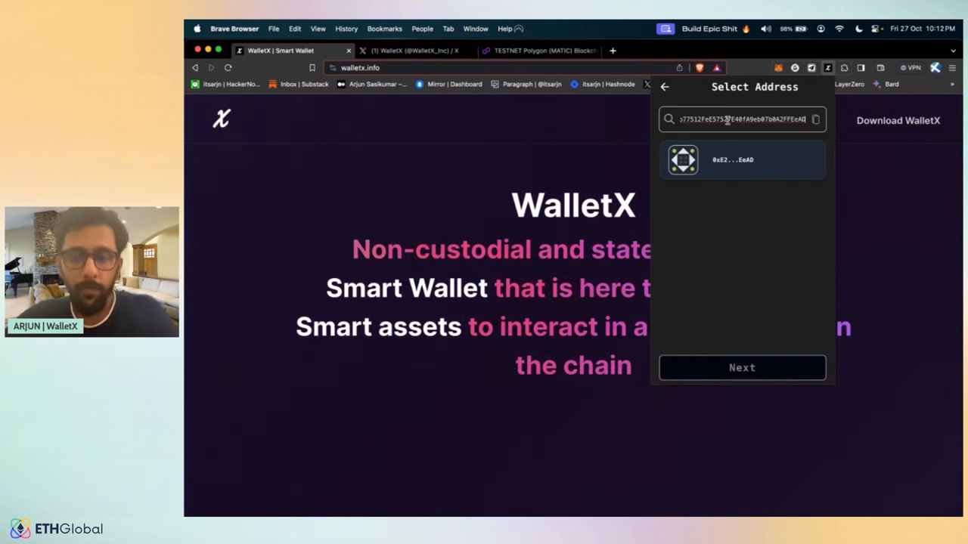
Step: Add a first transfer of 0.001 WMATIC to the pasted recipient address
click(741, 367)
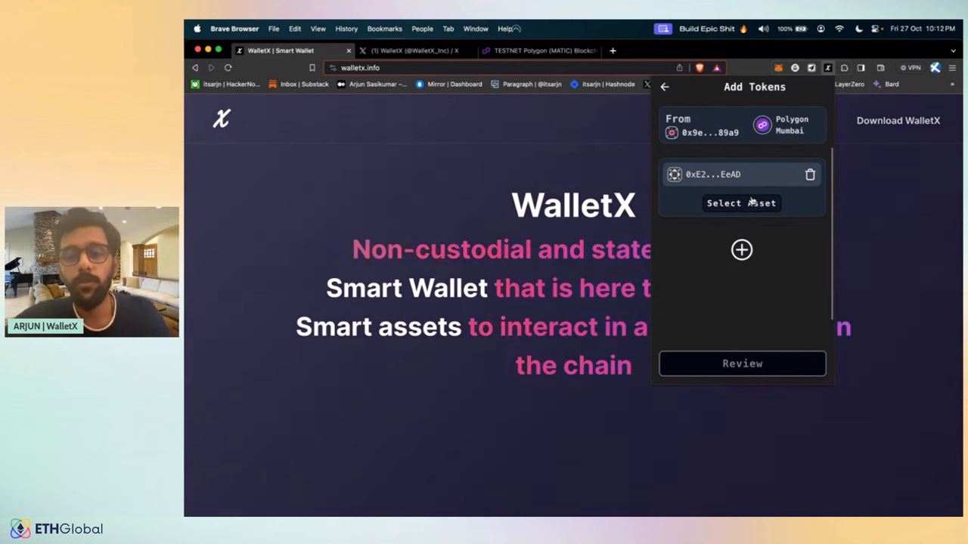
click(741, 202)
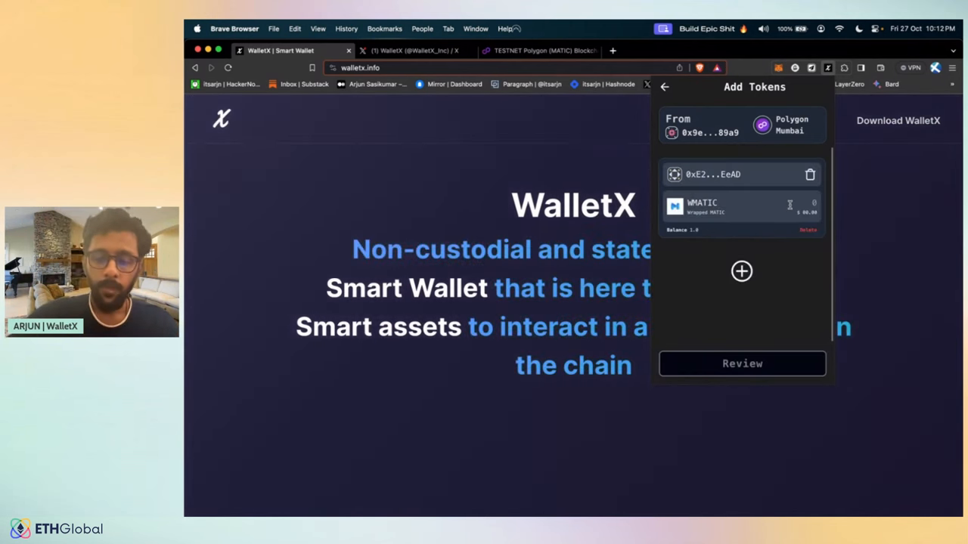
text(0.001)
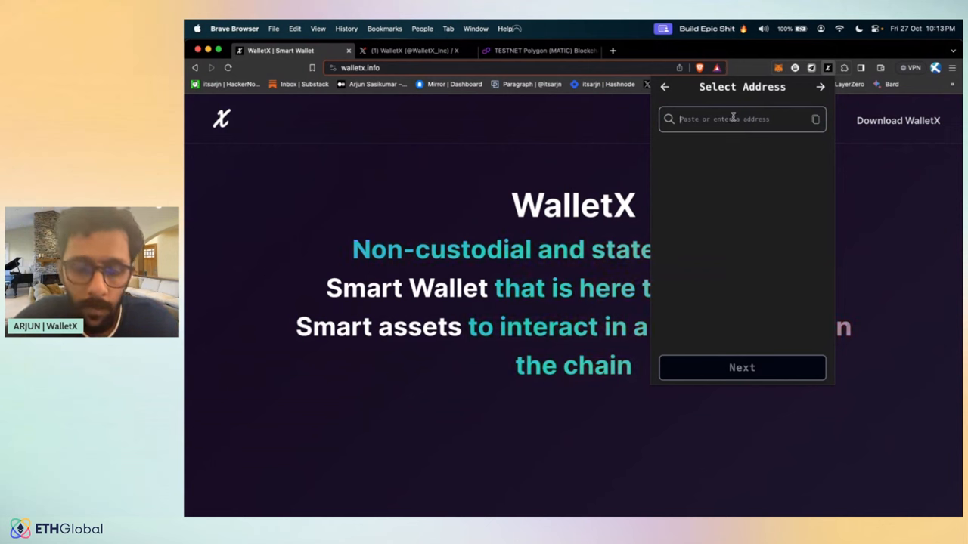
Step: Add a second 0.001 WMATIC transfer to the same recipient and review the batch
click(741, 368)
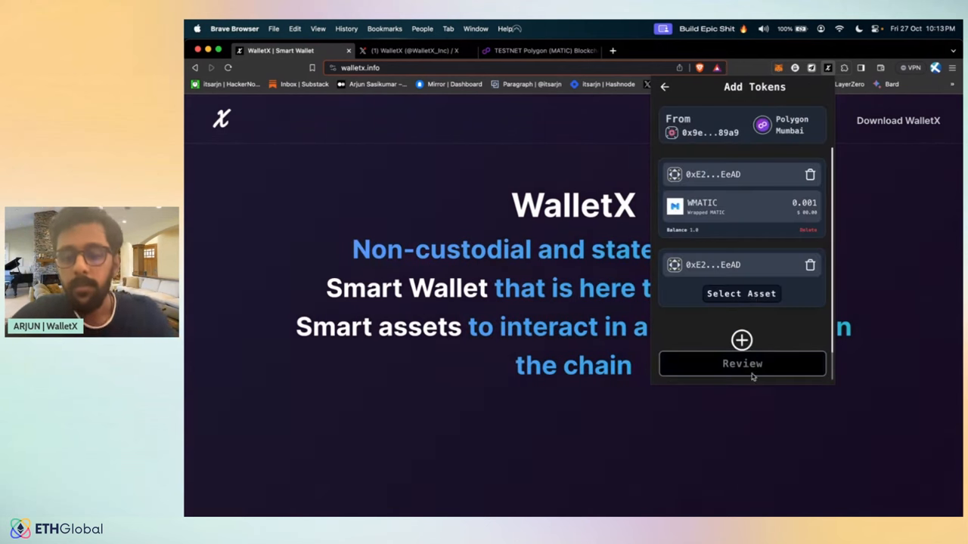
click(741, 293)
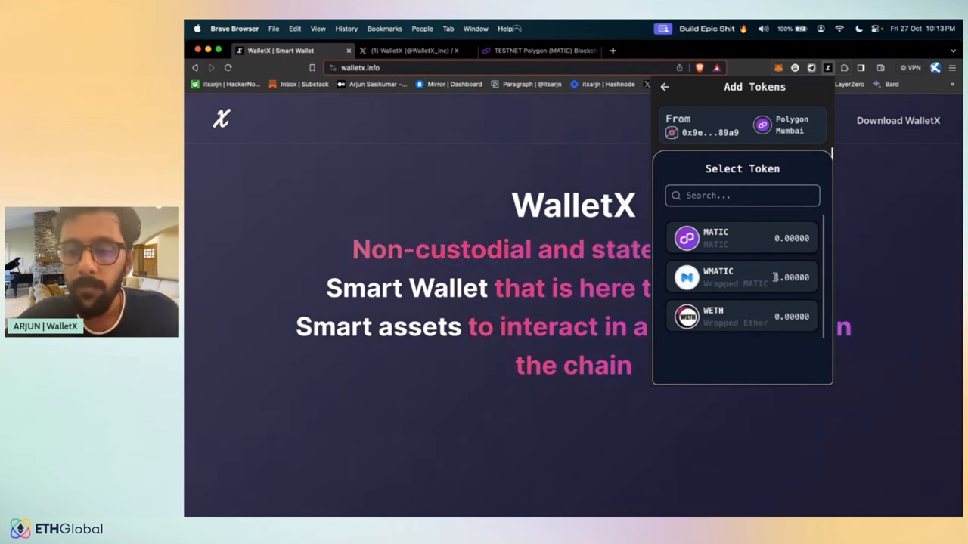
click(741, 278)
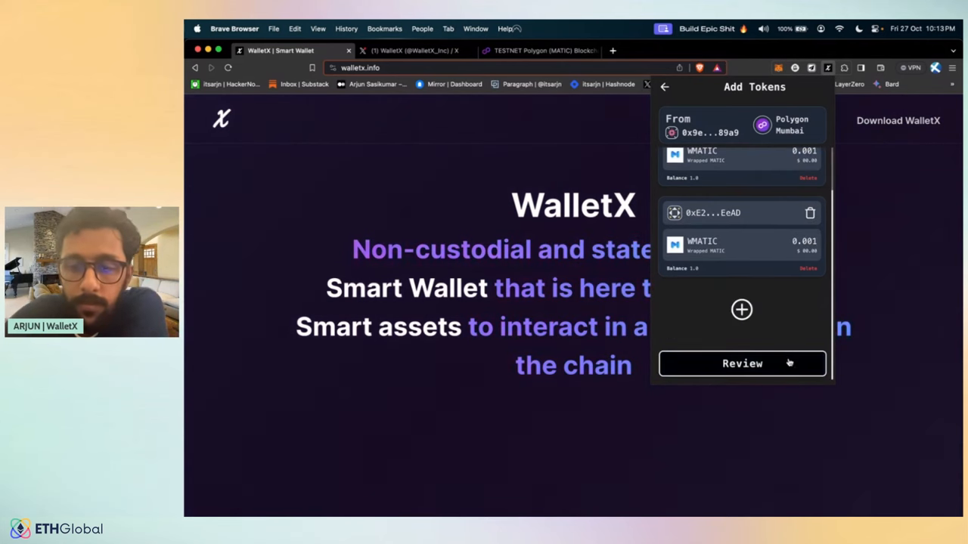
click(741, 363)
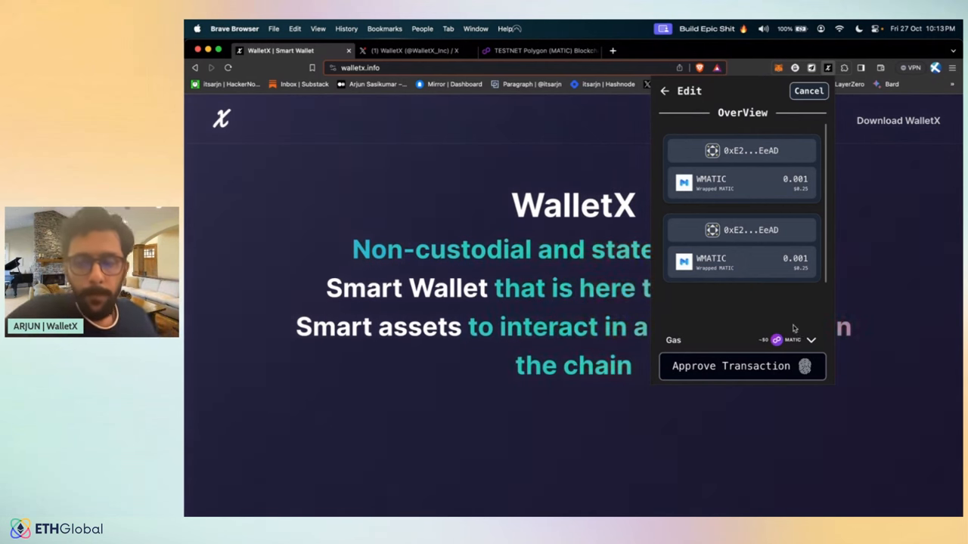
Step: Approve the batched transfers with gas paid in WMATIC, confirm via Touch ID, and return to the dashboard
click(789, 339)
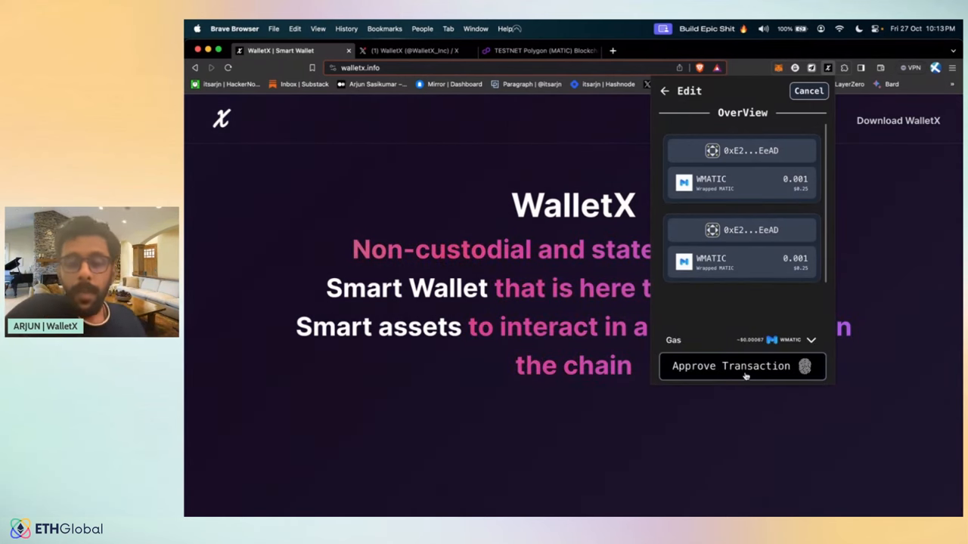
click(732, 366)
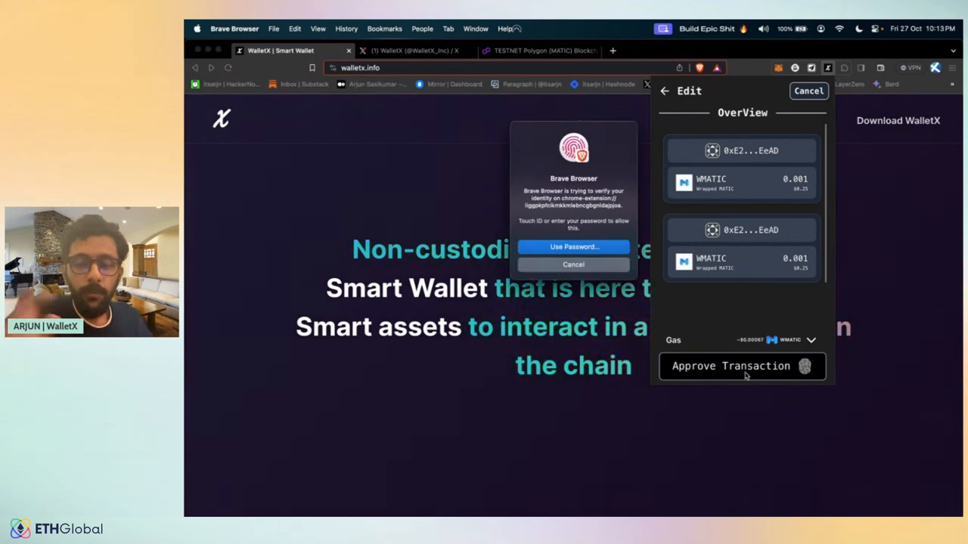
click(730, 365)
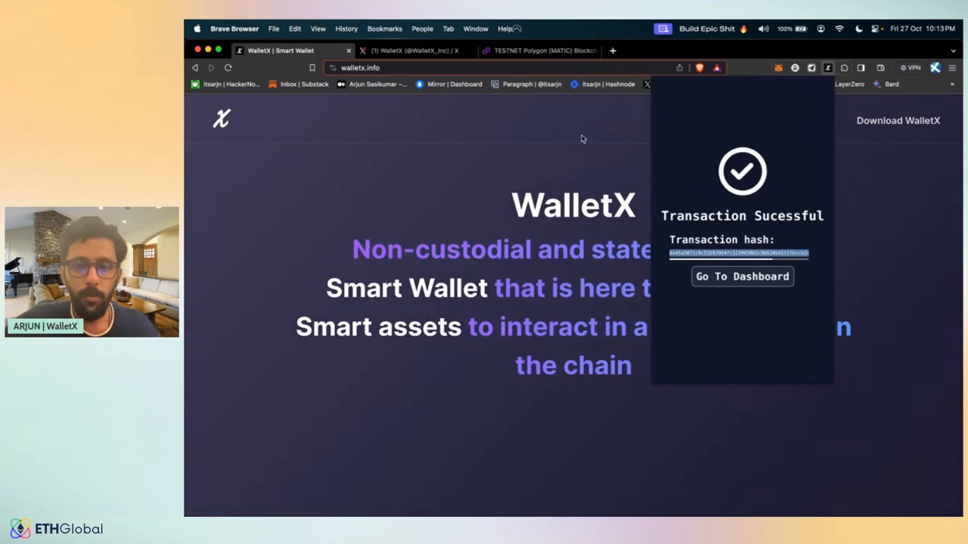
click(741, 275)
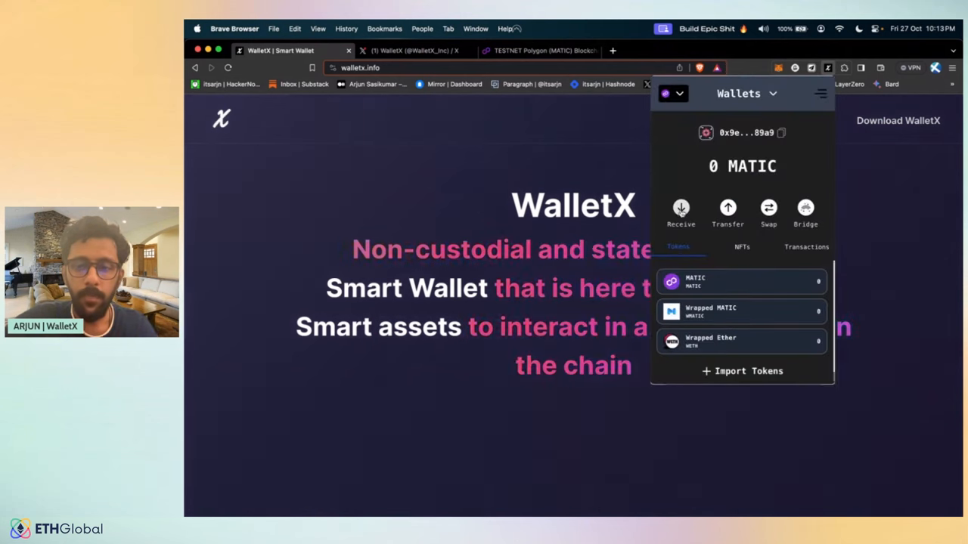
Step: Look up the batch transaction hash on Polygonscan, check its WMATIC transfers and gas fee, and return to WalletX
click(539, 51)
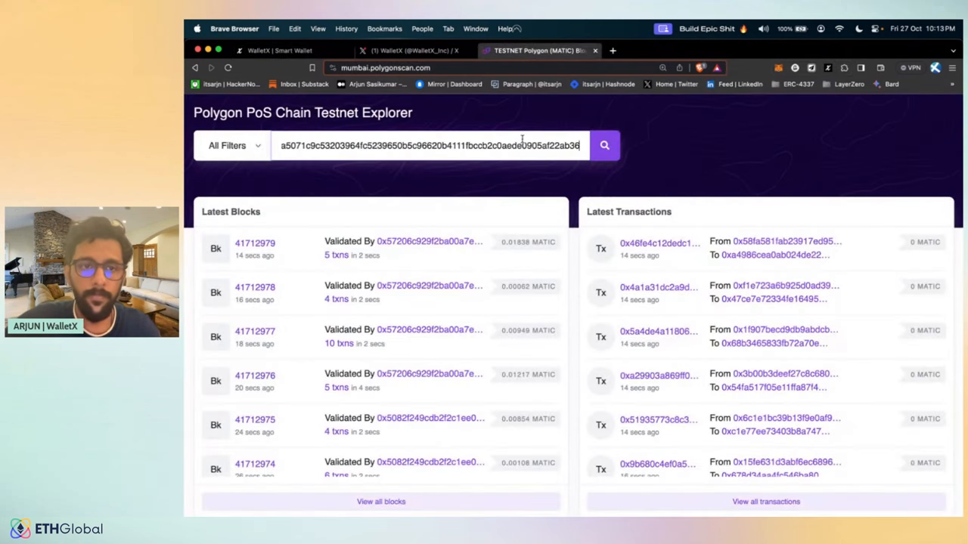
click(604, 145)
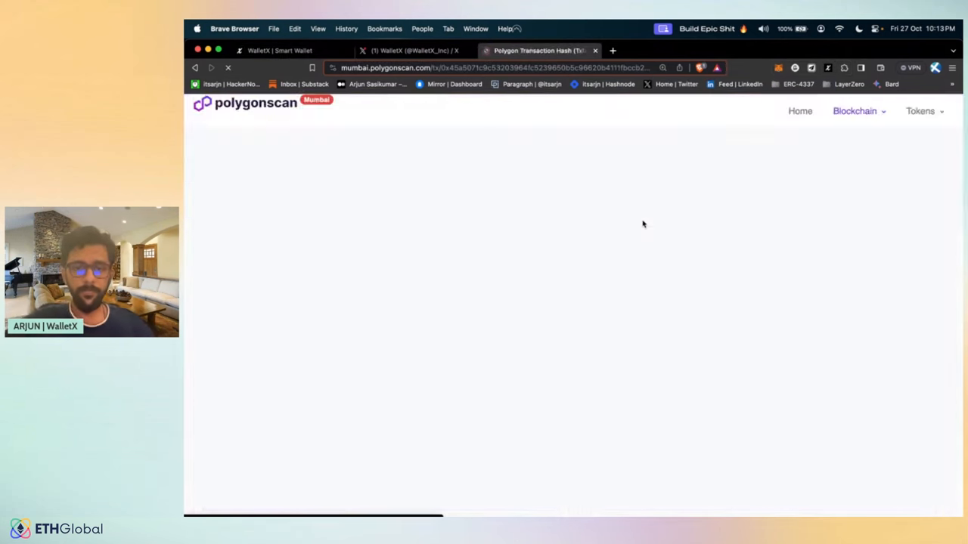
click(227, 66)
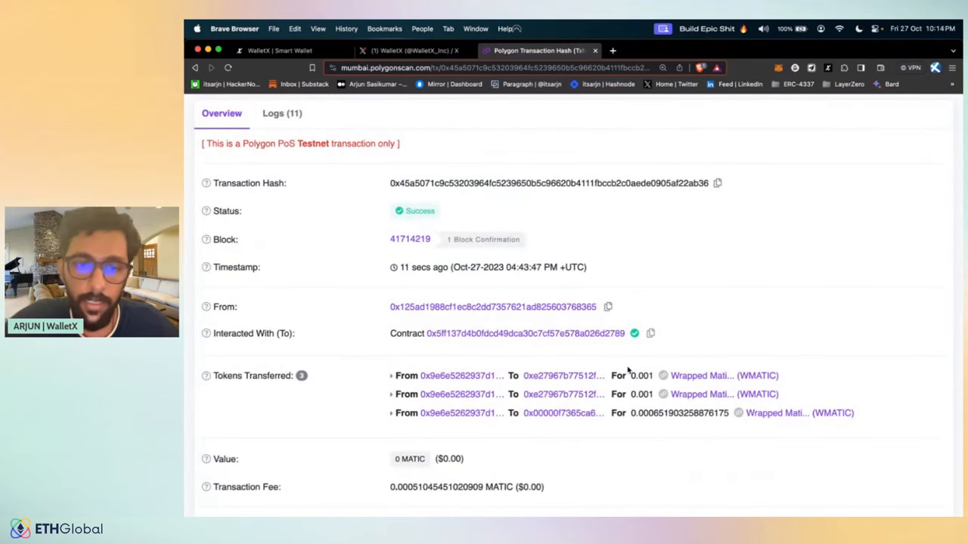
double_click(641, 375)
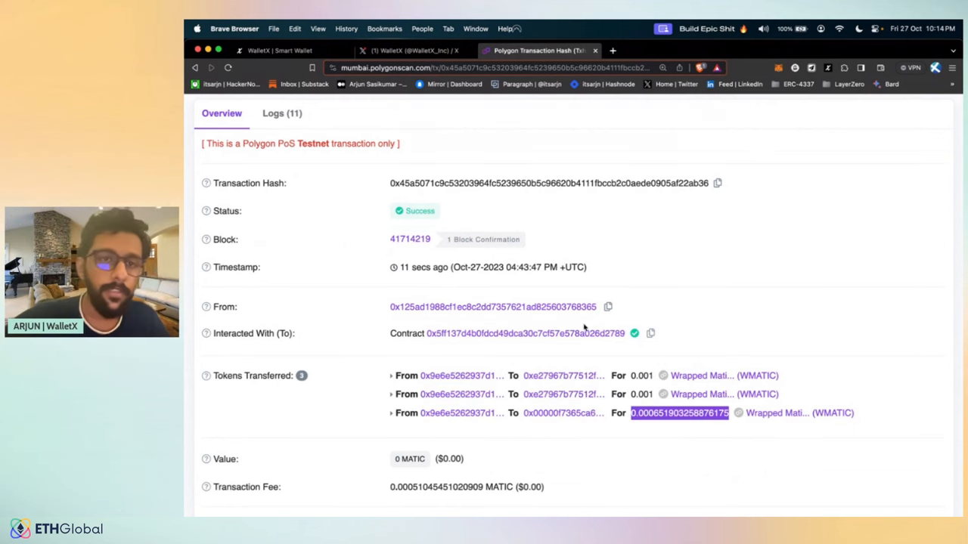
click(280, 52)
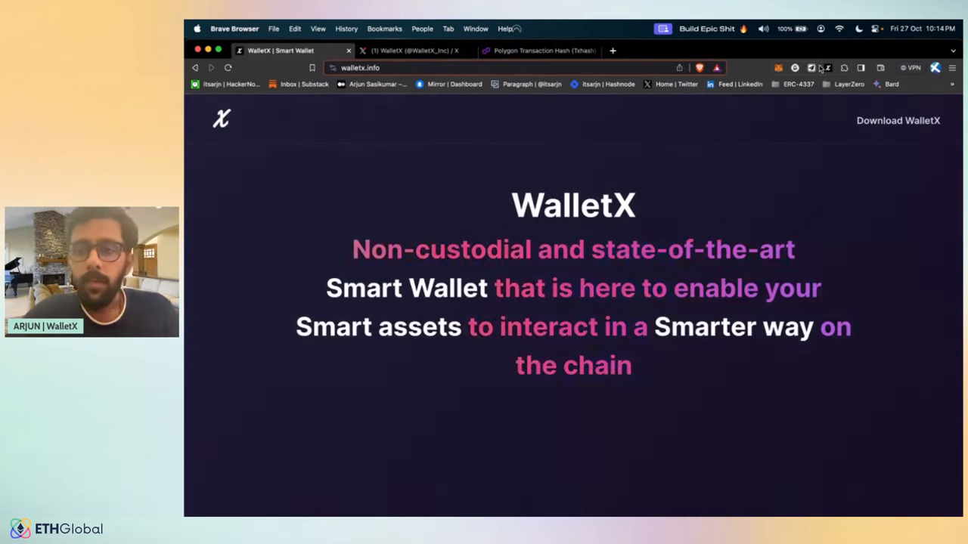
Step: Reopen the WalletX panel to show the reduced WMATIC balance and the account options menu, then close it
click(825, 68)
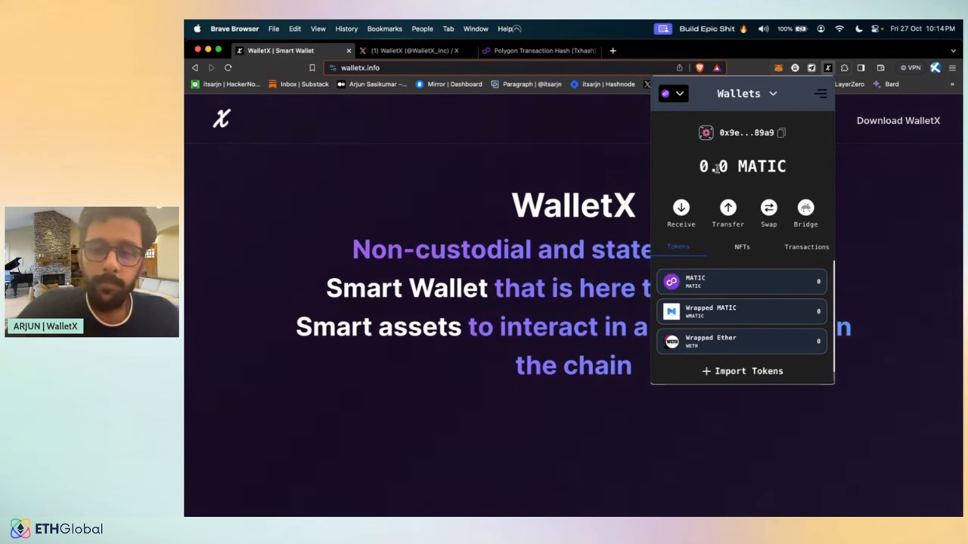
mouse_move(729, 281)
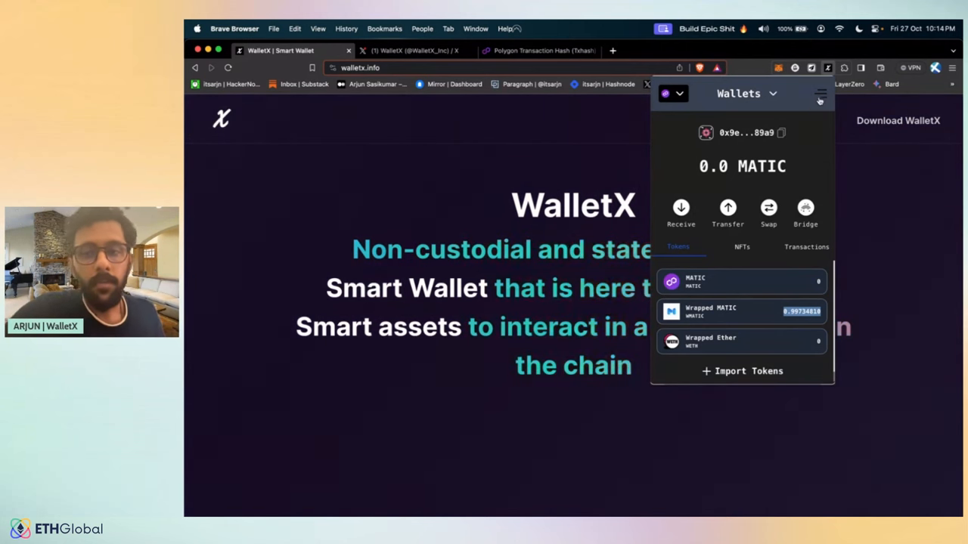
click(819, 94)
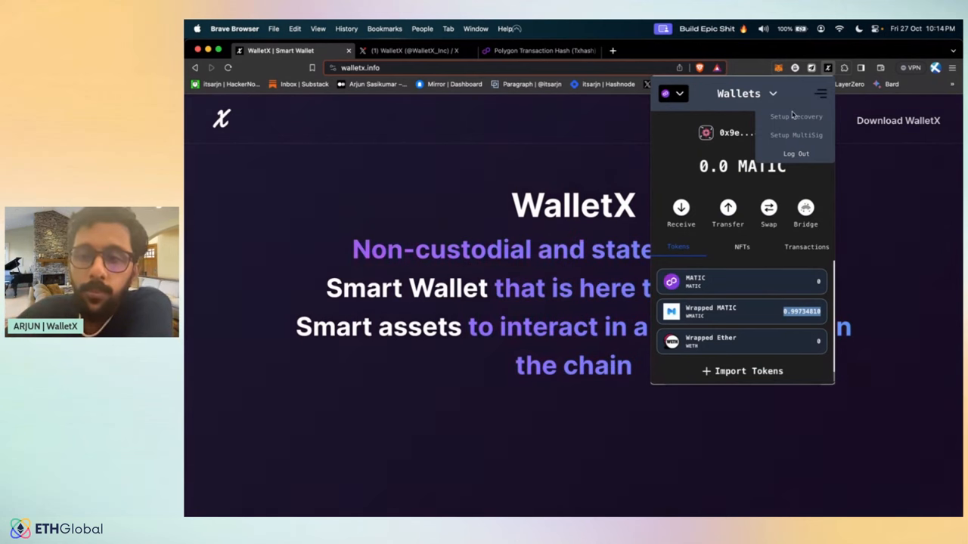
click(819, 94)
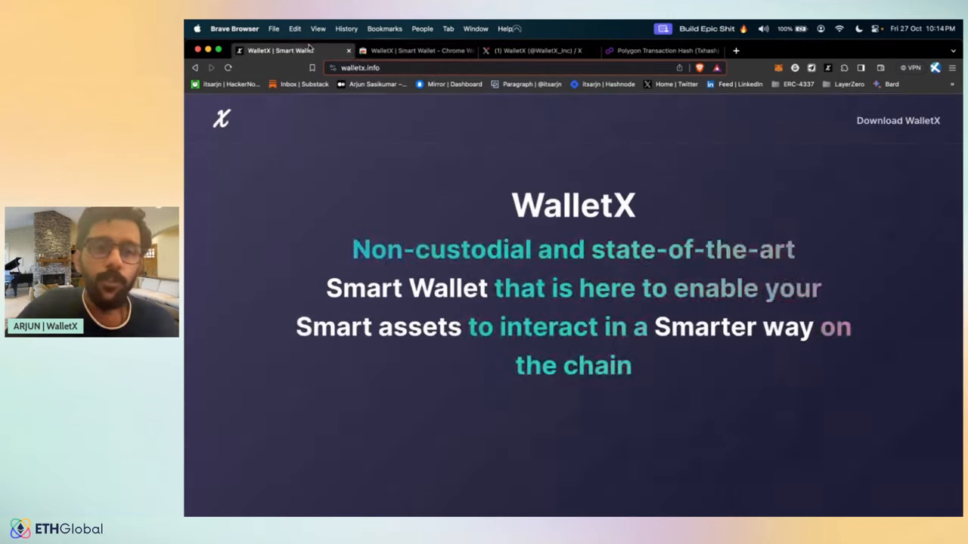
click(360, 66)
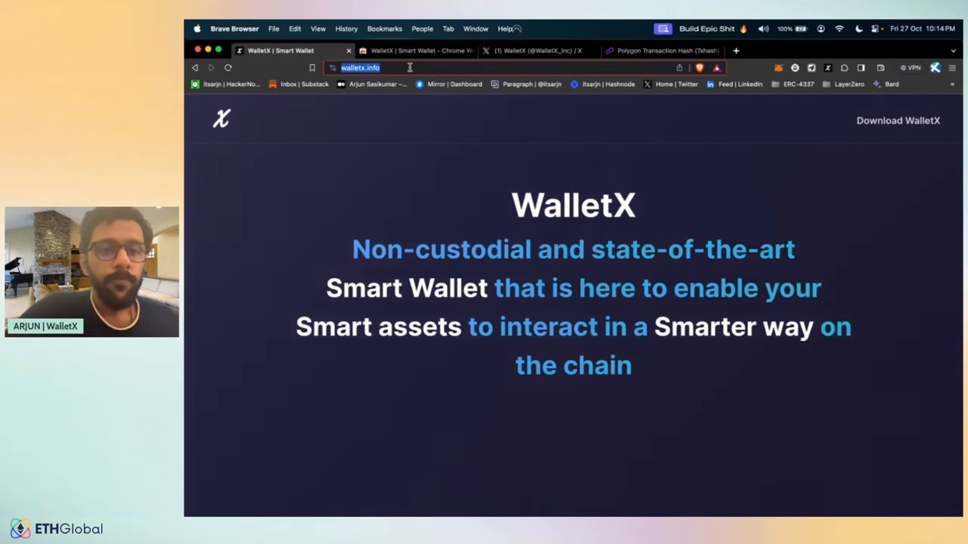
click(416, 51)
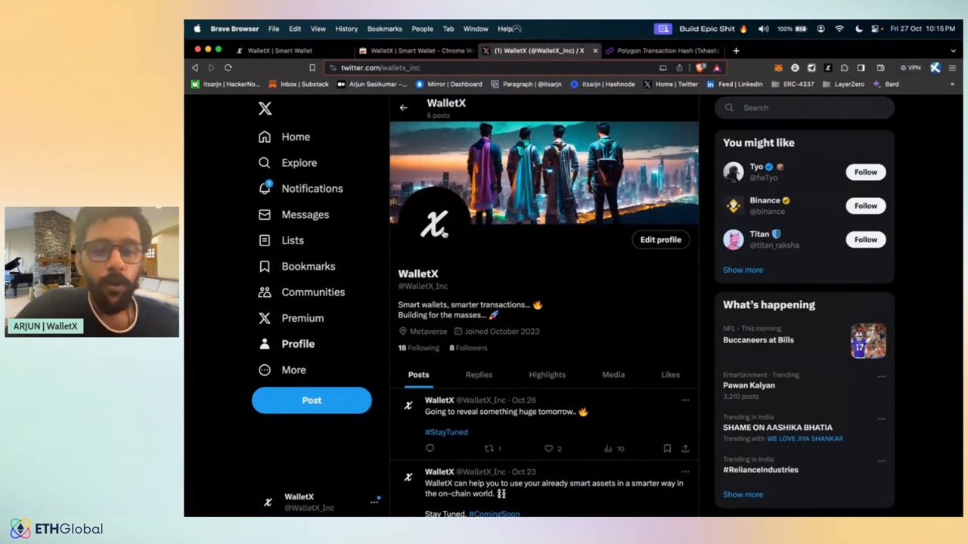
double_click(423, 285)
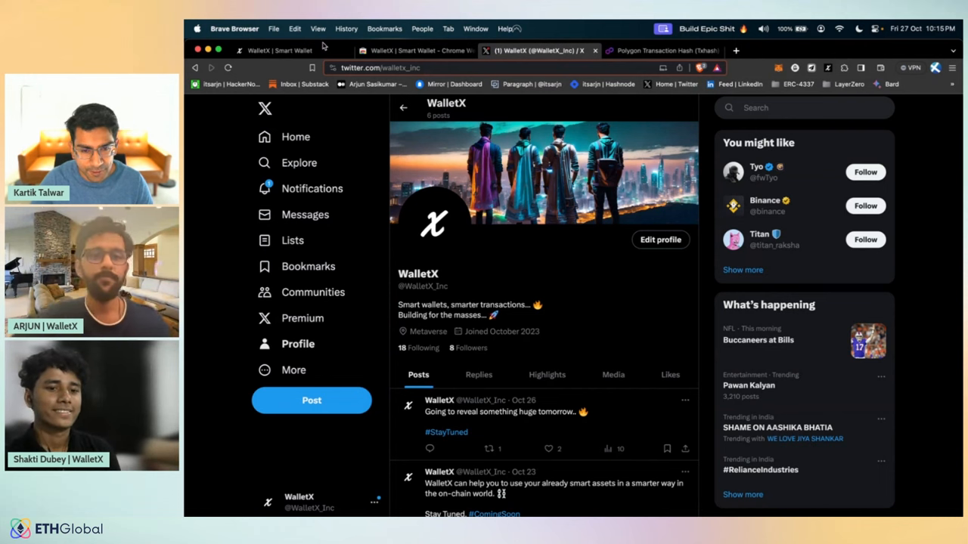
click(279, 50)
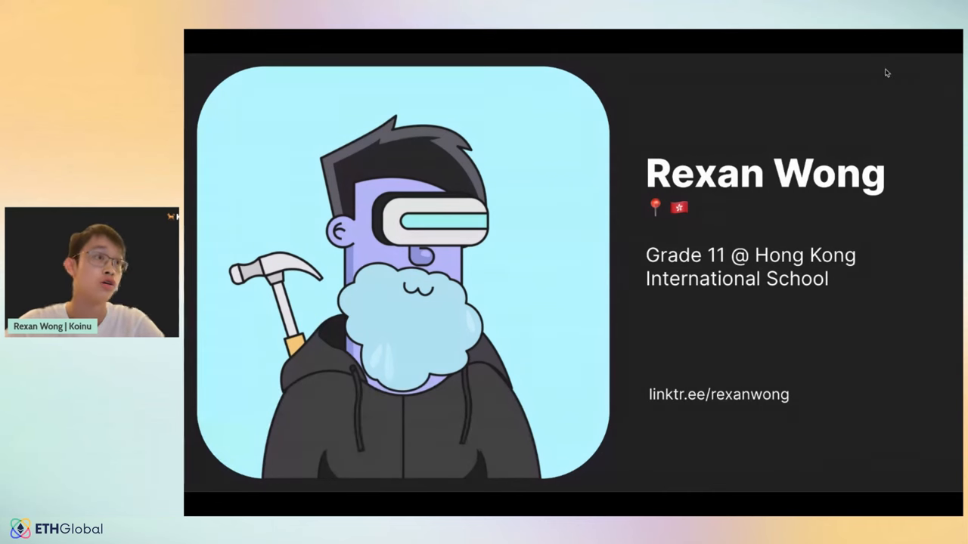
mouse_move(732, 430)
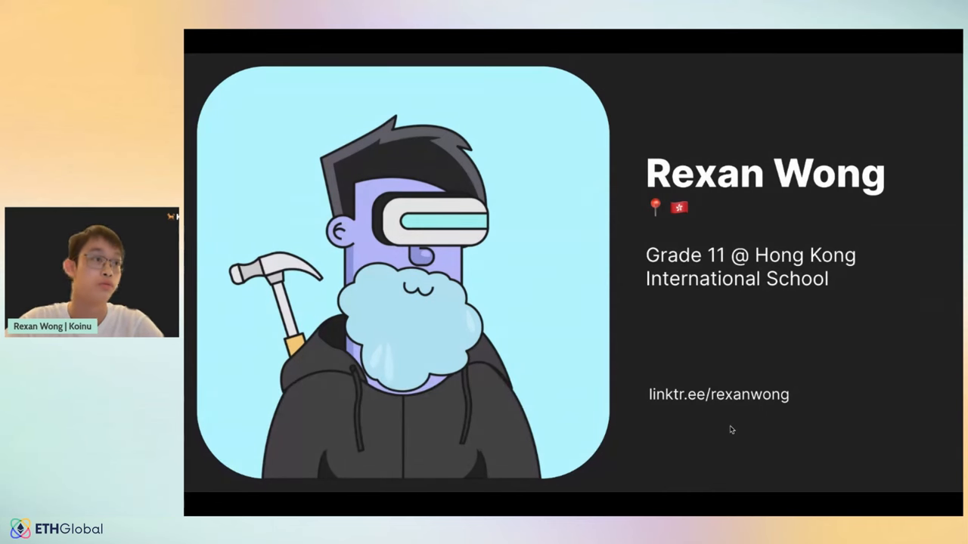
Step: Advance the Koinu deck to the slide asking about bridging assets between chains
key(right)
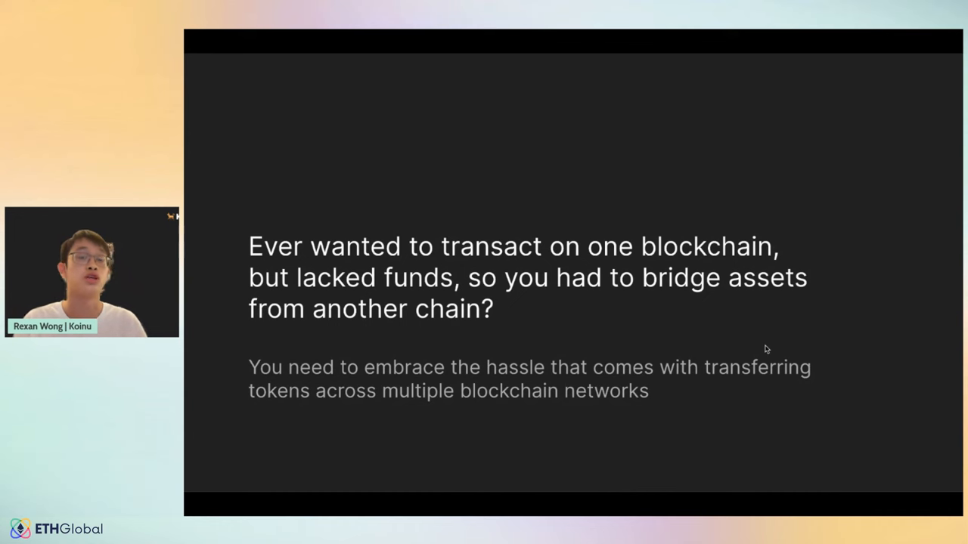
Step: Advance through the cross-chain pain point slides on bad wallet experience and bridges
key(Right)
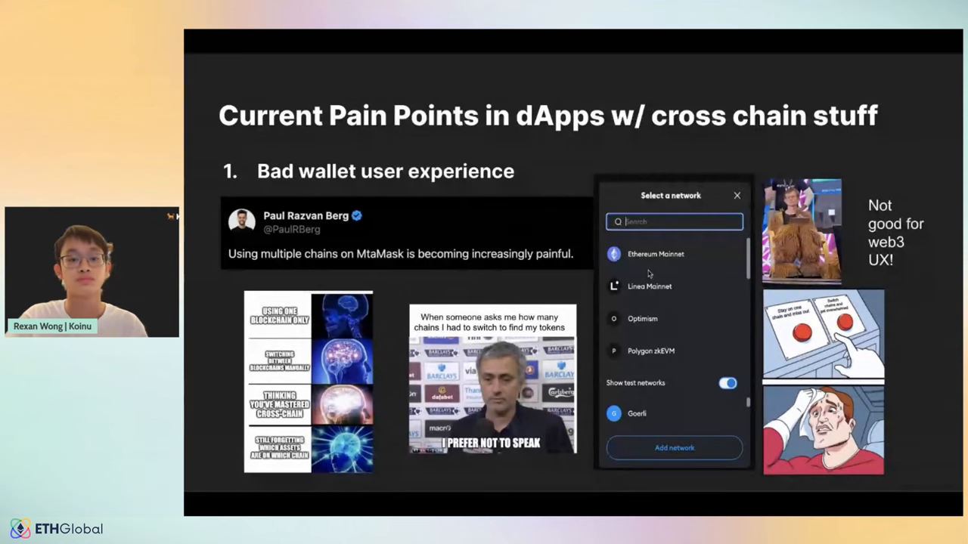
key(right)
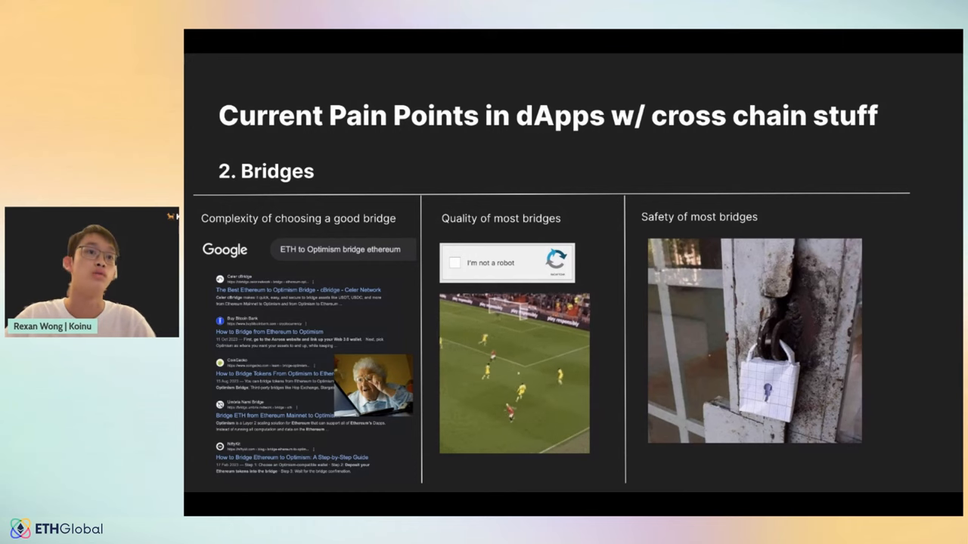
mouse_move(601, 329)
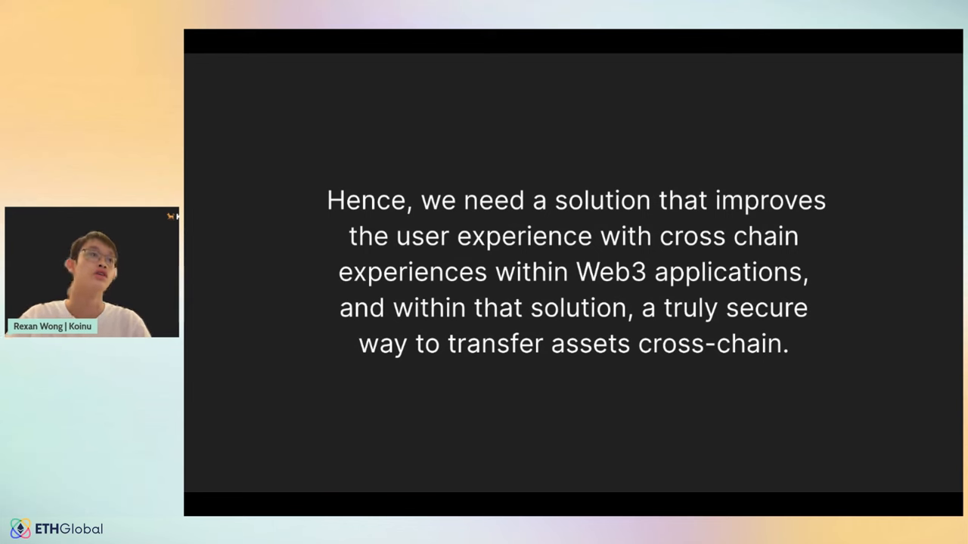
Step: Show 'Koinu solves all those pain points', peek at 'Introducing: Koinu', then return to the previous slide
key(Right)
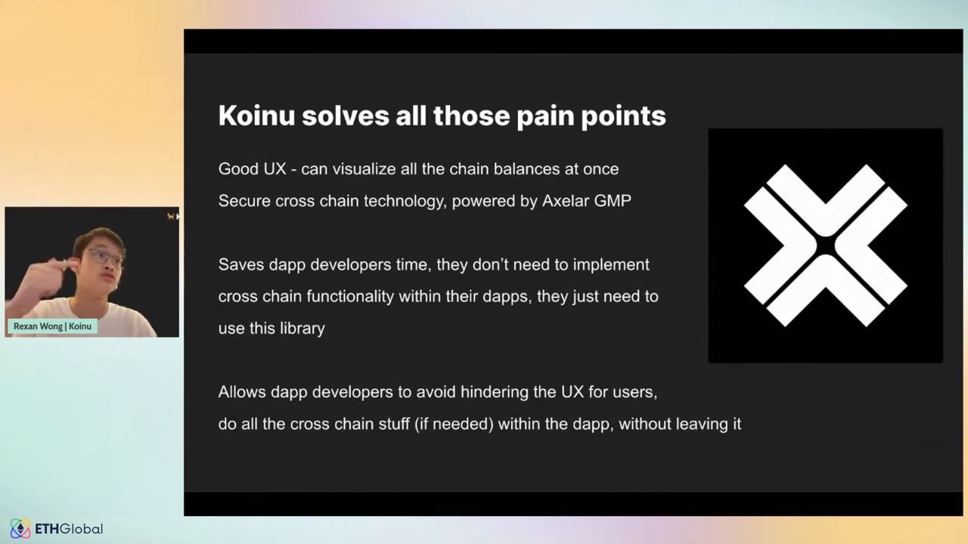
key(Right)
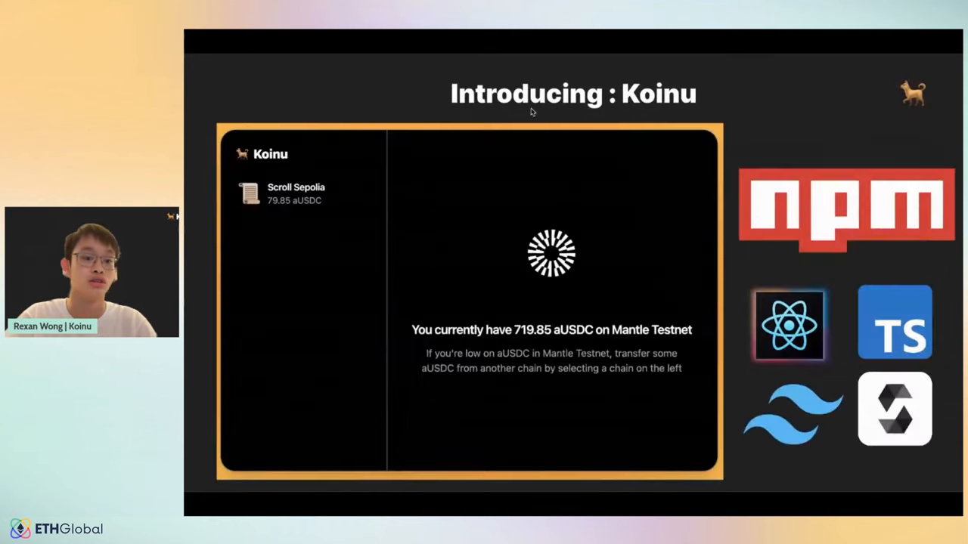
key(Right)
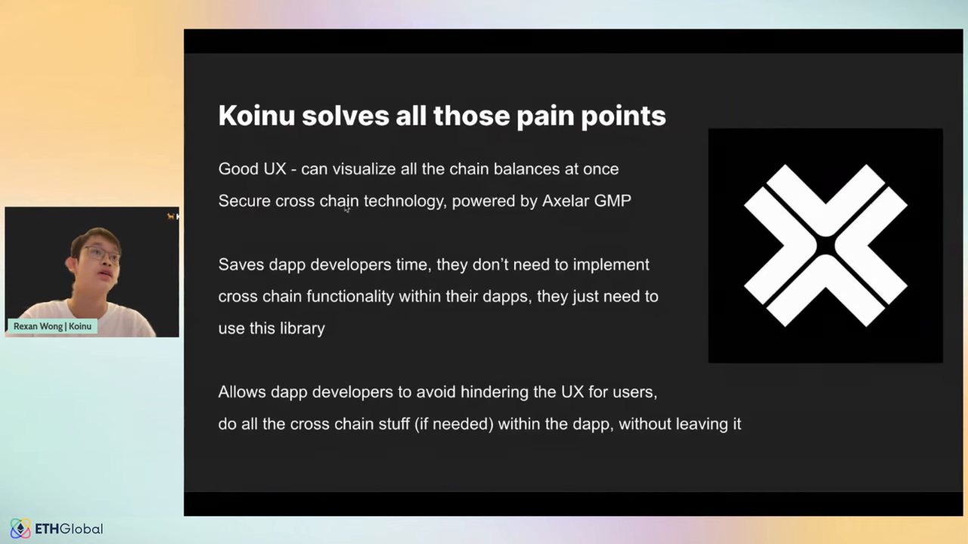
mouse_move(608, 164)
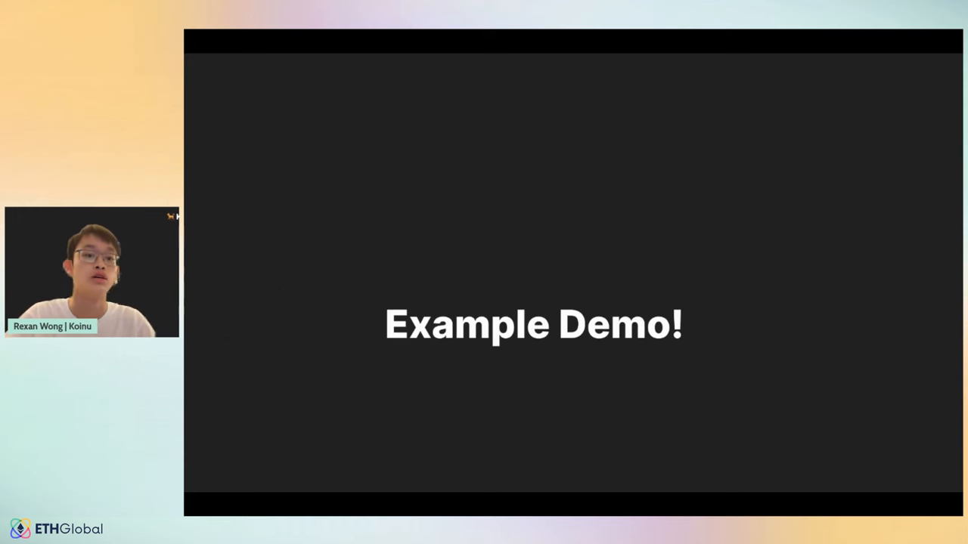
mouse_move(626, 219)
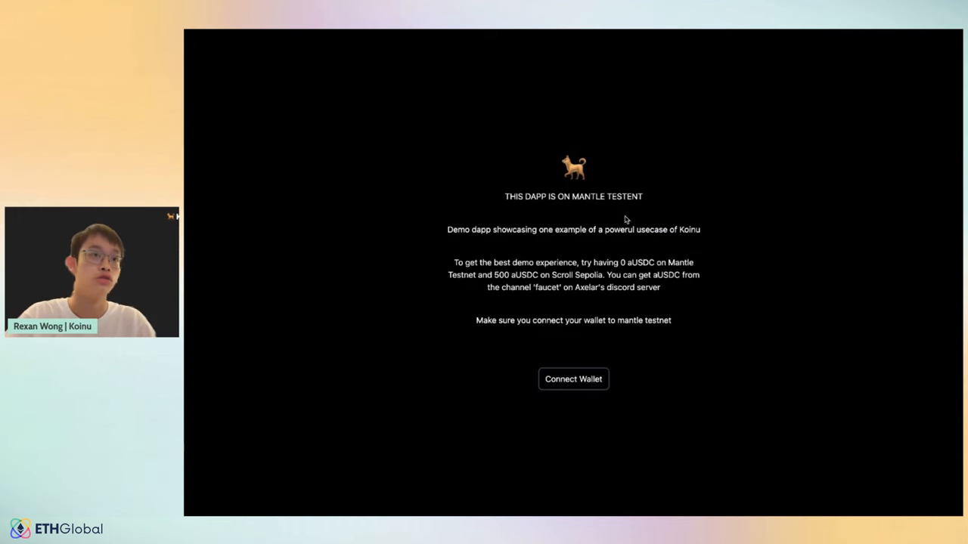
mouse_move(740, 182)
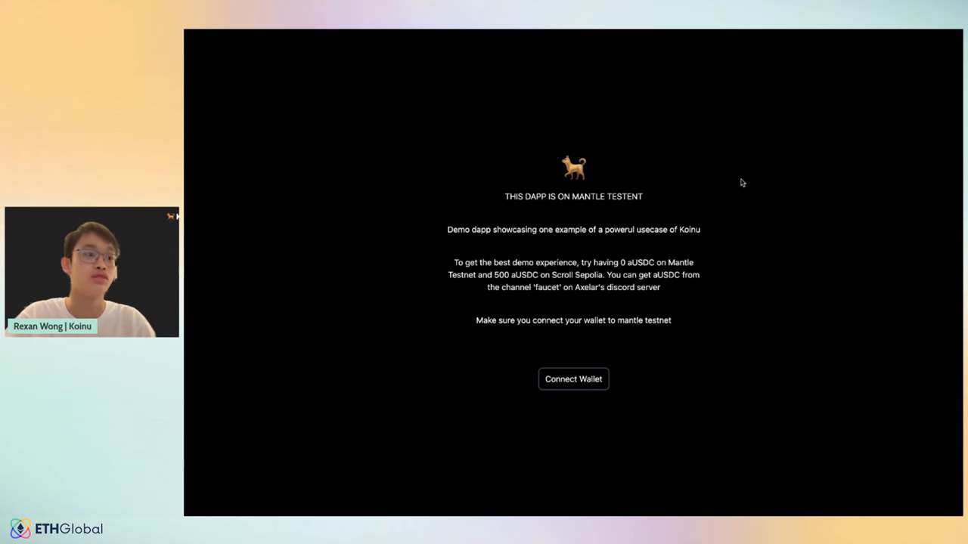
mouse_move(505, 199)
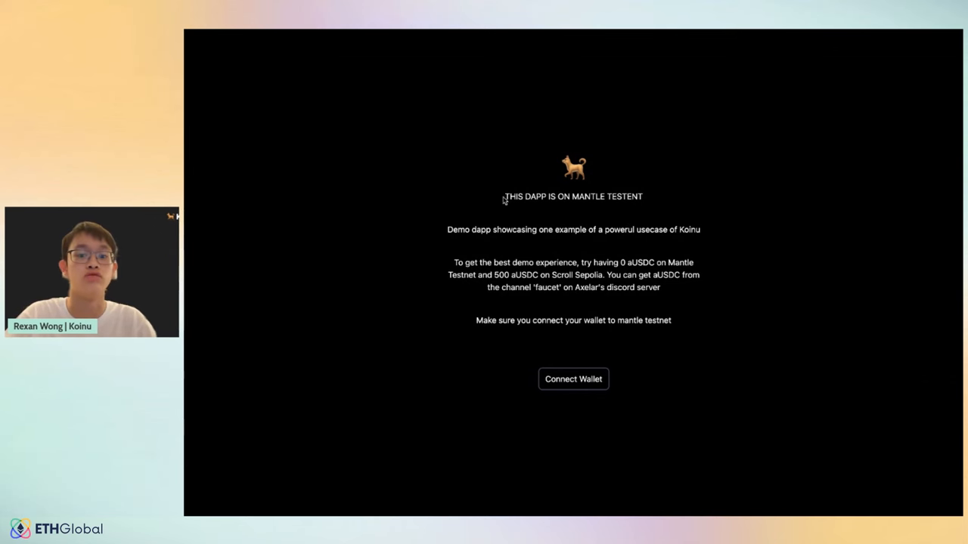
mouse_move(588, 375)
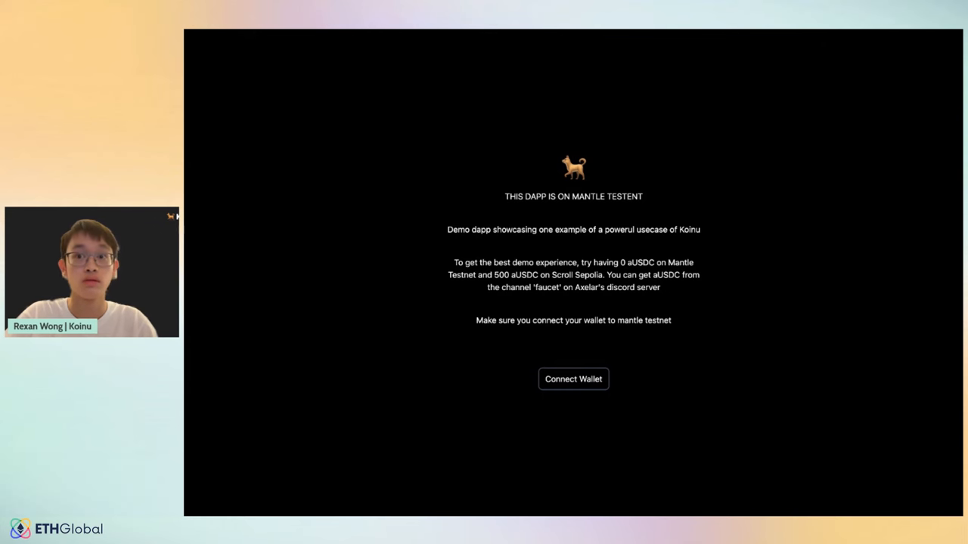
Step: Connect the wallet, open 'Transfer aUSDC from a different chain?' and pick Scroll Sepolia as source
click(573, 378)
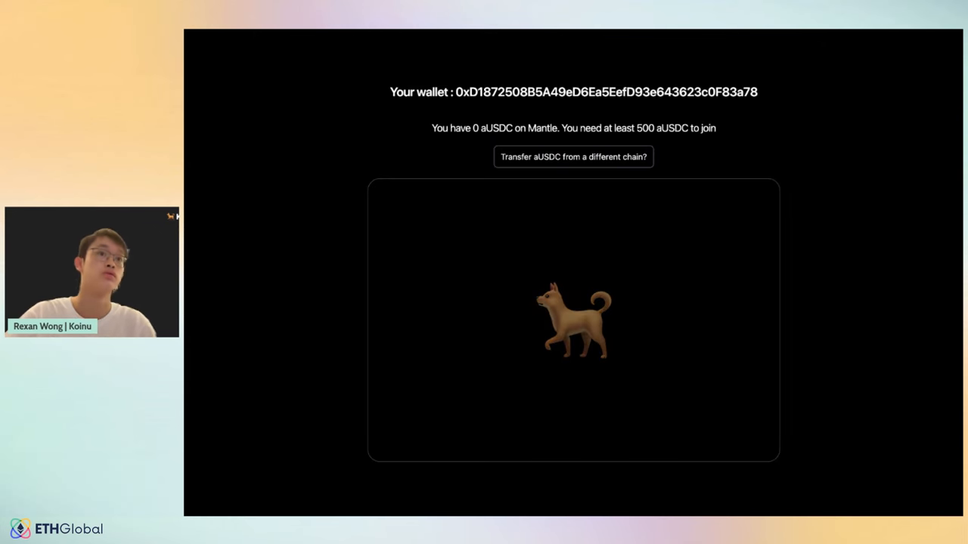
mouse_move(828, 172)
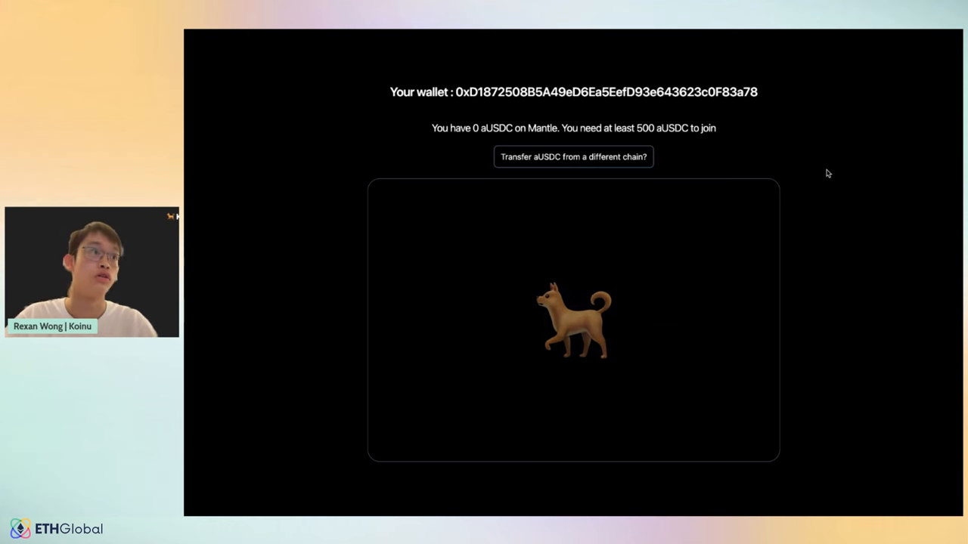
click(572, 155)
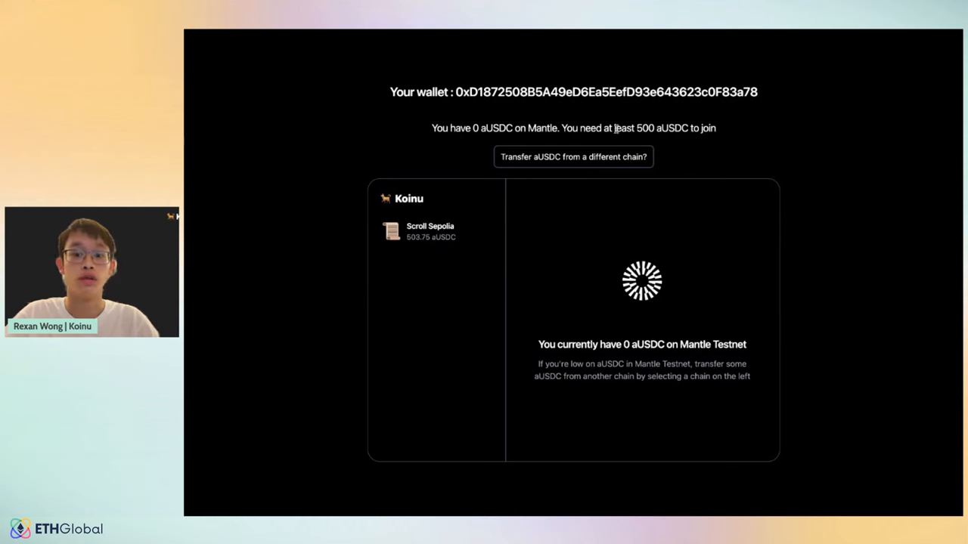
drag(614, 127, 713, 127)
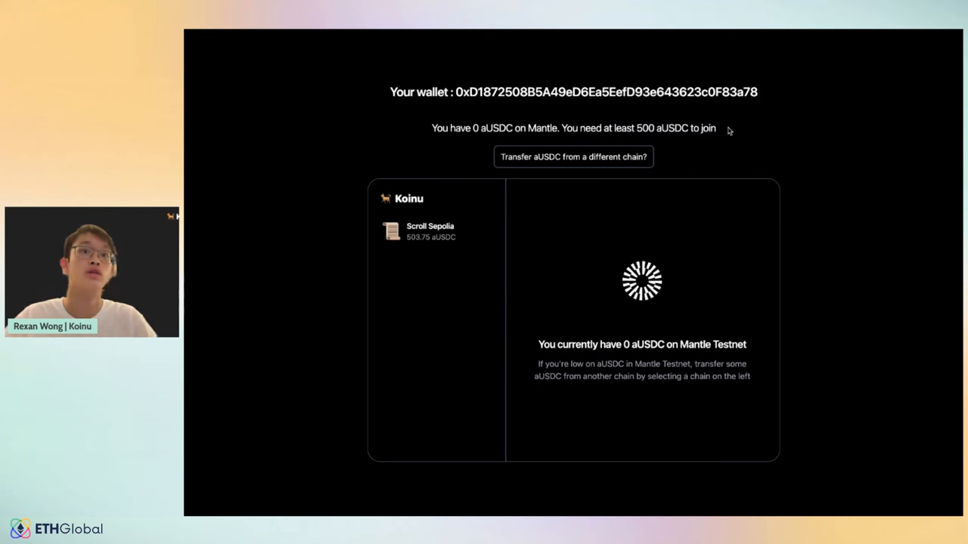
mouse_move(517, 341)
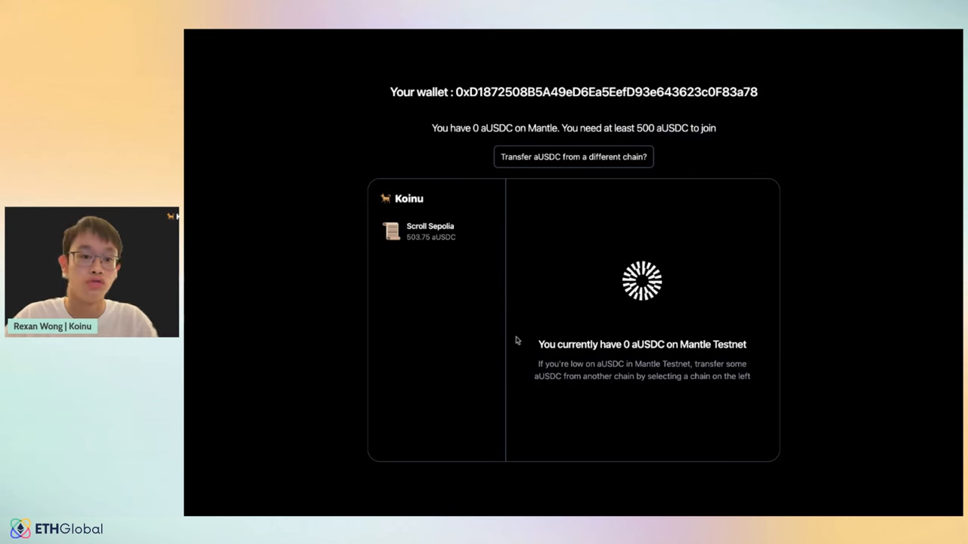
mouse_move(508, 223)
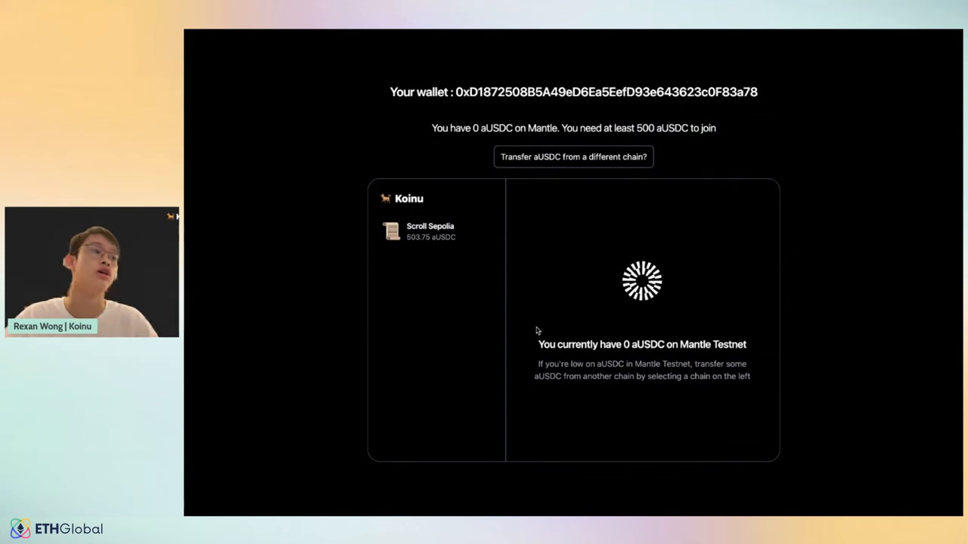
mouse_move(518, 275)
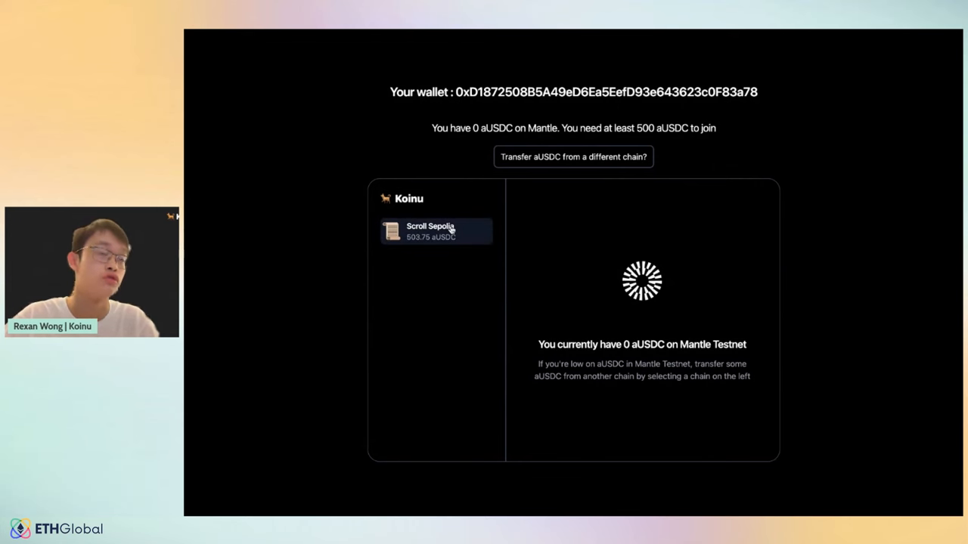
mouse_move(429, 243)
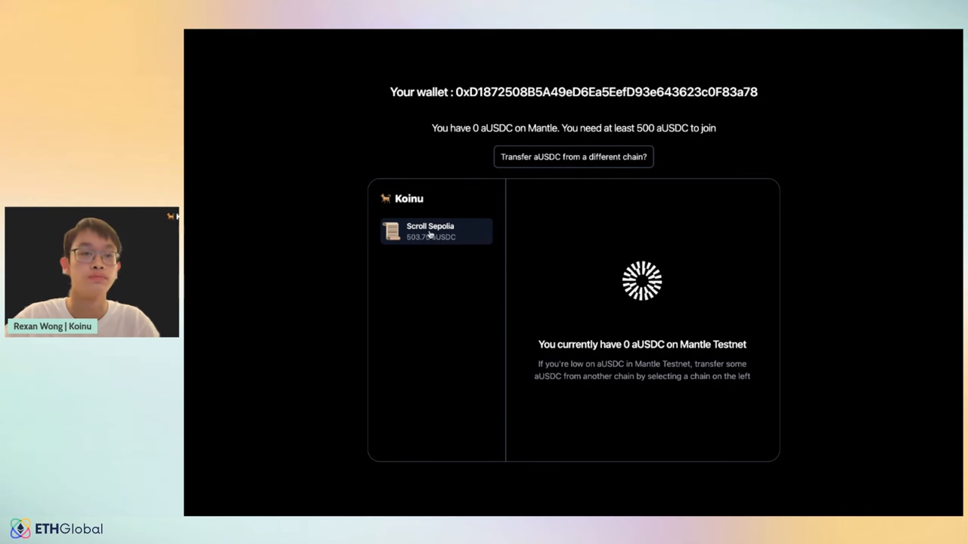
click(435, 230)
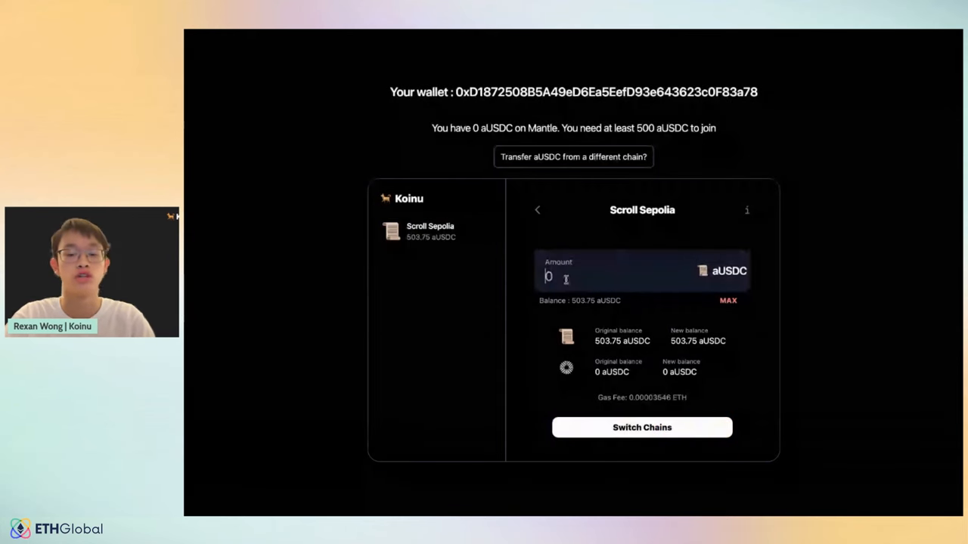
Step: Enter 500 aUSDC, switch the wallet to Scroll Sepolia and highlight the estimated gas fee
text(500)
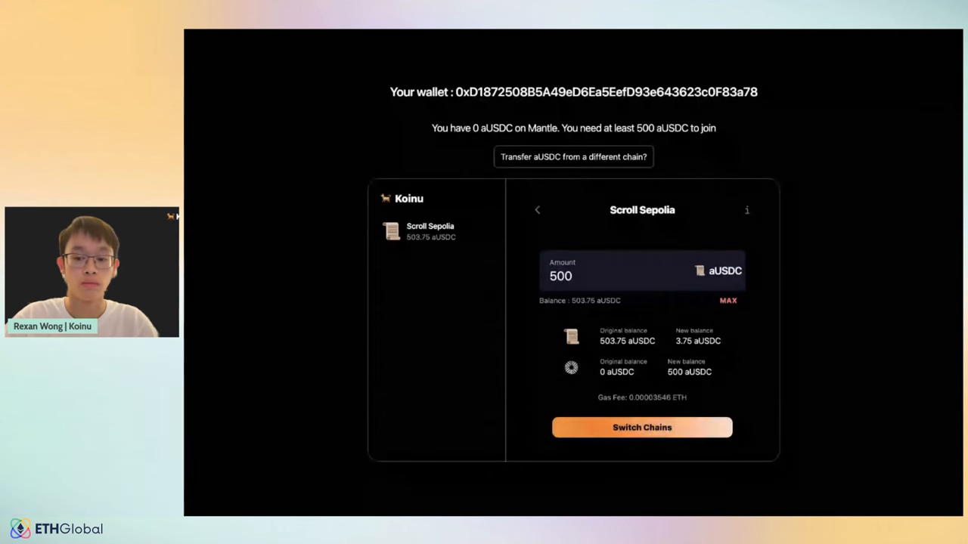
click(641, 426)
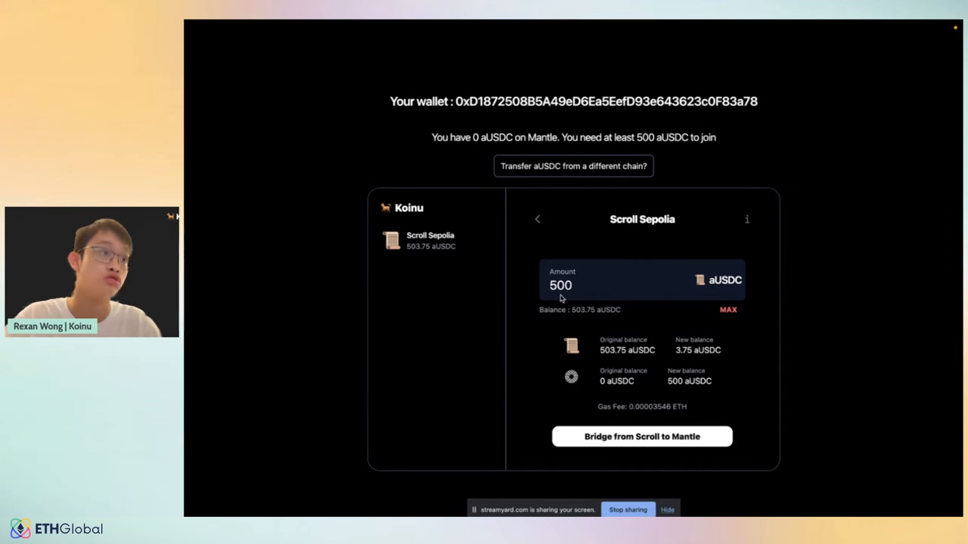
mouse_move(614, 417)
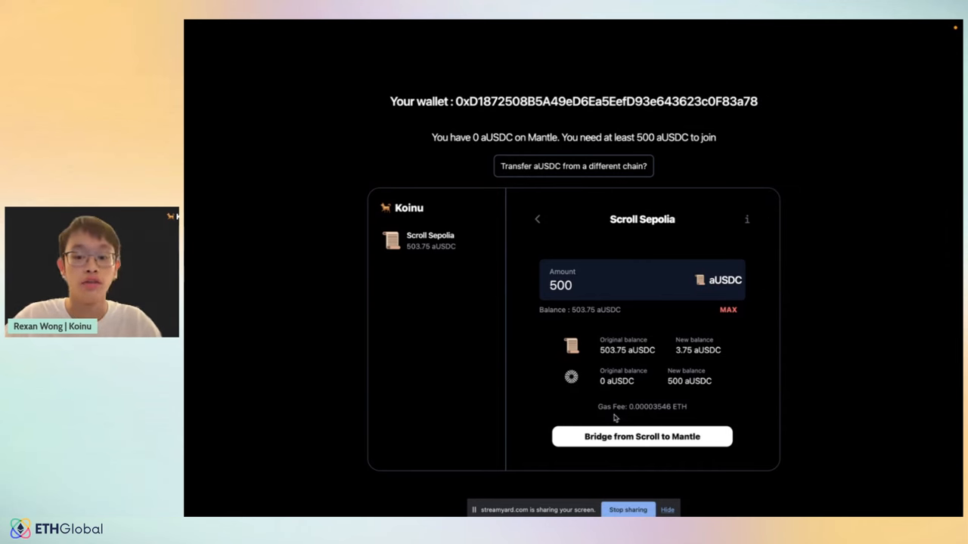
drag(614, 407, 699, 406)
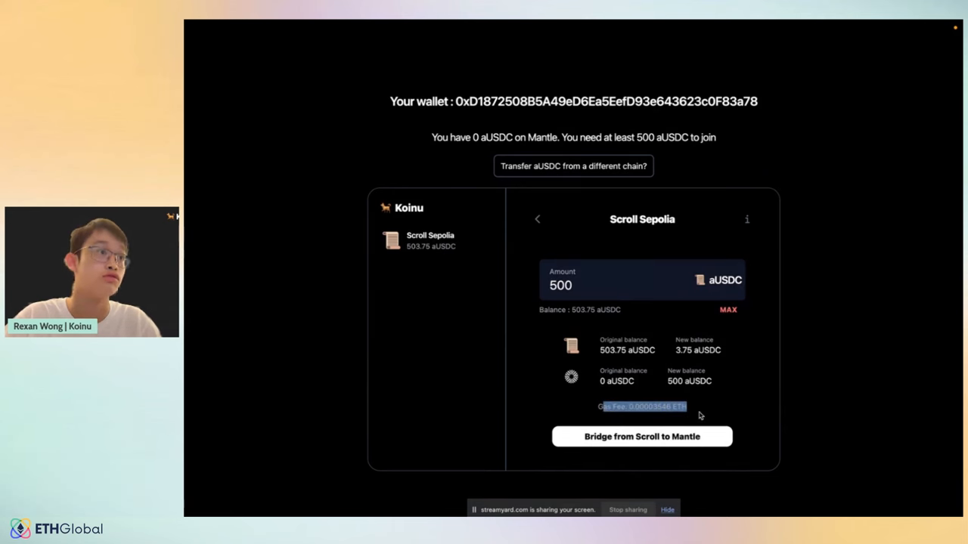
Step: Bridge the 500 aUSDC from Scroll to Mantle and confirm the transaction in MetaMask
click(641, 435)
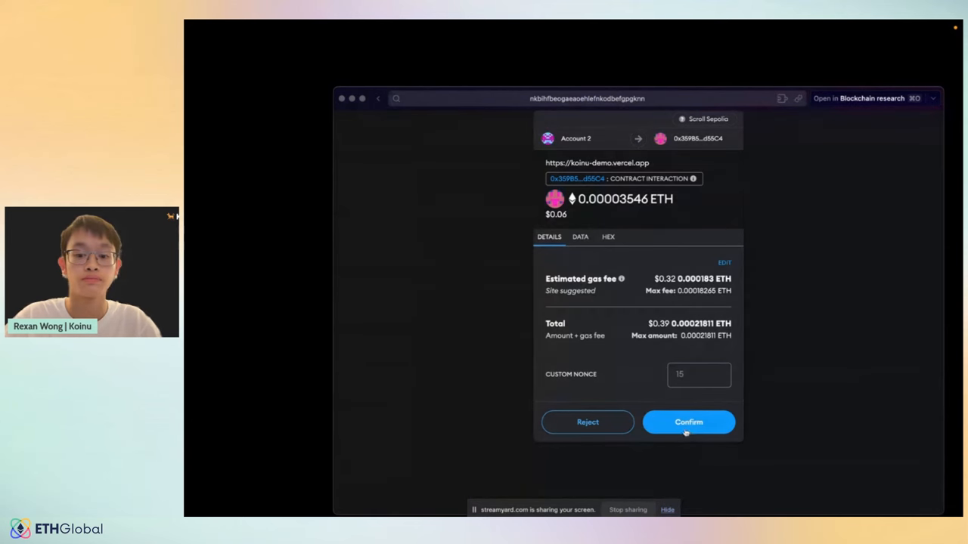
click(688, 421)
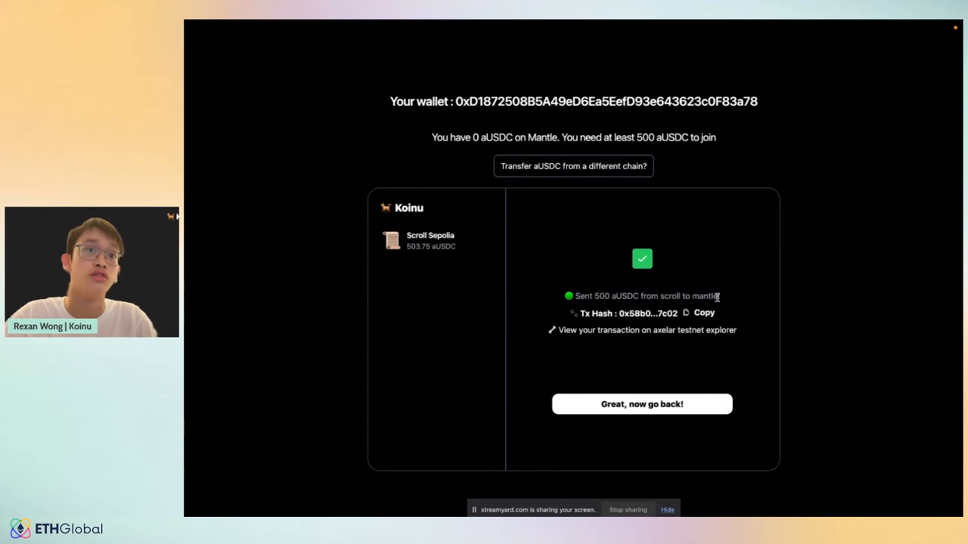
click(647, 329)
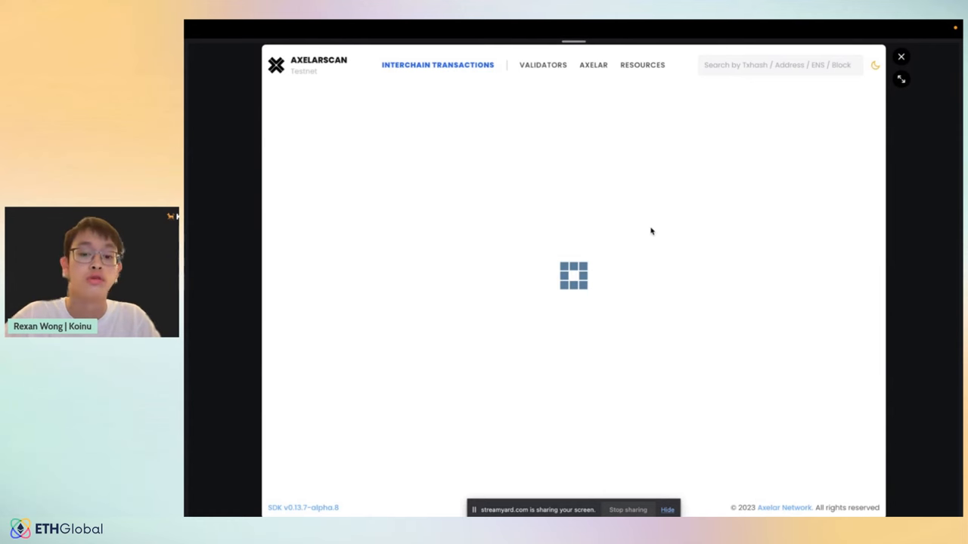
click(874, 65)
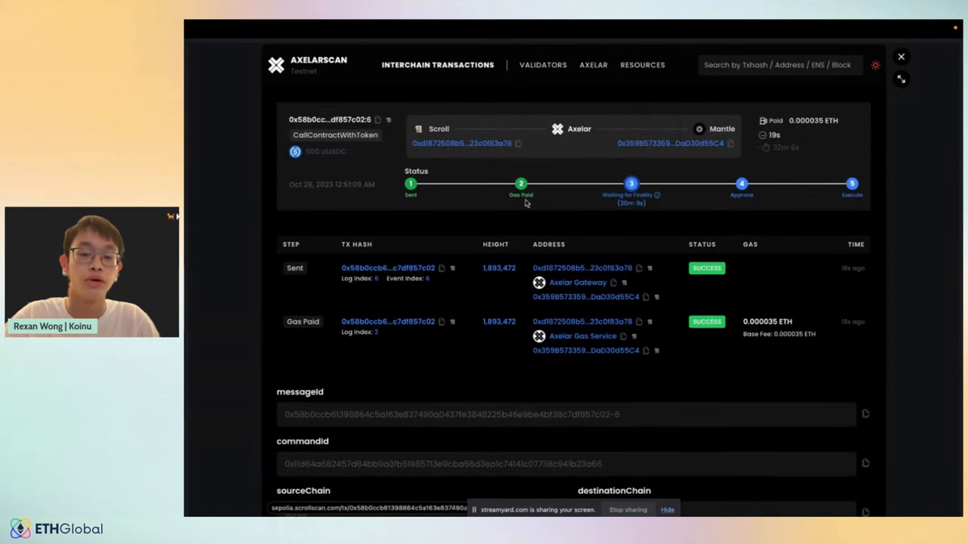
mouse_move(656, 213)
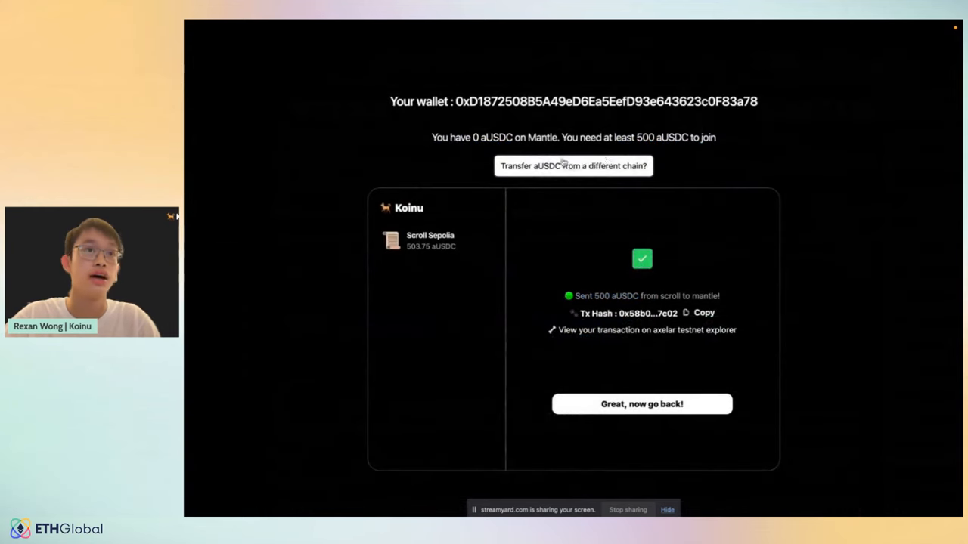
mouse_move(357, 172)
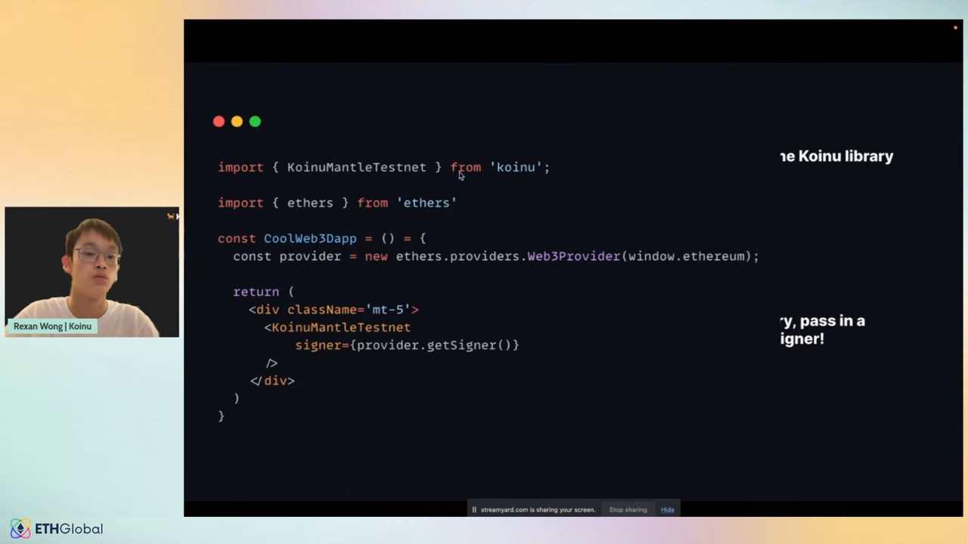
mouse_move(386, 184)
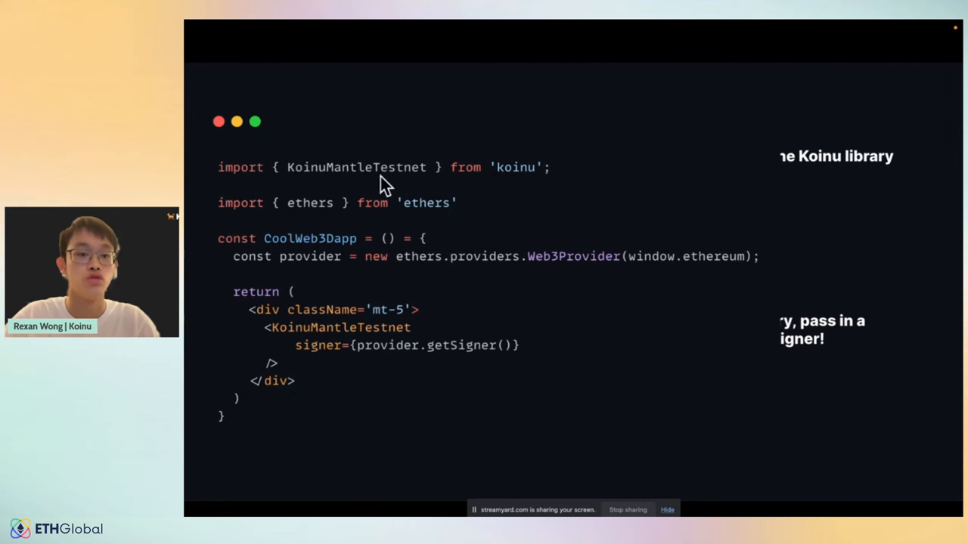
mouse_move(424, 184)
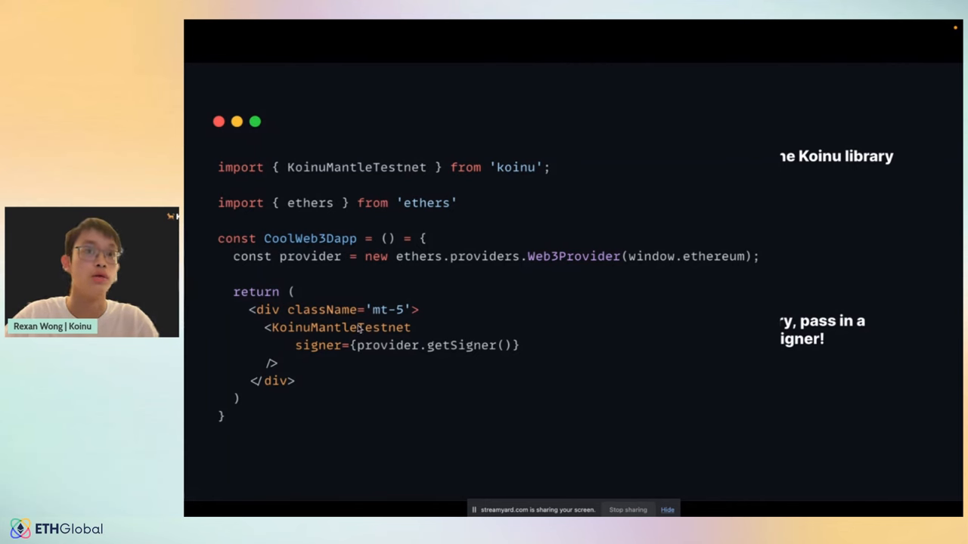
mouse_move(355, 375)
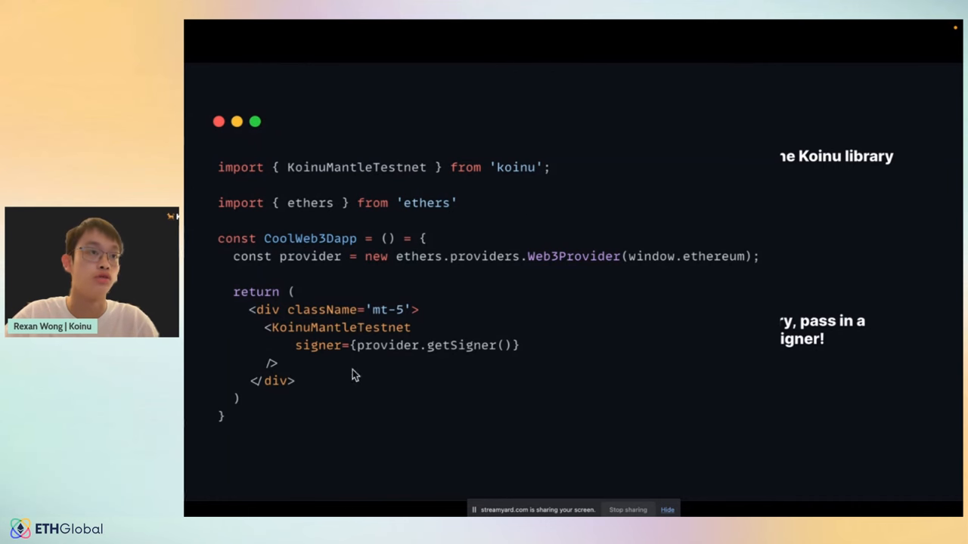
mouse_move(462, 375)
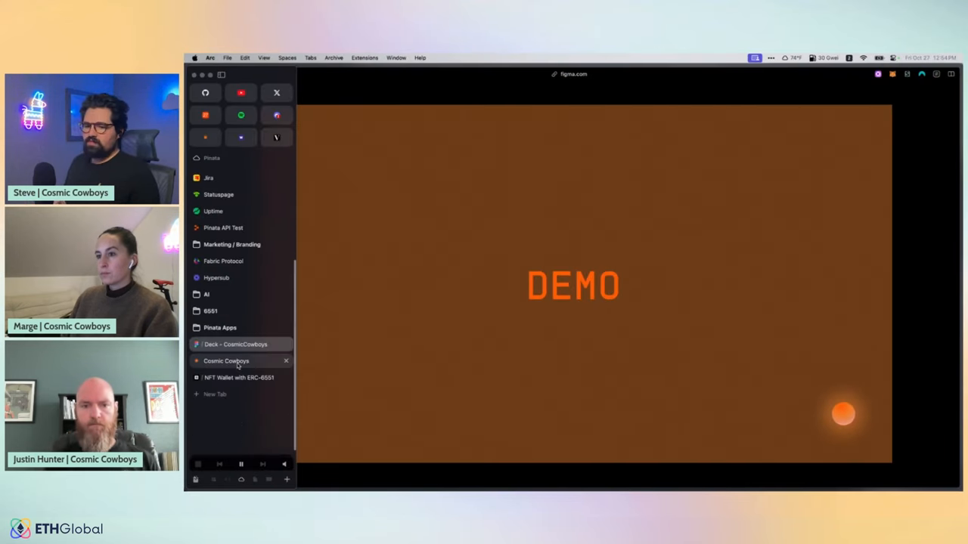
Step: Open the Cosmic Cowboys site and connect an account via web3auth to reach the miner dashboard
click(226, 360)
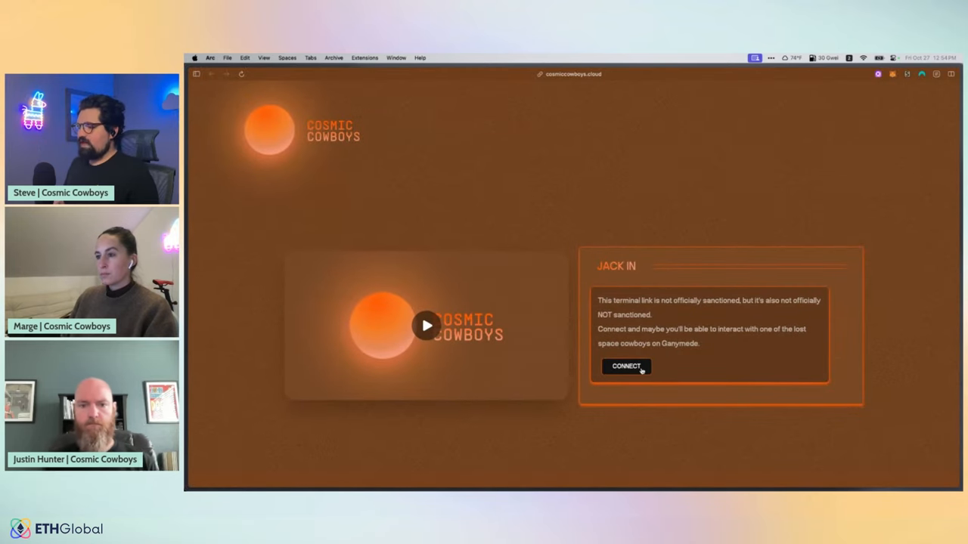
click(626, 366)
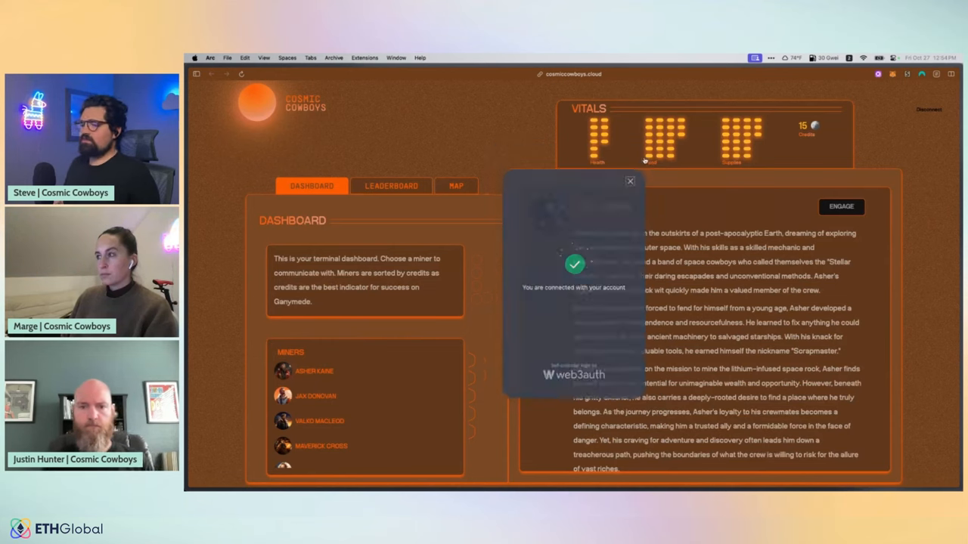
Step: Dismiss the connection popup and select miner Jax Donovan to reach his token-bound account
click(629, 181)
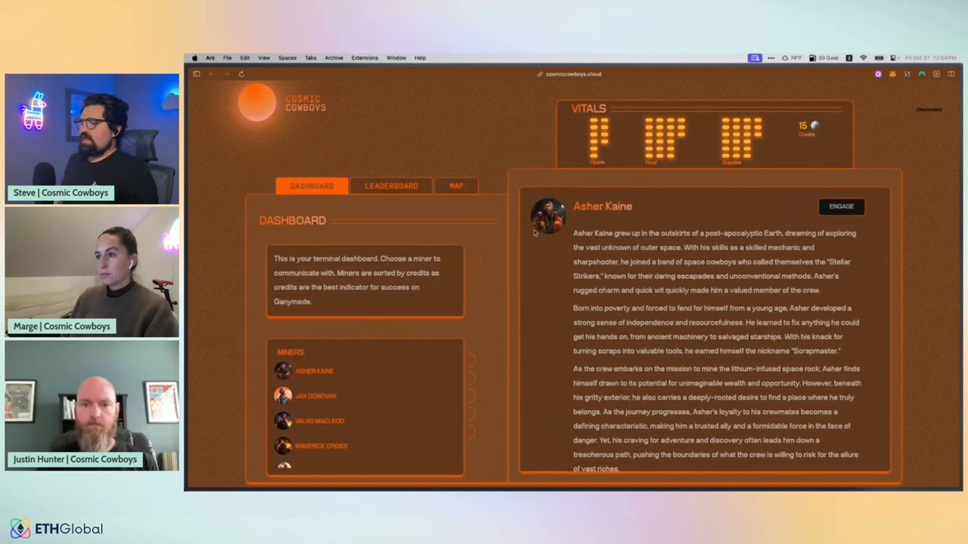
mouse_move(395, 255)
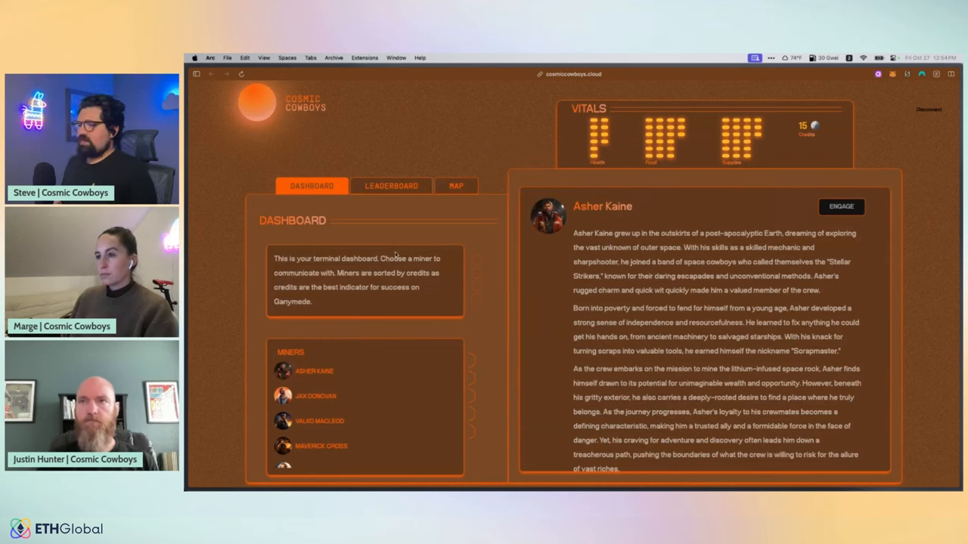
click(315, 396)
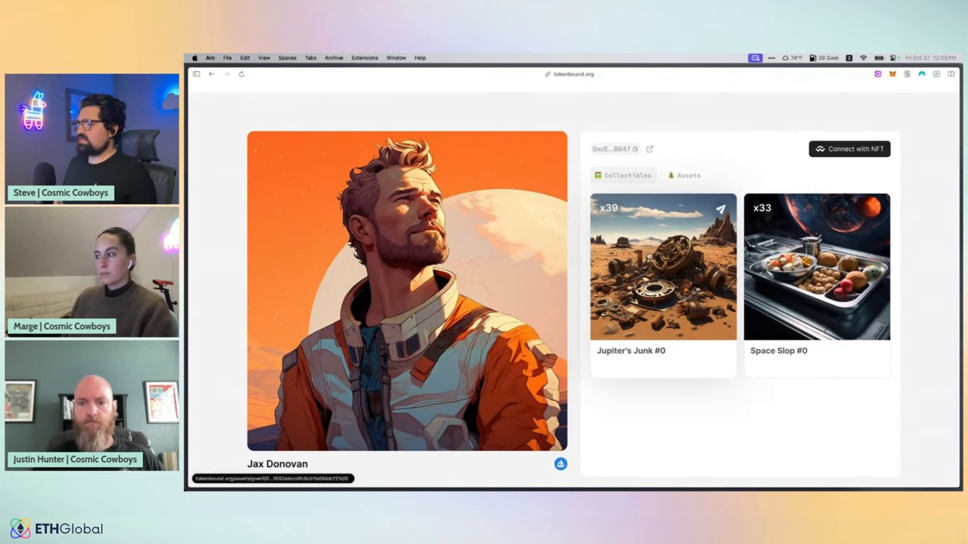
Step: Return to the Cosmic Cowboys dashboard and view the map of Ganymede
click(684, 176)
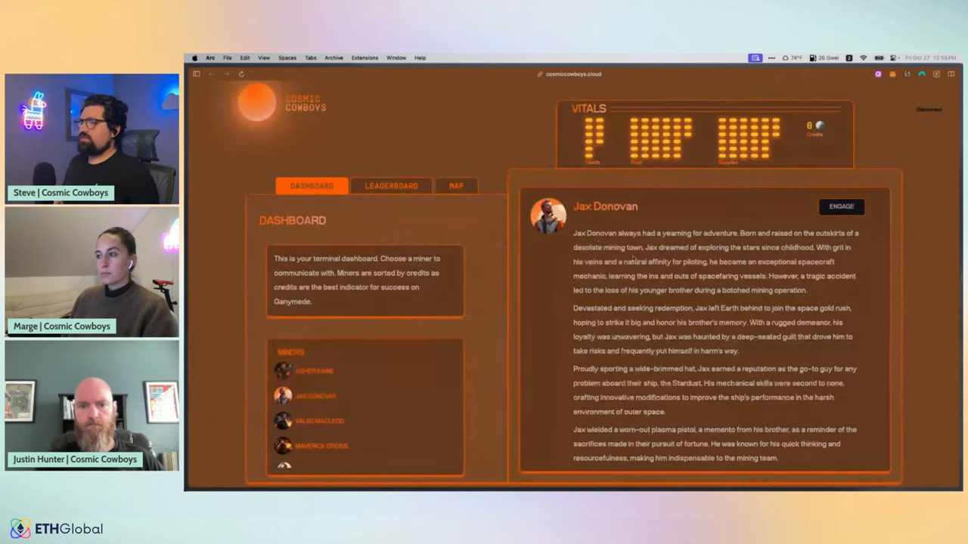
click(455, 184)
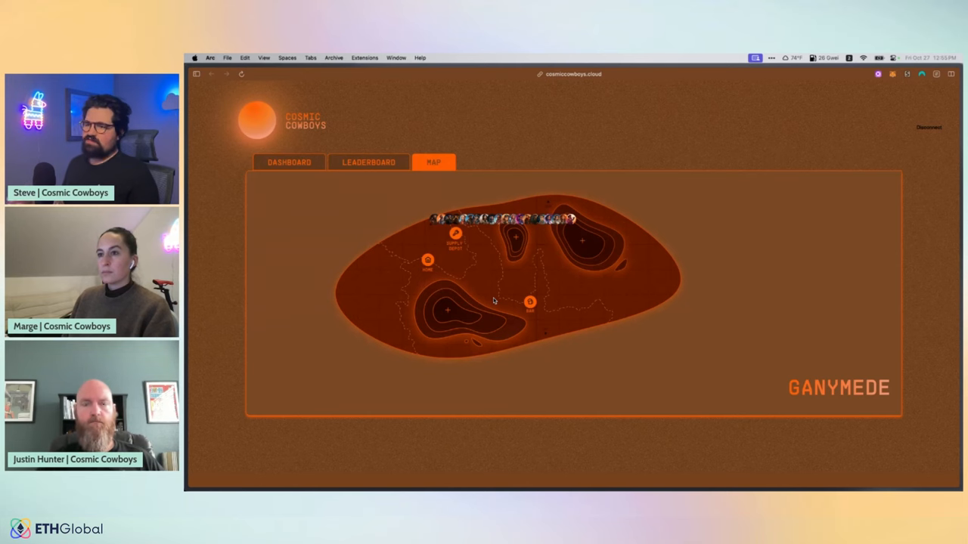
Step: View the miner leaderboard ranked by credits and scroll through the list
click(368, 162)
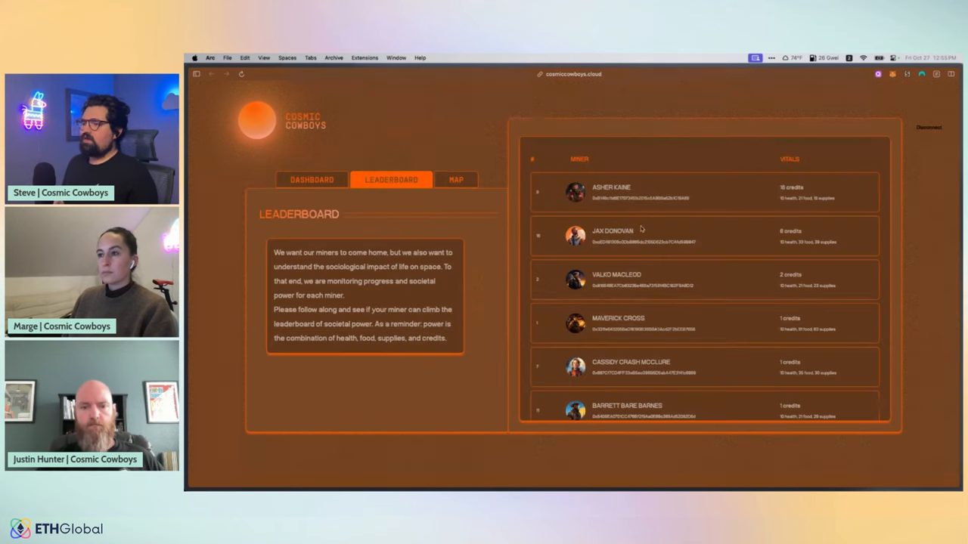
scroll(down, 3)
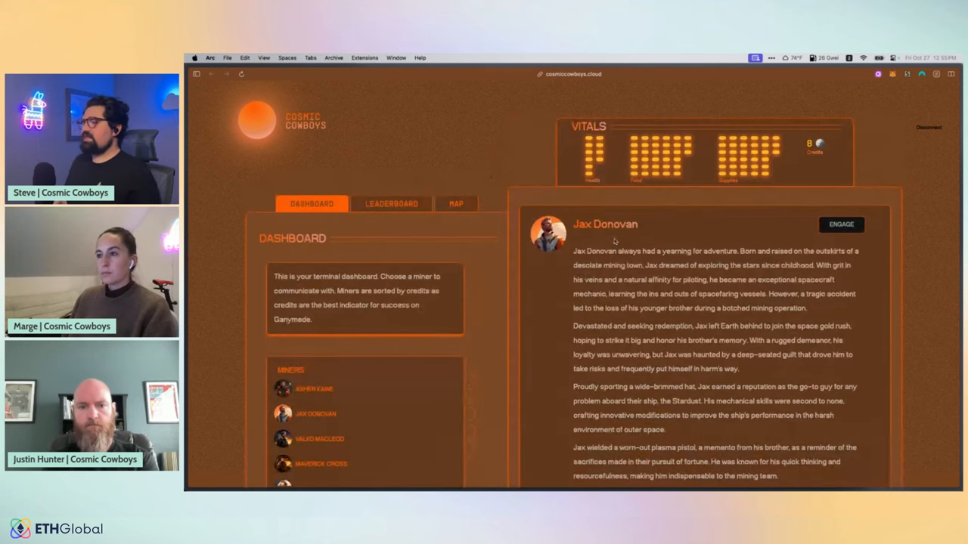
click(841, 223)
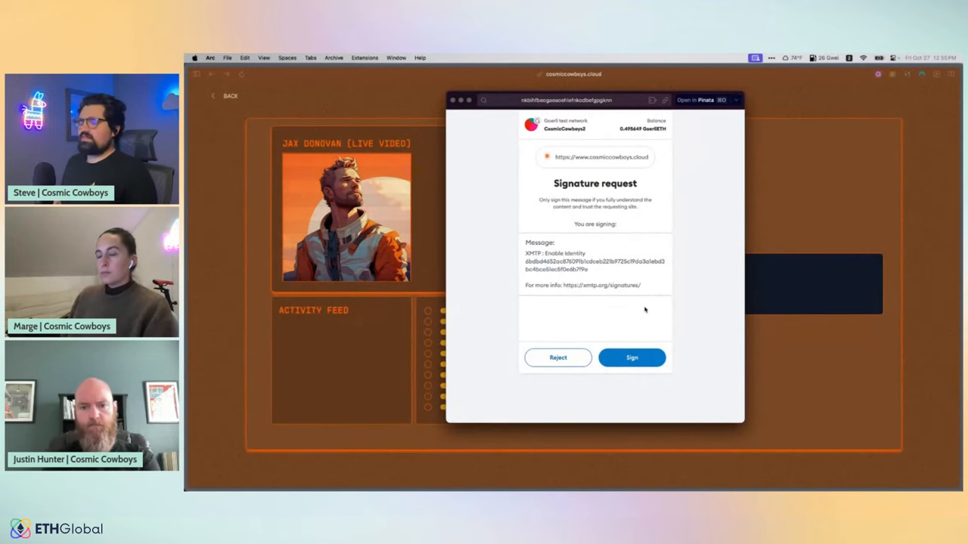
mouse_move(638, 306)
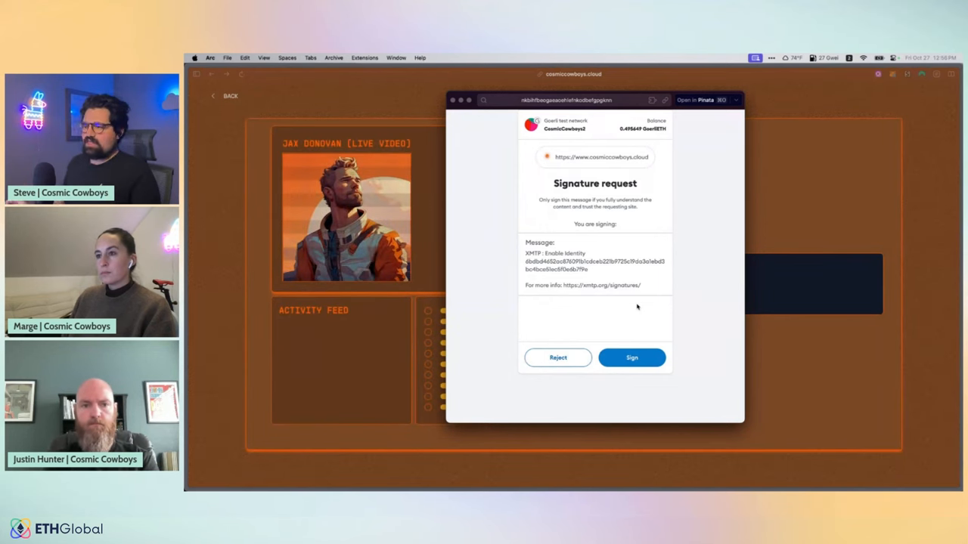
click(632, 357)
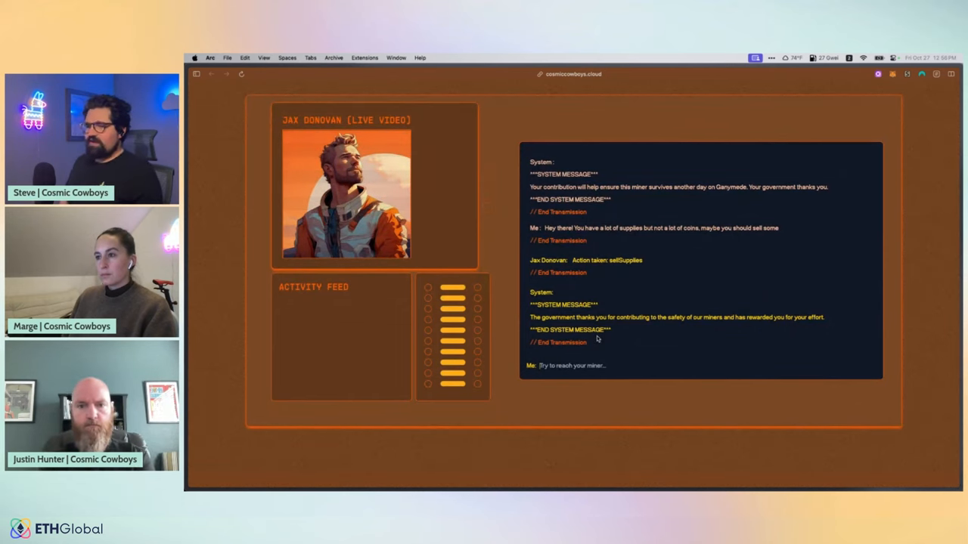
Step: Message Jax Donovan 'Hey!', 'Hey you', 'Try to reach your miner...' and suggest selling supplies
text(Hey!)
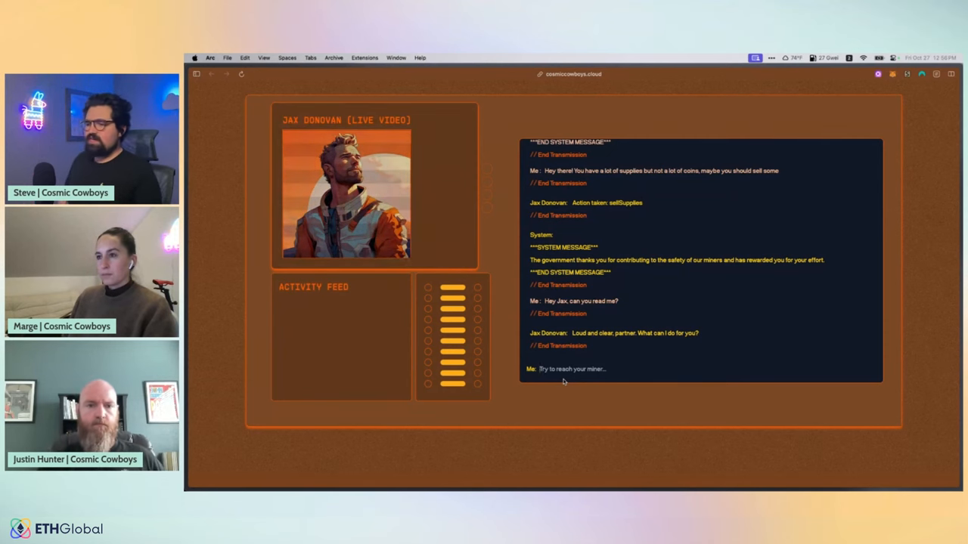
text(Hey you have a lot of supplies, maybe you should sel)
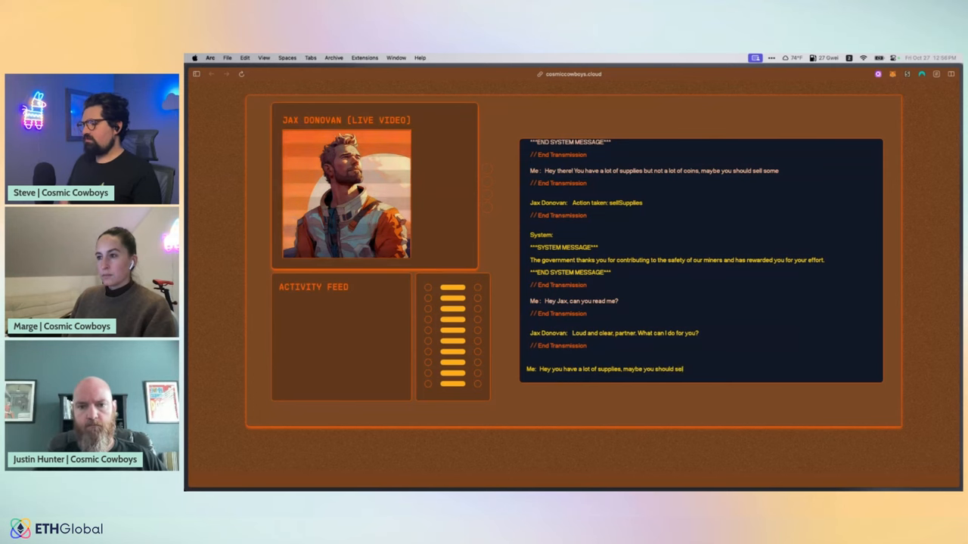
text(Try to reach your miner...)
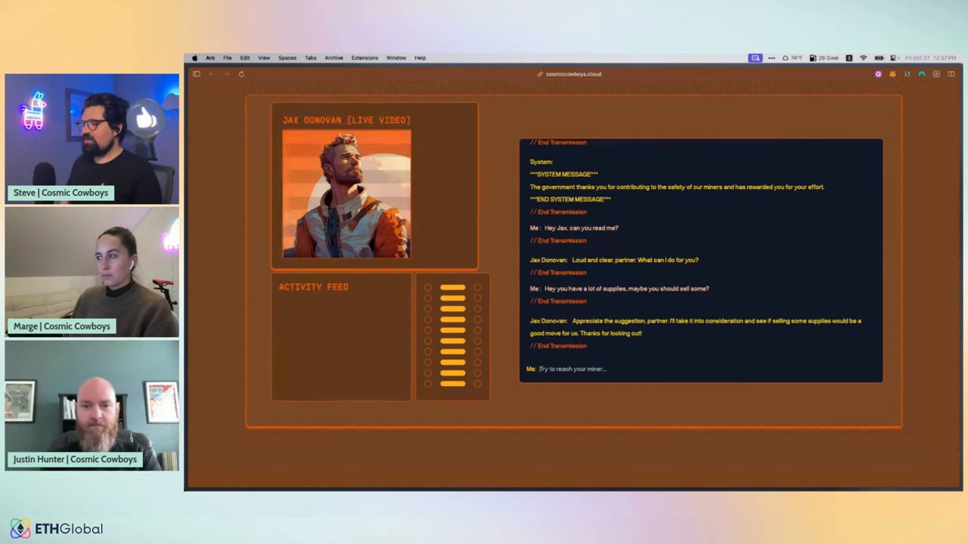
text(sell su)
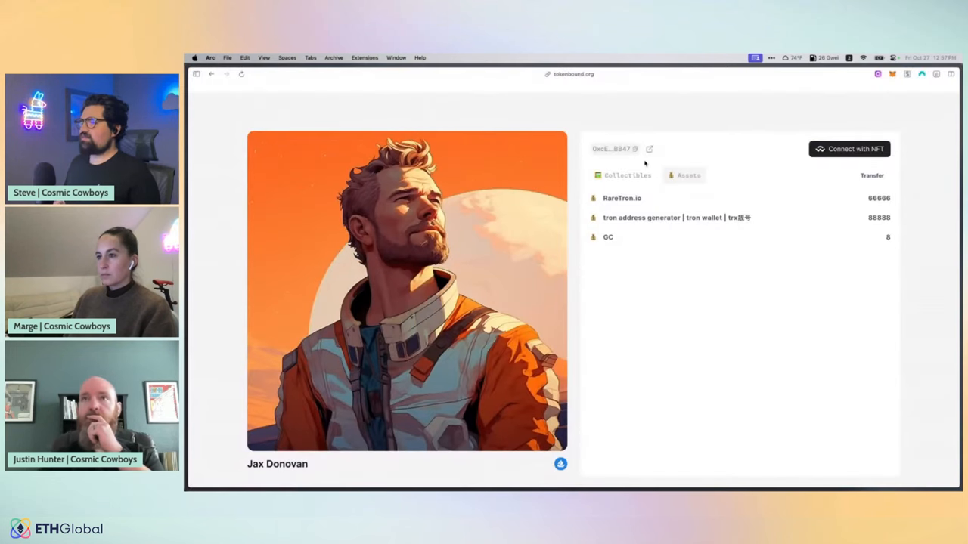
Step: View the token-bound account contract on goerli.etherscan.io, listing its 19 transactions with the newest pending
click(649, 150)
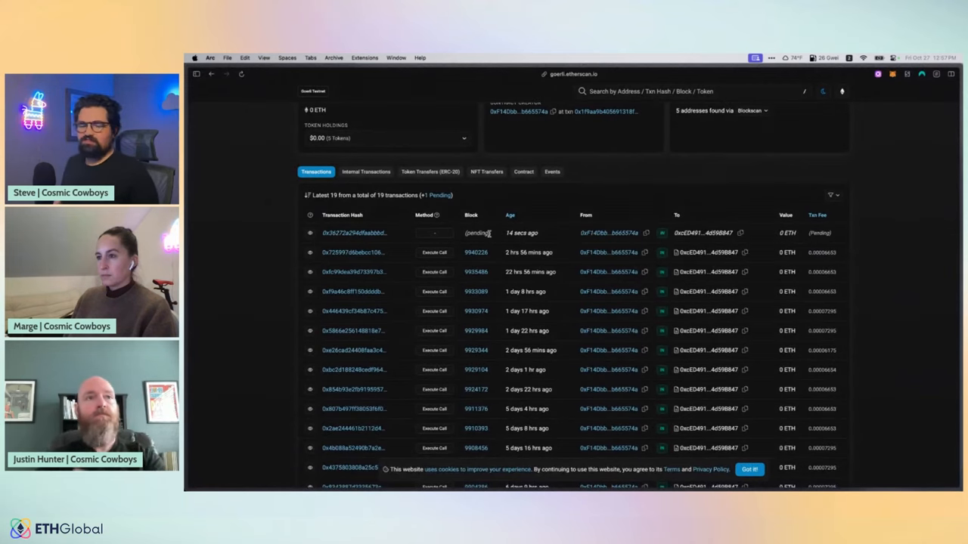
mouse_move(520, 232)
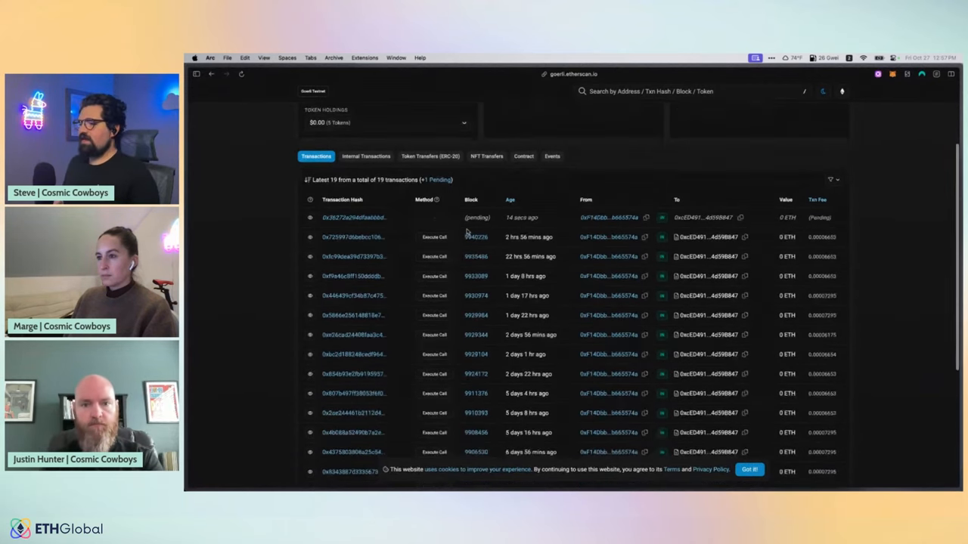
scroll(down, 3)
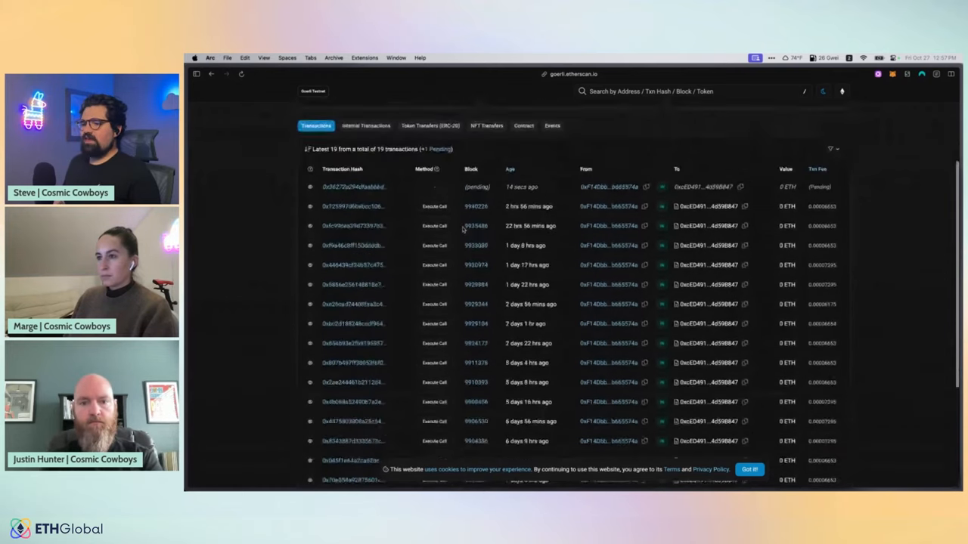
scroll(down, 3)
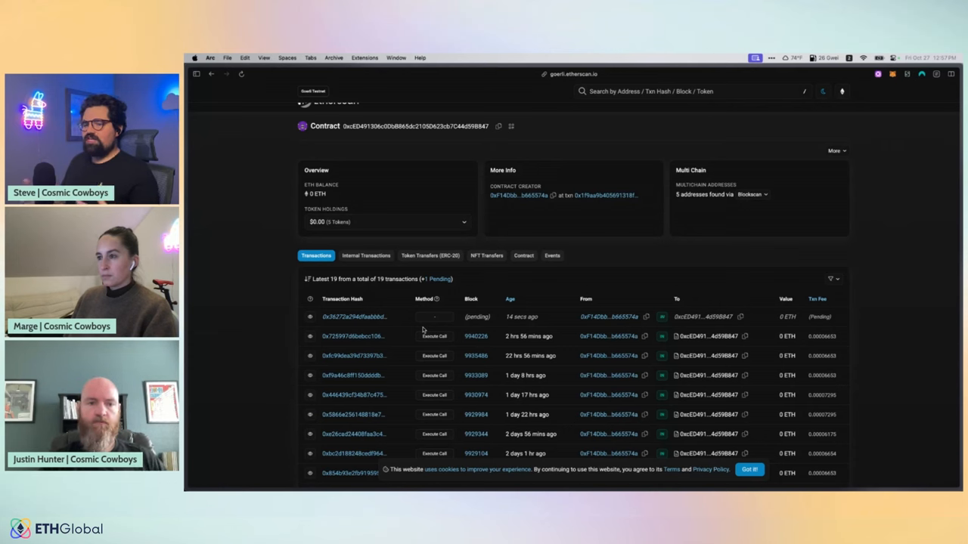
mouse_move(242, 284)
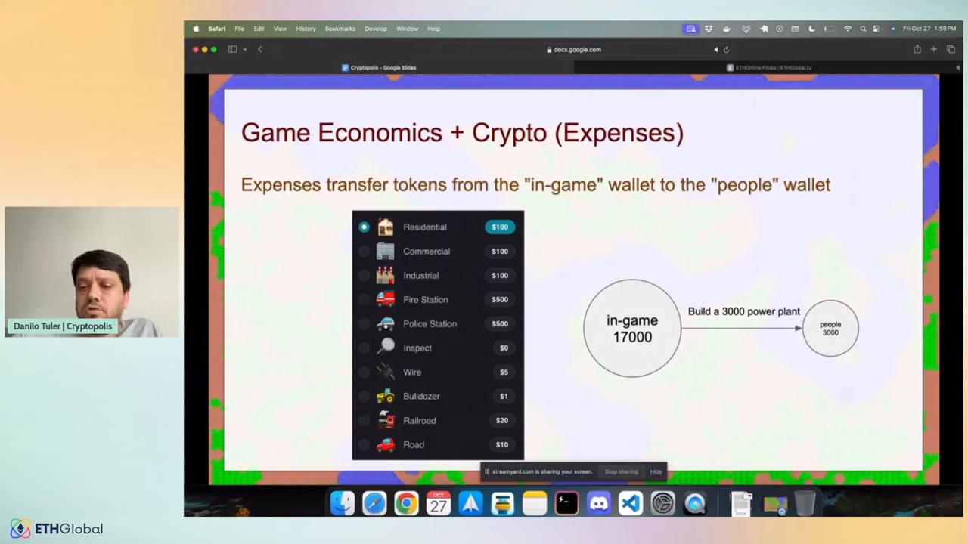
Step: Advance the Cryptopolis deck to the slide tying the game clock to blockchain blocks
key(right)
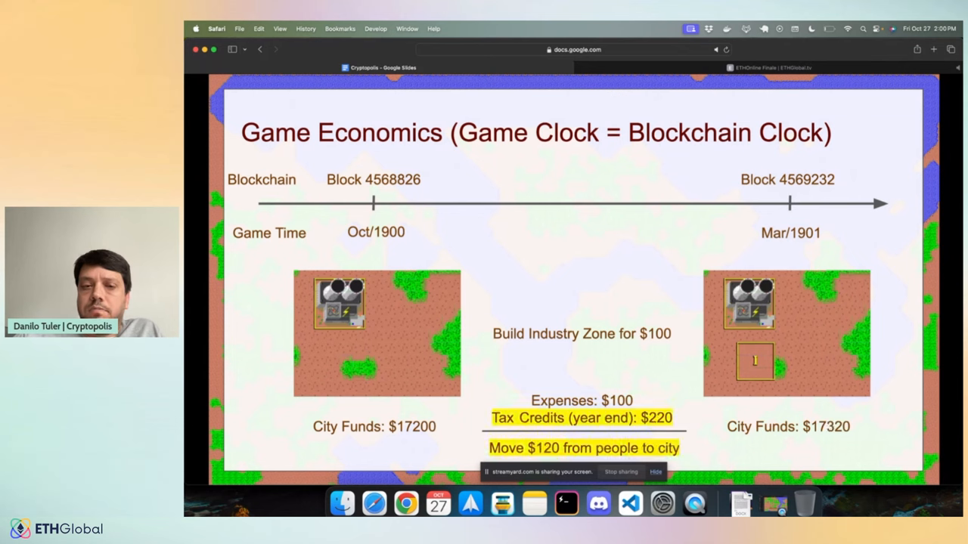
Step: Advance the Cryptopolis deck from the game clock slide to the Demo slide
key(right)
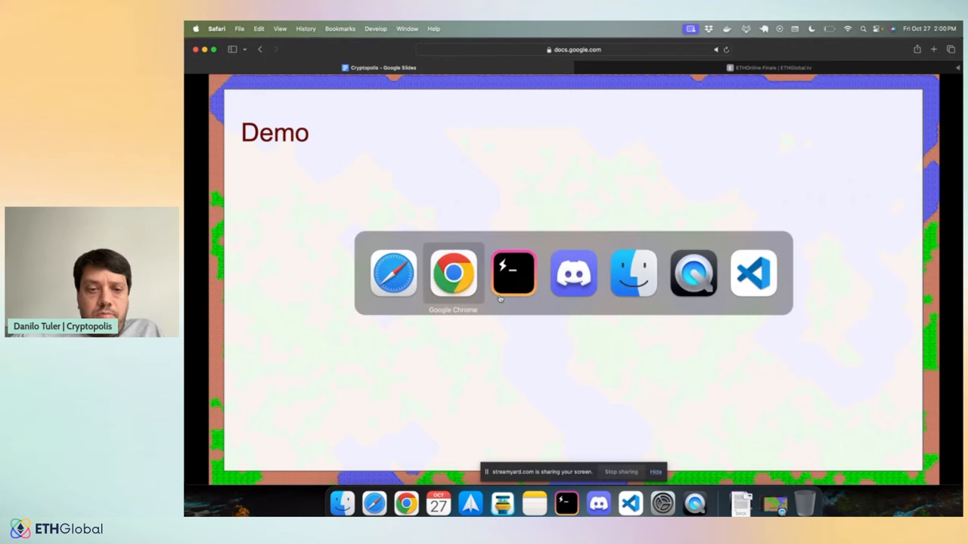
Step: Switch to Chrome and create a new Cryptopolis city, loading its terrain map and build menu
click(452, 272)
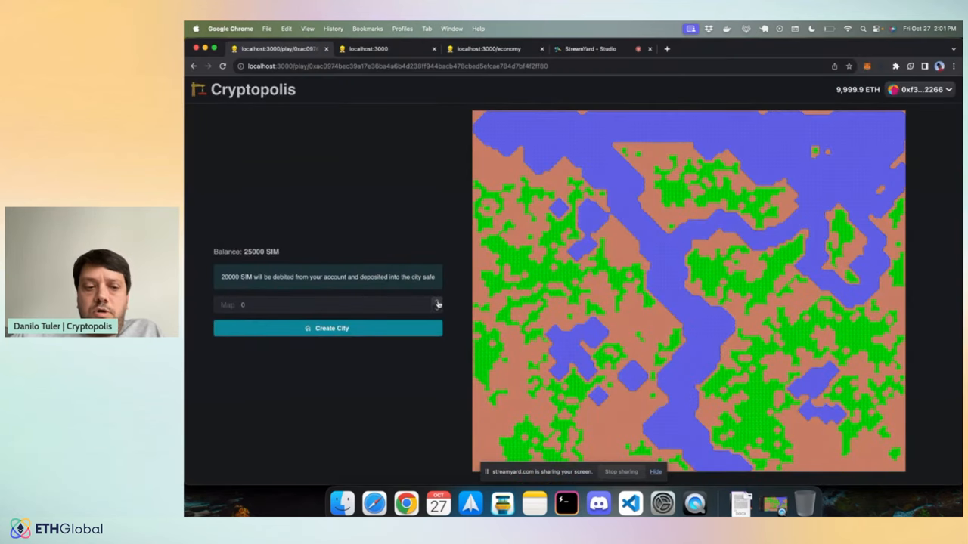
click(437, 302)
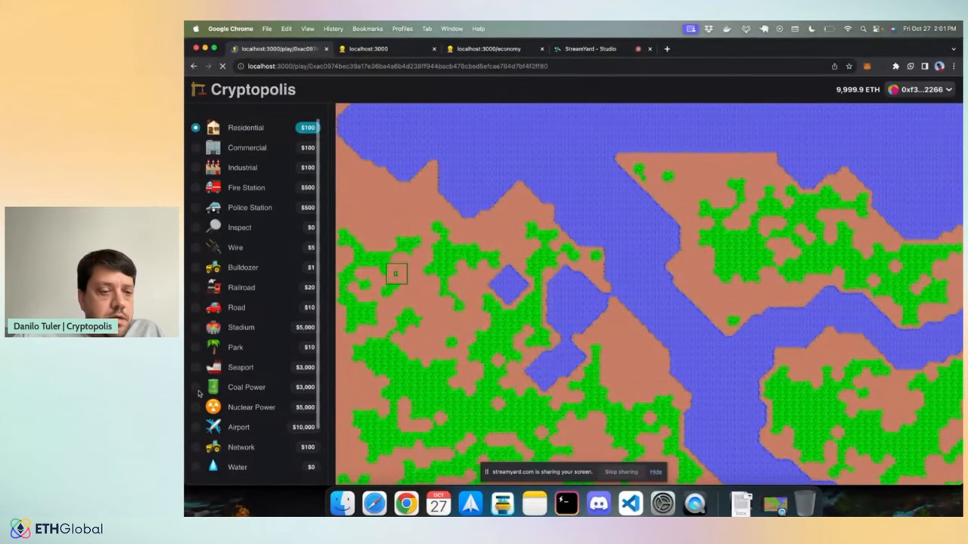
Step: Place an industrial zone and commercial zones near the river, leaving city funds at $16,692
click(245, 387)
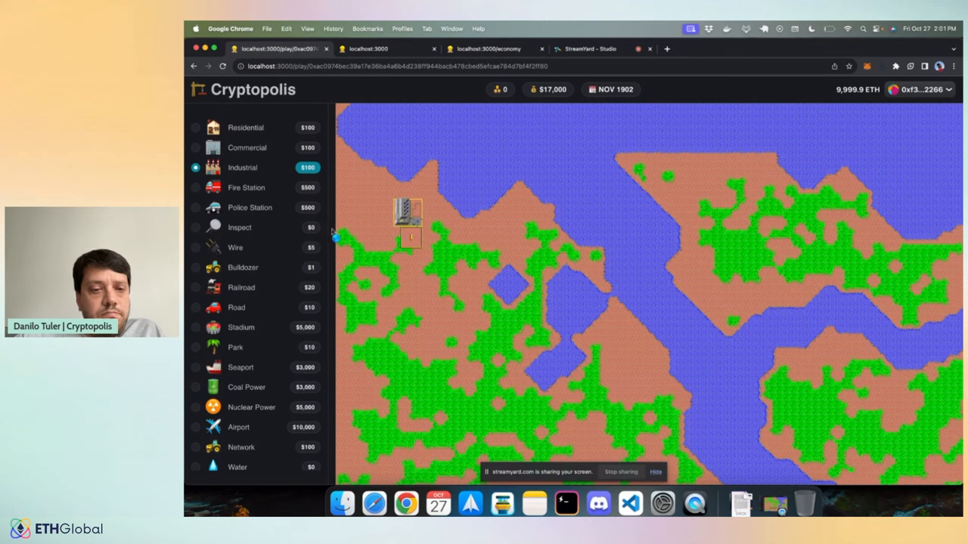
click(375, 237)
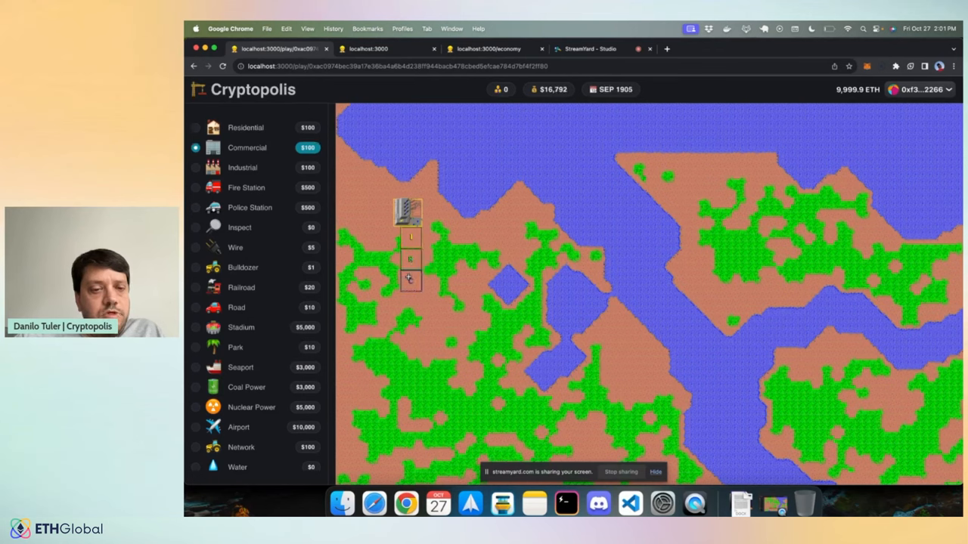
click(411, 269)
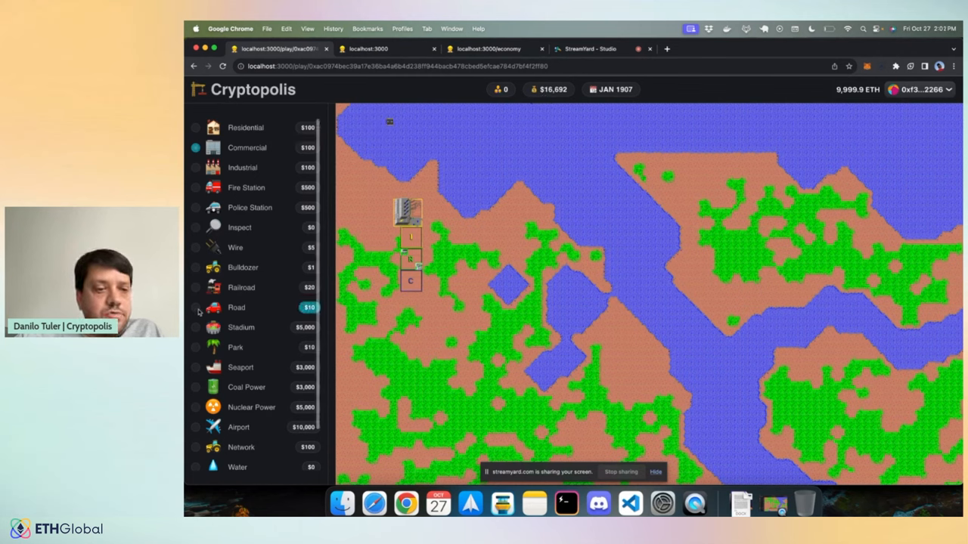
Step: Lay a road beside the new zones so population reaches 160 by May 1913
click(236, 307)
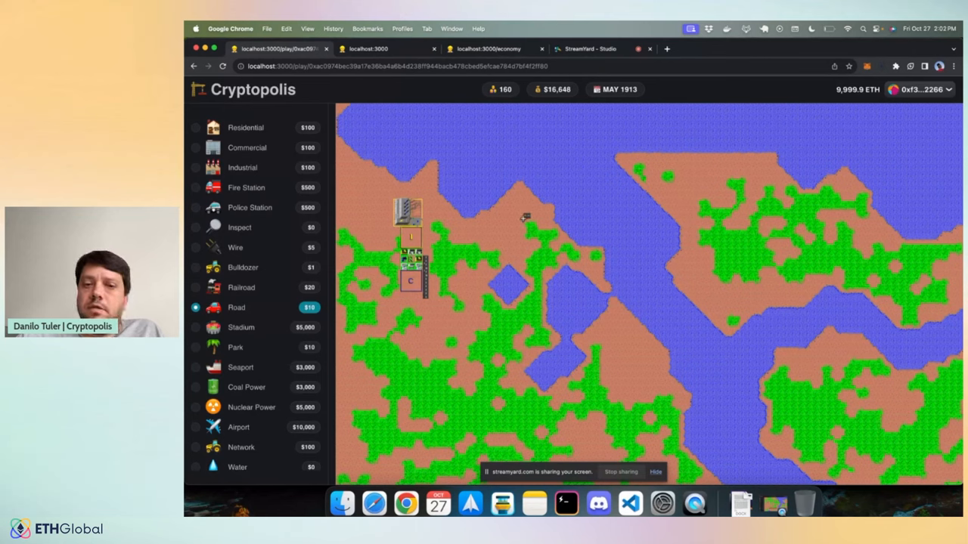
mouse_move(453, 231)
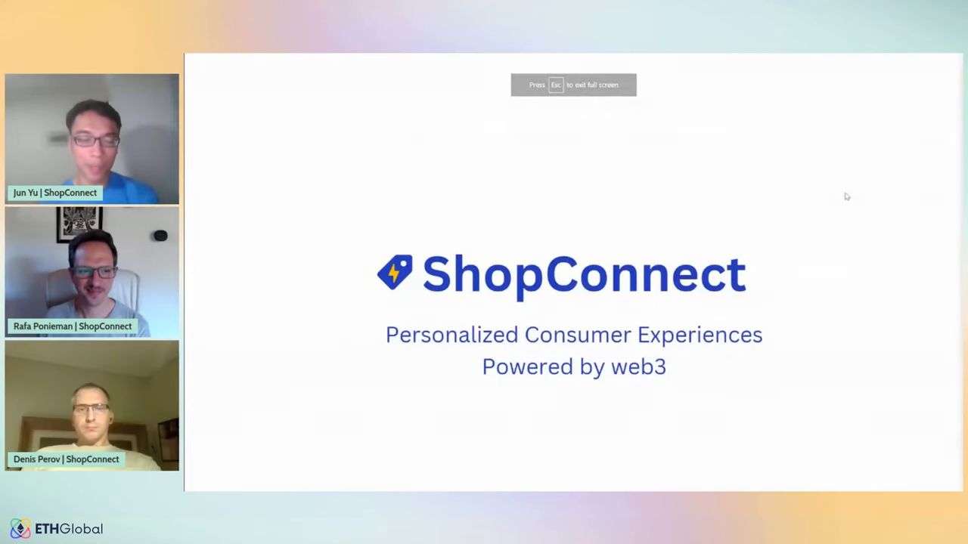
Step: Advance the ShopConnect Canva deck through its problem slides to the coffee-shop DEMO slide, page 8
key(Right)
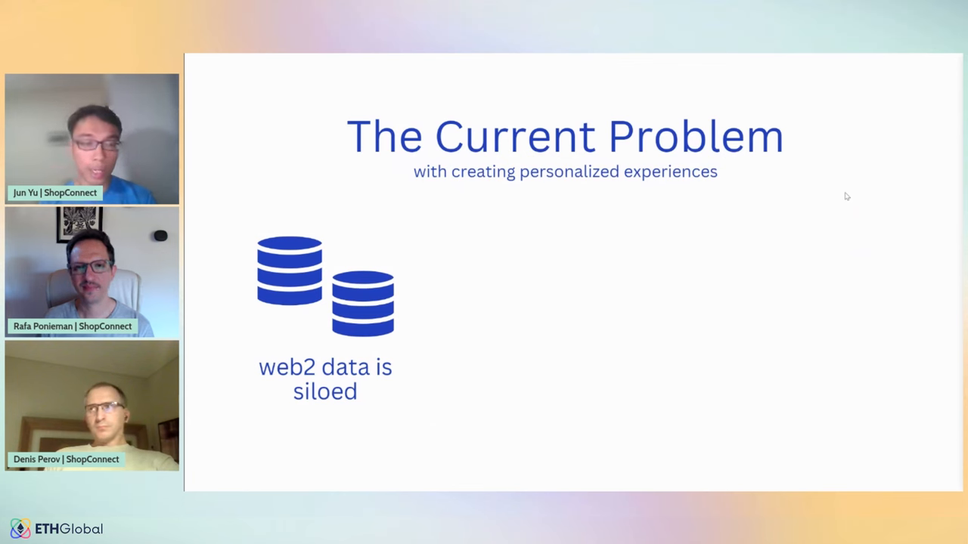
key(Right)
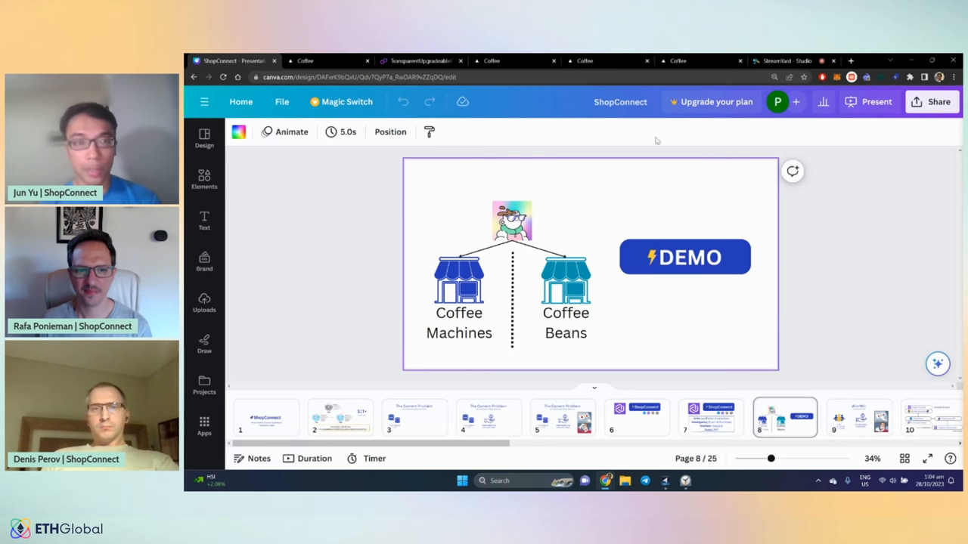
Step: Buy the Premium Espresso Coffee Maker on the localhost Coffee Supplies store, reaching the purchase confirmation
click(317, 61)
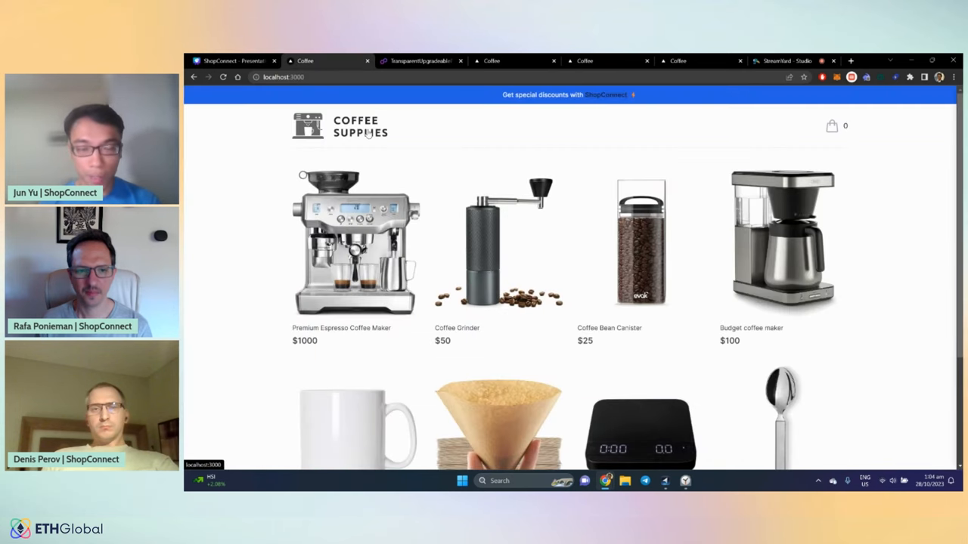
click(354, 242)
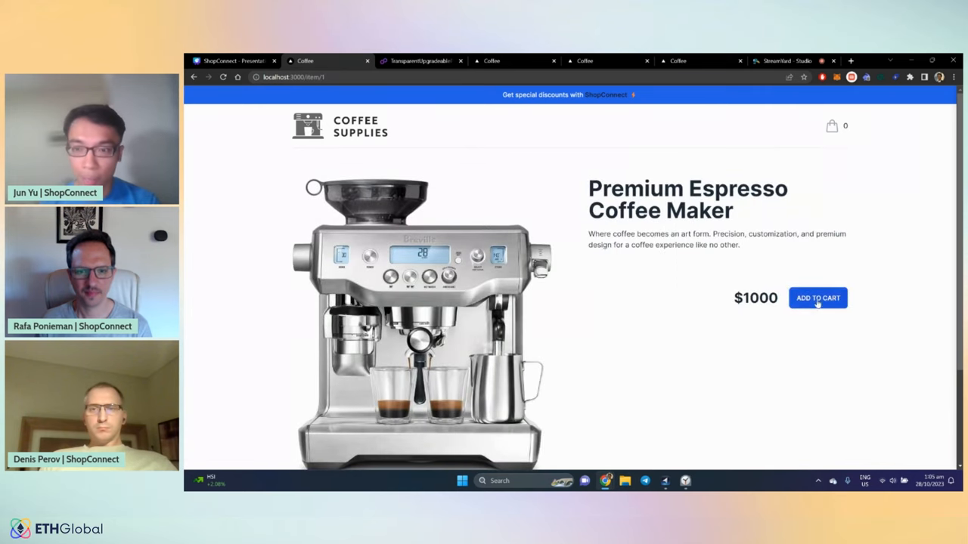
click(817, 298)
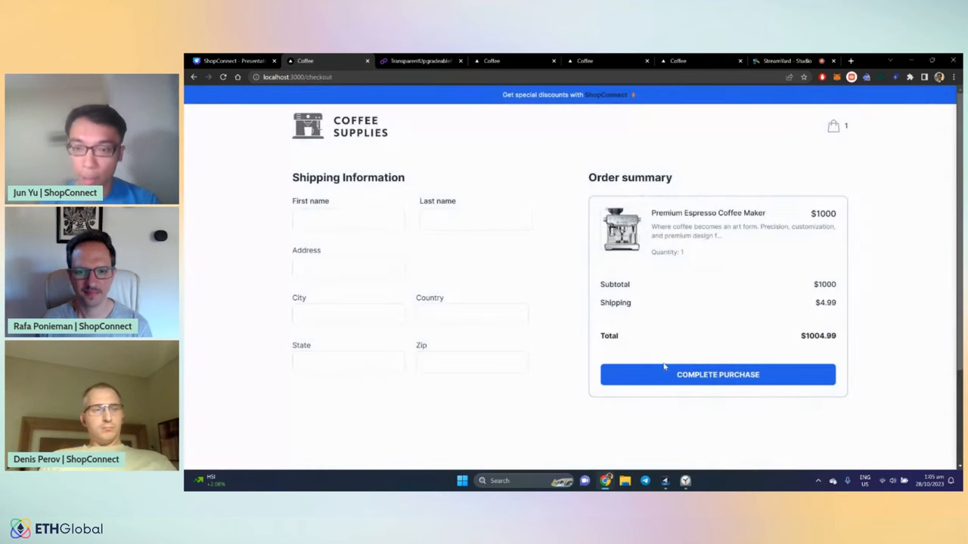
click(717, 375)
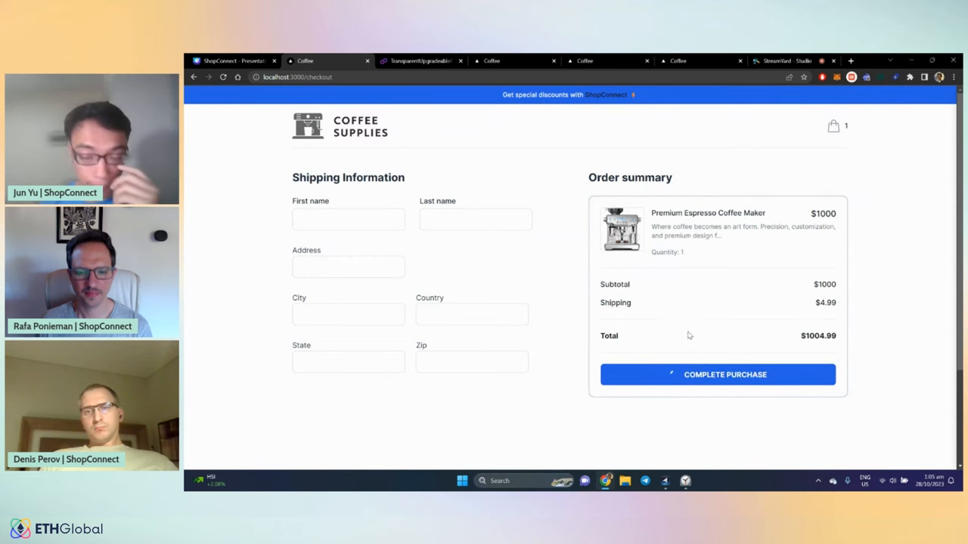
click(717, 375)
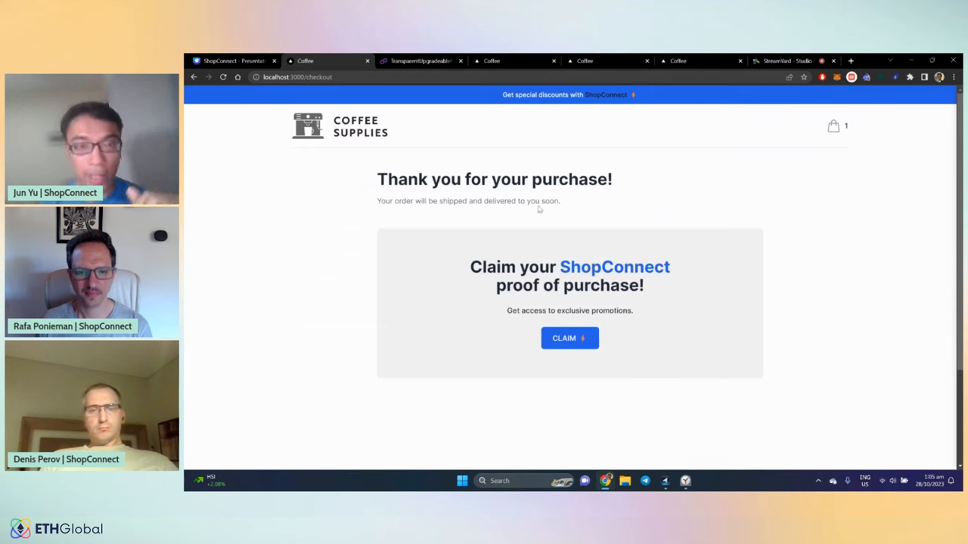
mouse_move(749, 239)
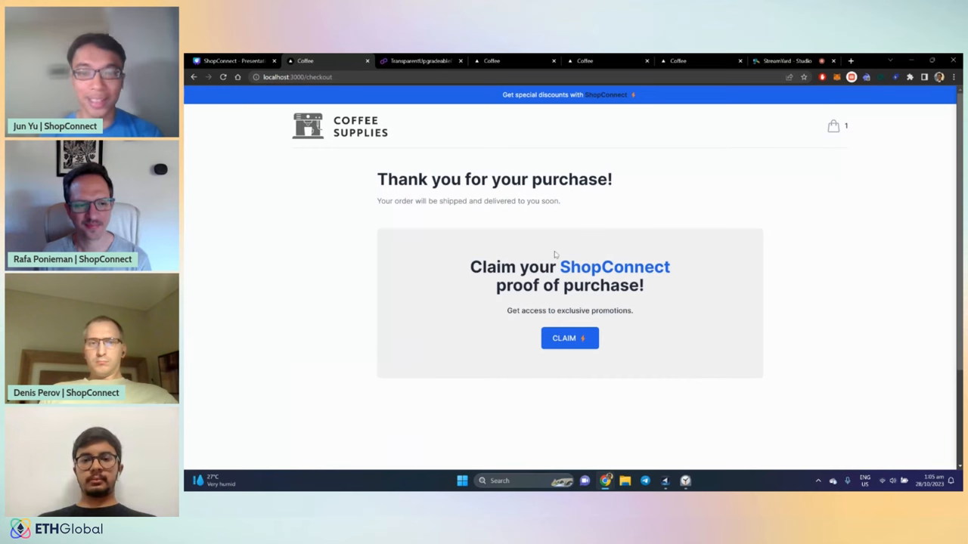
Step: Receive and claim the espresso maker's proof-of-purchase credential in the Polygon ID popup, then view Polygonscan
click(568, 338)
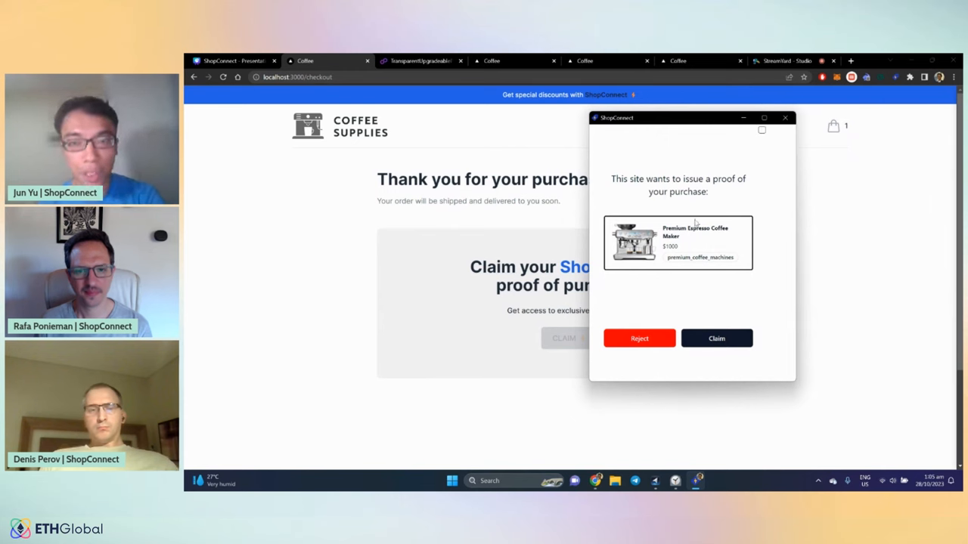
mouse_move(759, 169)
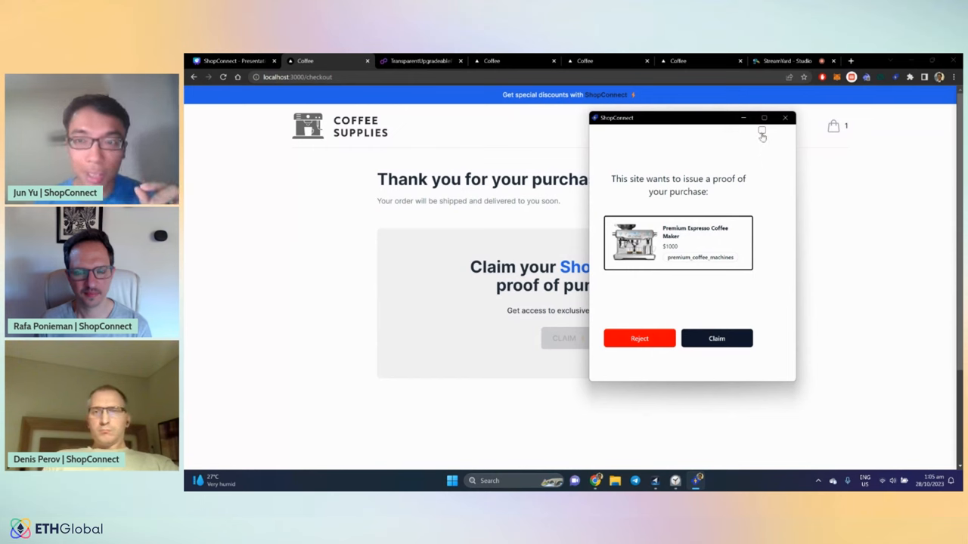
click(717, 338)
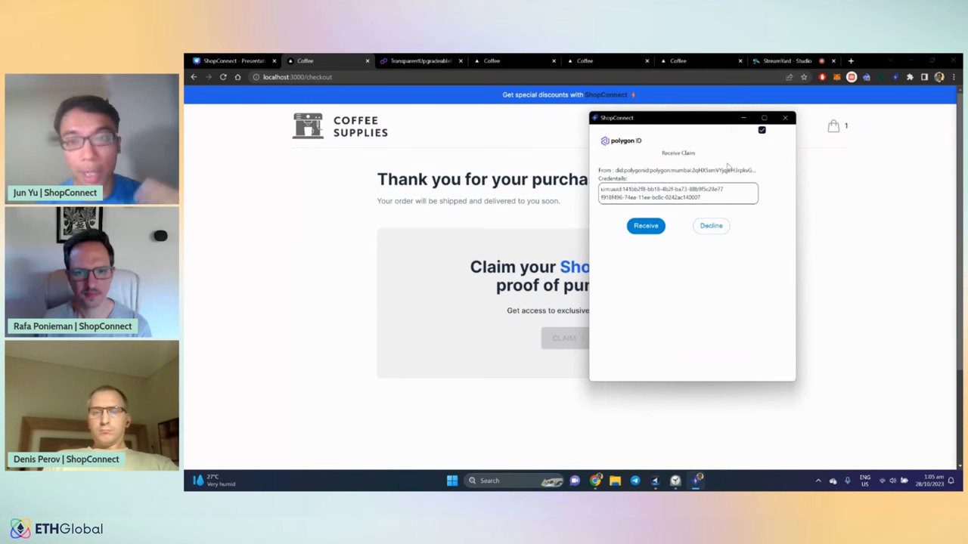
mouse_move(658, 145)
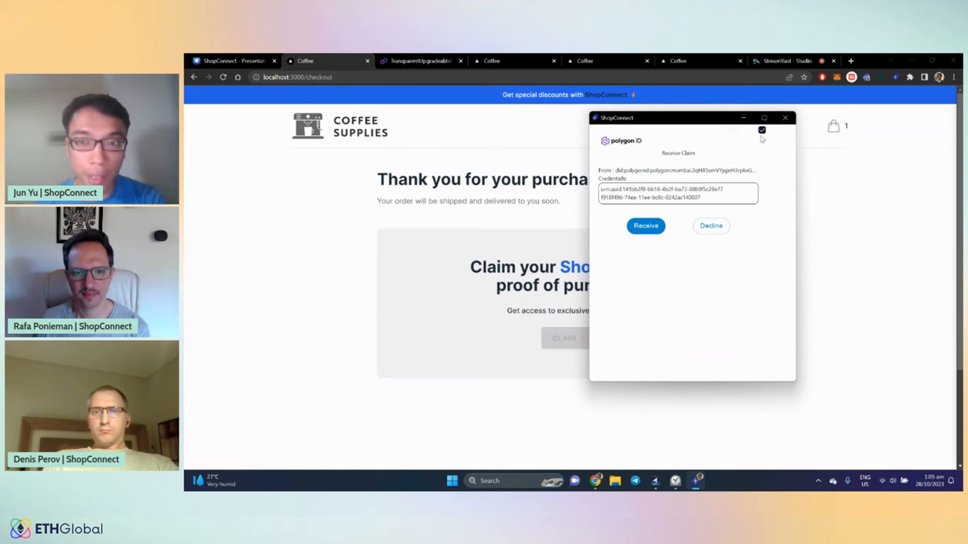
click(644, 225)
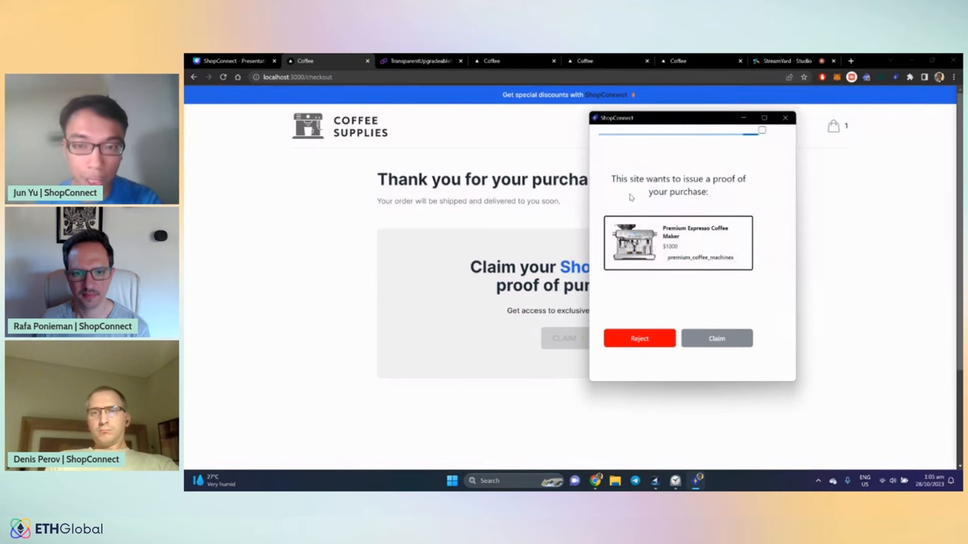
click(638, 338)
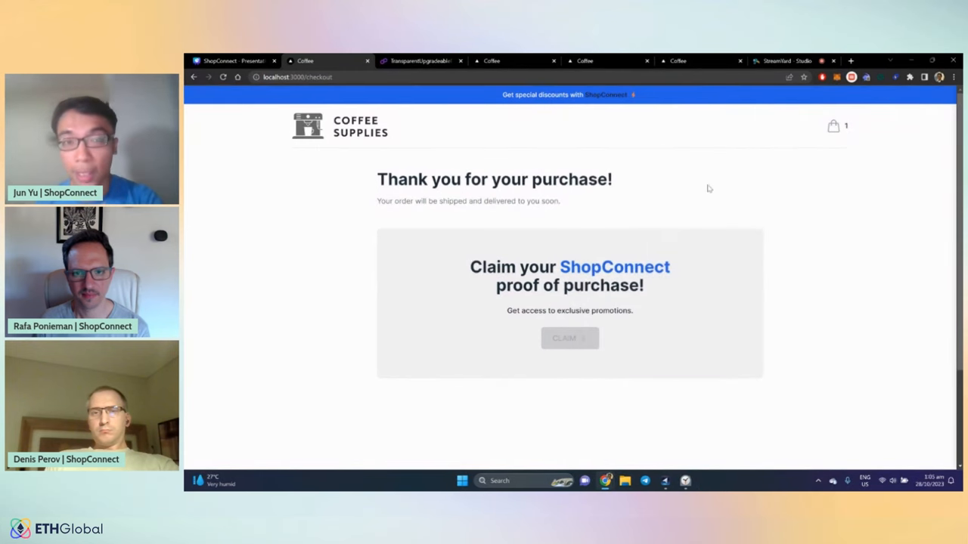
click(420, 60)
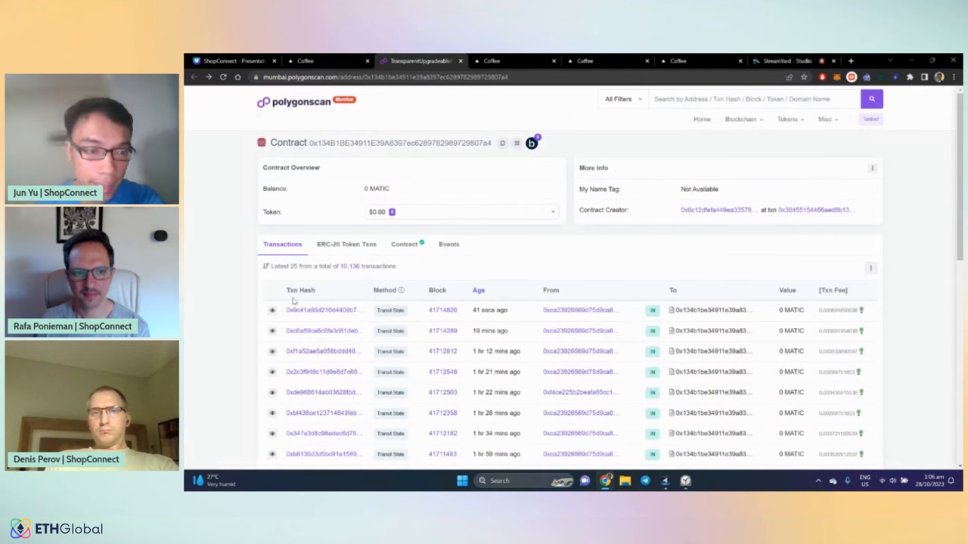
mouse_move(490, 310)
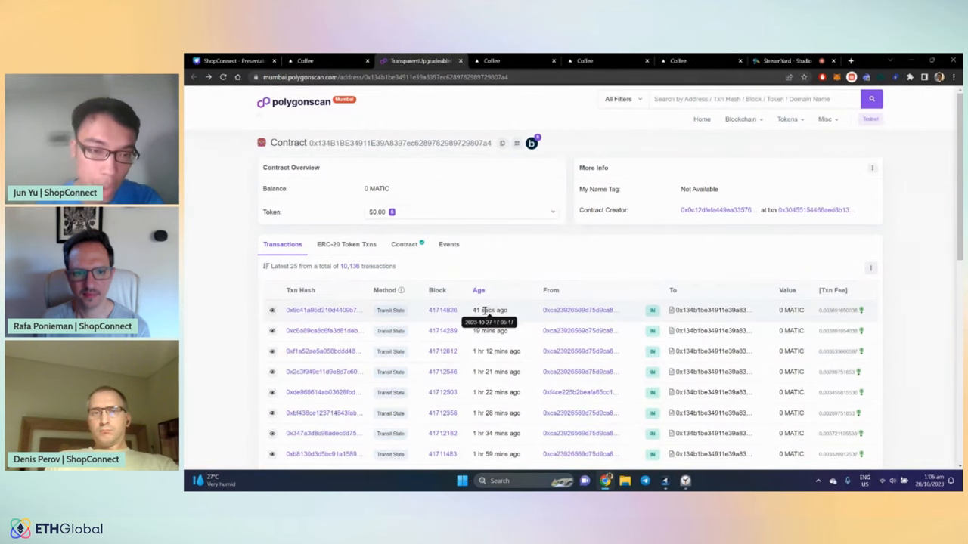
mouse_move(535, 311)
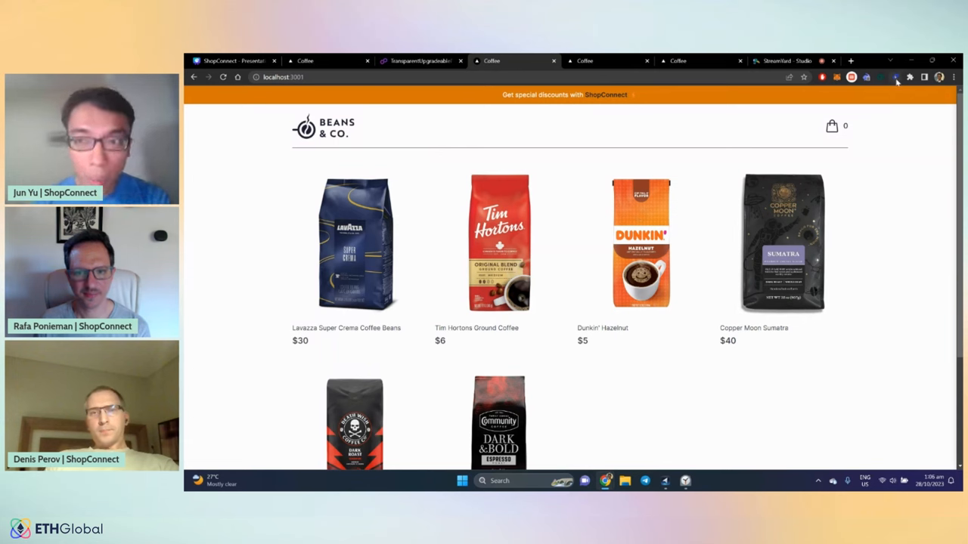
Step: Review ShopConnect's available deals and purchase history, then show the ShopPurchase credential details in the wallet
click(895, 76)
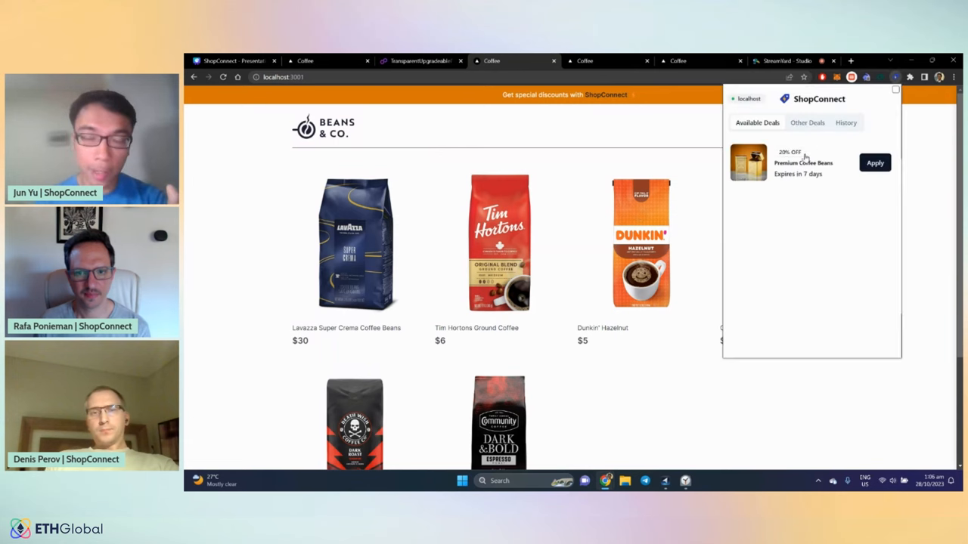
mouse_move(795, 182)
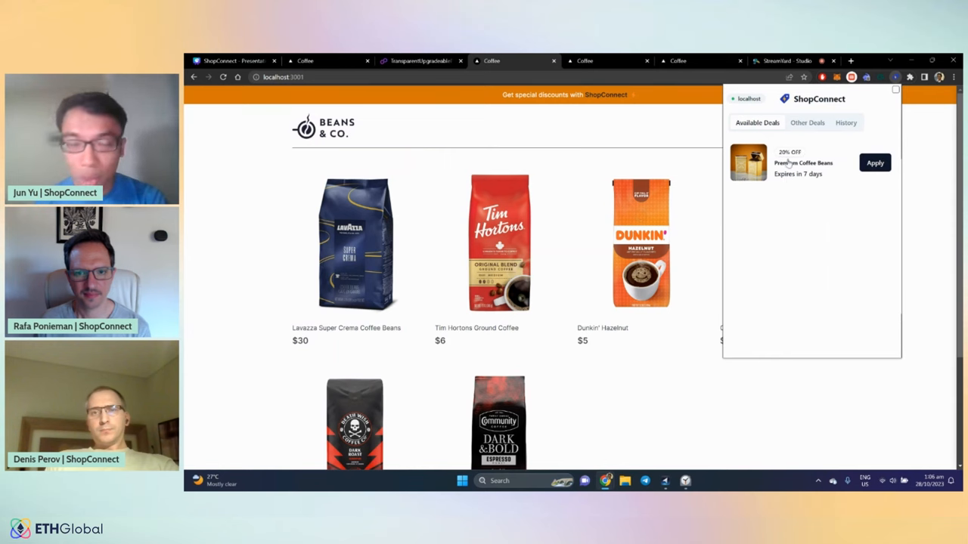
mouse_move(809, 193)
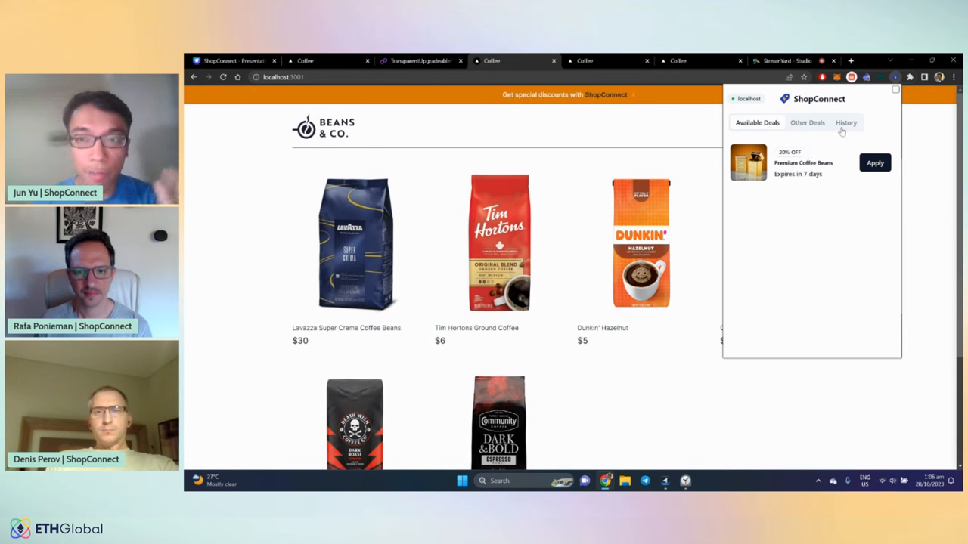
click(845, 123)
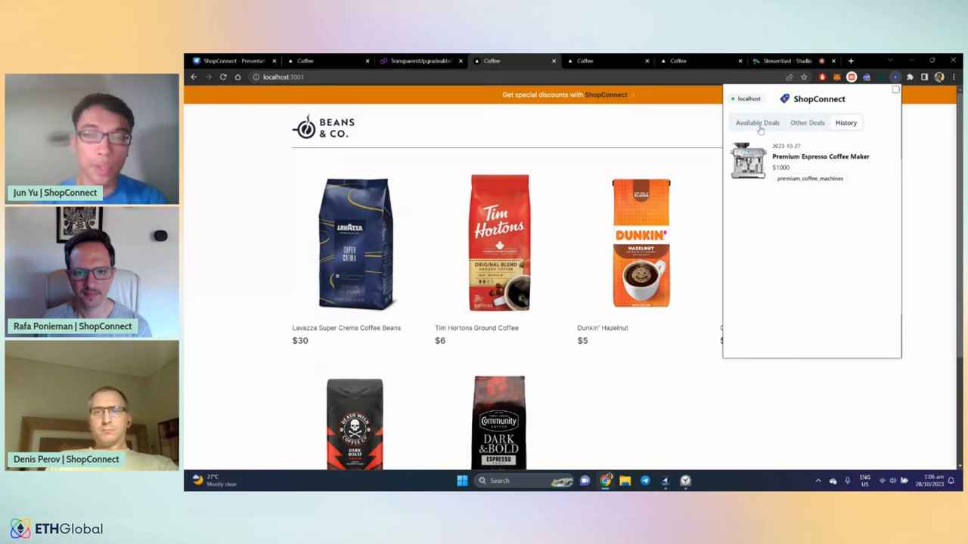
click(756, 122)
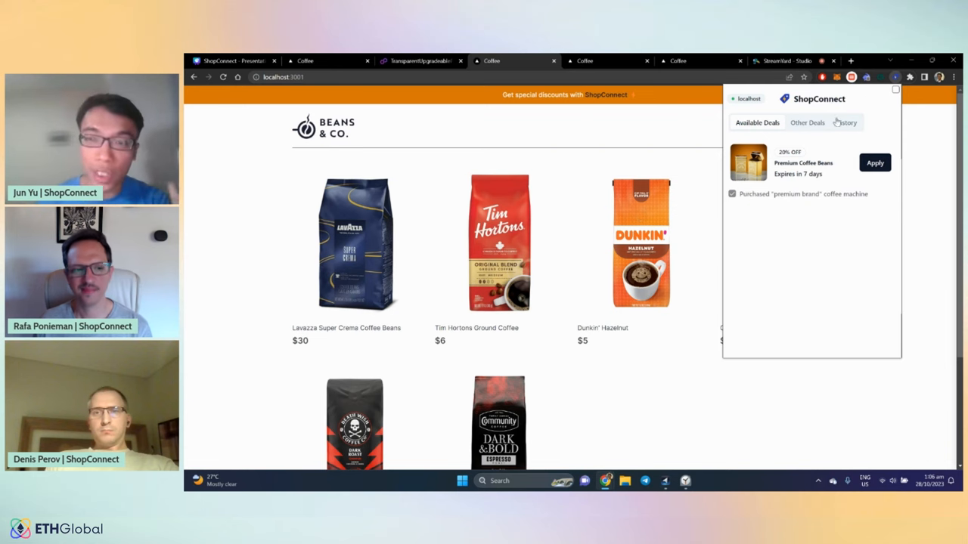
click(845, 122)
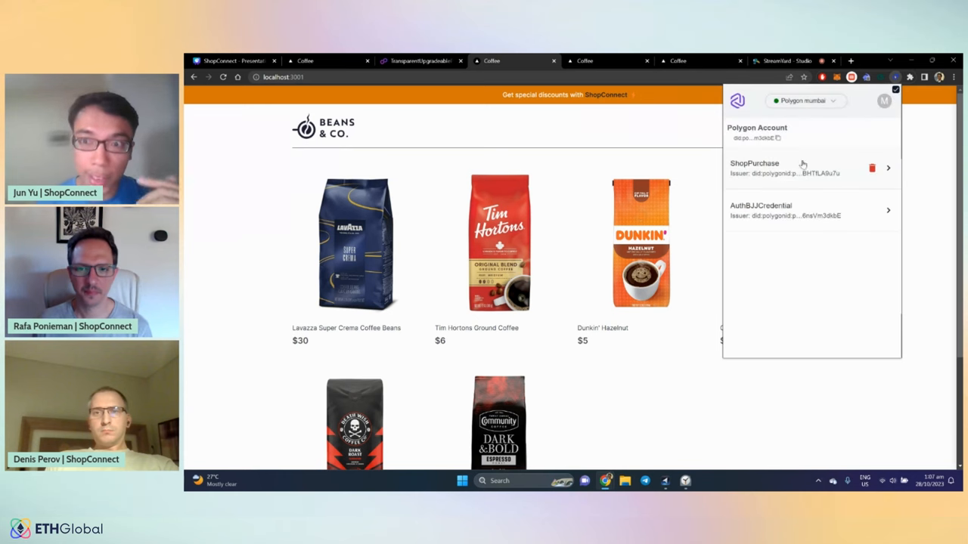
click(809, 168)
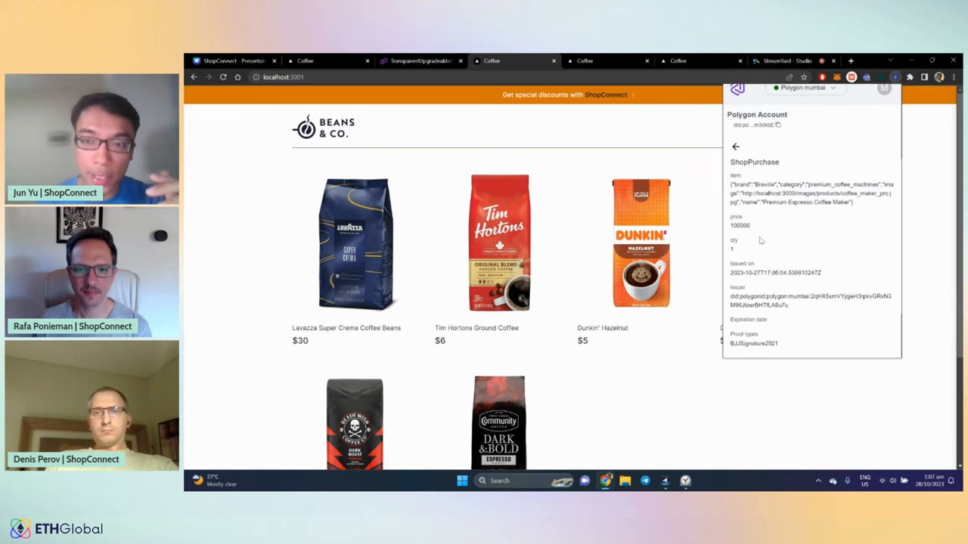
Step: Return to Available Deals and apply the 20% OFF Premium Coffee Beans deal, dropping store prices
click(735, 145)
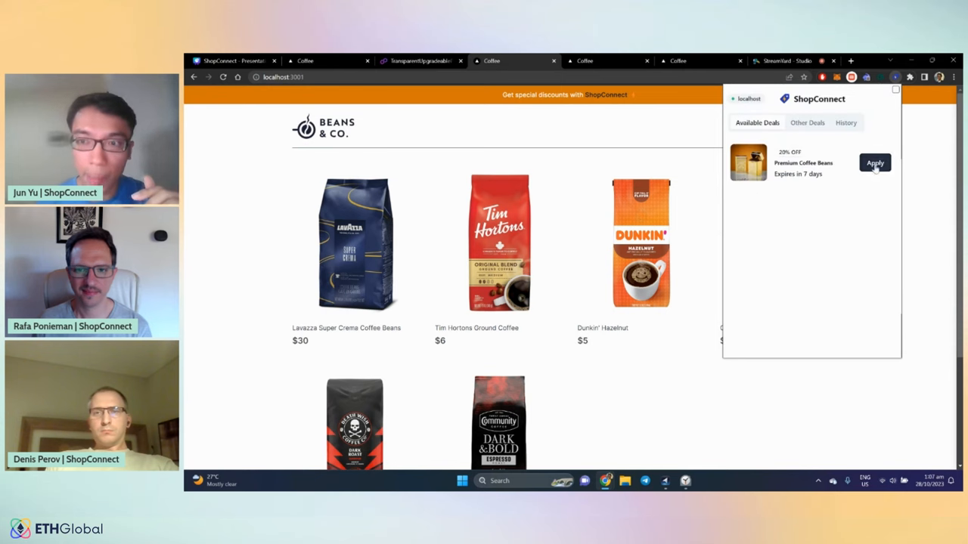
click(874, 163)
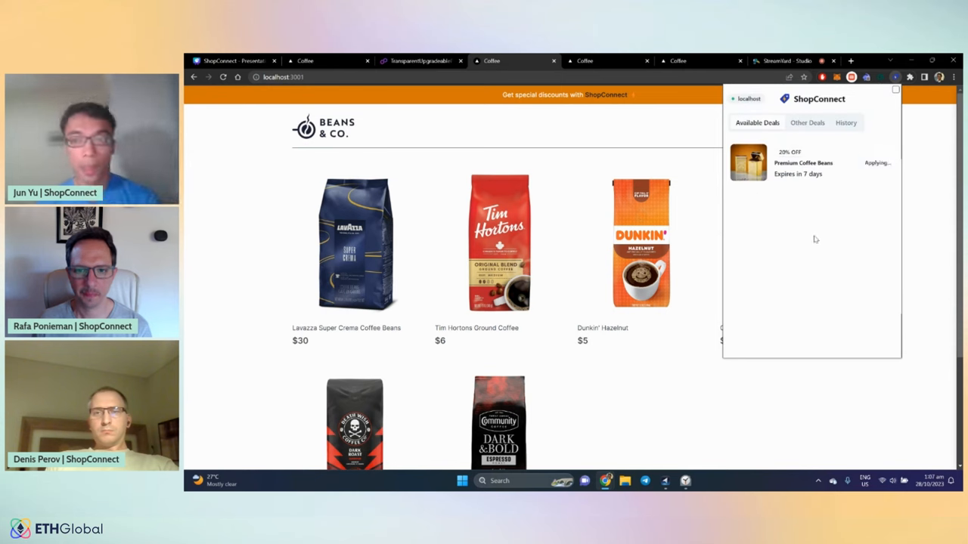
mouse_move(815, 238)
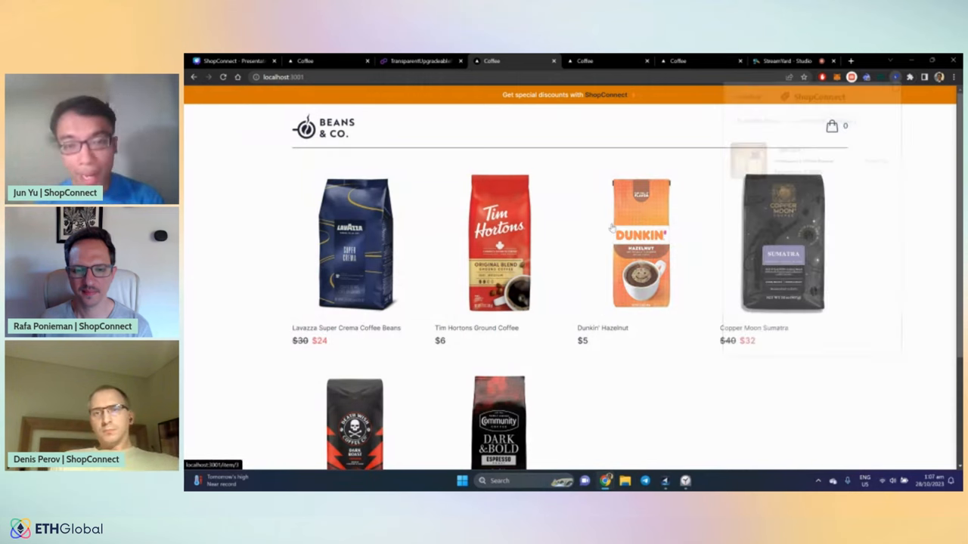
scroll(down, 3)
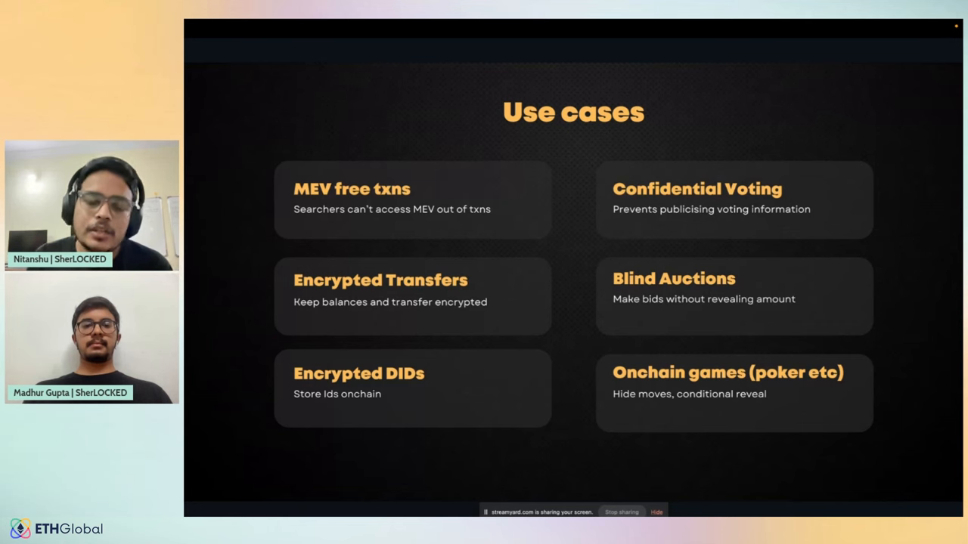
Step: Advance from the Use cases slide to the confidential ERC20 Architecture diagram
key(Right)
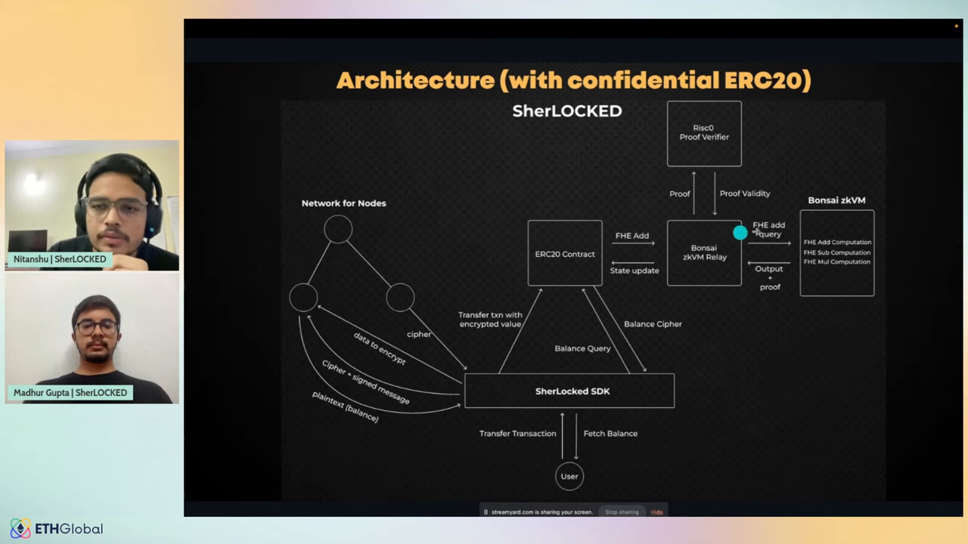
mouse_move(576, 423)
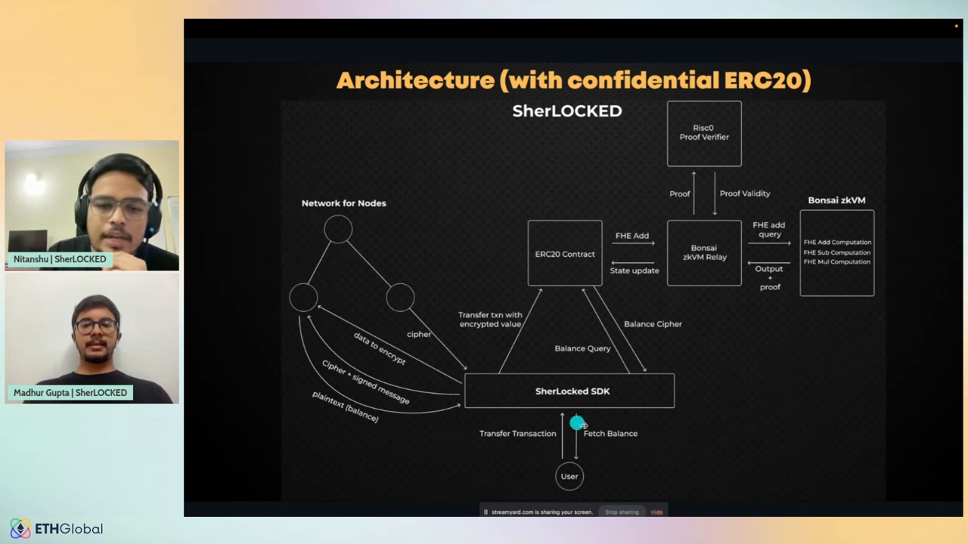
mouse_move(744, 390)
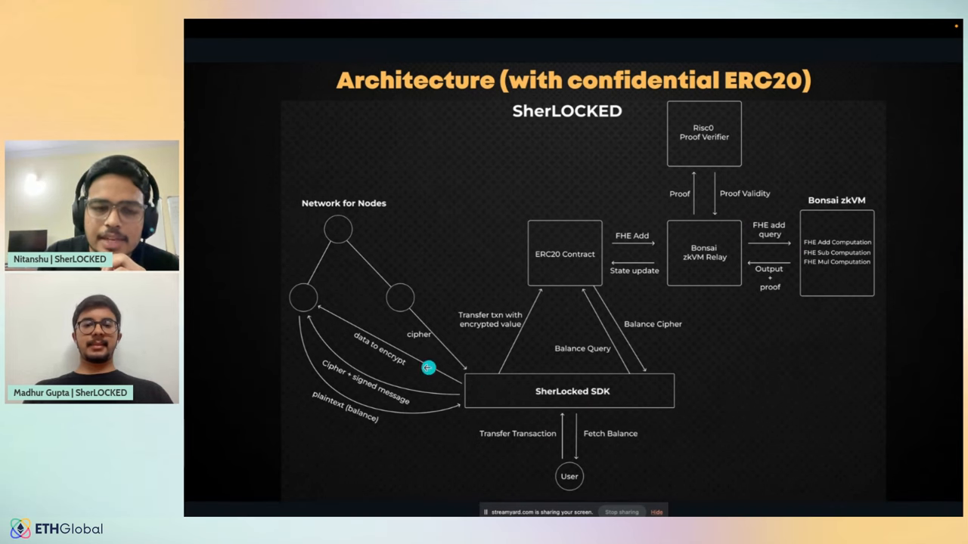
mouse_move(348, 260)
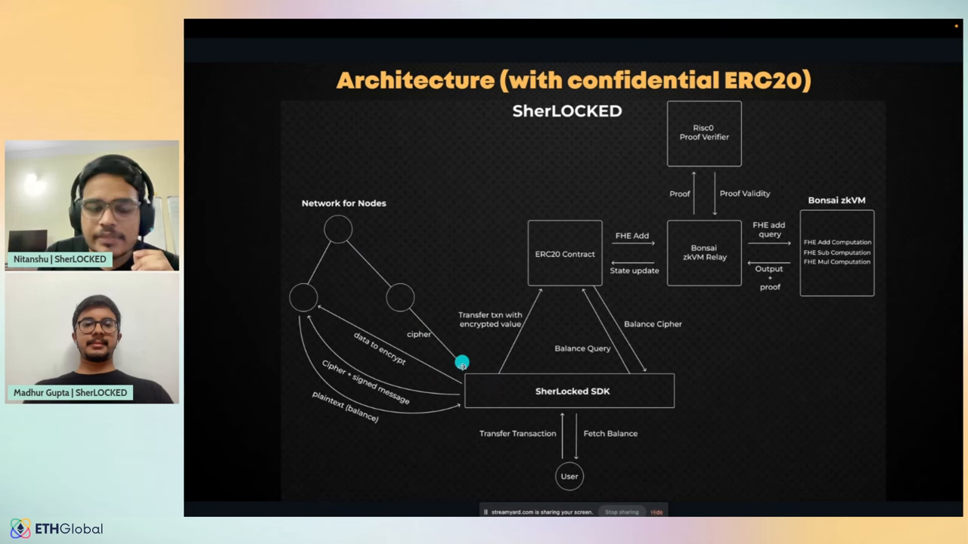
mouse_move(516, 369)
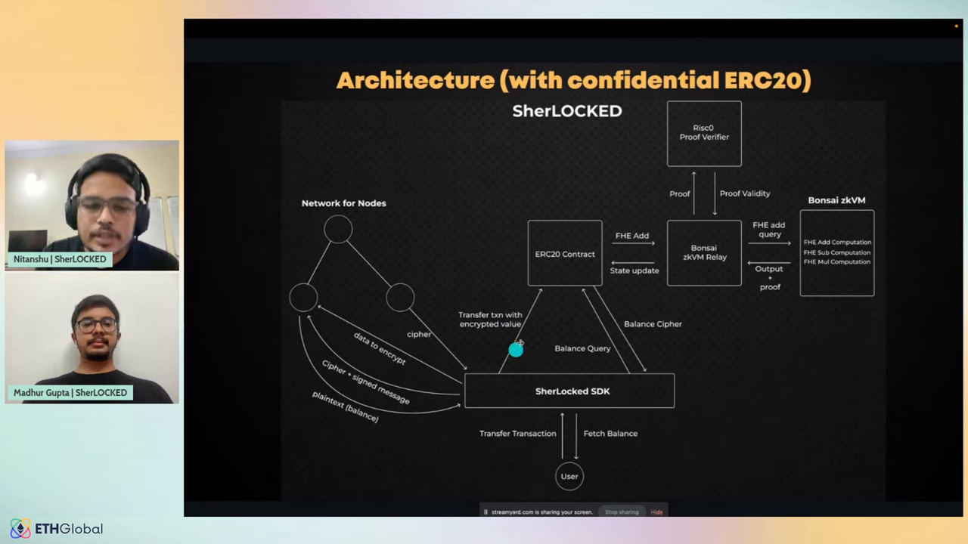
mouse_move(529, 289)
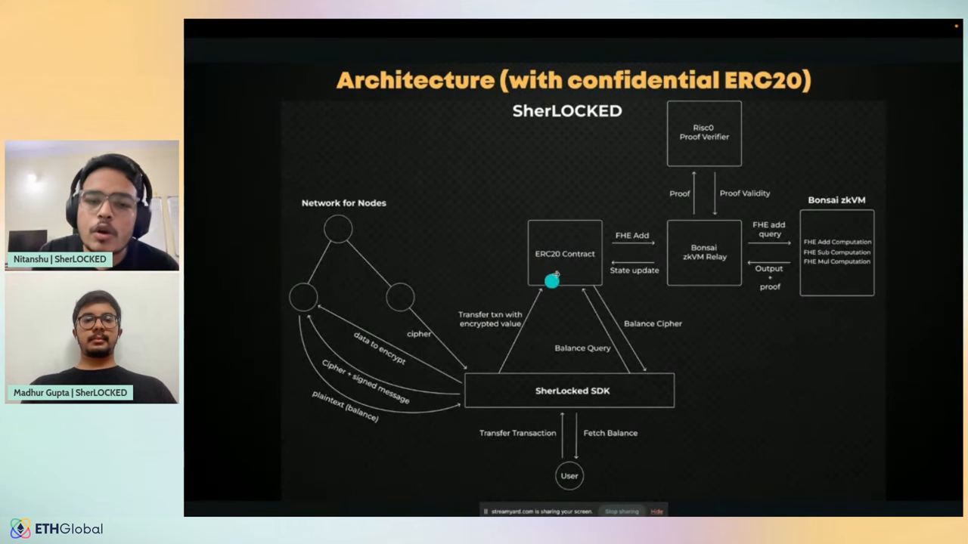
mouse_move(520, 284)
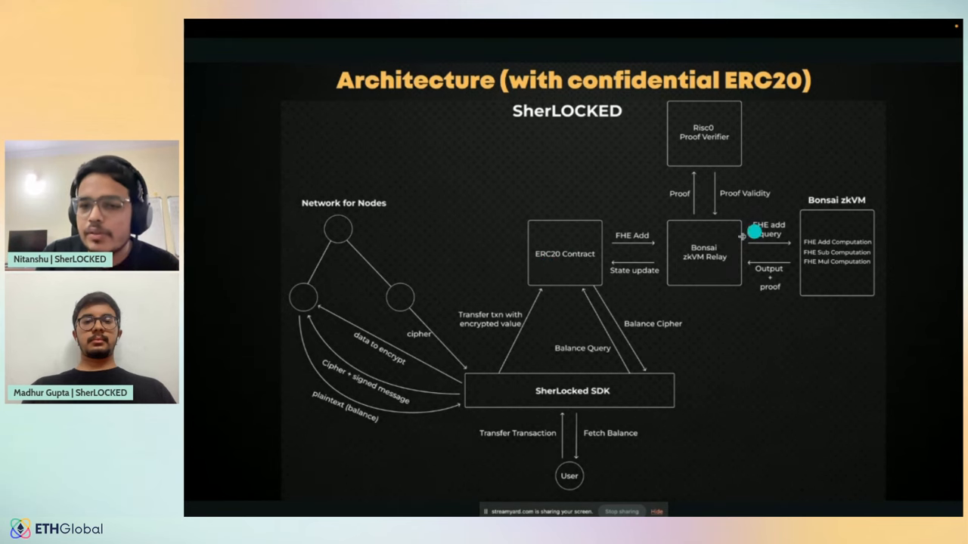
mouse_move(800, 265)
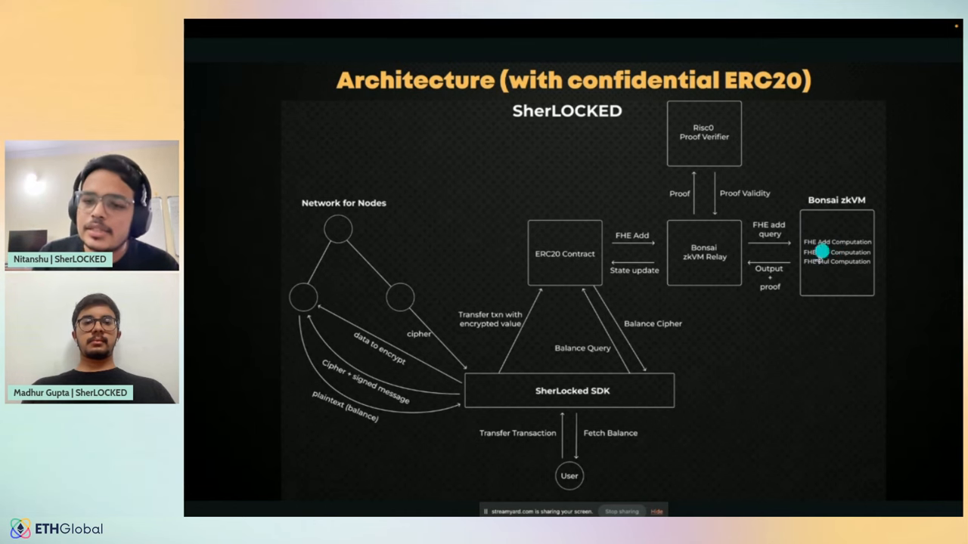
mouse_move(692, 270)
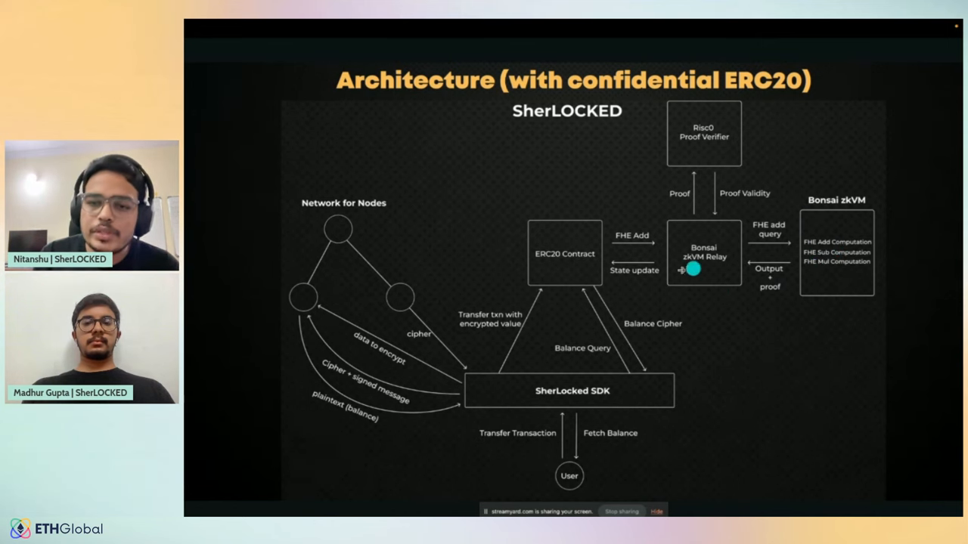
mouse_move(572, 245)
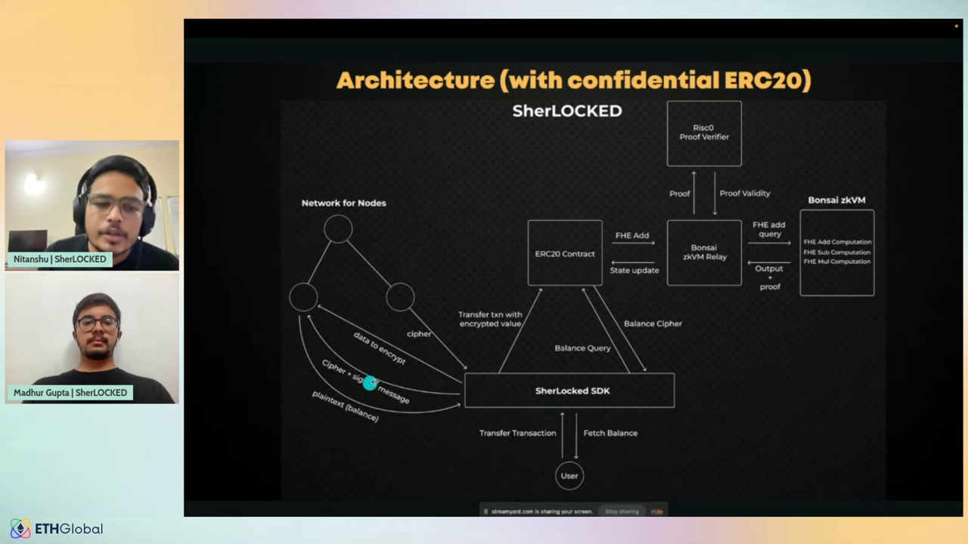
mouse_move(342, 342)
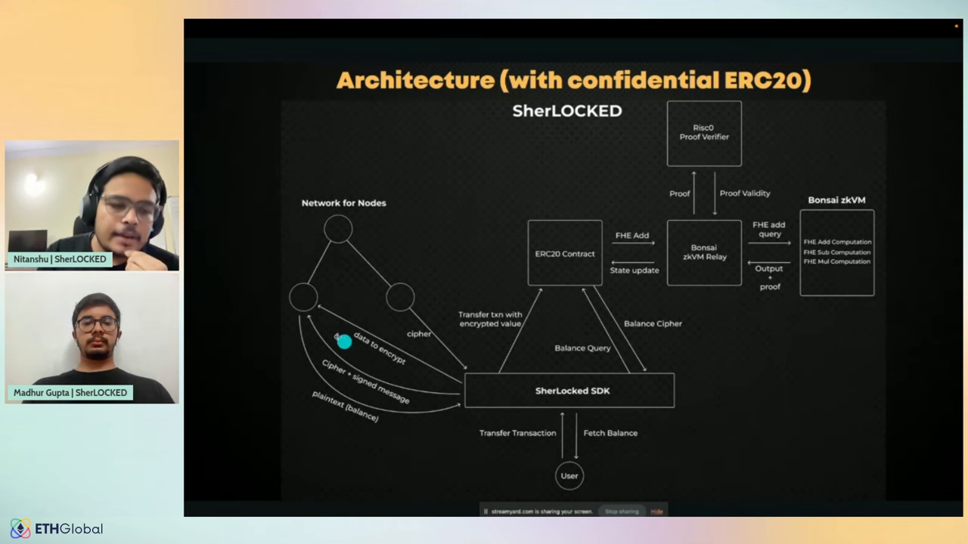
mouse_move(326, 303)
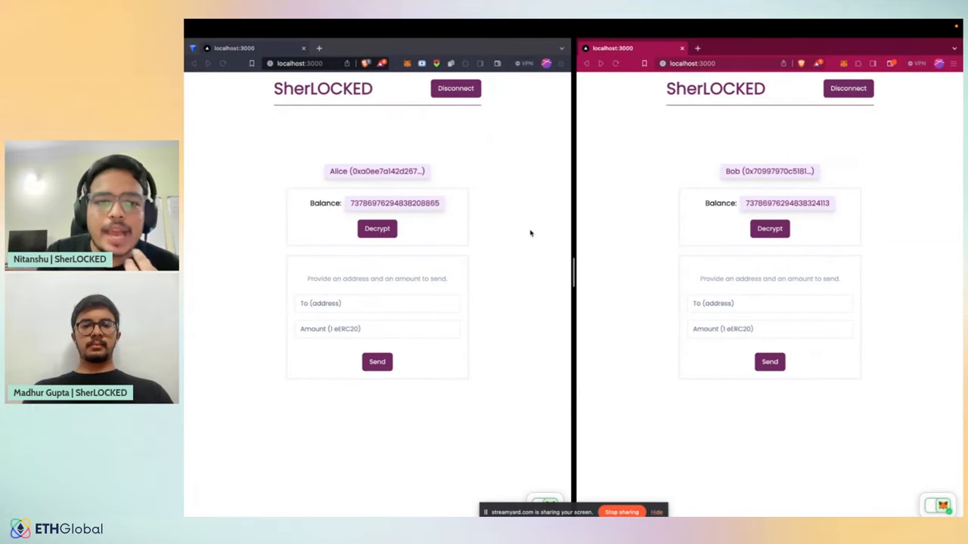
mouse_move(794, 155)
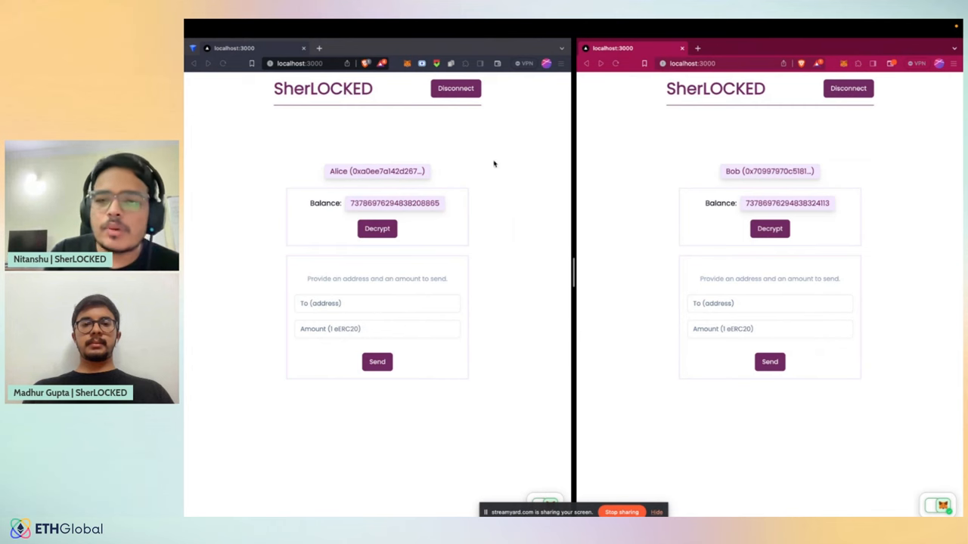
mouse_move(390, 173)
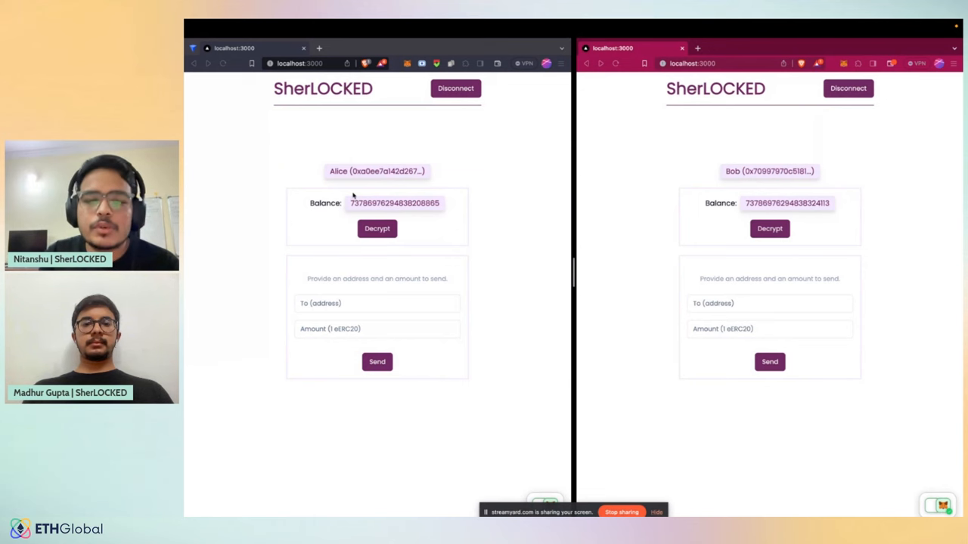
mouse_move(308, 242)
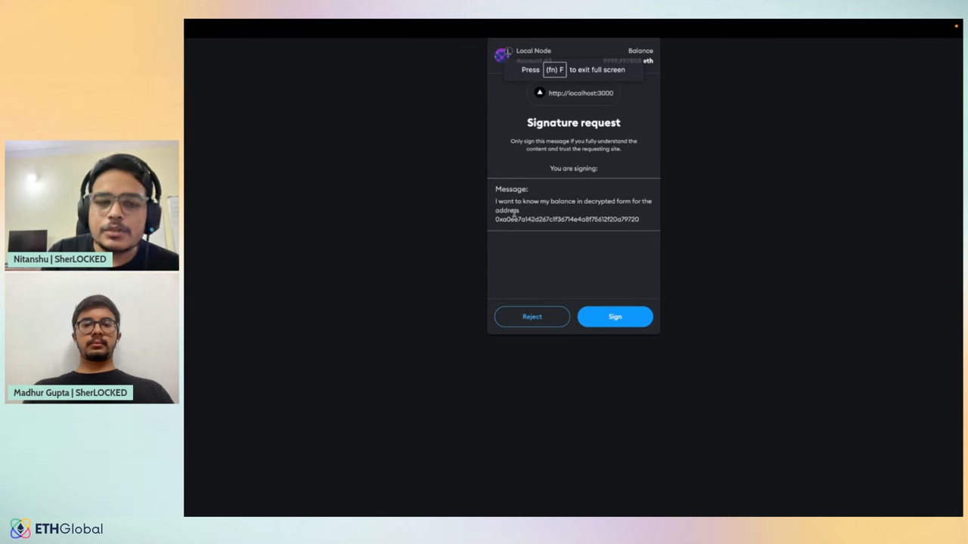
click(614, 318)
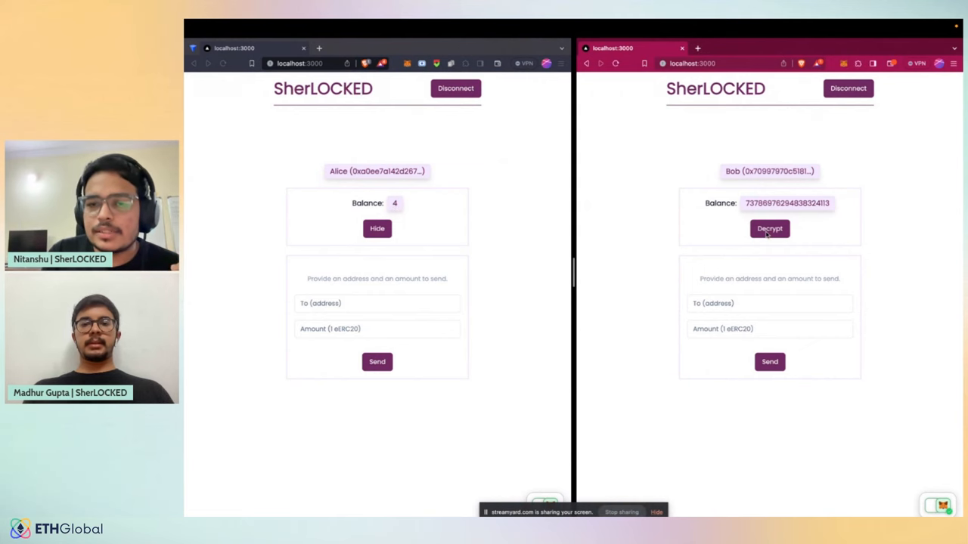
click(768, 229)
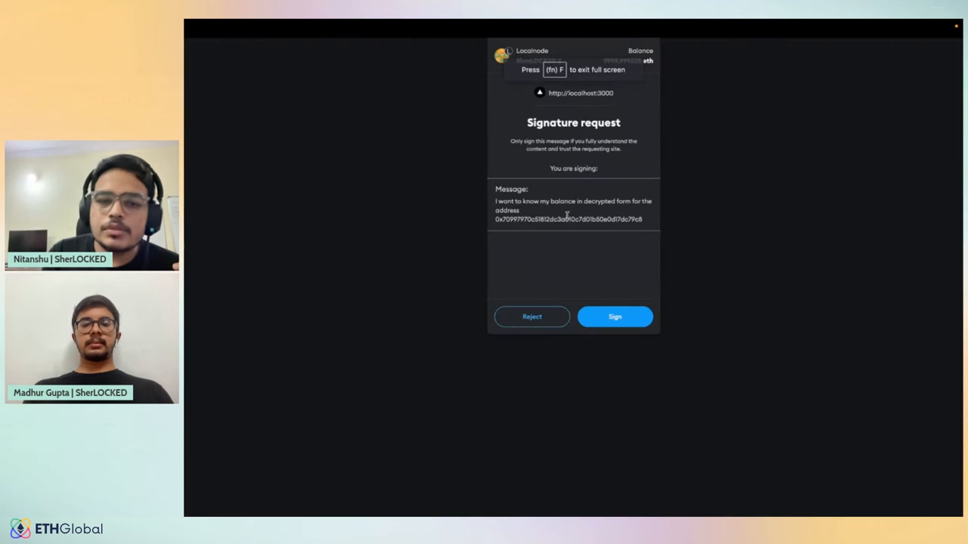
click(614, 316)
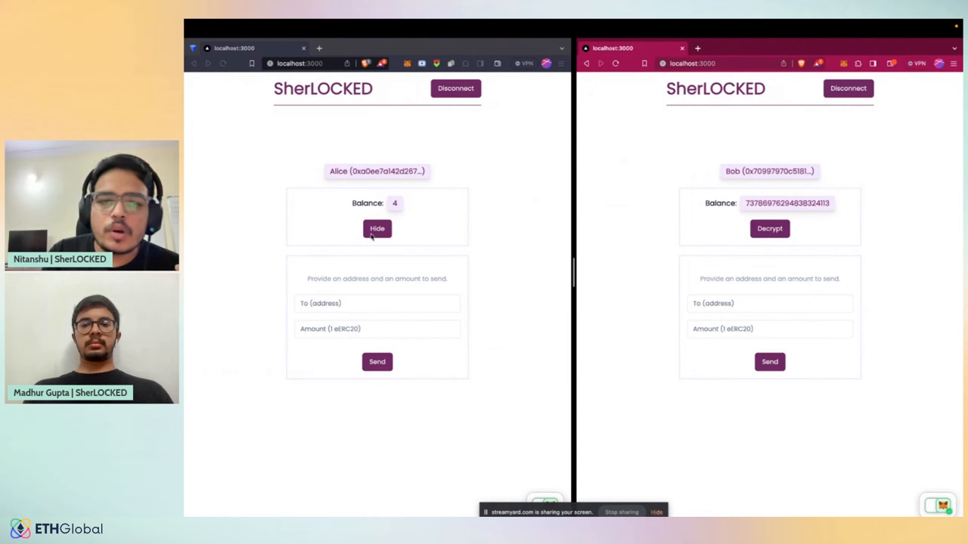
click(377, 228)
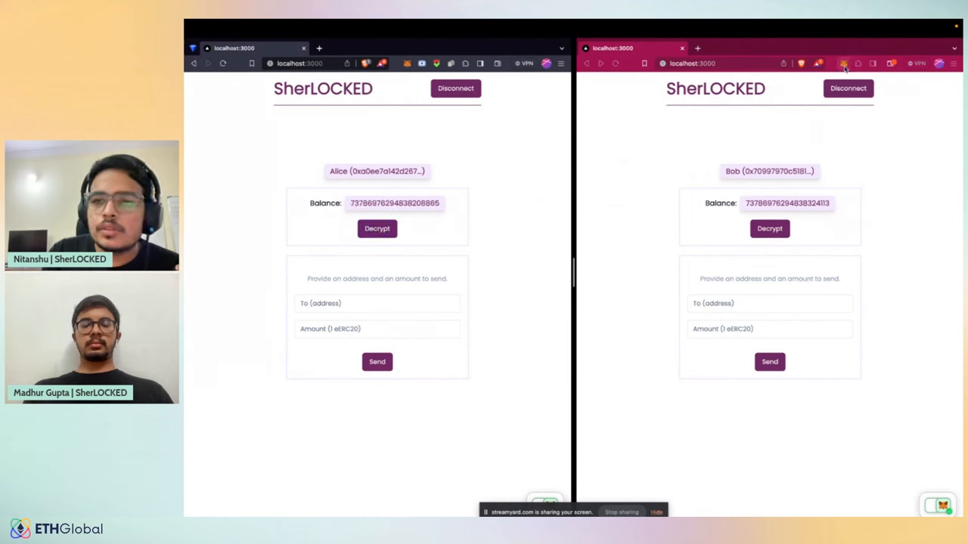
Step: Copy Bob's MetaMask address and send 1 encrypted token from Alice to it, confirming in MetaMask
click(844, 64)
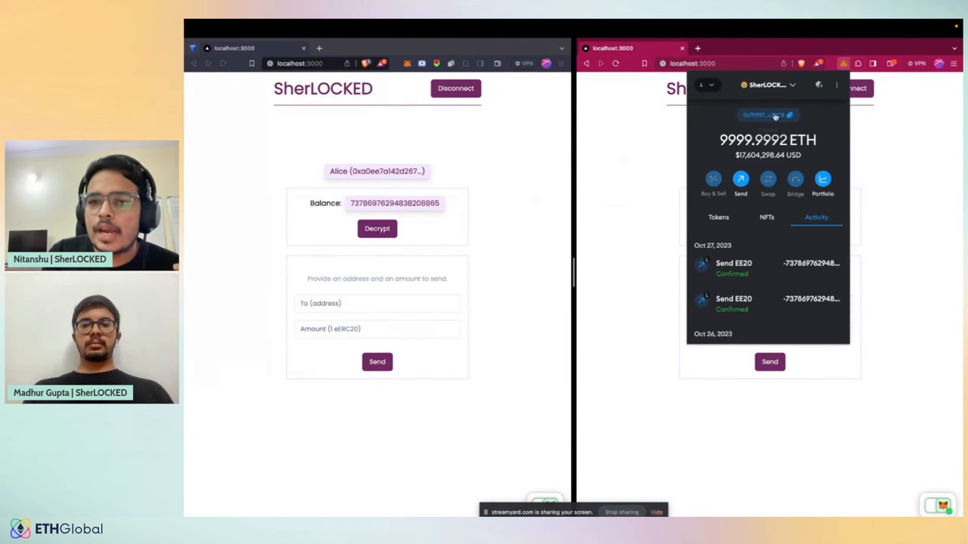
click(375, 302)
text(1)
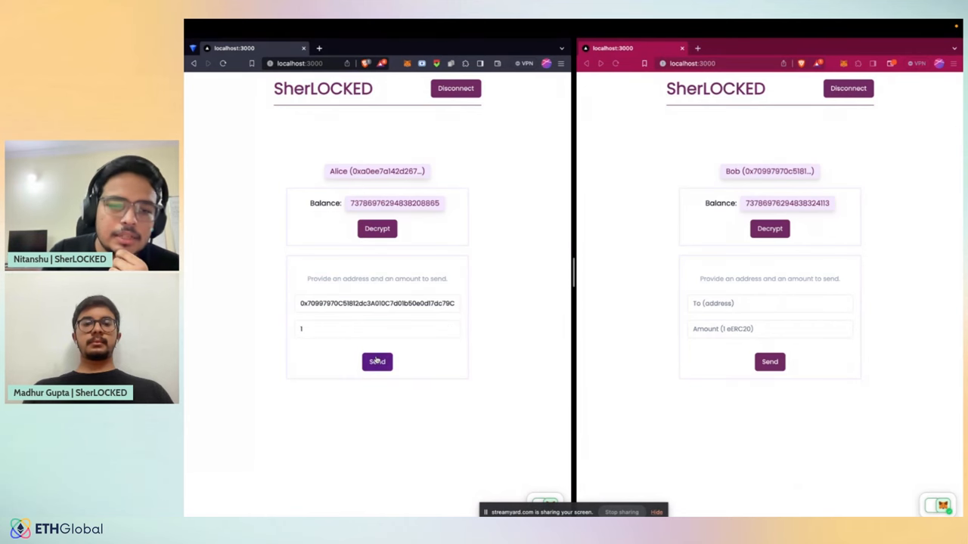
click(376, 361)
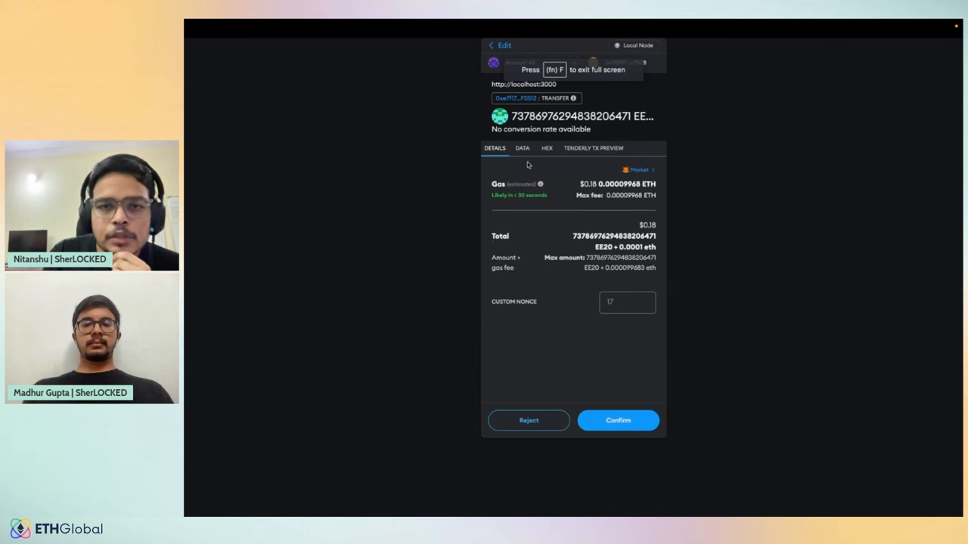
mouse_move(571, 121)
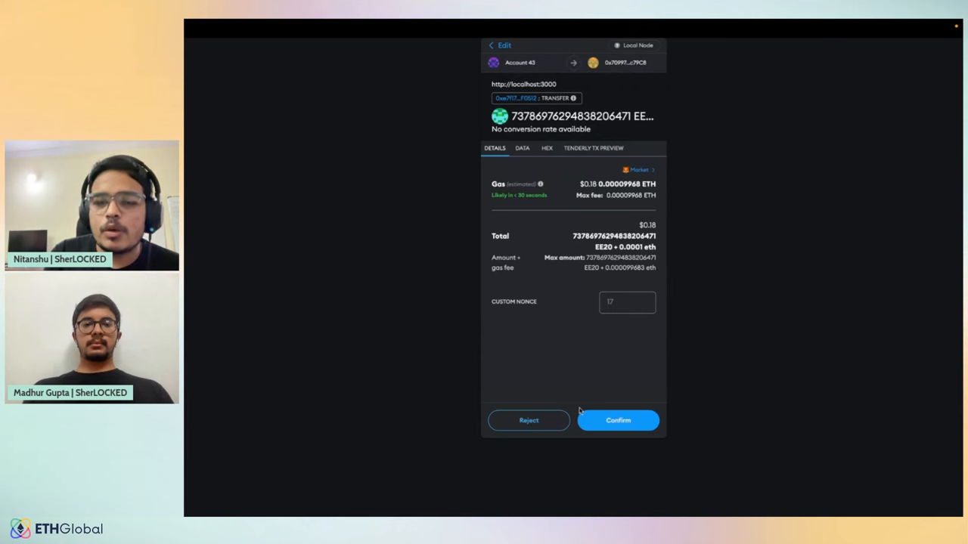
click(617, 421)
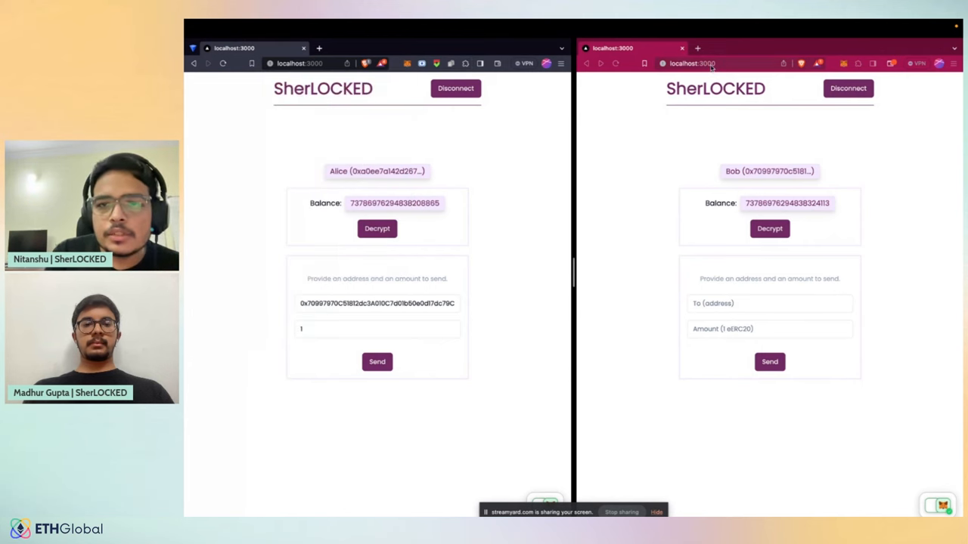
Step: Reload Bob's page, reconnect via MetaMask, and sign the request to decrypt his updated balance
click(847, 88)
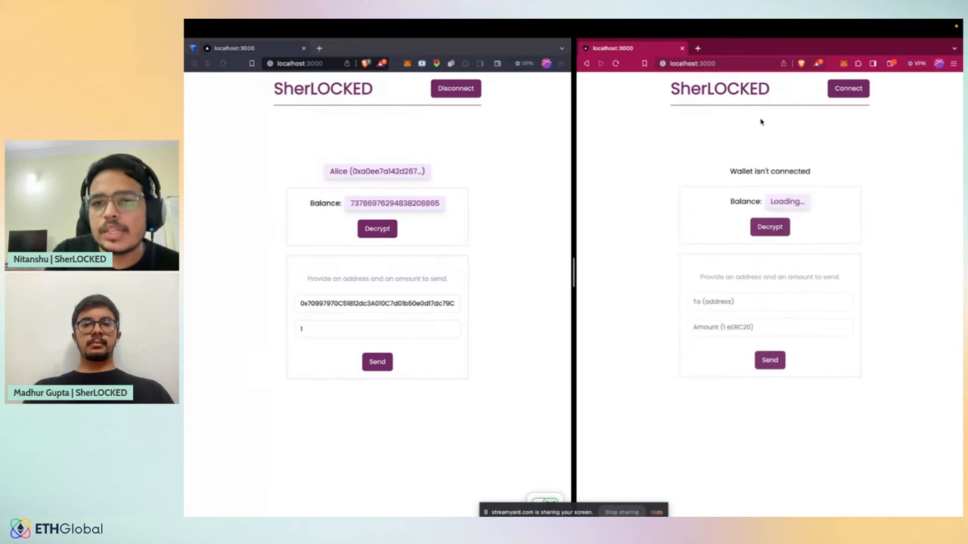
click(847, 88)
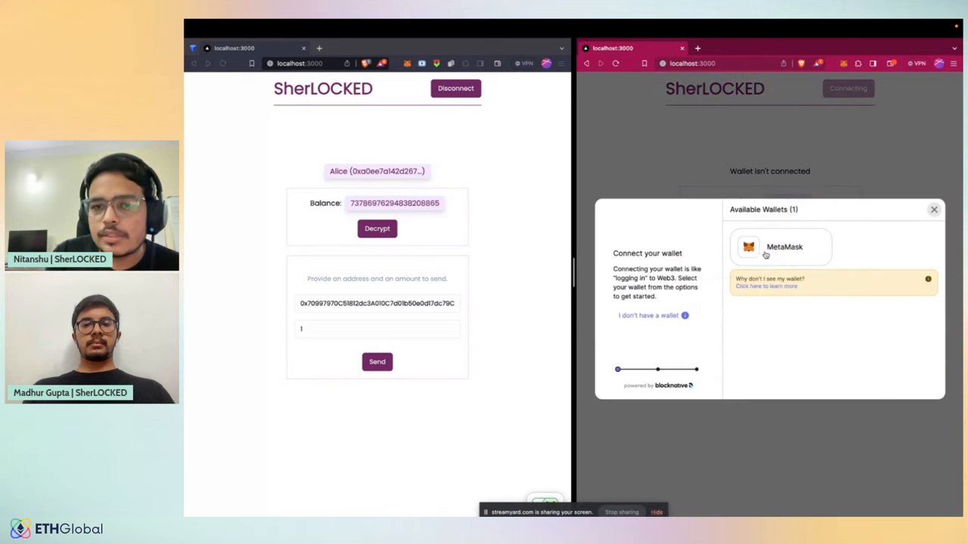
click(783, 248)
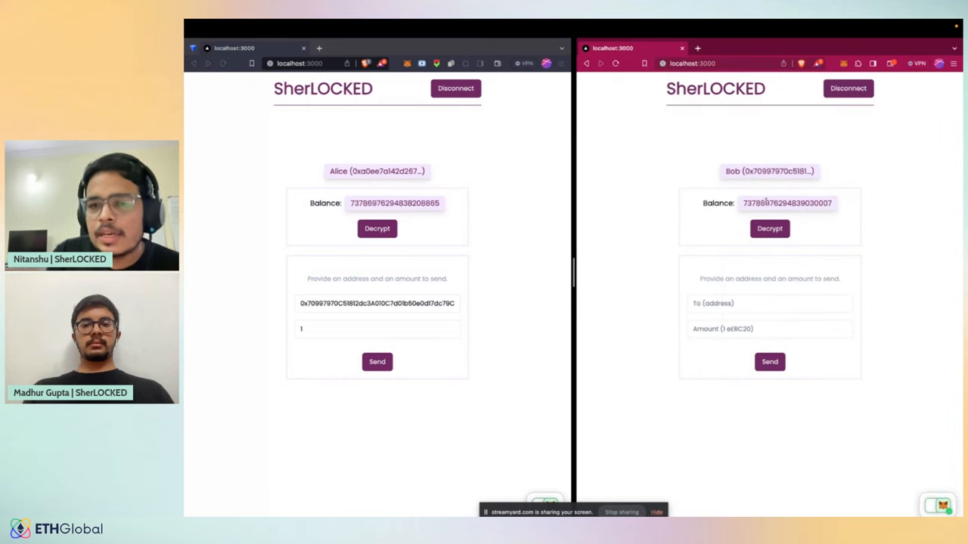
click(768, 228)
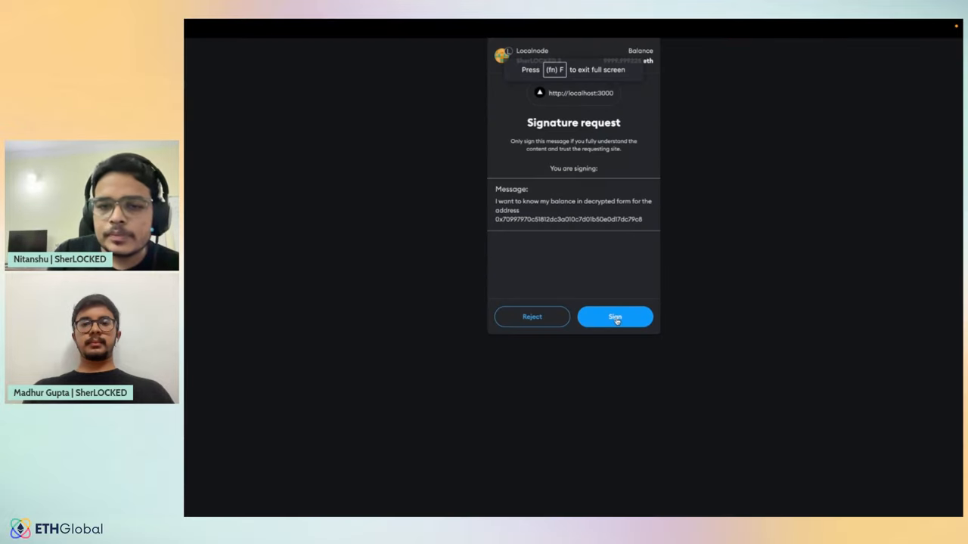
click(614, 316)
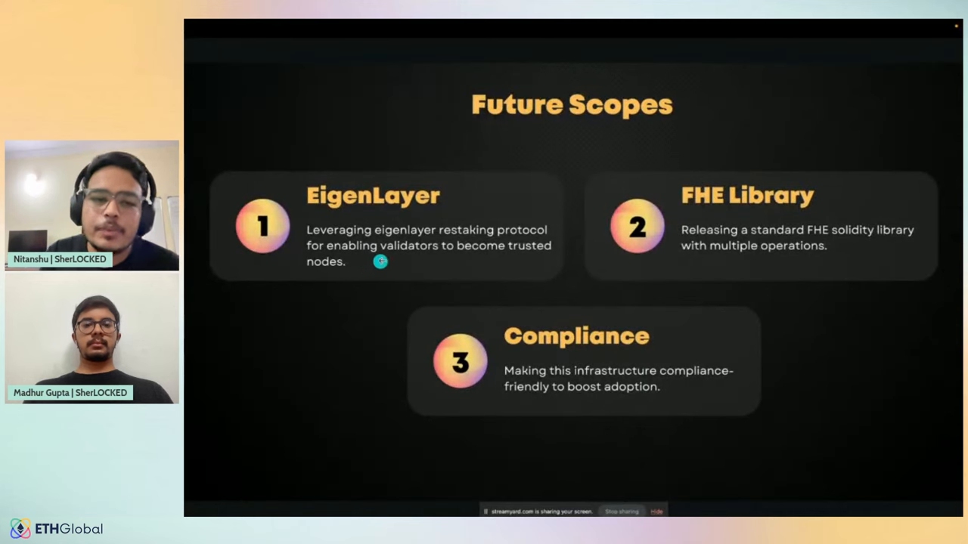
mouse_move(351, 299)
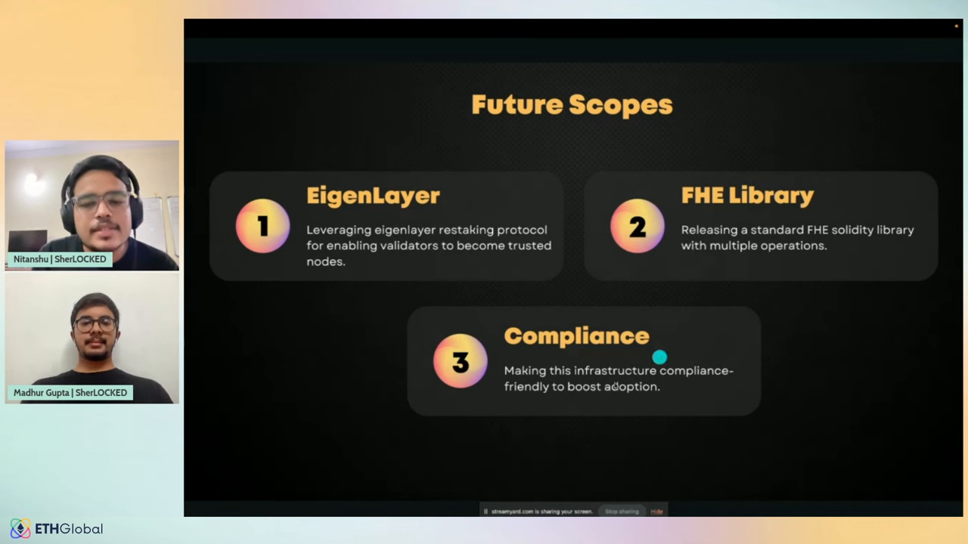
mouse_move(610, 421)
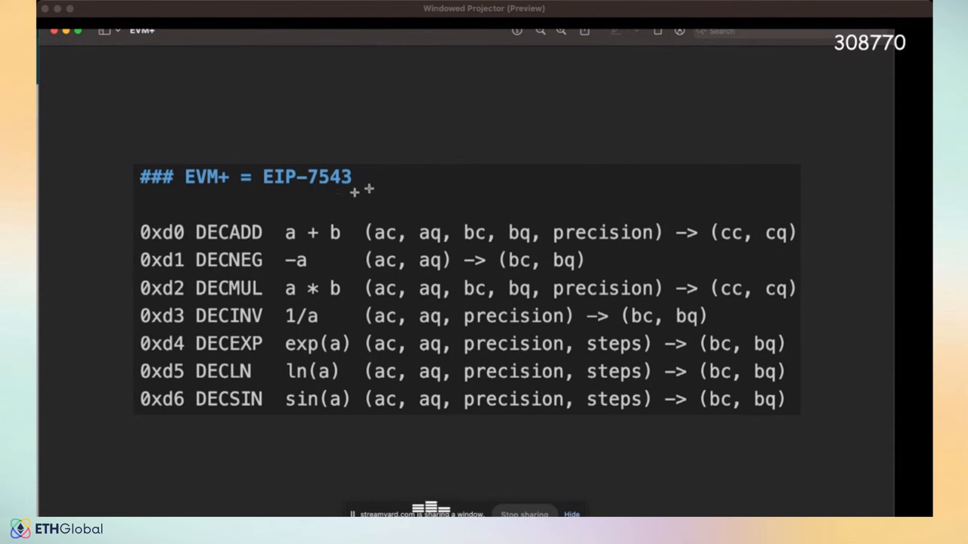
mouse_move(281, 215)
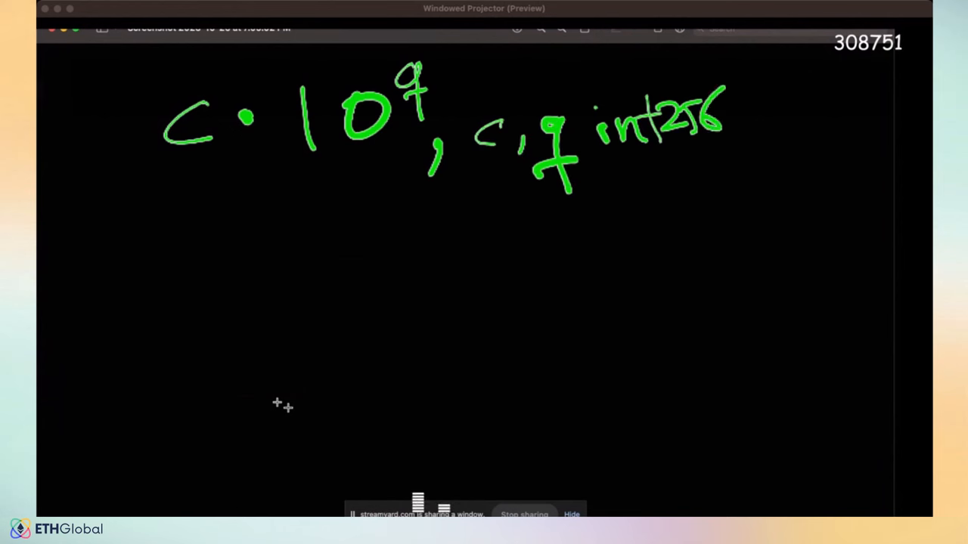
Step: Hand-sketch the (d, c, q) tuple below c·10^q and continue with the exponential expression
drag(106, 272, 204, 310)
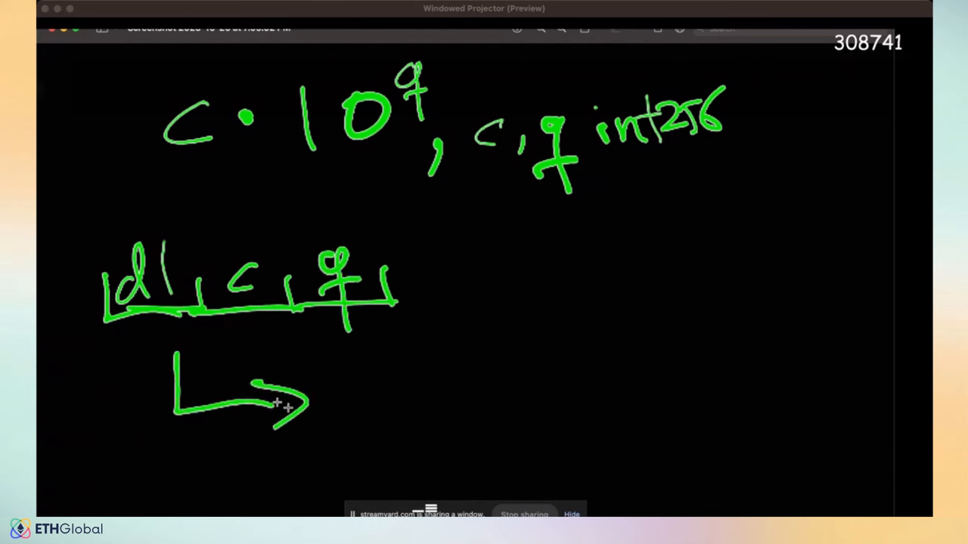
drag(378, 385, 476, 423)
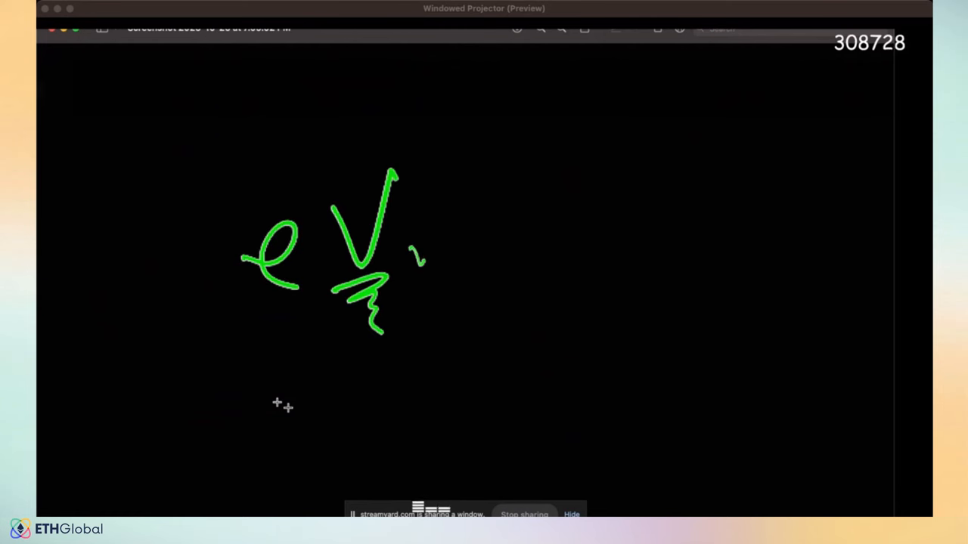
drag(408, 264, 469, 264)
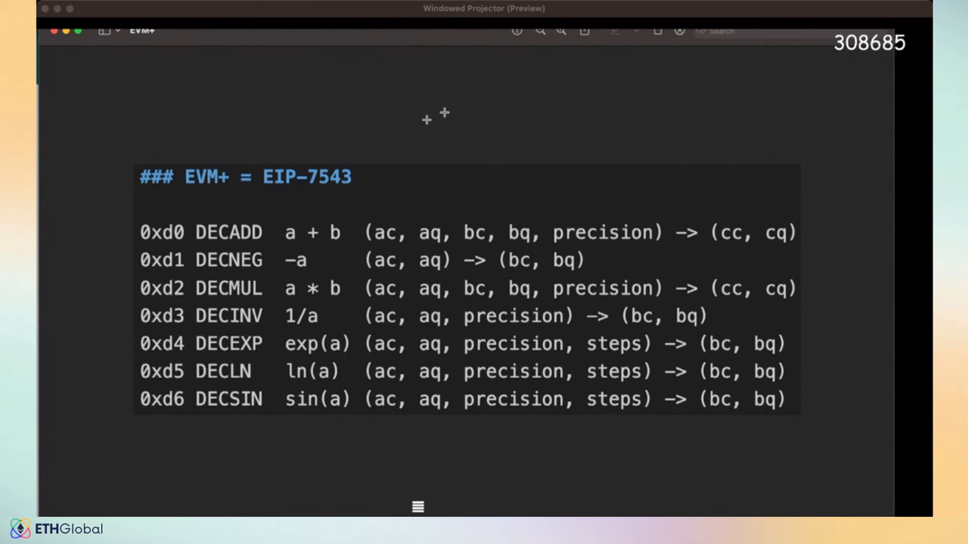
mouse_move(484, 245)
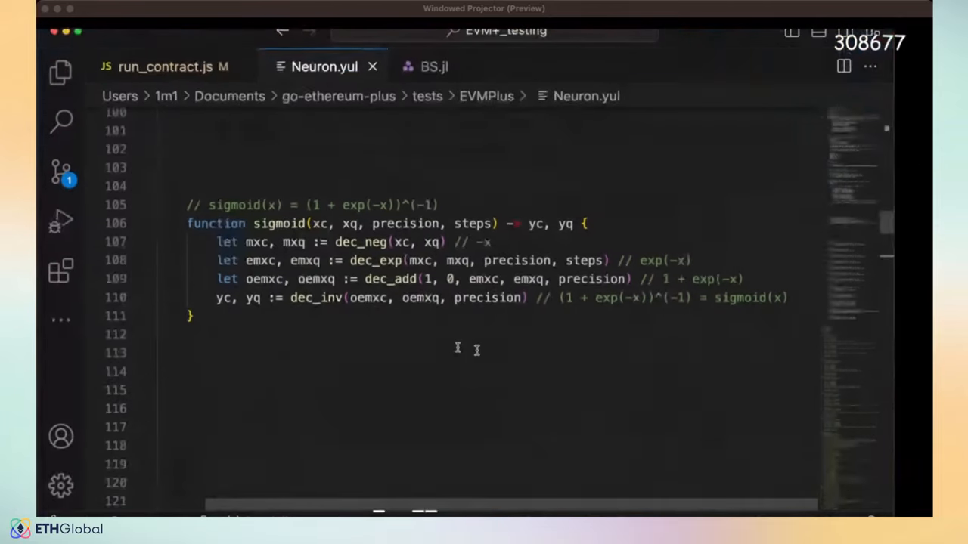
Step: Scroll through run_contract.js before moving to the Yul source
click(163, 67)
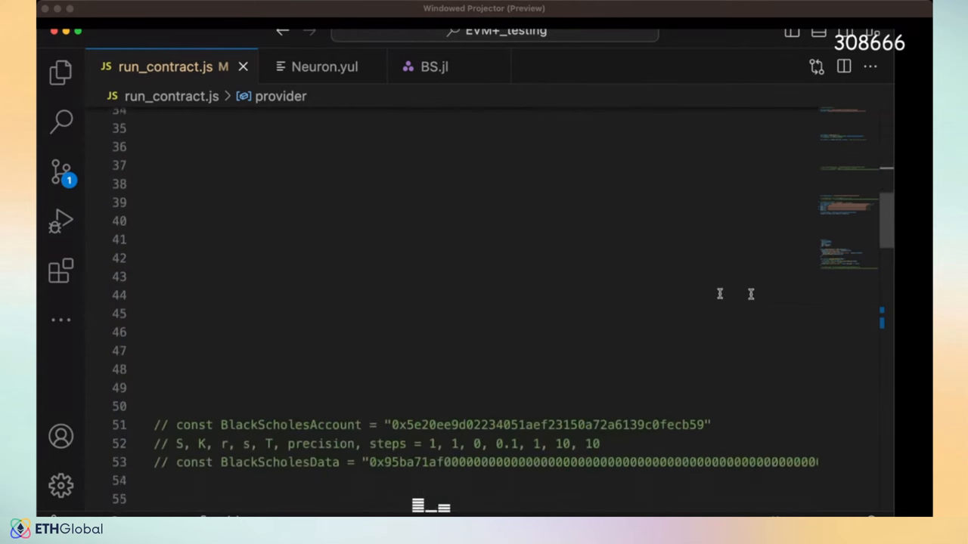
scroll(down, 3)
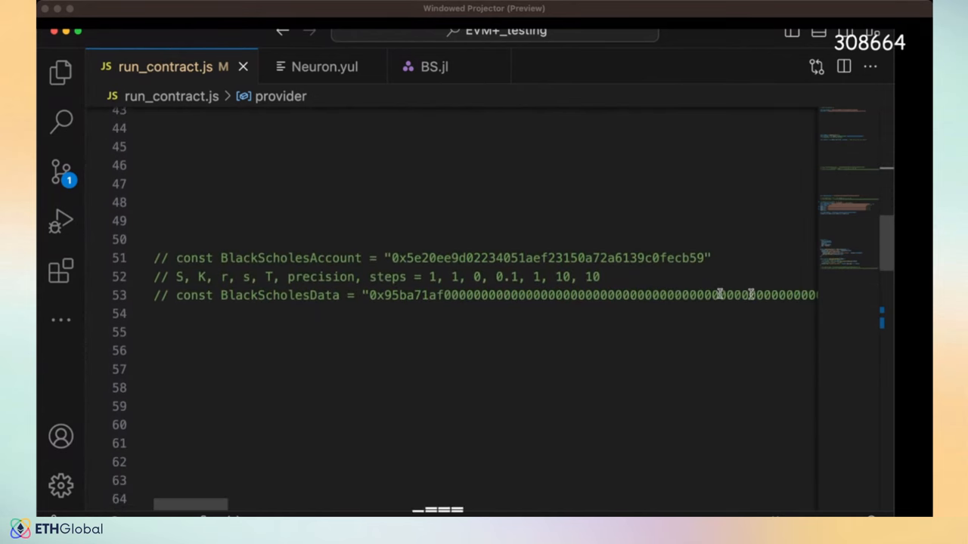
mouse_move(477, 342)
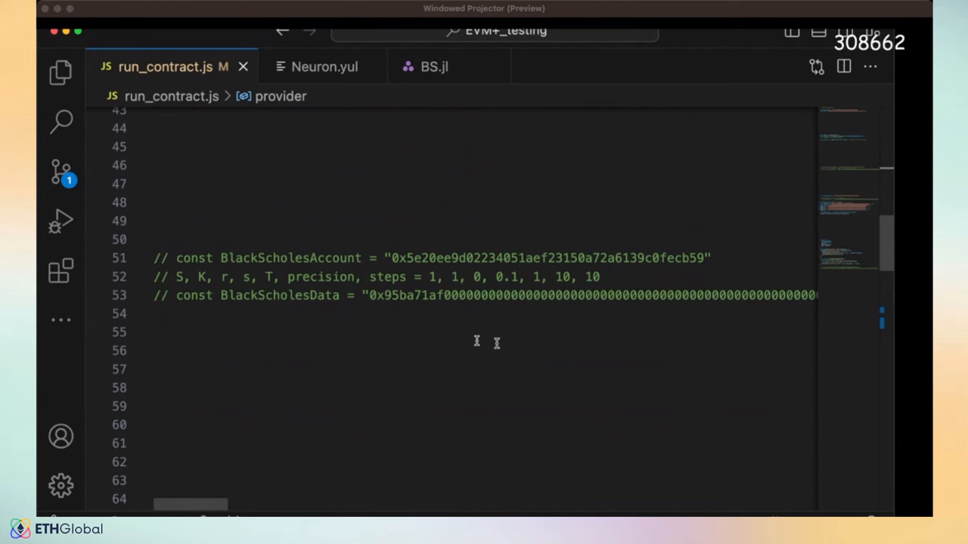
scroll(down, 3)
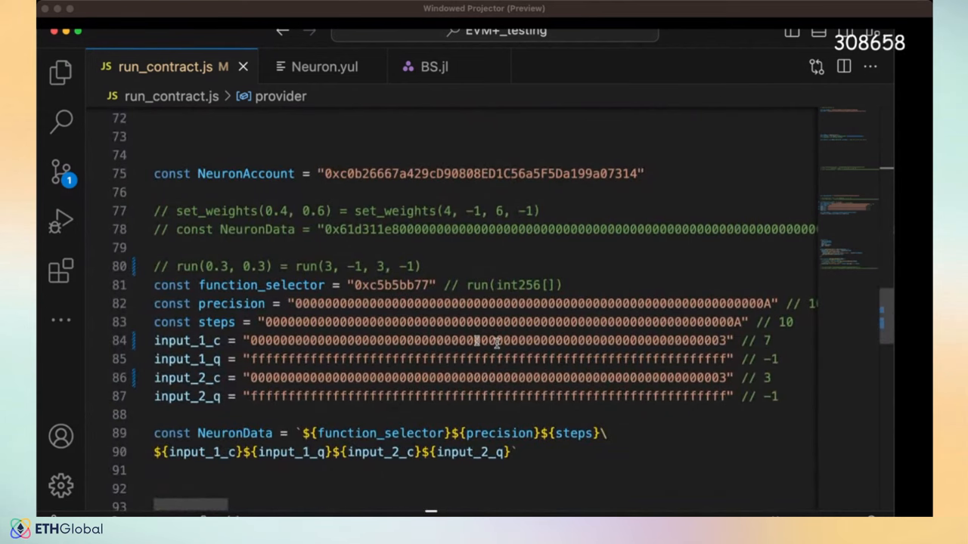
mouse_move(416, 206)
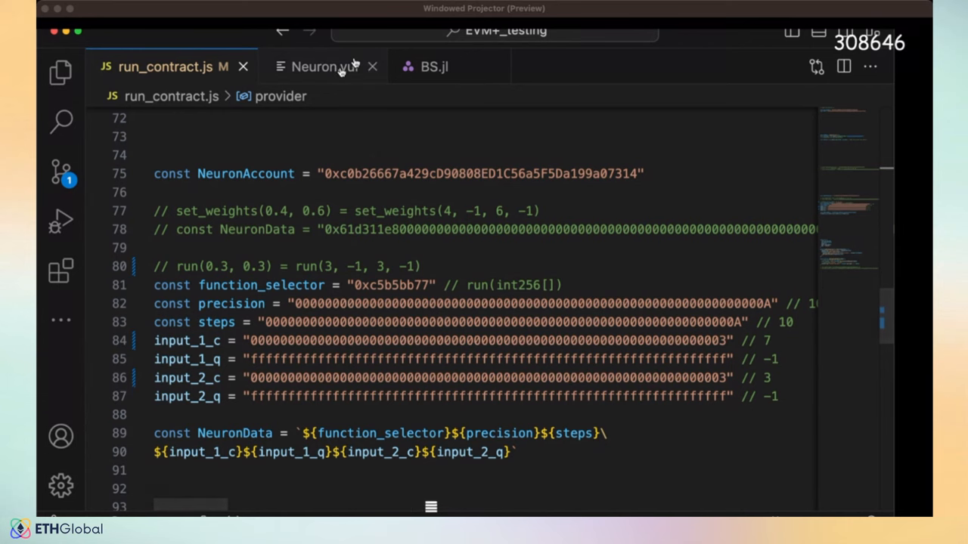
Step: In Neuron.yul, highlight exp, xc and the dec_inv calls in sigmoid, then reach the decimal helpers
click(324, 67)
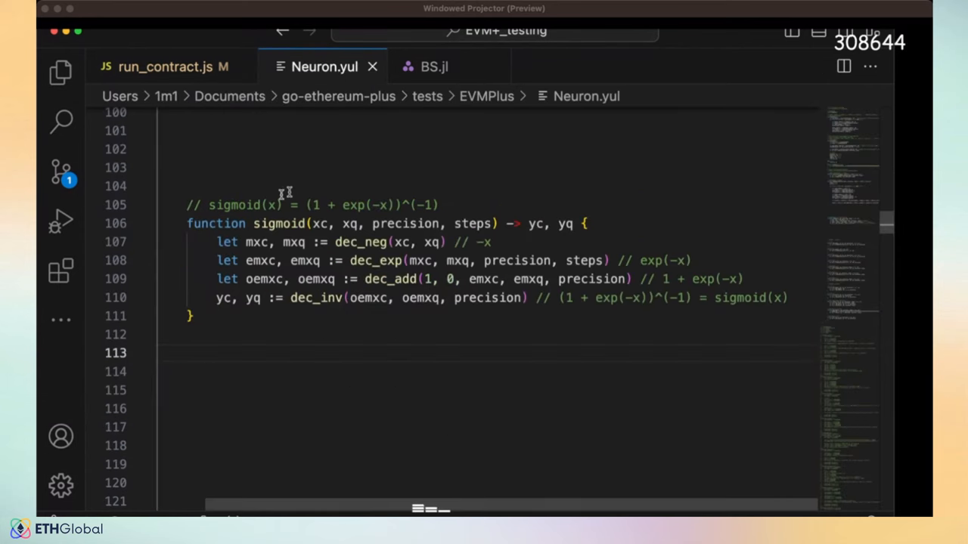
double_click(236, 206)
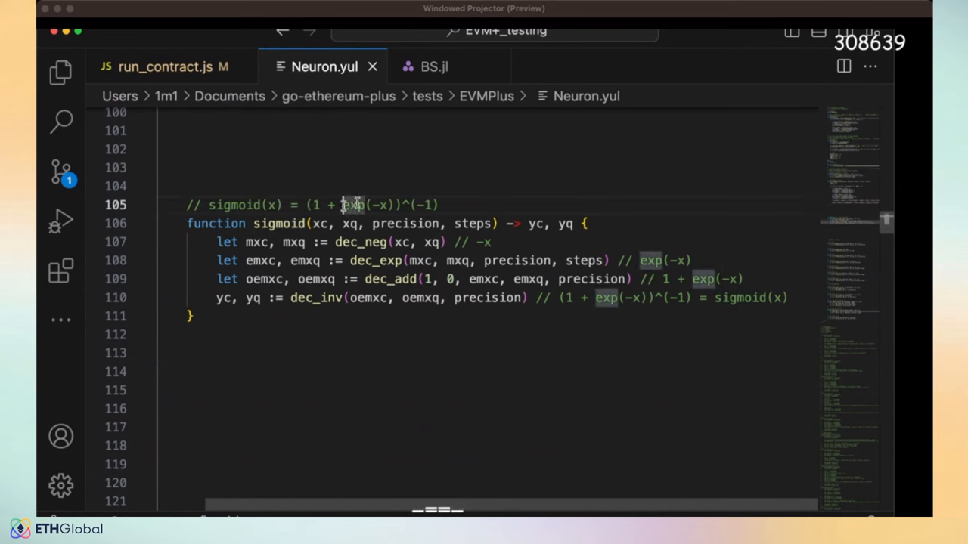
double_click(363, 206)
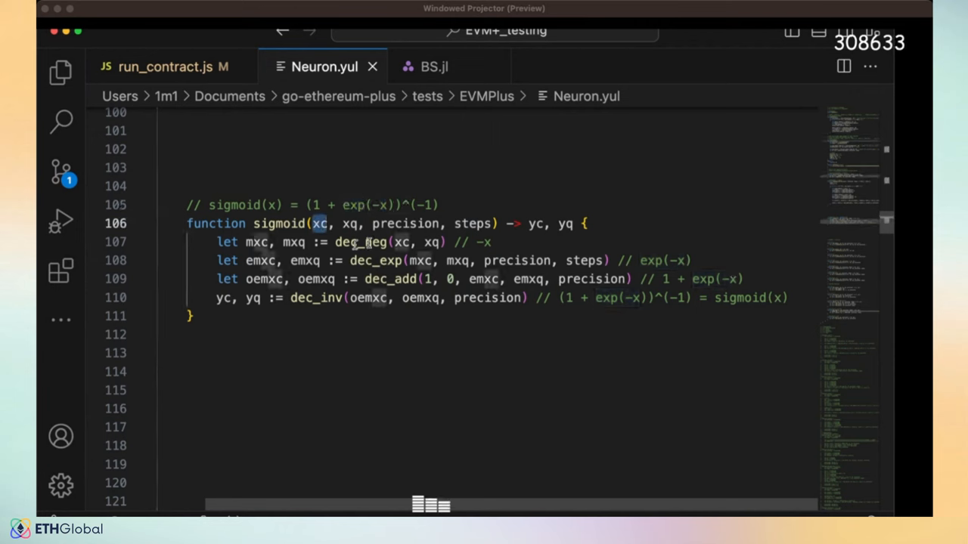
double_click(375, 260)
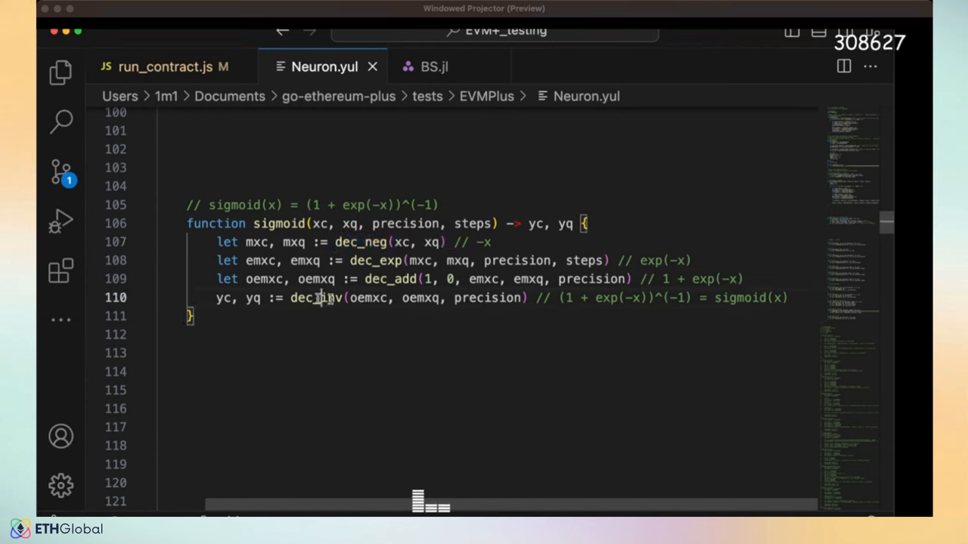
double_click(315, 296)
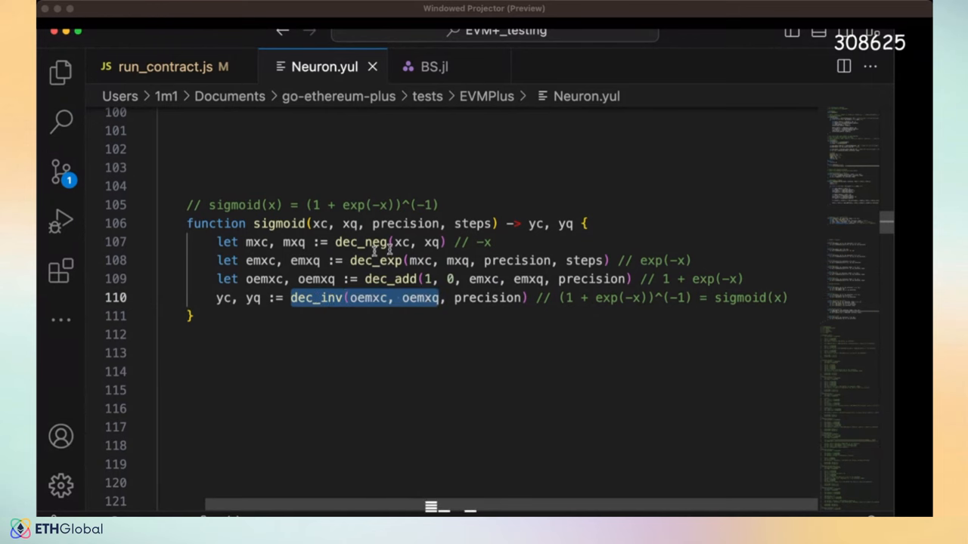
scroll(down, 3)
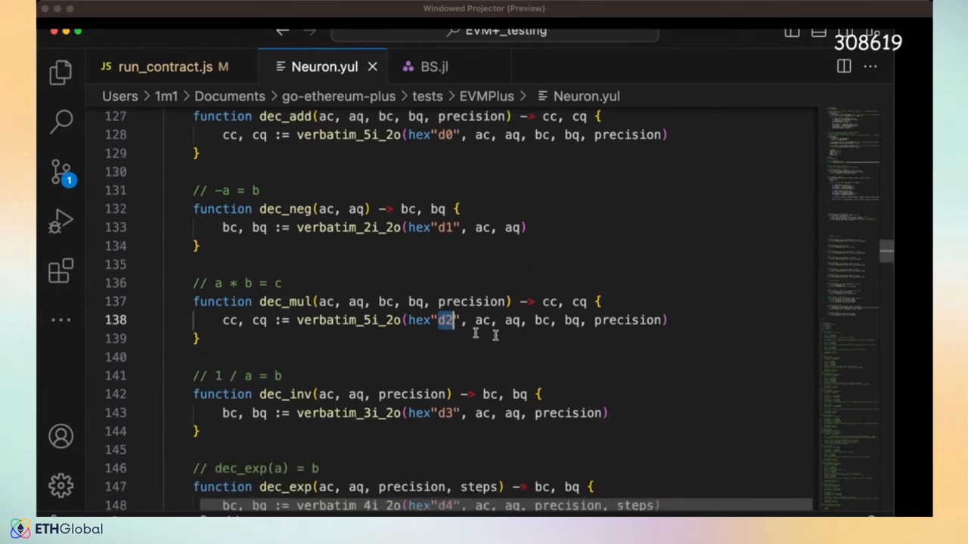
Step: Run neuron(inputs = [0.3, 0.3], weights = [0.4, 0.6]) in the Julia REPL
click(434, 67)
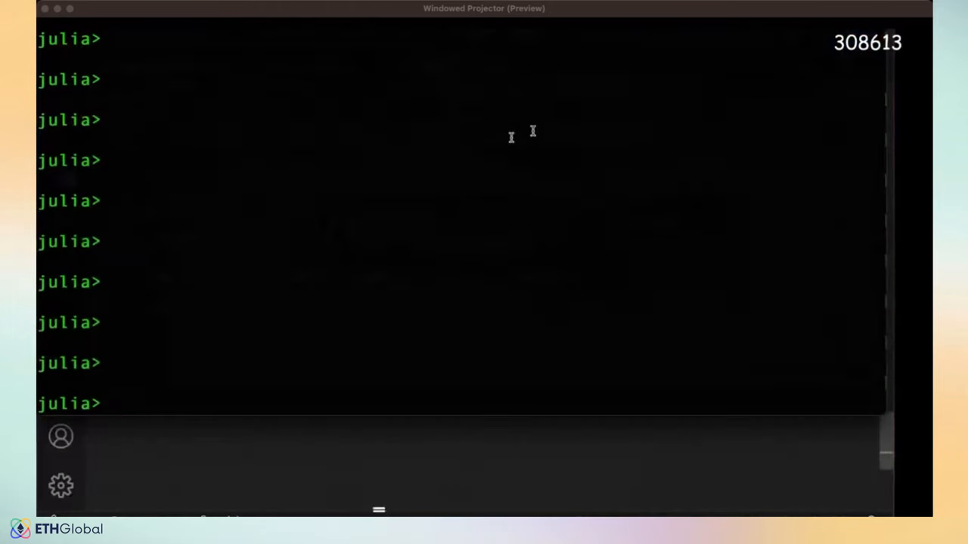
text(neuron(inputs = [0.3, 0.3], weights = [0.4, 0.6]))
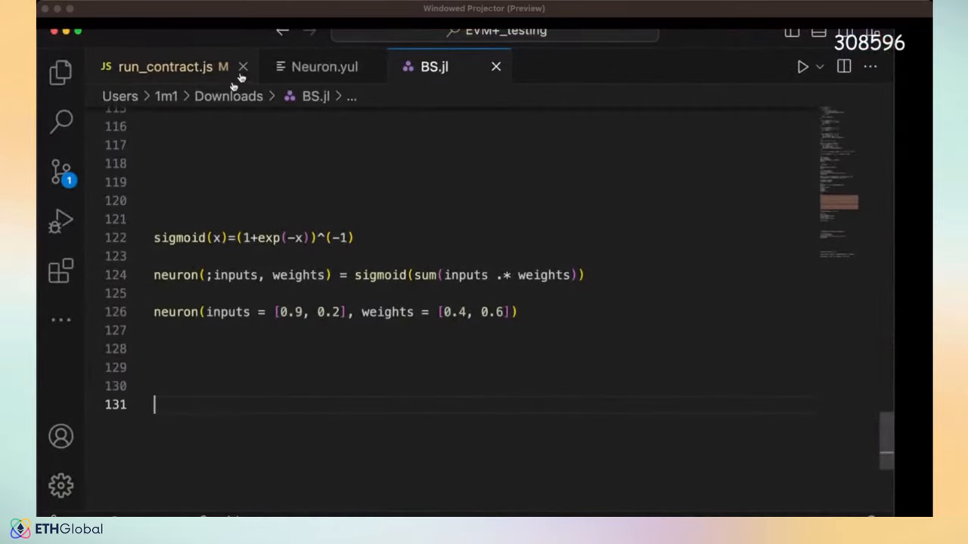
Step: Change the first neuron input in run_contract.js to 7 and run the script for a transaction hash
click(167, 66)
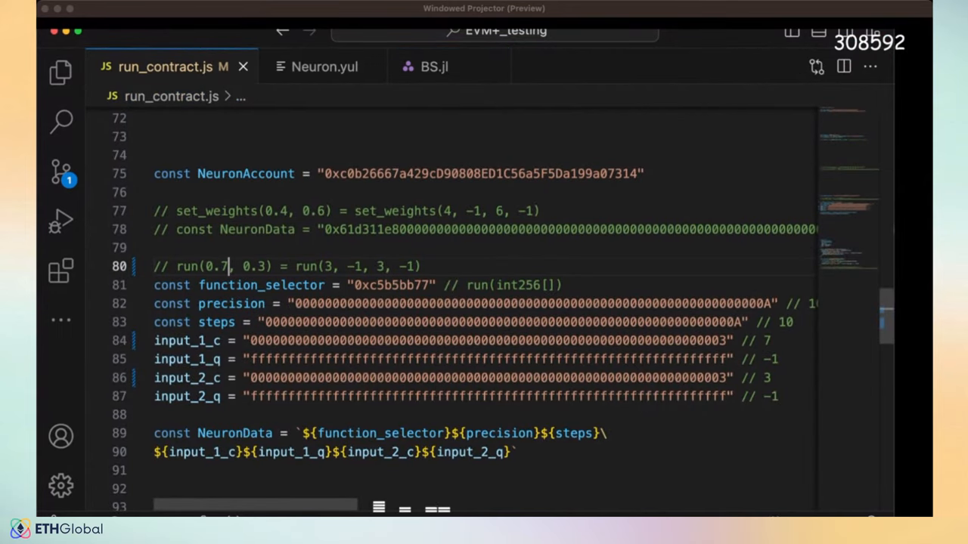
click(342, 266)
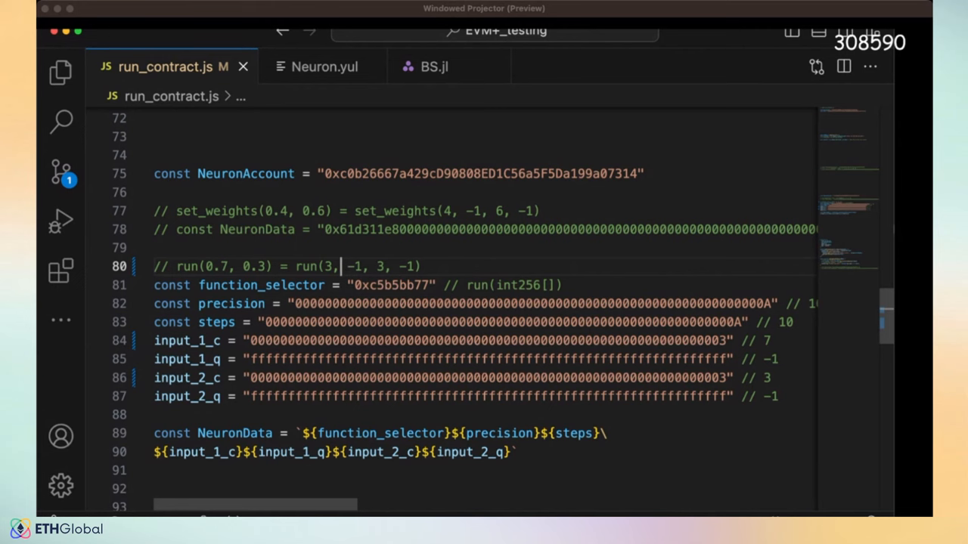
text(7)
click(465, 340)
text(7)
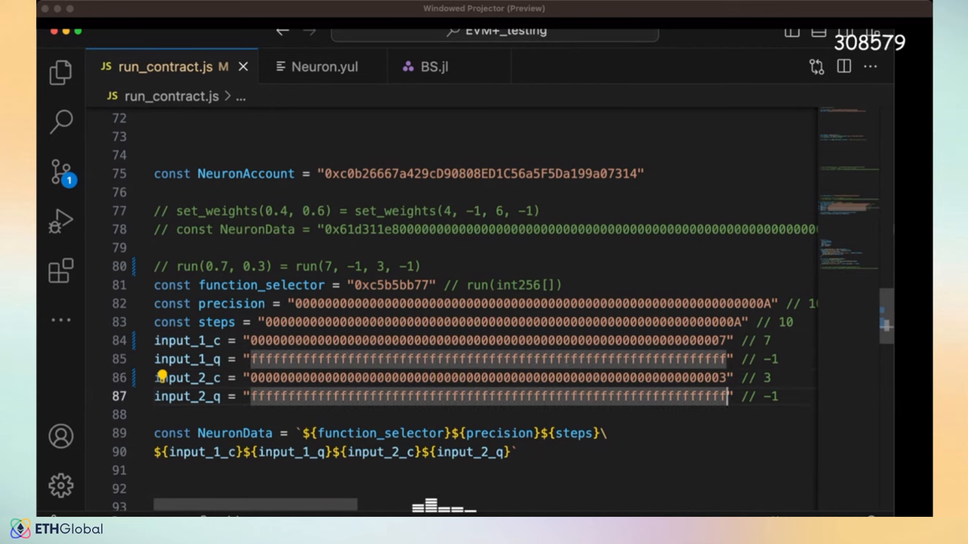
scroll(down, 3)
text(node run_contract.js)
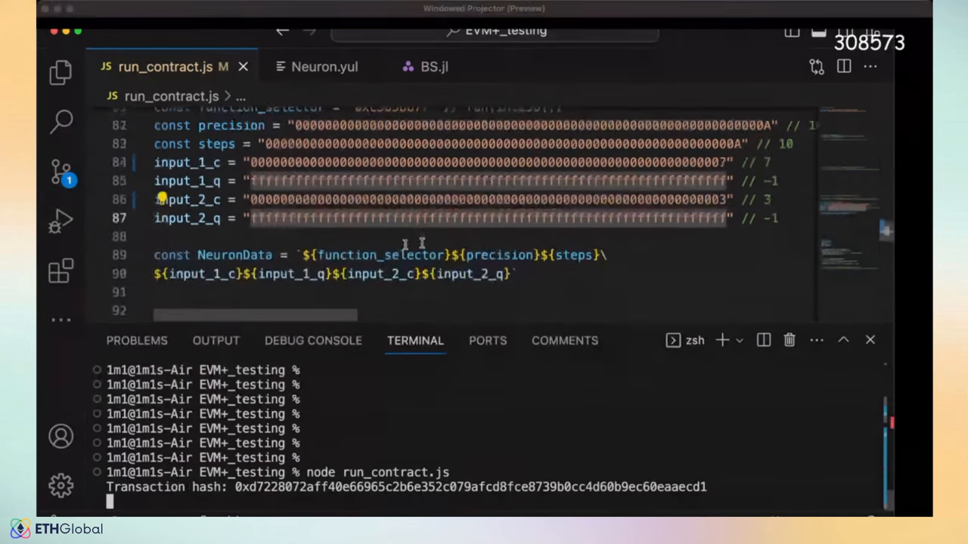
scroll(down, 3)
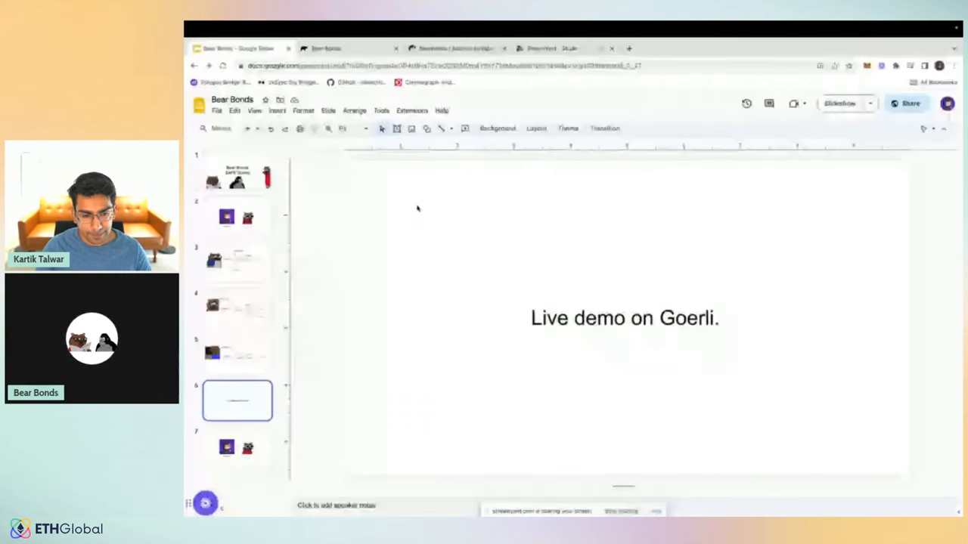
Step: Present the Bear Bonds deck from the title slide to 'Live demo on Goerli', then switch to the app
click(238, 170)
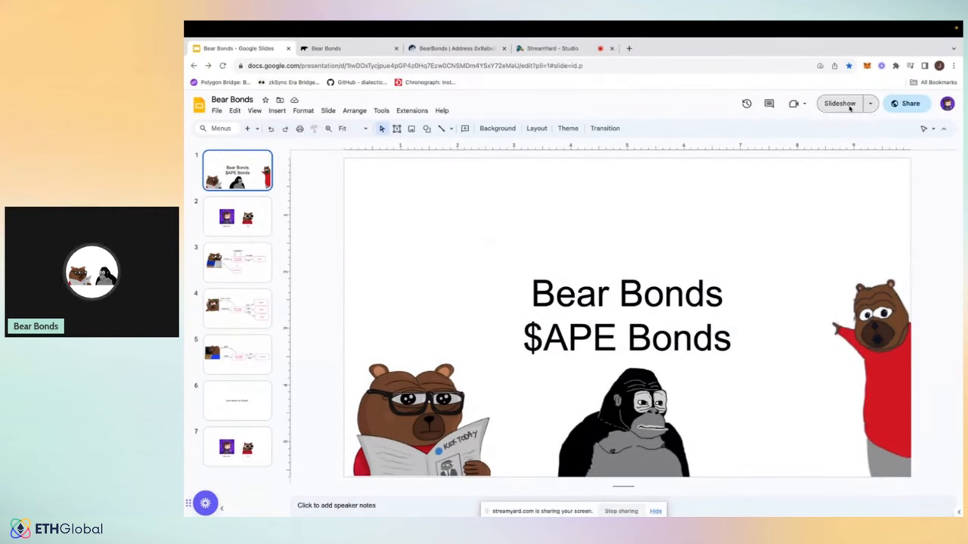
click(839, 103)
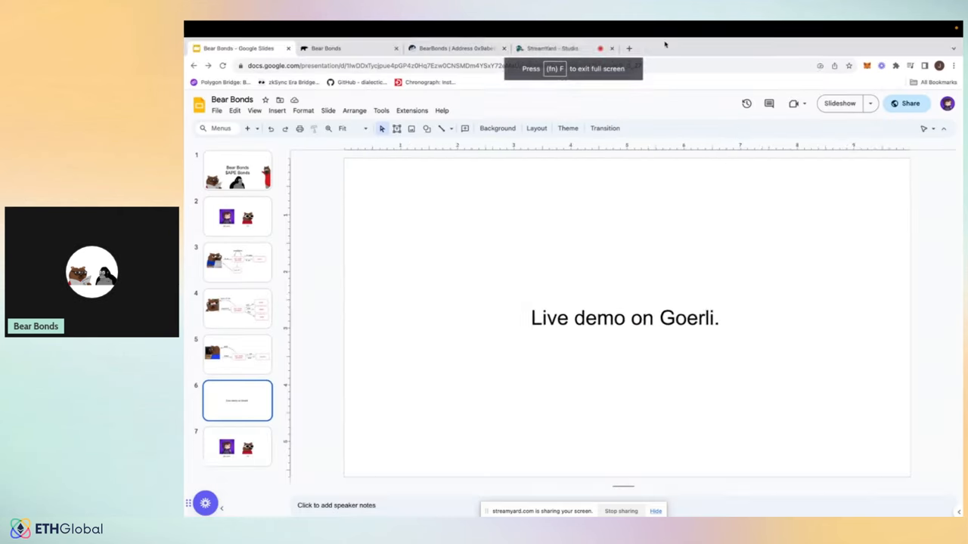
click(325, 47)
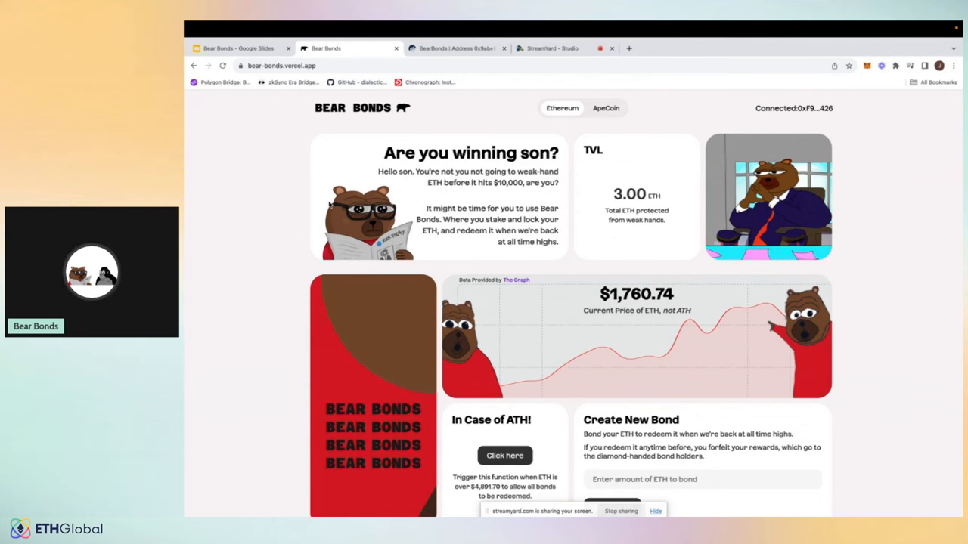
Step: Enter 1 in Create New Bond, submit Bond 1 ETH, and save custom Advanced gas fee values in MetaMask
double_click(652, 195)
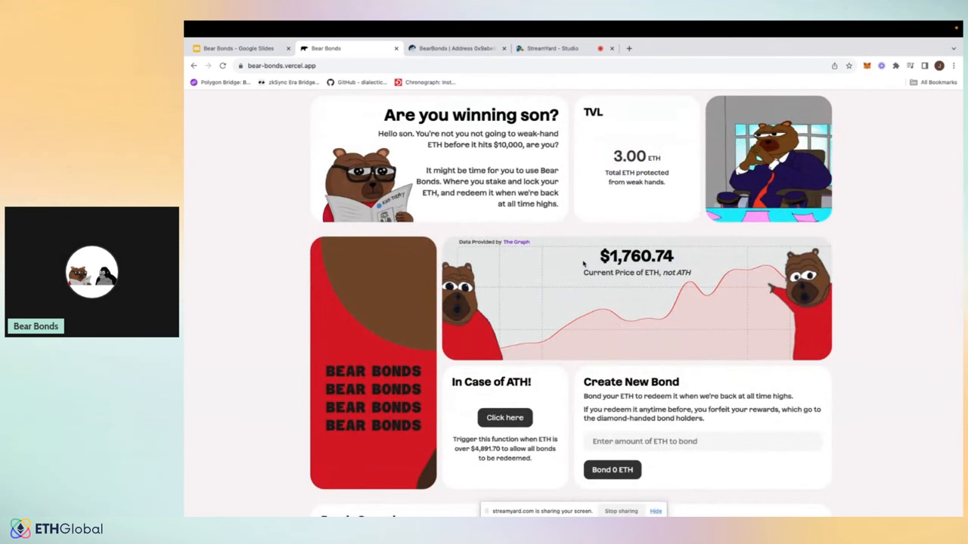
scroll(down, 3)
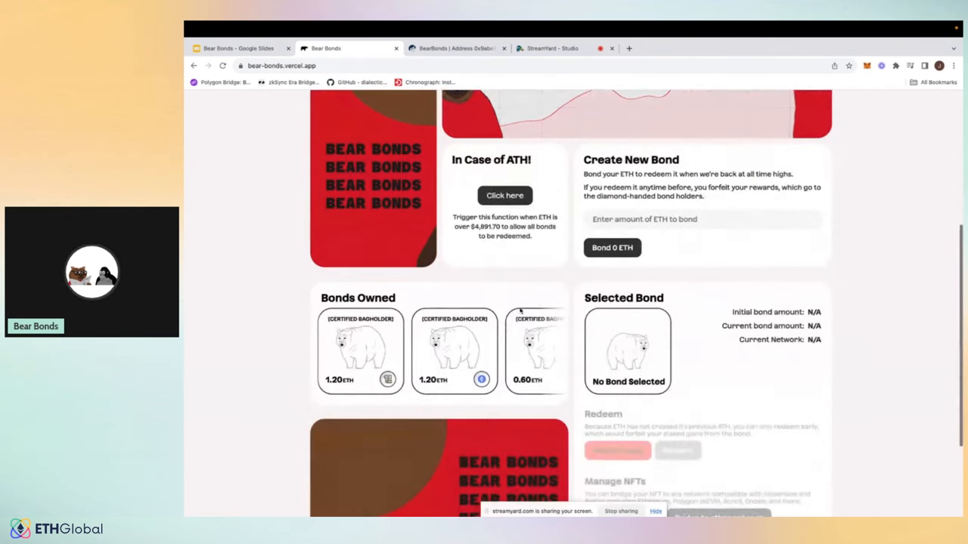
mouse_move(263, 336)
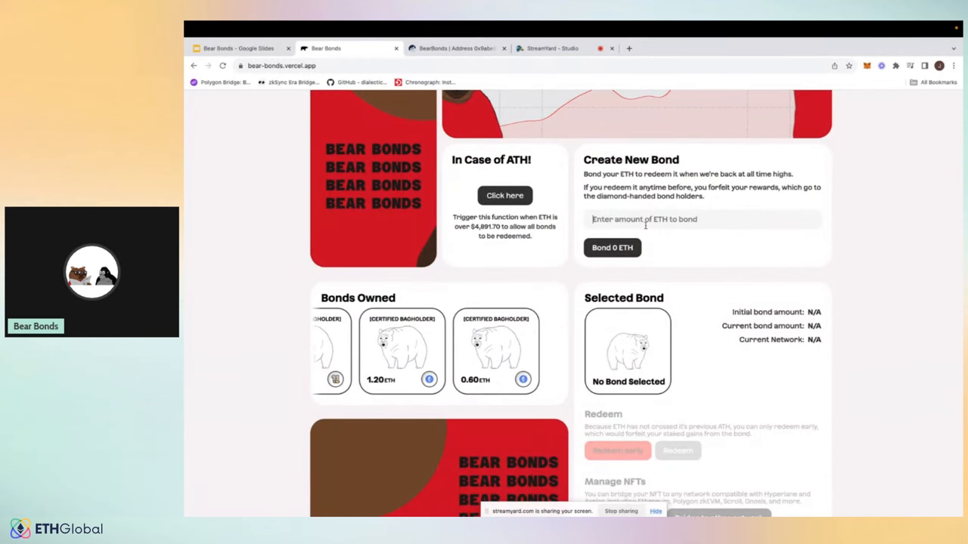
scroll(up, 3)
text(1)
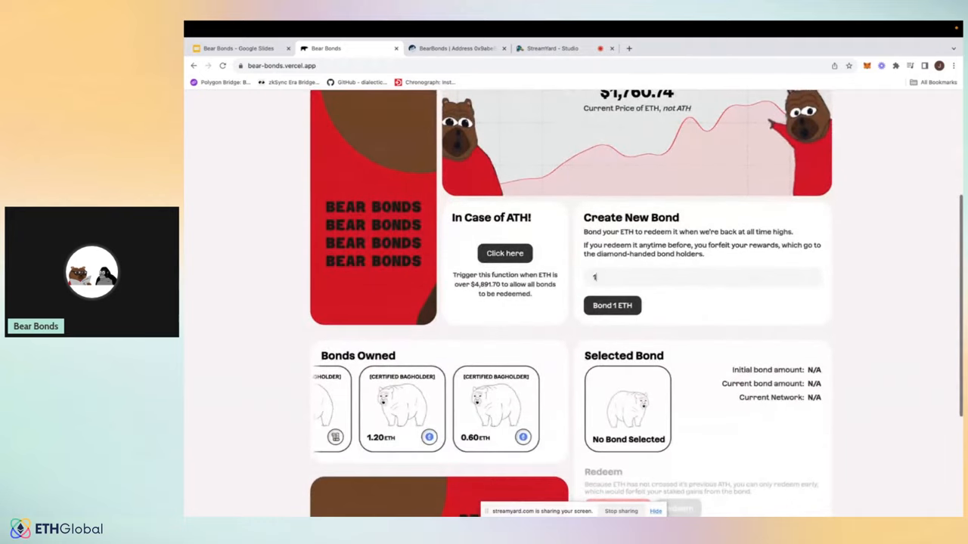
click(611, 305)
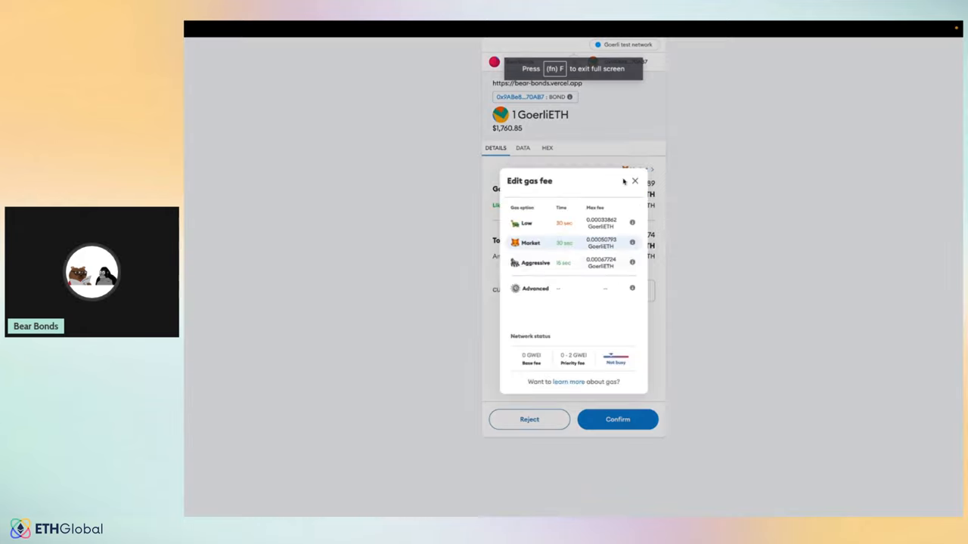
click(535, 287)
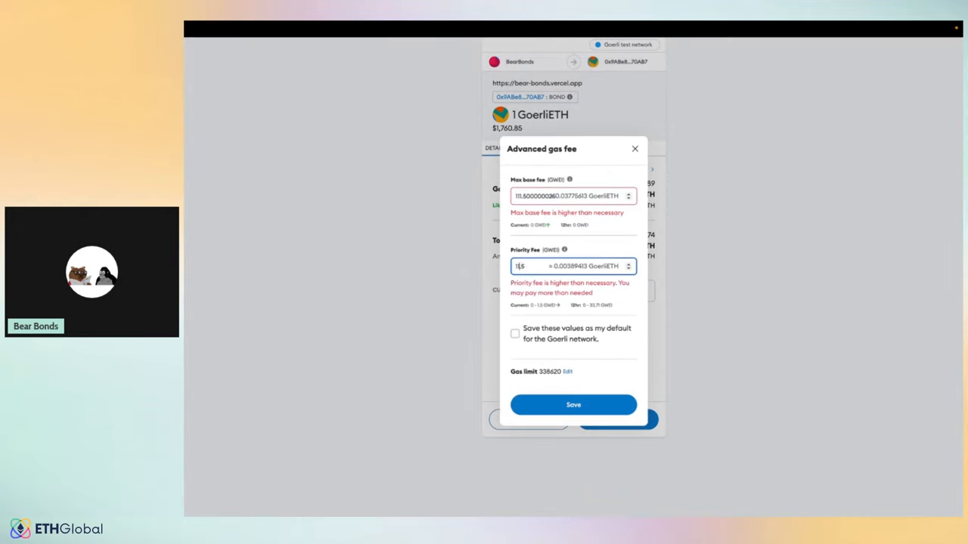
click(573, 405)
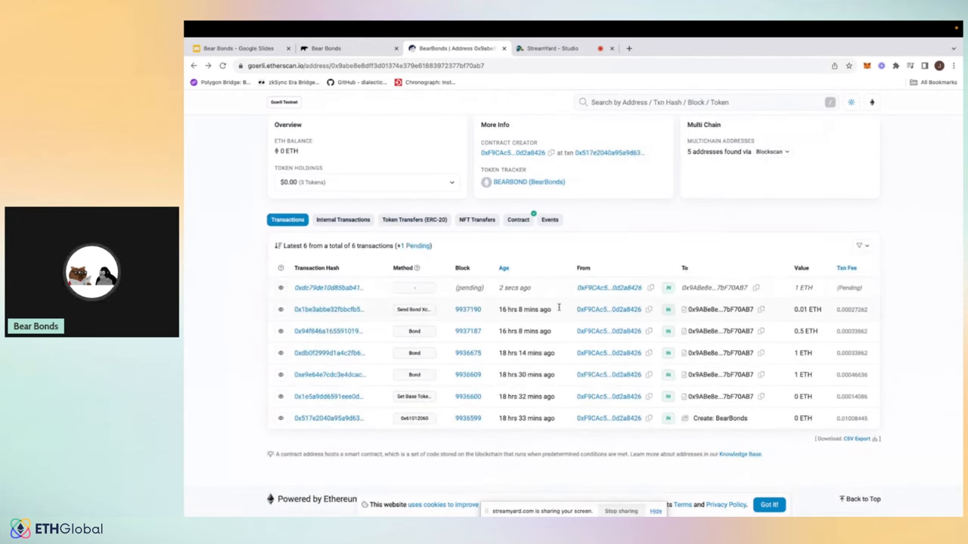
Step: Review the Goerli transaction's ERC-20 and ERC-721 transfers, then return to the app showing 4.00 ETH TVL
scroll(down, 3)
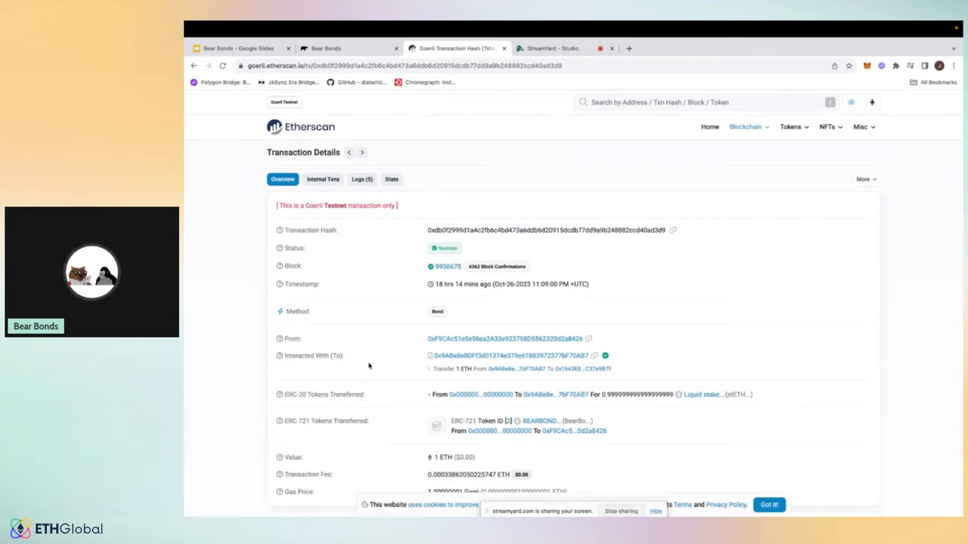
scroll(down, 3)
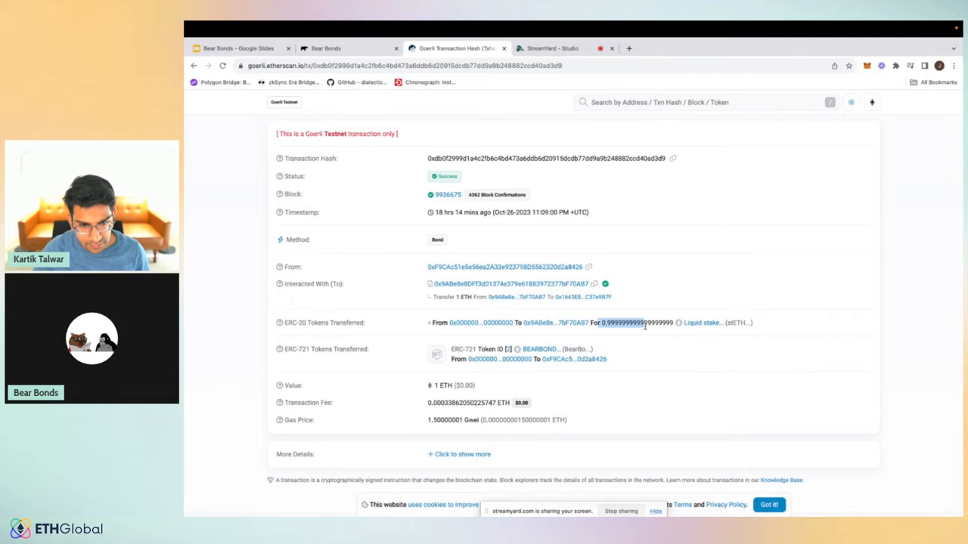
click(348, 47)
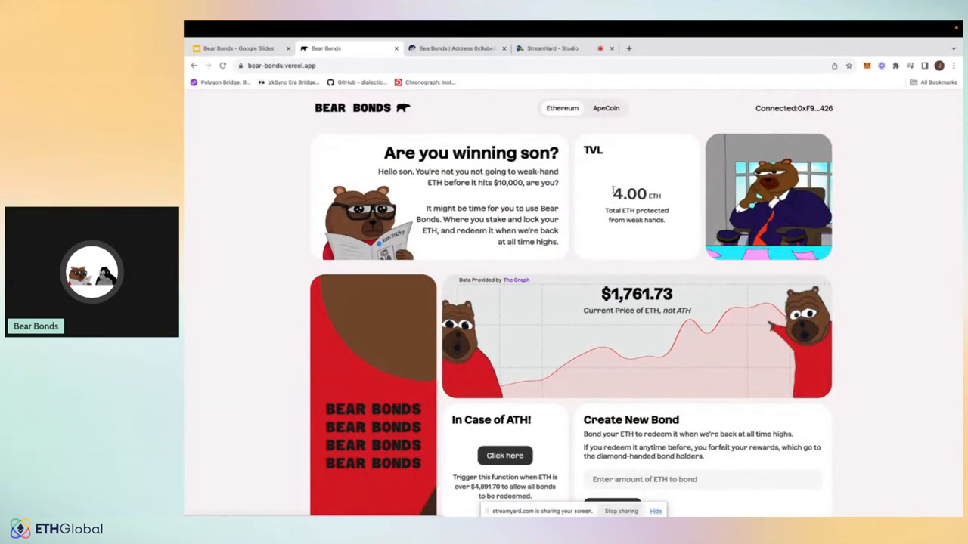
Step: Redeem the 1.14 ETH bond early, confirm in MetaMask, and view its 0 ETH redeemed-early NFT
scroll(down, 3)
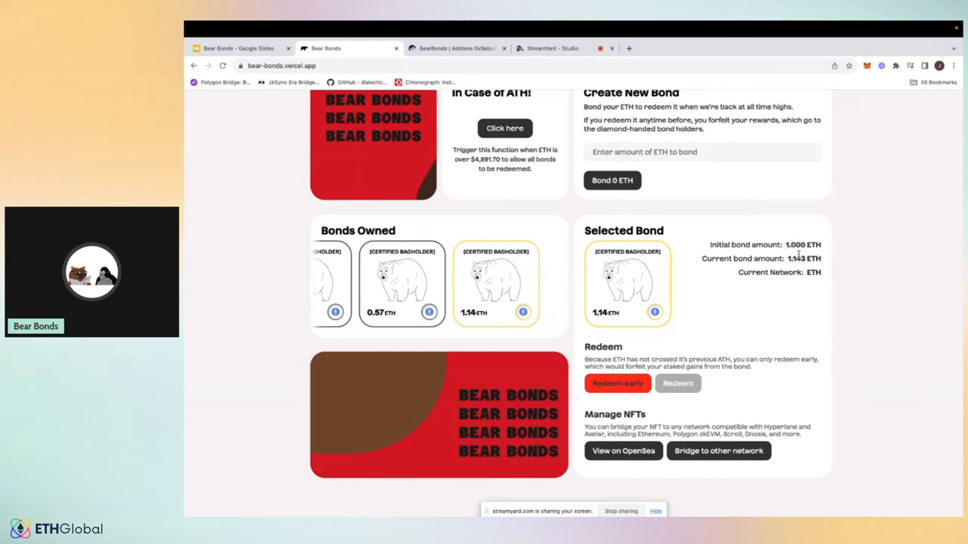
scroll(down, 3)
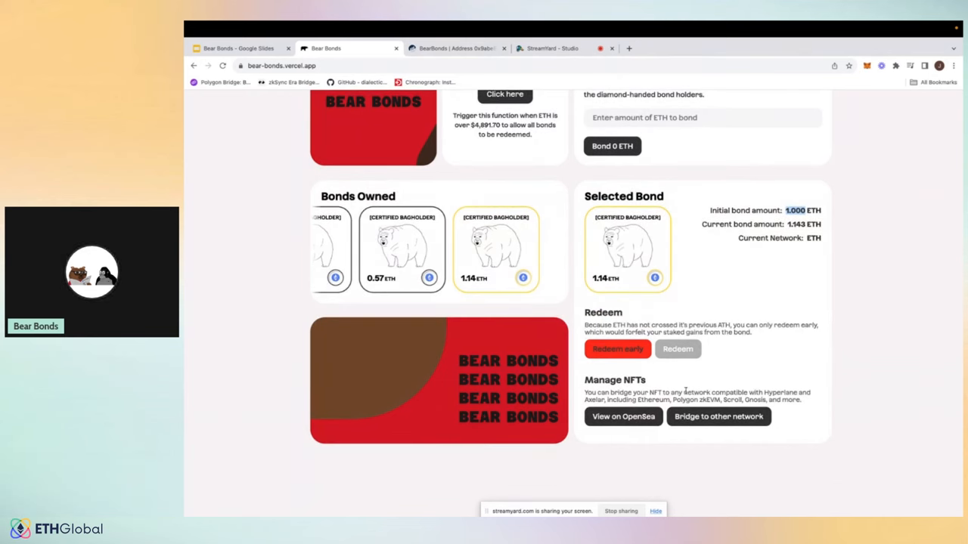
click(617, 348)
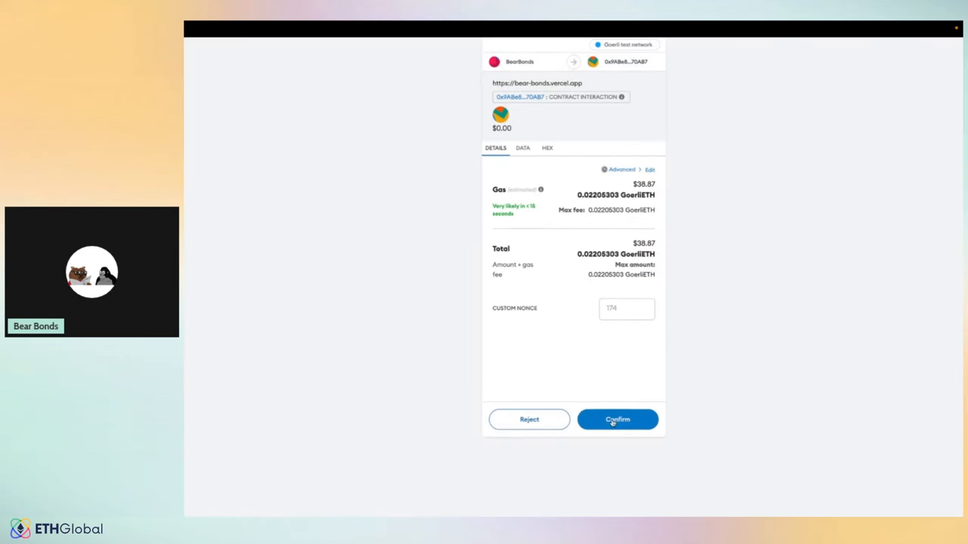
click(617, 420)
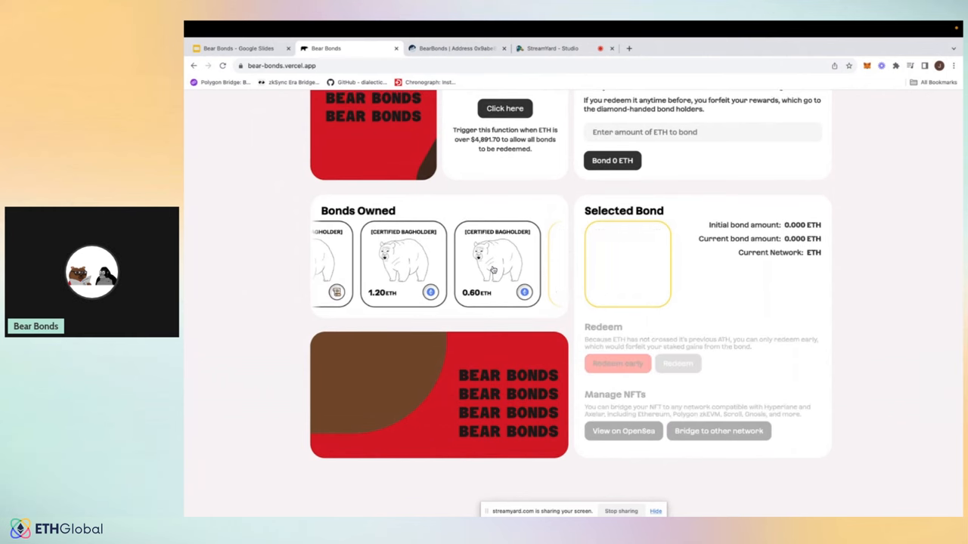
click(617, 363)
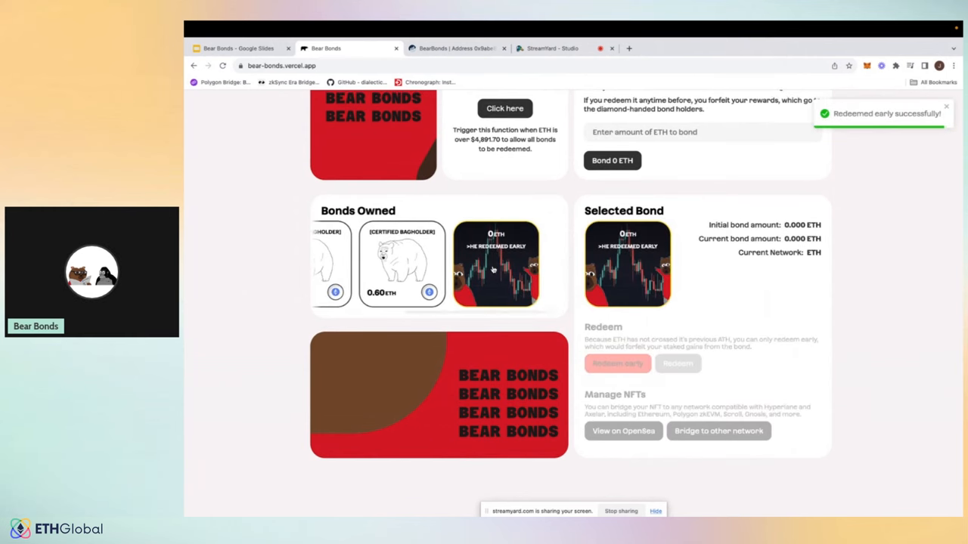
mouse_move(773, 280)
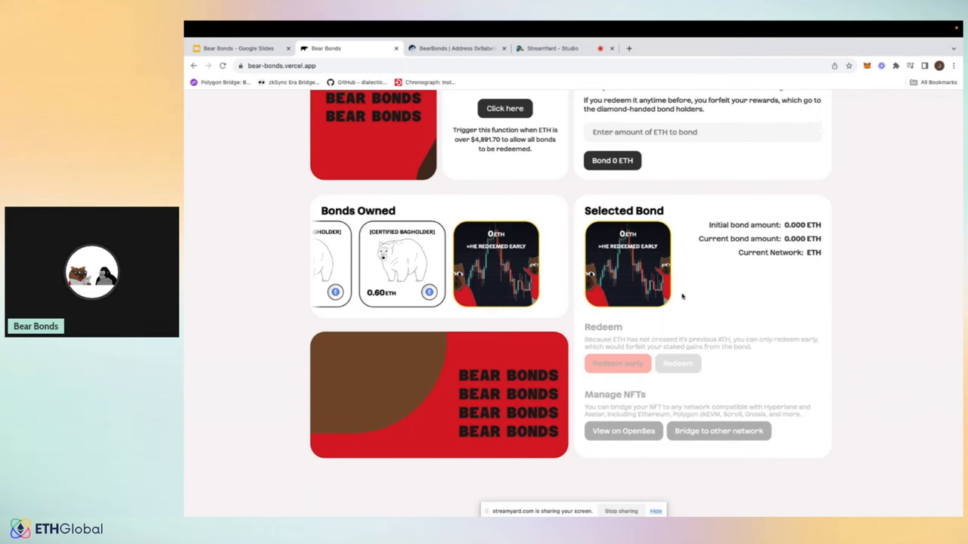
Step: Scroll the Bonds Owned list to the 0.60 ETH bond with 0.500 ETH initially bonded
scroll(up, 3)
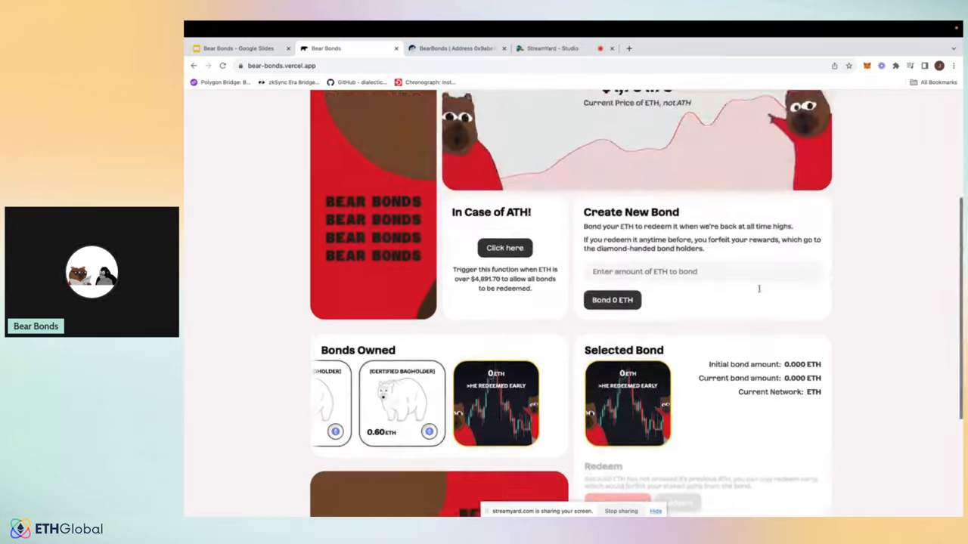
scroll(up, 3)
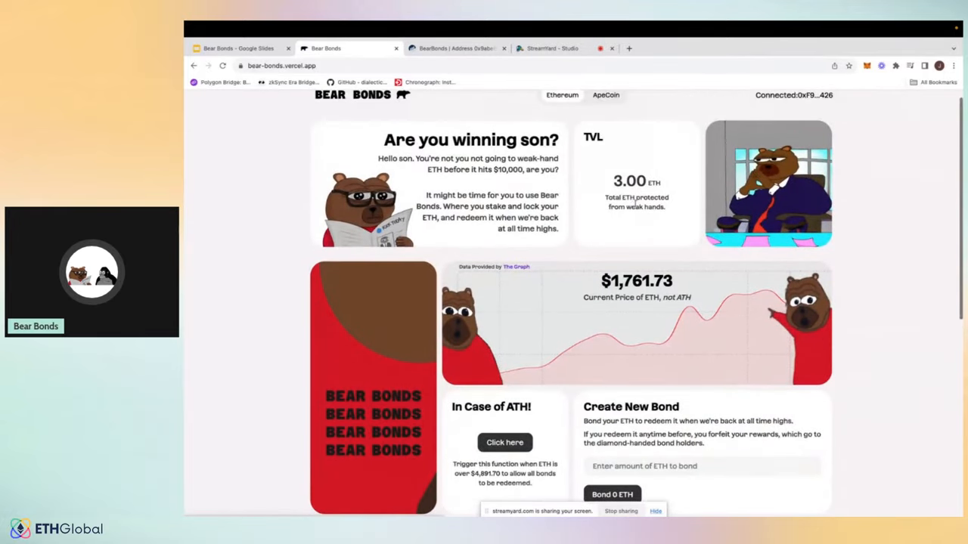
scroll(down, 3)
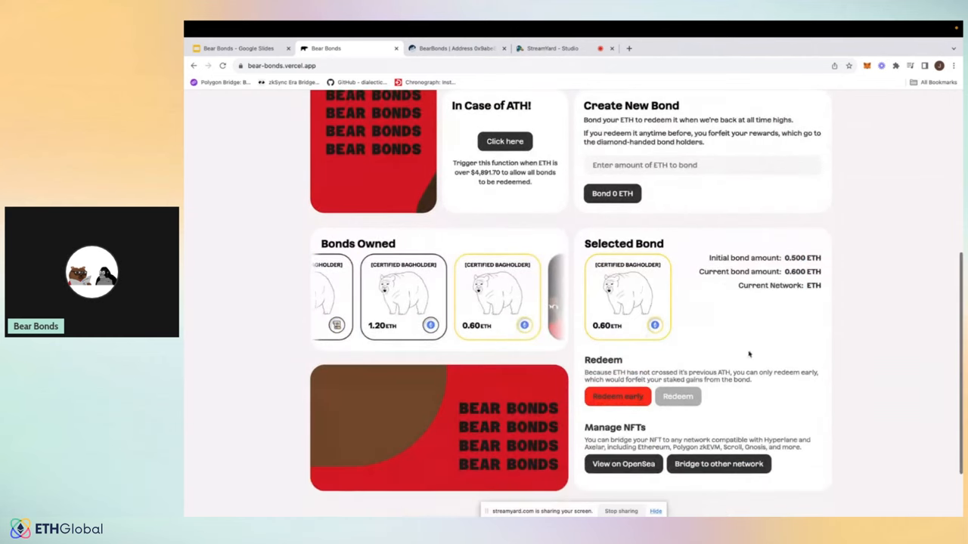
Step: Bridge the 0.60 ETH bond NFT to Mantle, entering a 111.5 priority fee in MetaMask's advanced gas settings
click(717, 463)
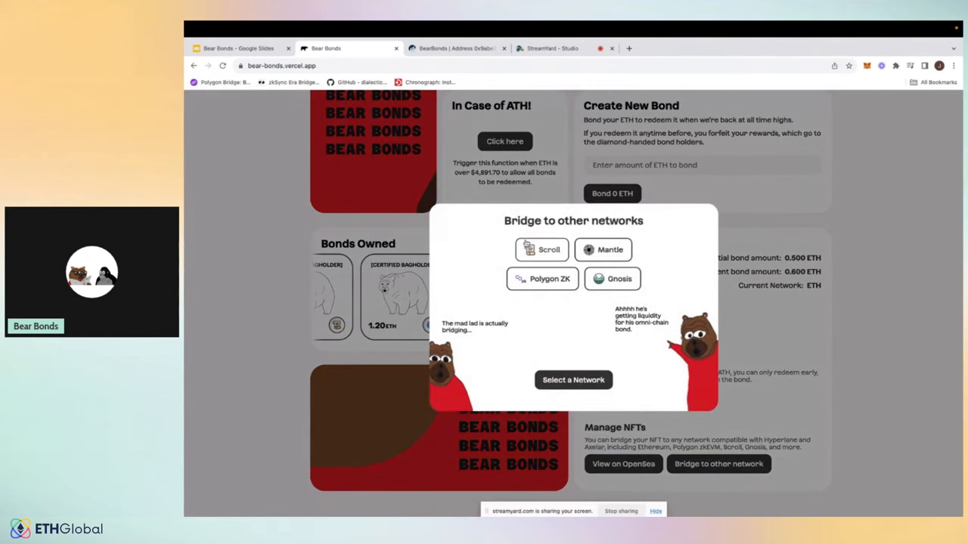
click(541, 279)
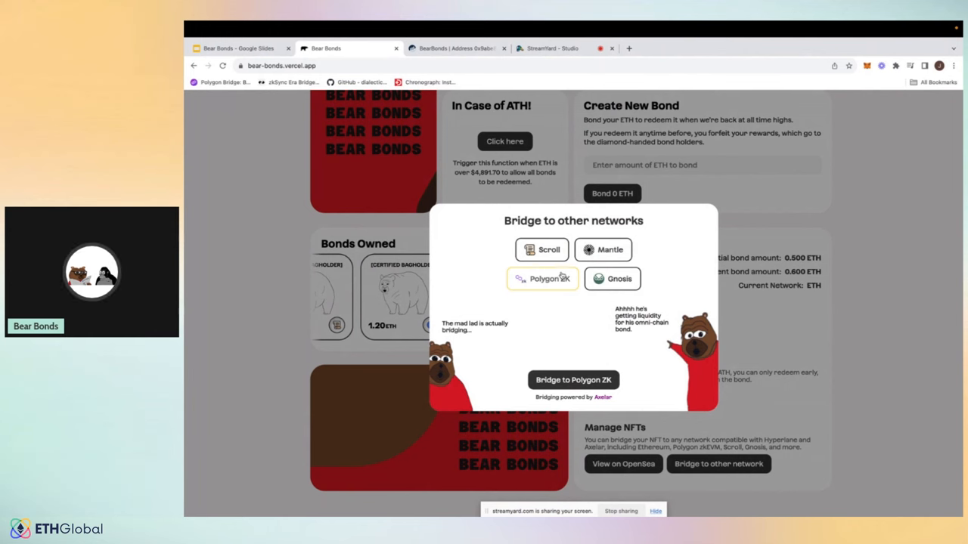
click(613, 278)
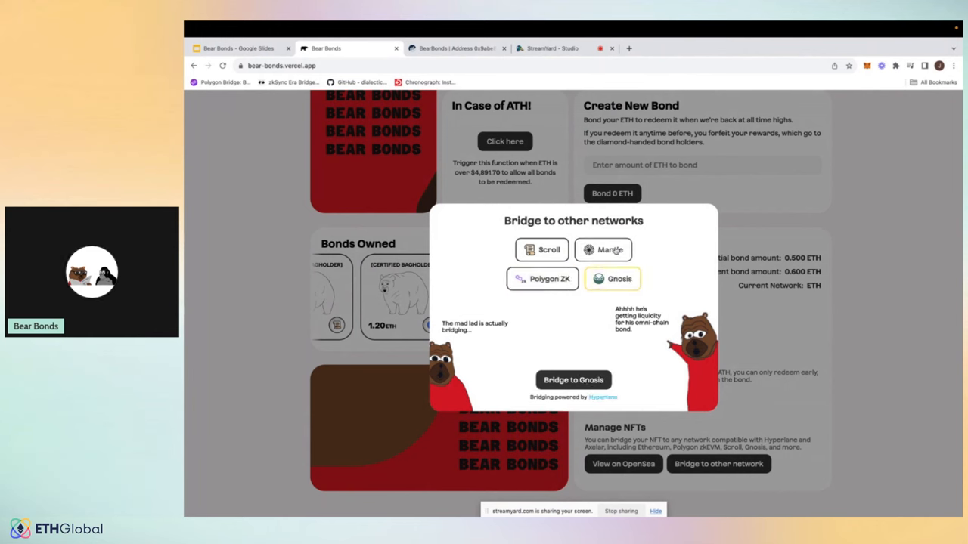
click(573, 379)
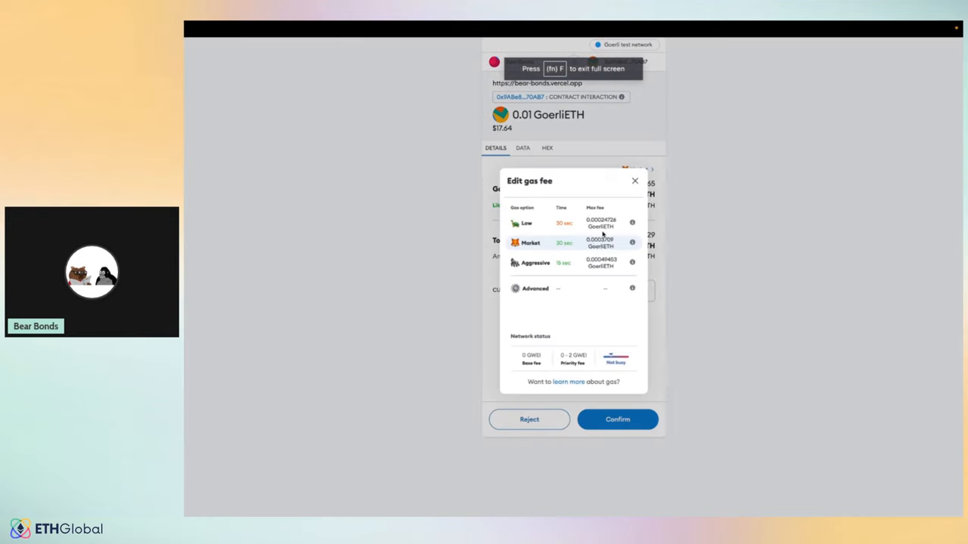
click(535, 288)
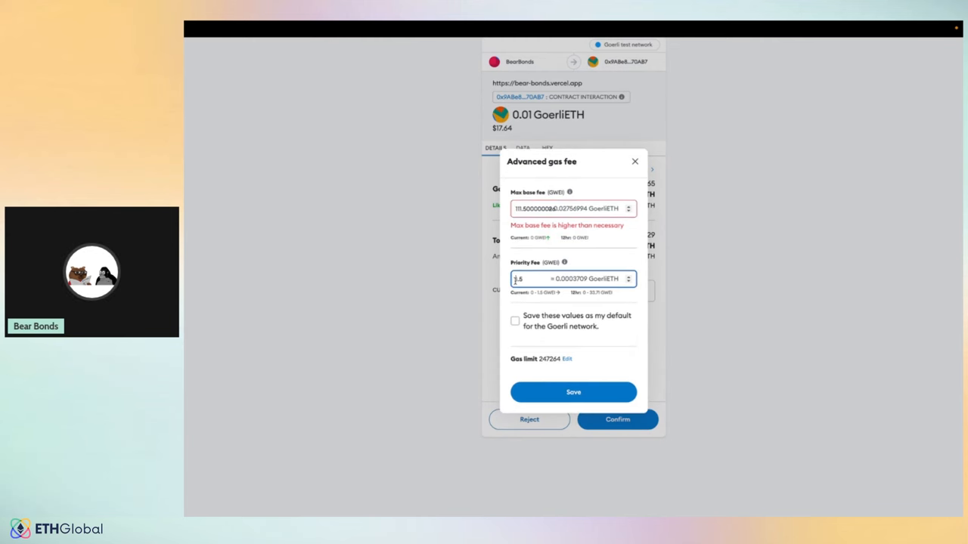
text(111.5)
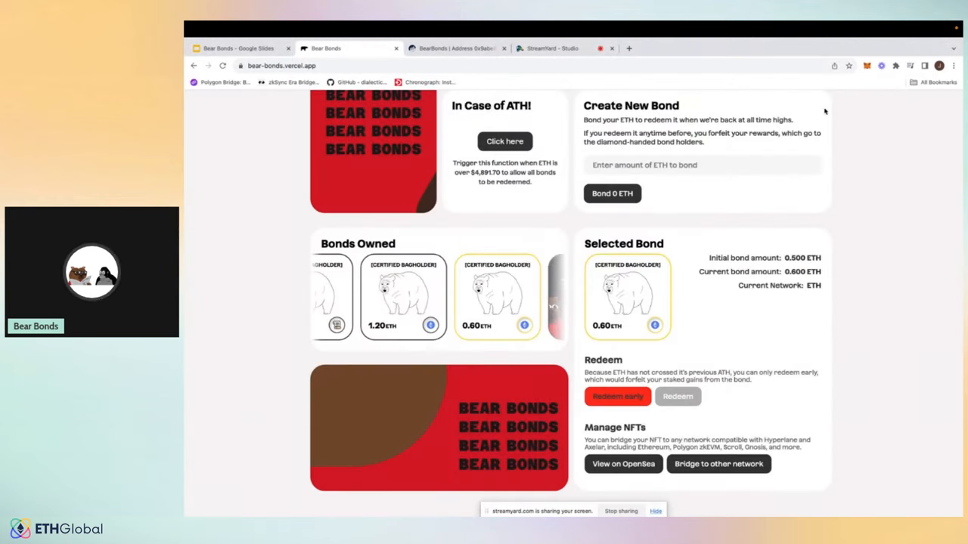
Step: Check the bridge transaction in MetaMask and confirm the 0.60 ETH bond now shows Current Network: MANTLE
click(866, 66)
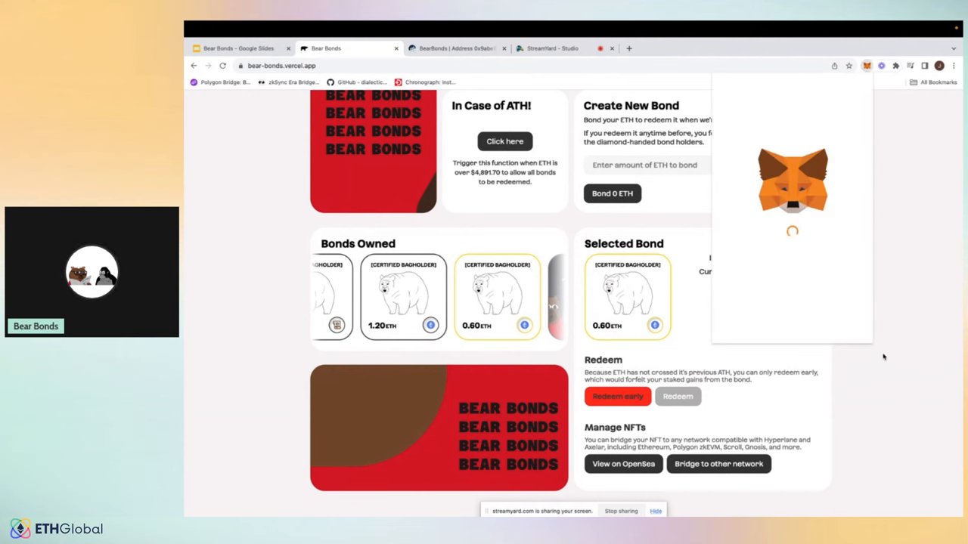
scroll(down, 3)
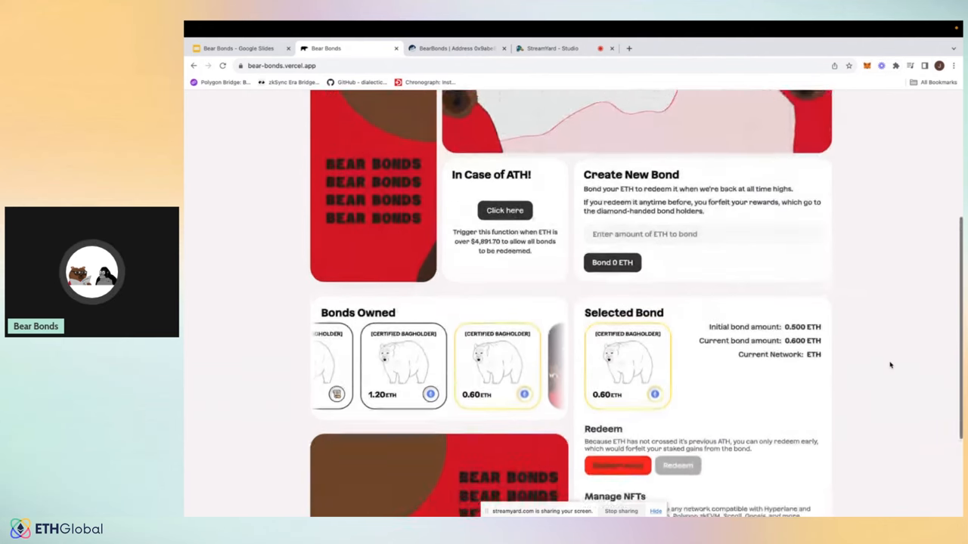
scroll(up, 3)
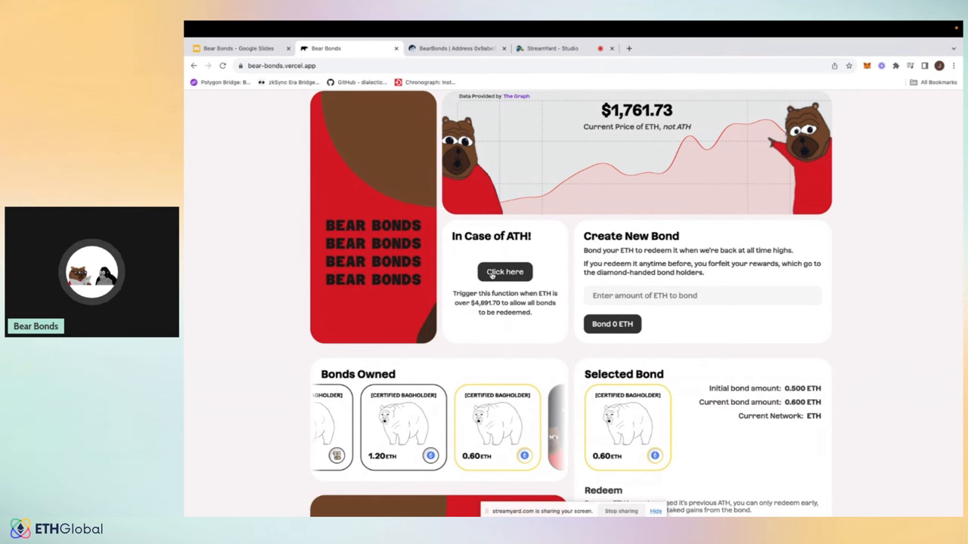
click(505, 272)
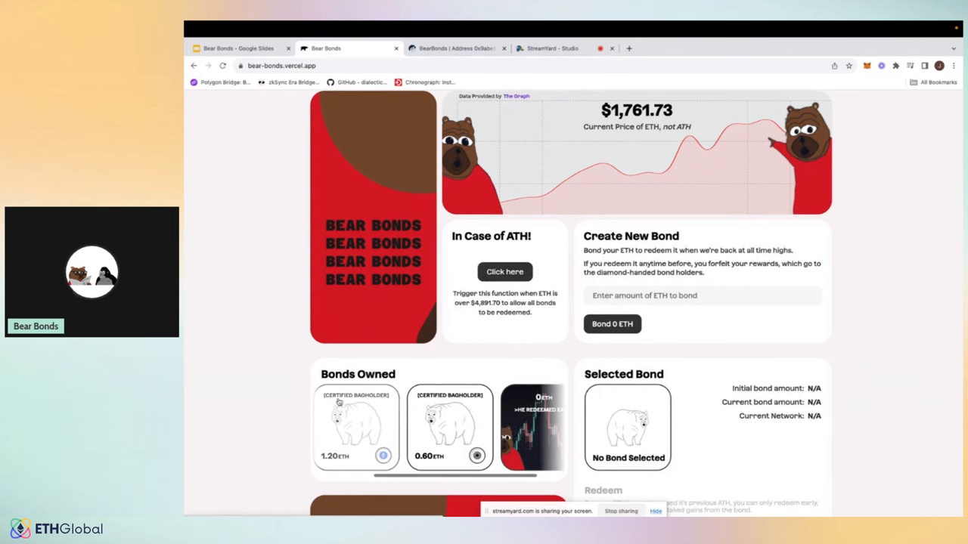
click(449, 426)
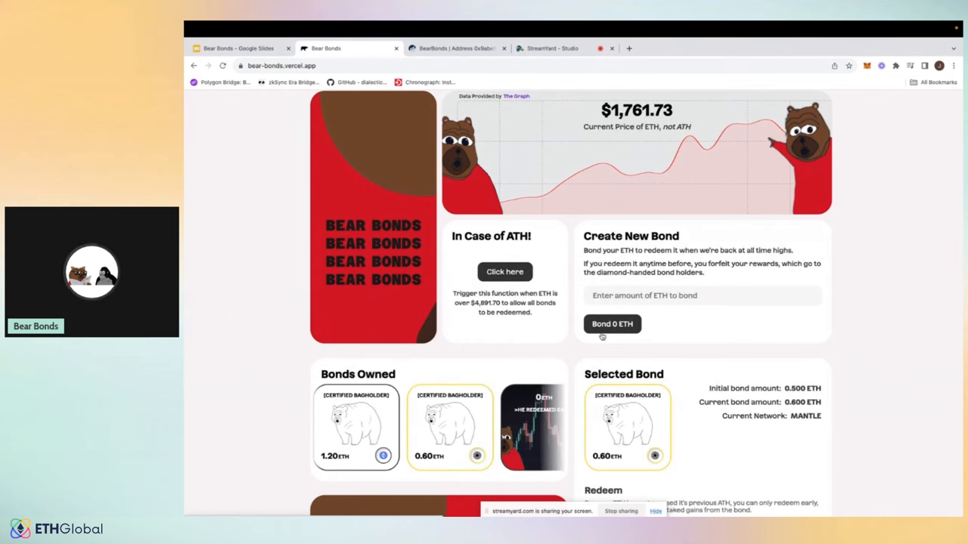
scroll(down, 3)
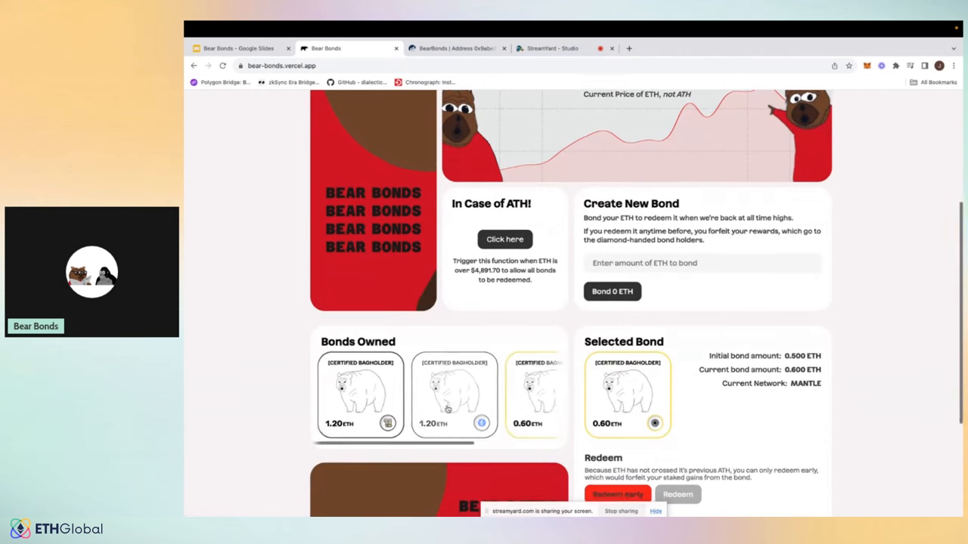
scroll(down, 3)
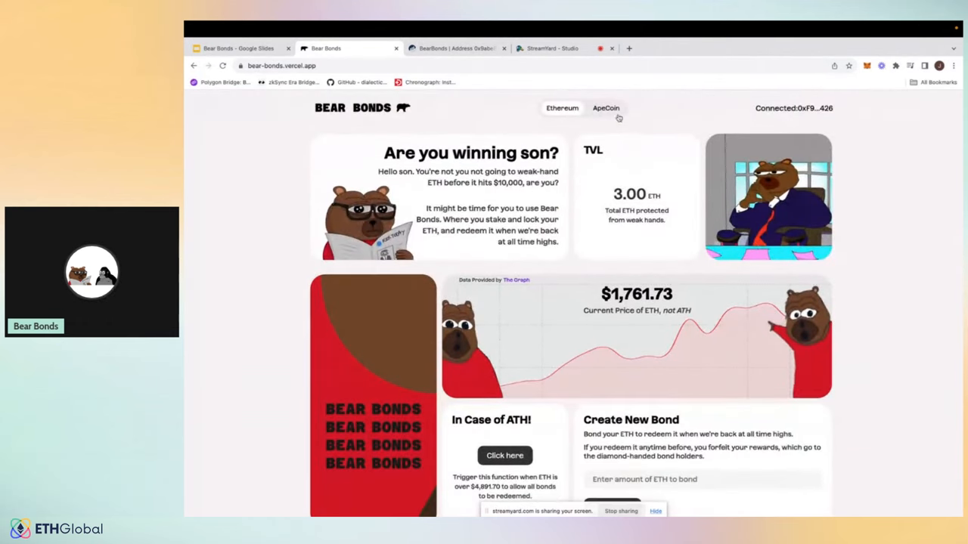
Step: Toggle the header to Ape Bonds, showing 315.41 APE TVL and the APE bond creation form
click(604, 109)
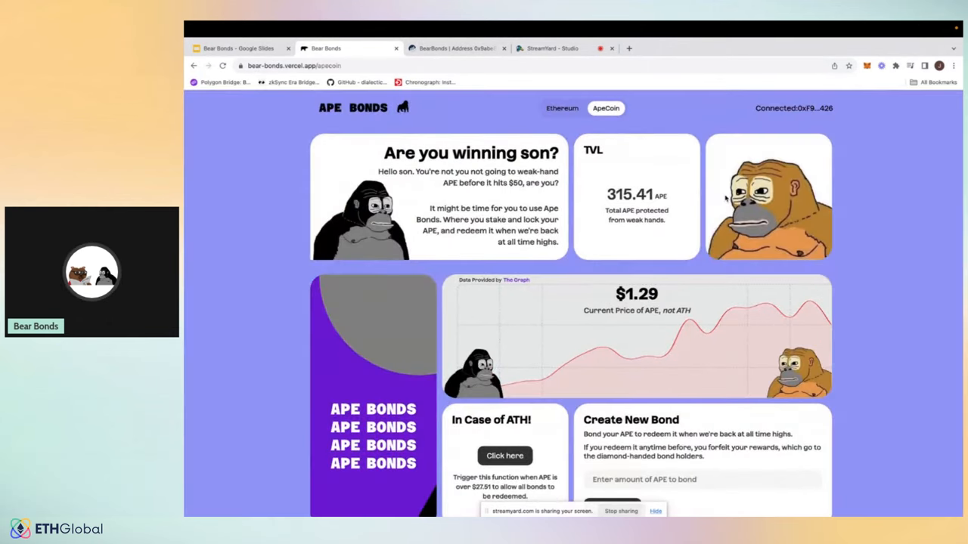
mouse_move(718, 416)
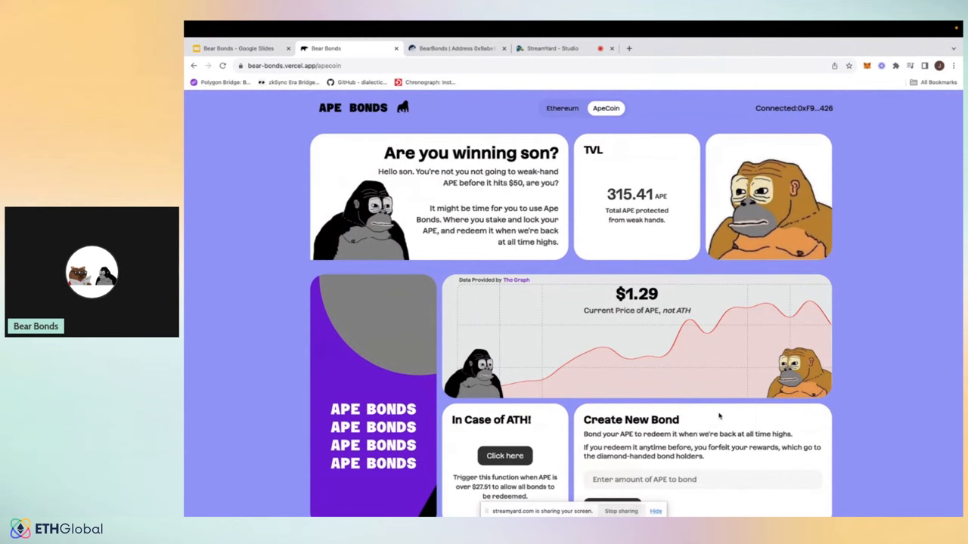
scroll(down, 3)
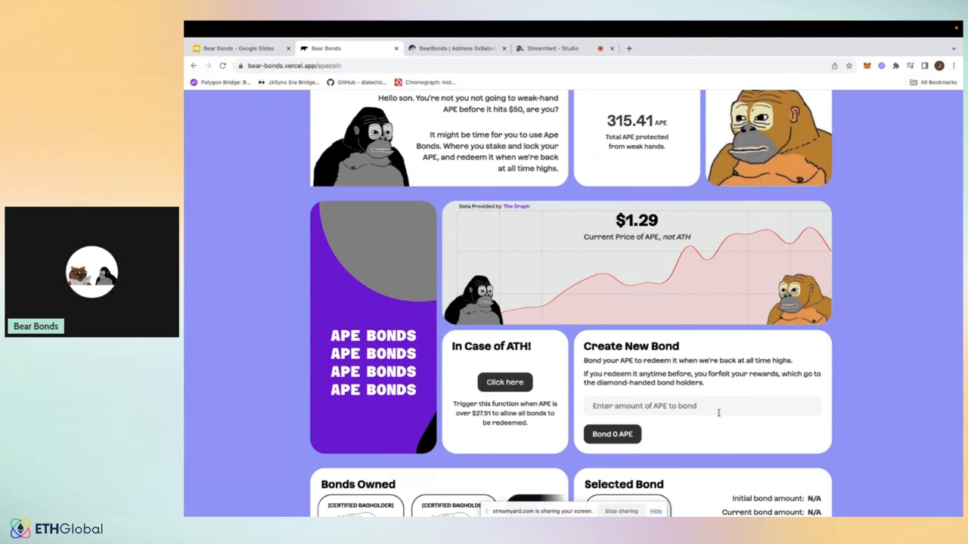
mouse_move(654, 430)
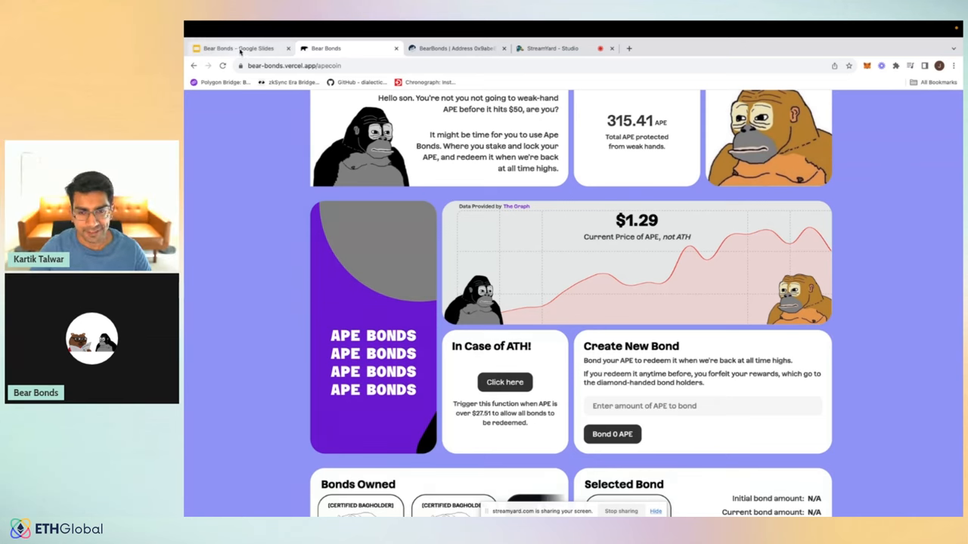
Step: Return to the Bear Bonds deck on slide 6, "Live demo on Goerli."
click(239, 47)
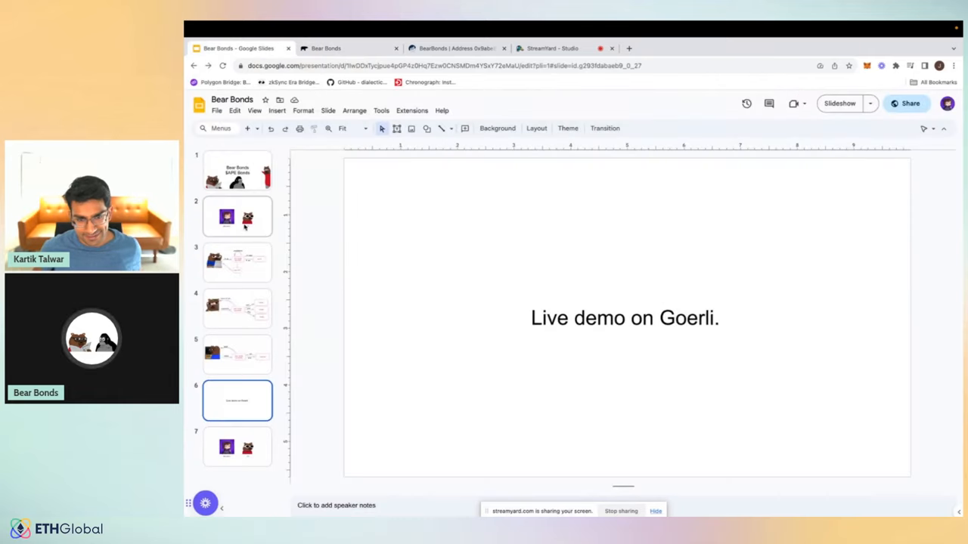
click(238, 216)
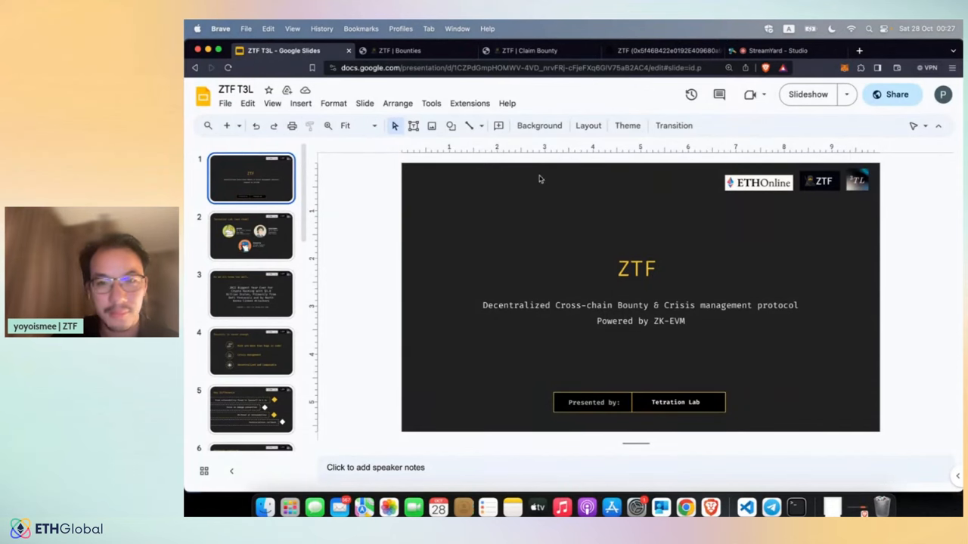
Step: Launch the ZTF T3L deck as a full-screen slideshow from its ZK-EVM title slide
click(807, 94)
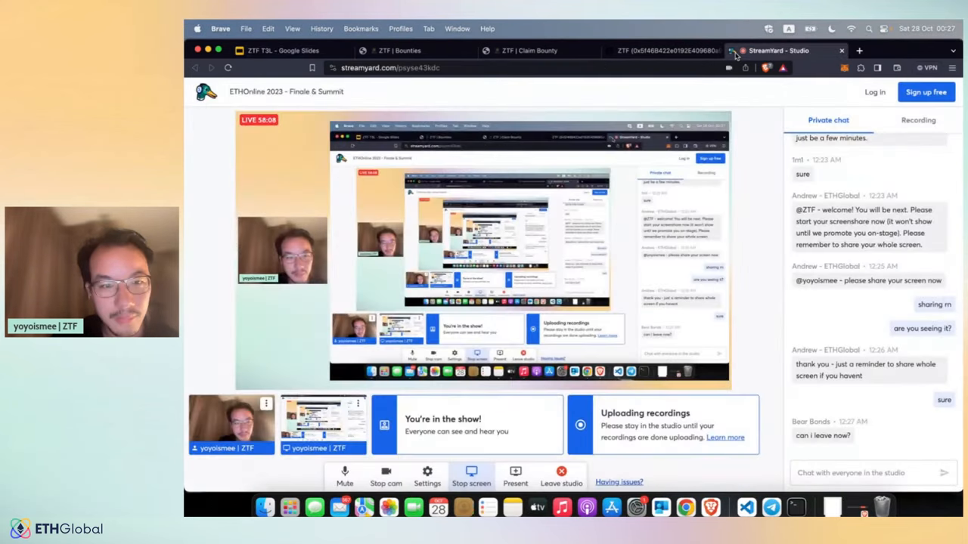
click(284, 50)
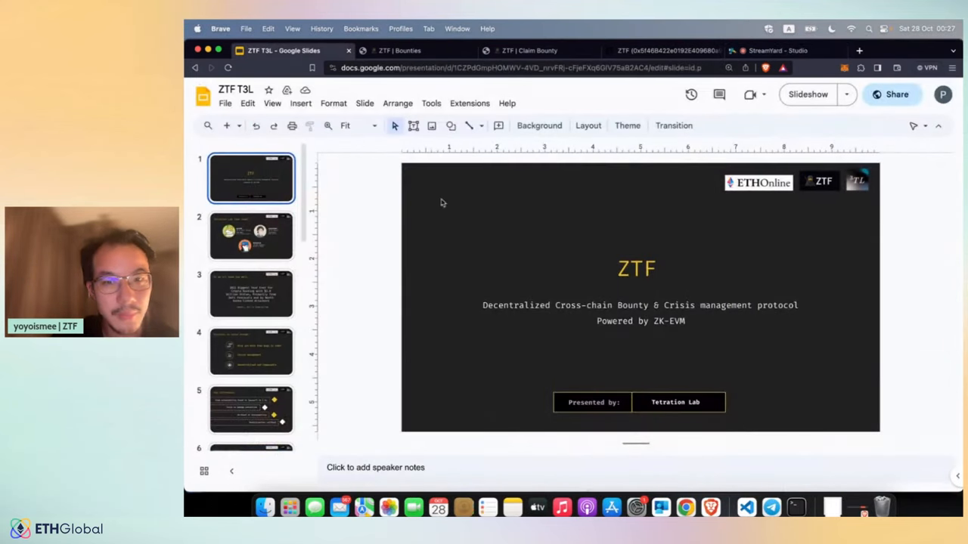
click(808, 93)
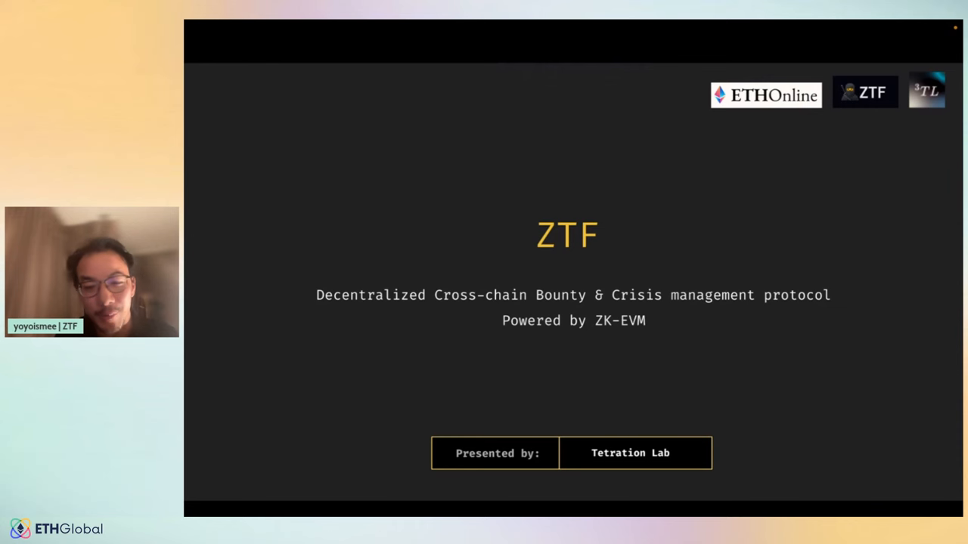
Step: Advance through the slides to Deployments listing ztf.tetrationlab.com on Mantle and Ethereum
key(Right)
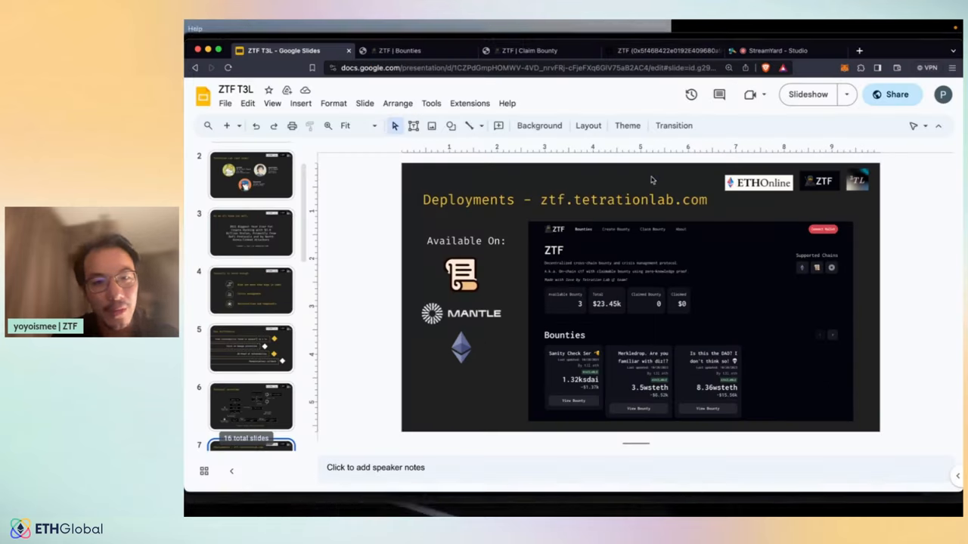
Step: Go to the ZTF Bounties site and view the Hello Mantle sanity-check bounty's details
click(400, 50)
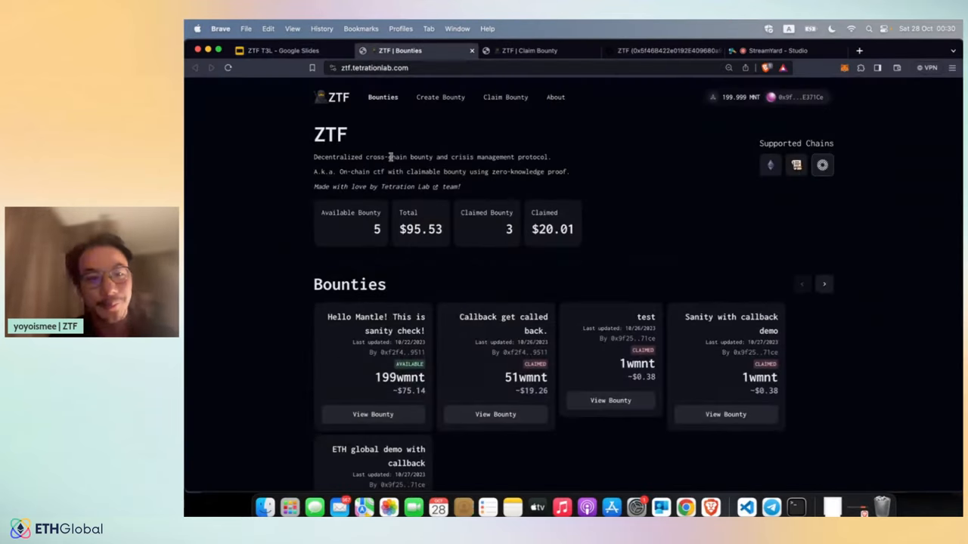
scroll(down, 3)
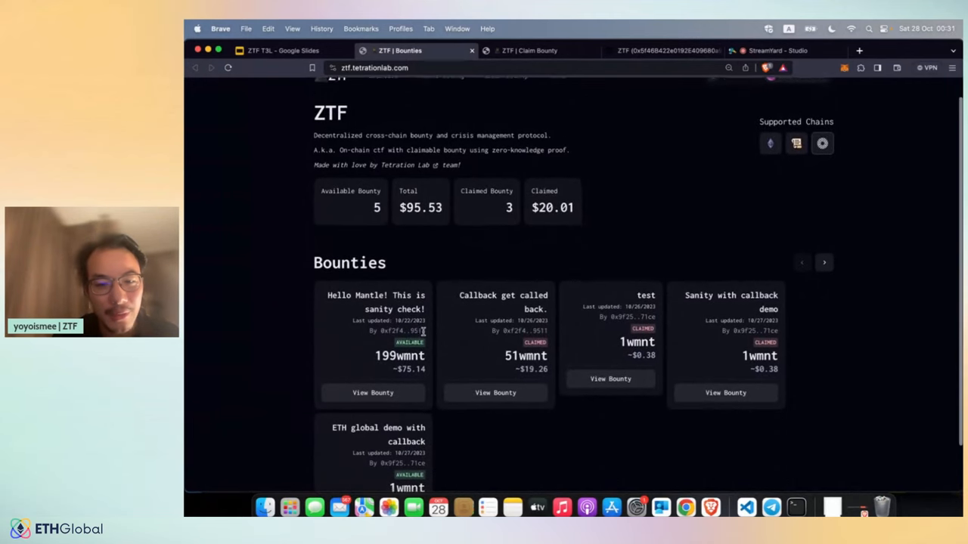
scroll(down, 3)
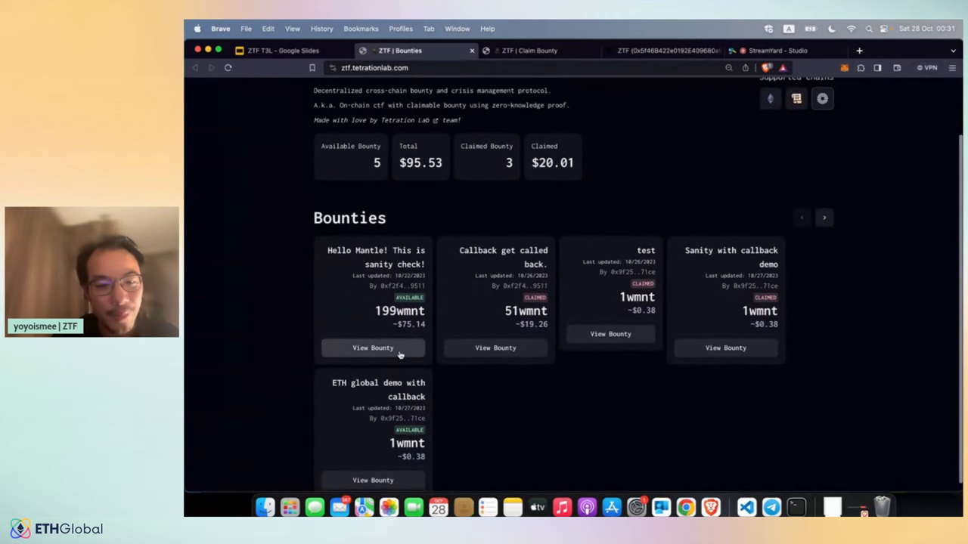
scroll(up, 3)
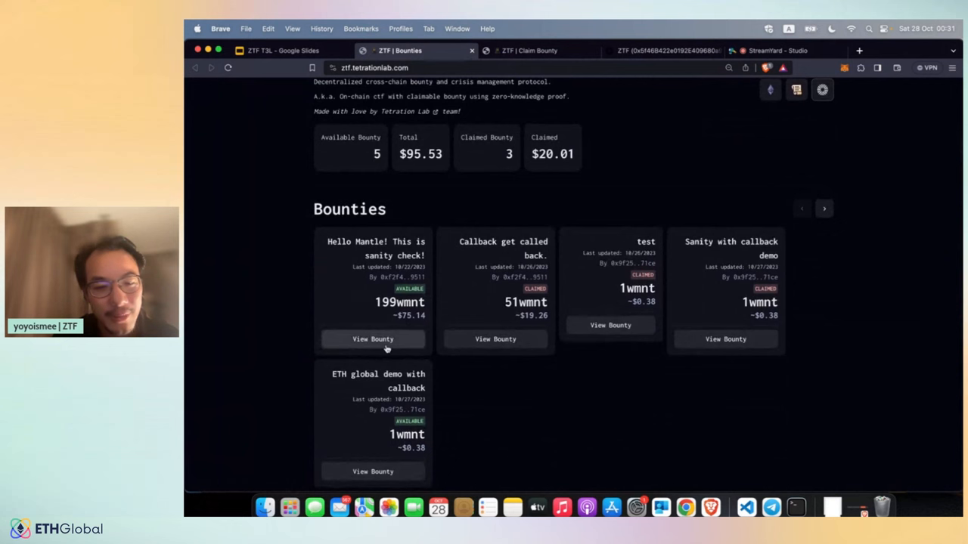
click(372, 339)
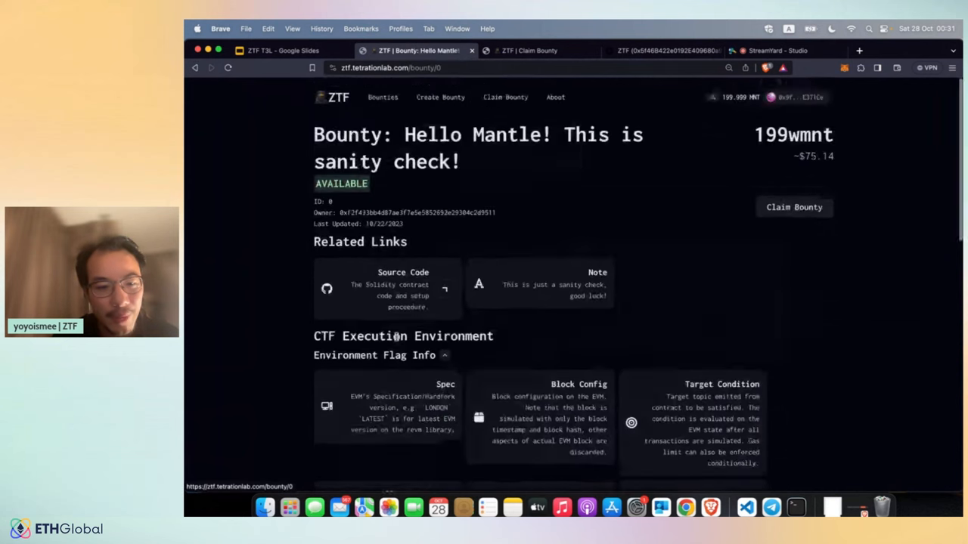
Step: Read through the bounty details and bring up its Claim Bounty page on Mantle Testnet
scroll(down, 3)
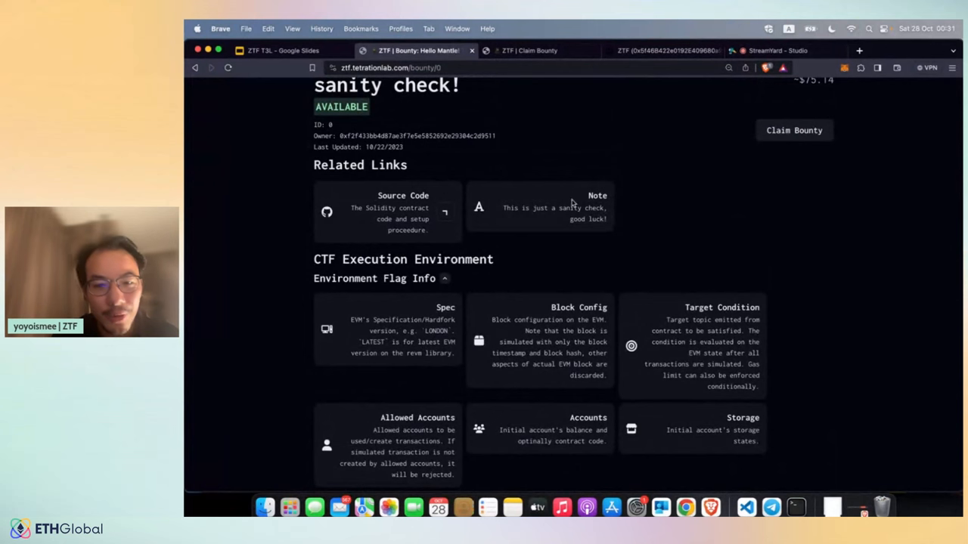
scroll(down, 3)
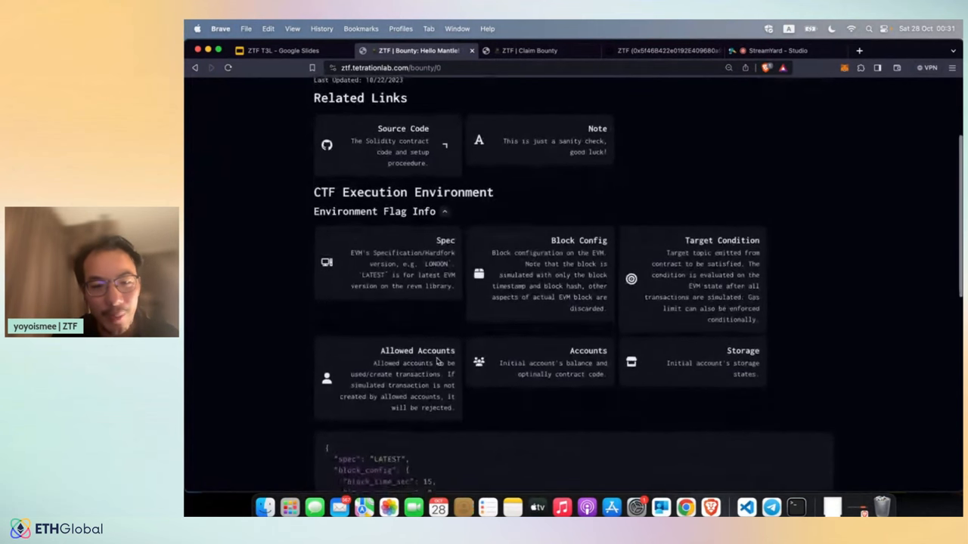
scroll(down, 3)
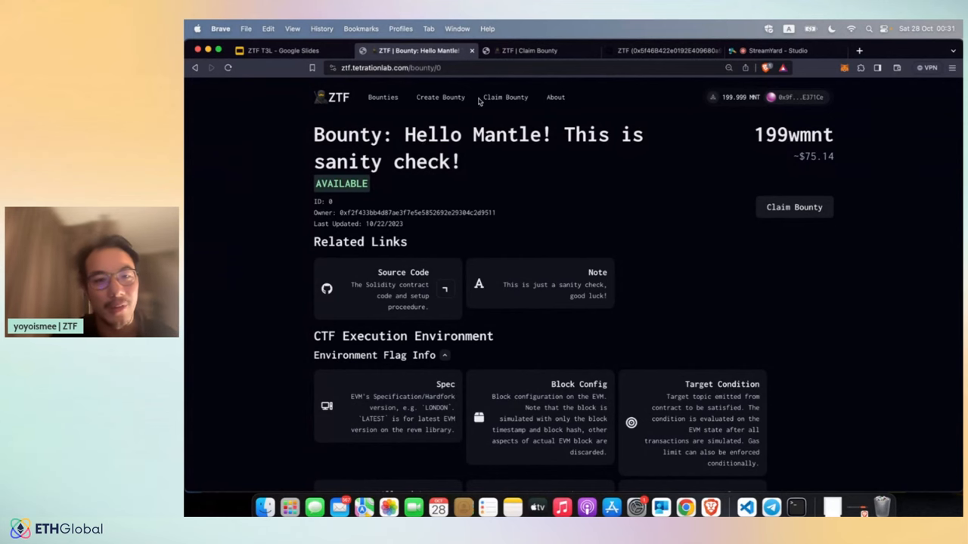
click(529, 51)
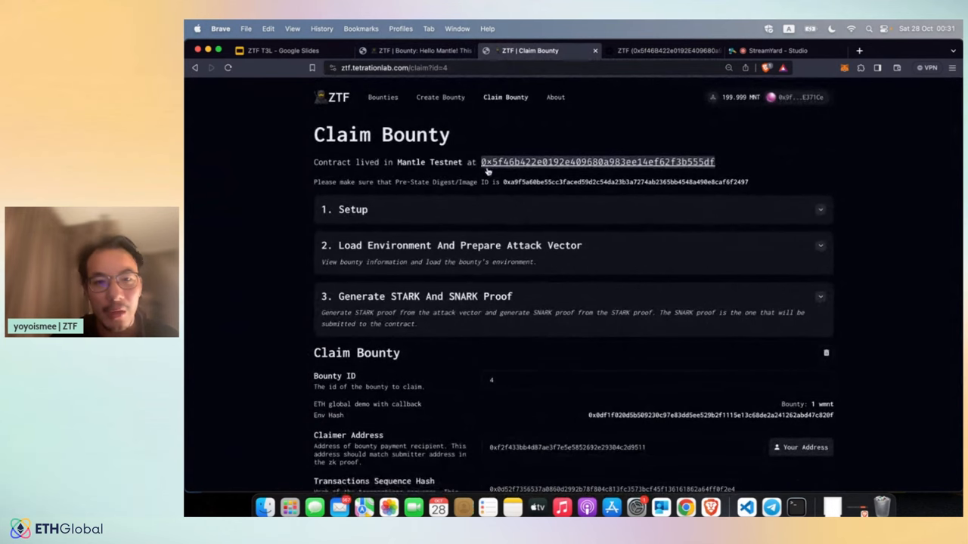
click(745, 508)
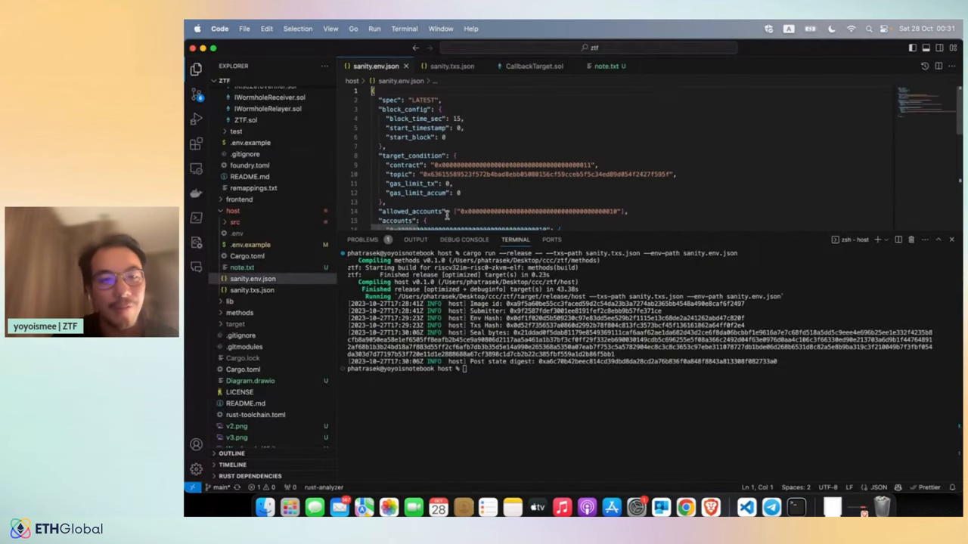
scroll(down, 3)
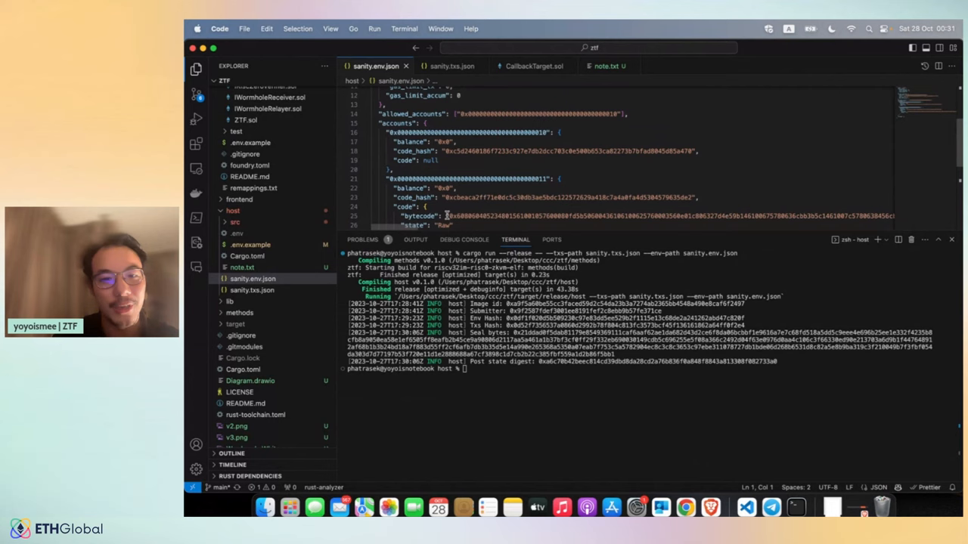
click(448, 67)
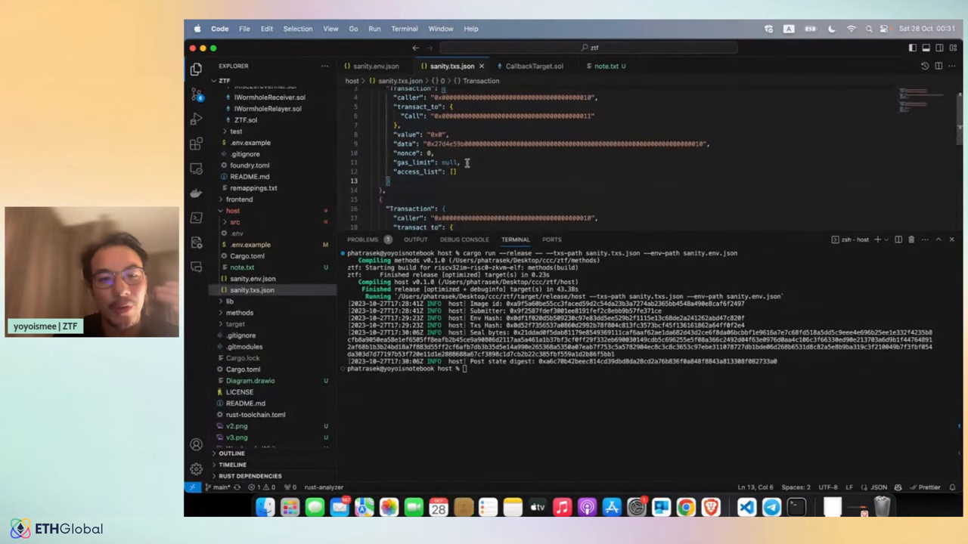
scroll(down, 3)
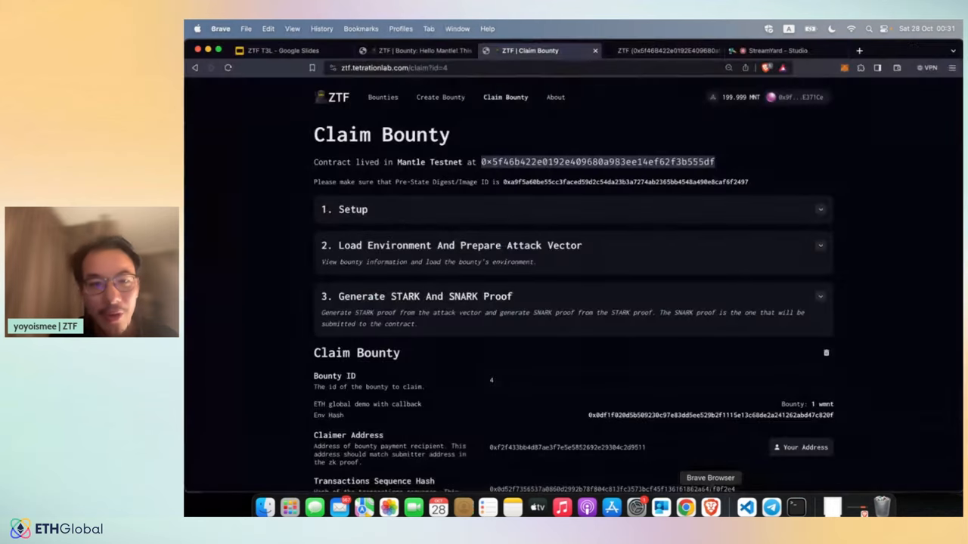
Step: Claim the 1 wmnt bounty, confirm in MetaMask, and view the transaction on the Mantle testnet explorer
scroll(down, 3)
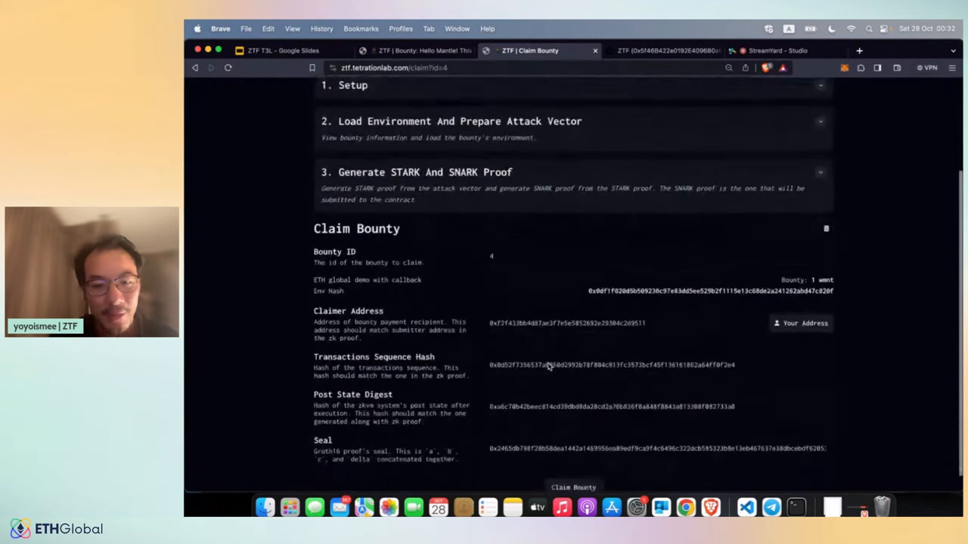
scroll(down, 3)
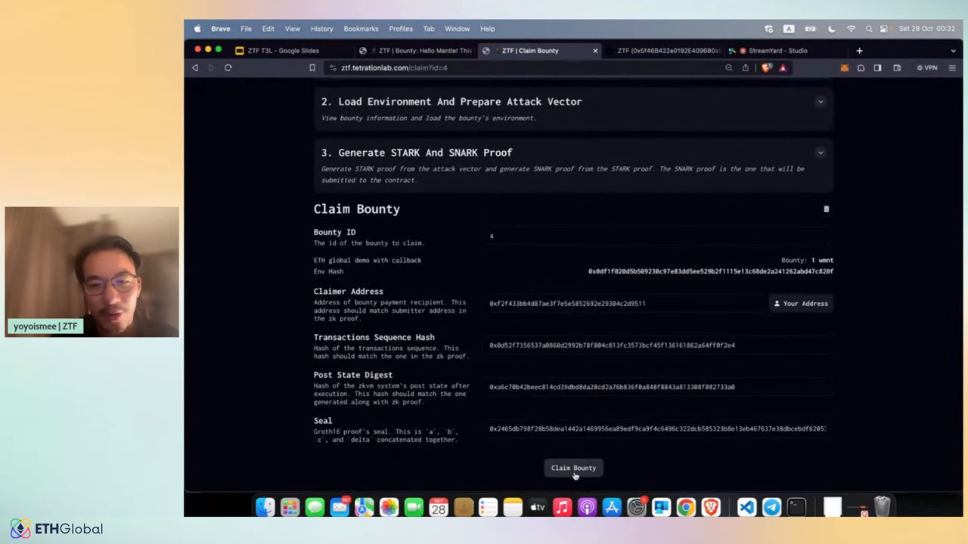
click(573, 467)
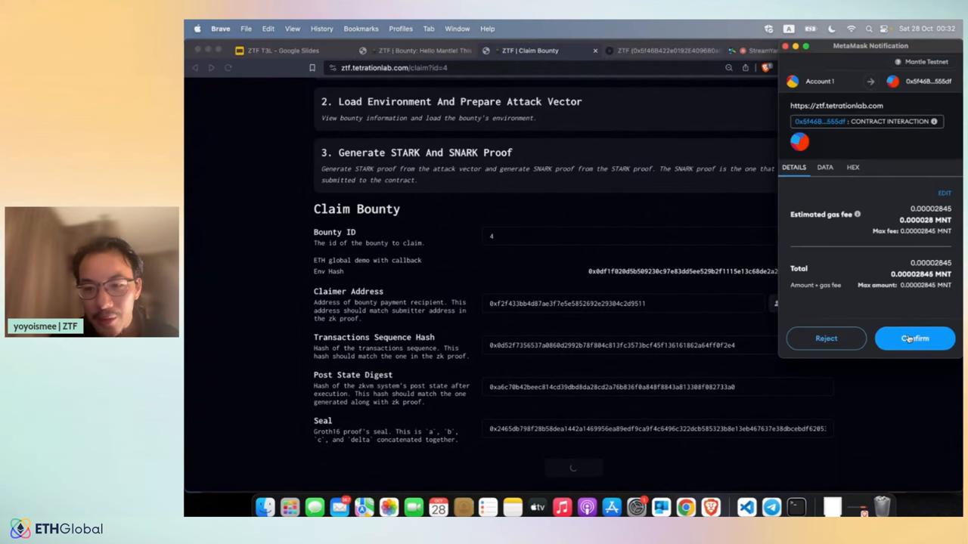
click(914, 338)
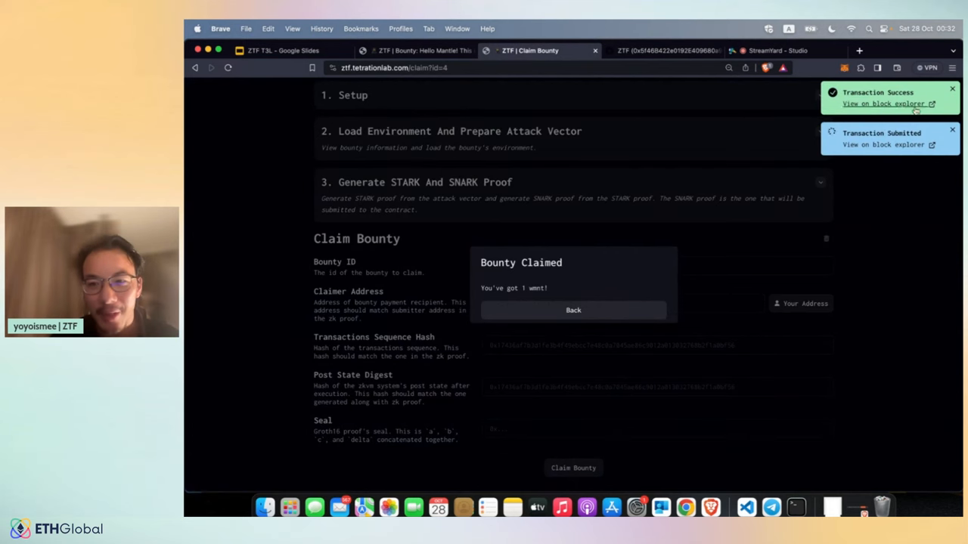
click(884, 103)
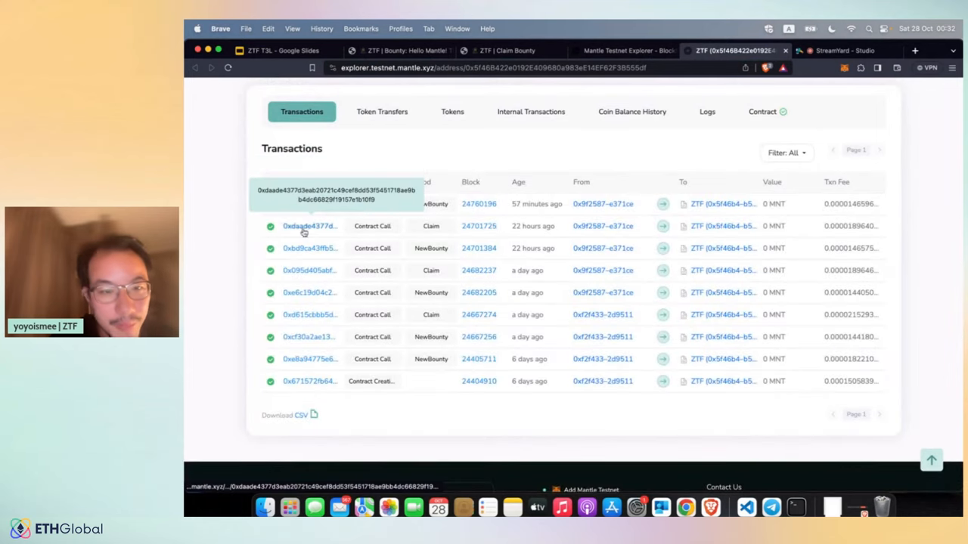
Step: View the most recent claim transaction's details and its event logs on the Mantle explorer
click(305, 225)
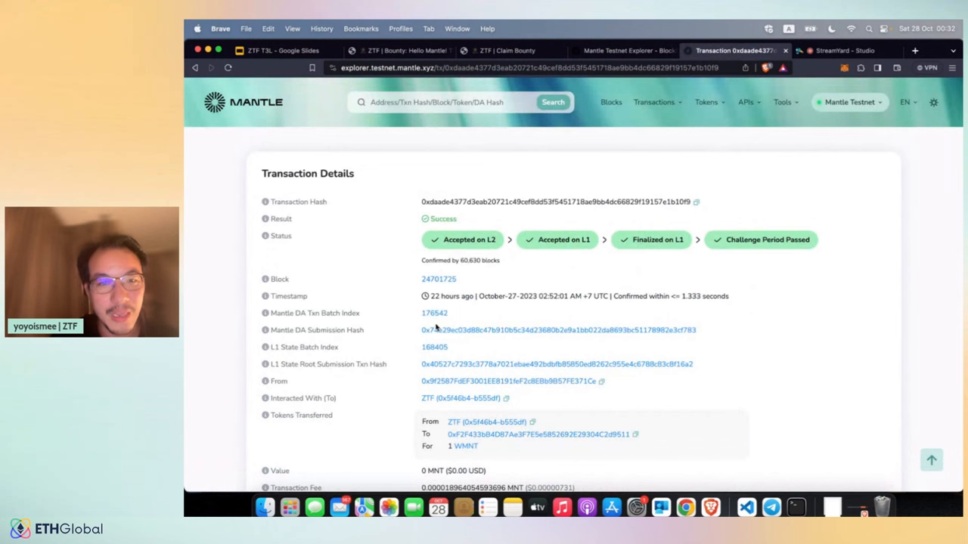
scroll(down, 3)
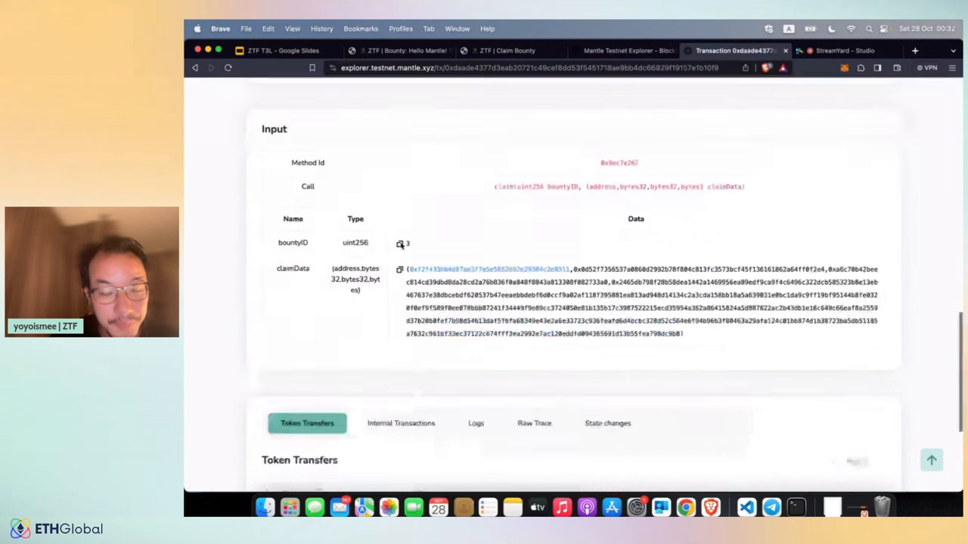
scroll(down, 3)
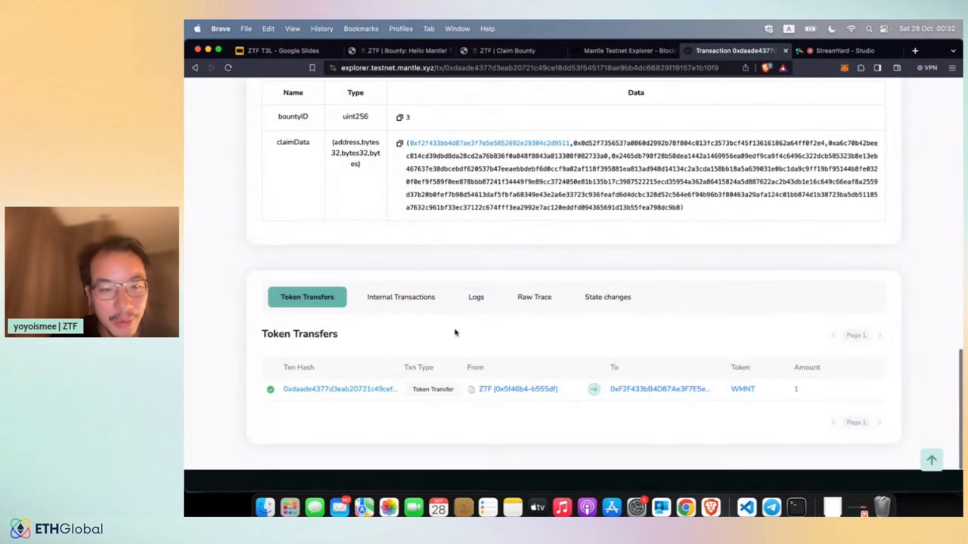
click(474, 297)
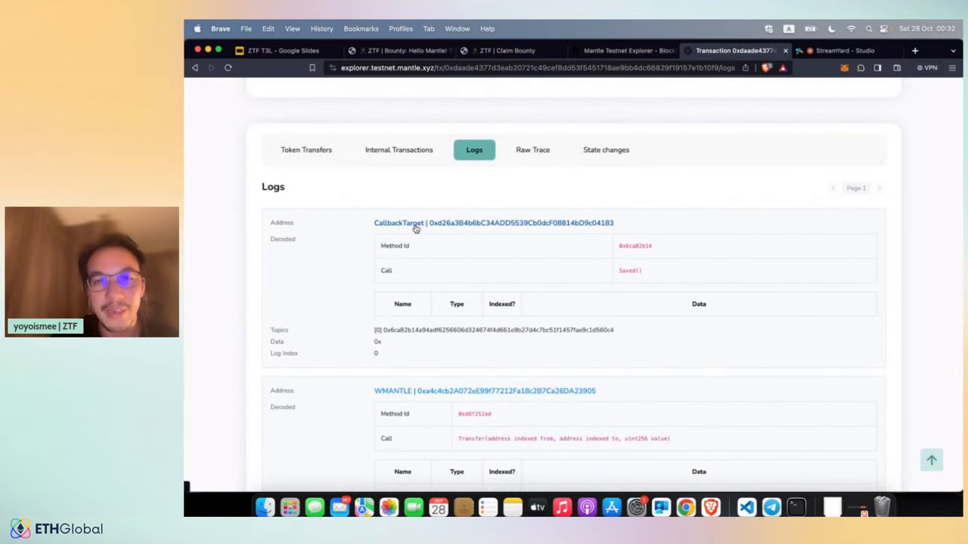
mouse_move(399, 223)
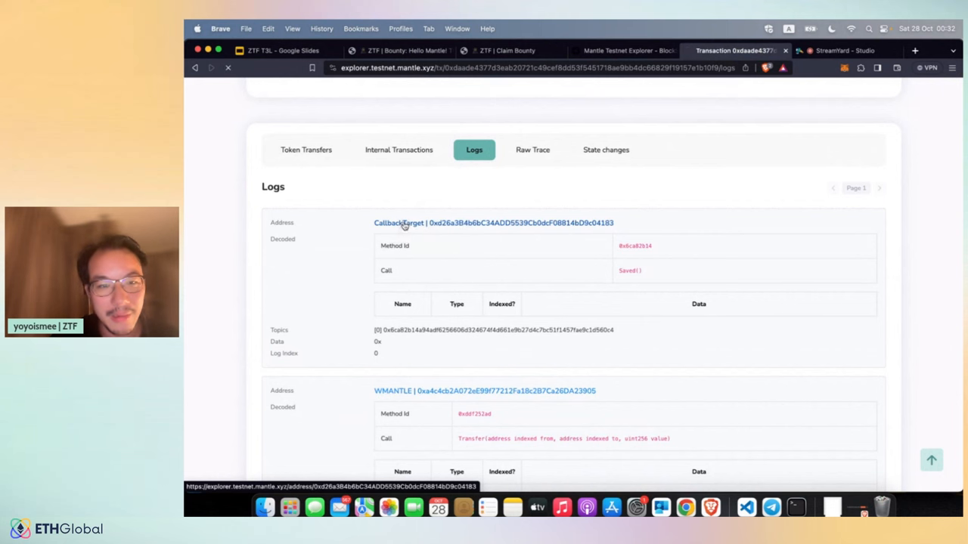
Step: View the CallbackTarget contract's address page and its log history
click(406, 222)
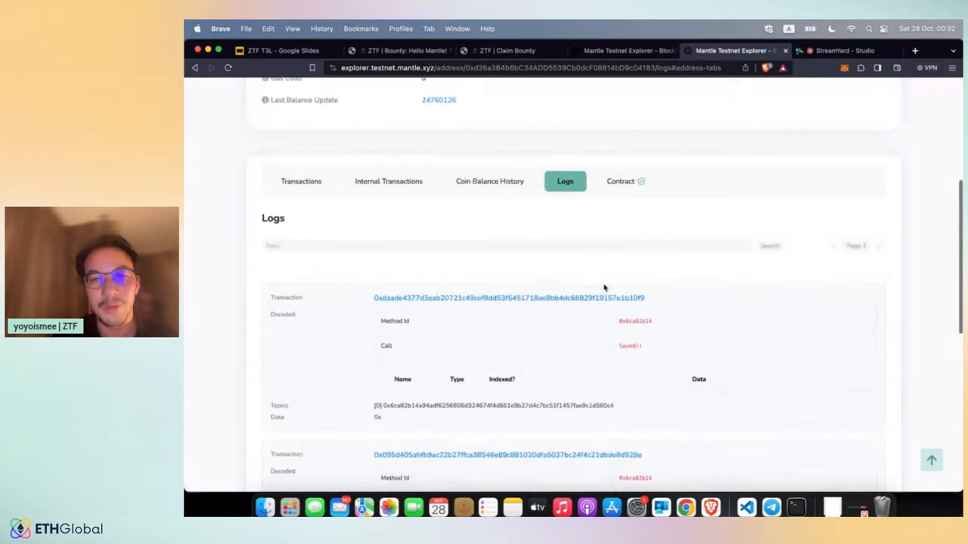
scroll(down, 3)
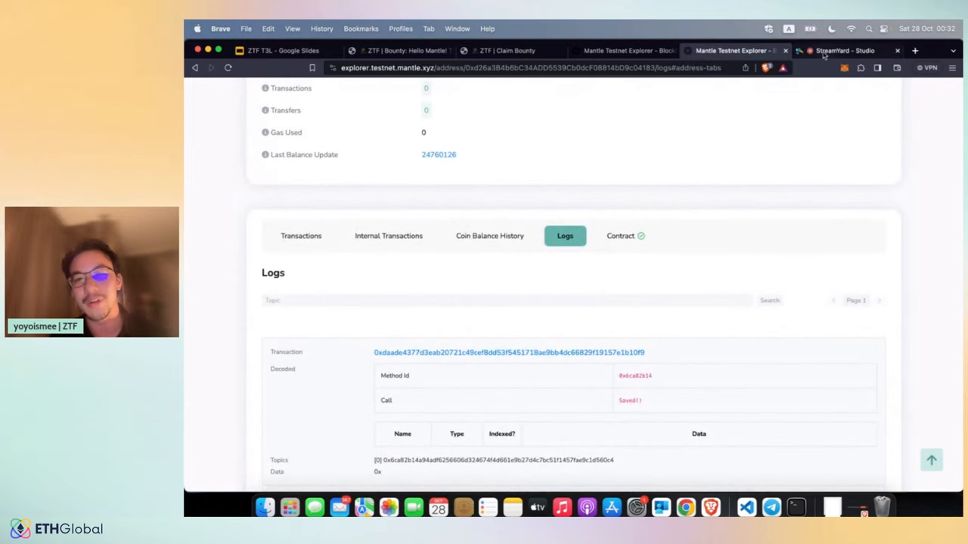
Step: Switch the shared browser back to the ZTF Bounty: Hello Mantle page
click(399, 52)
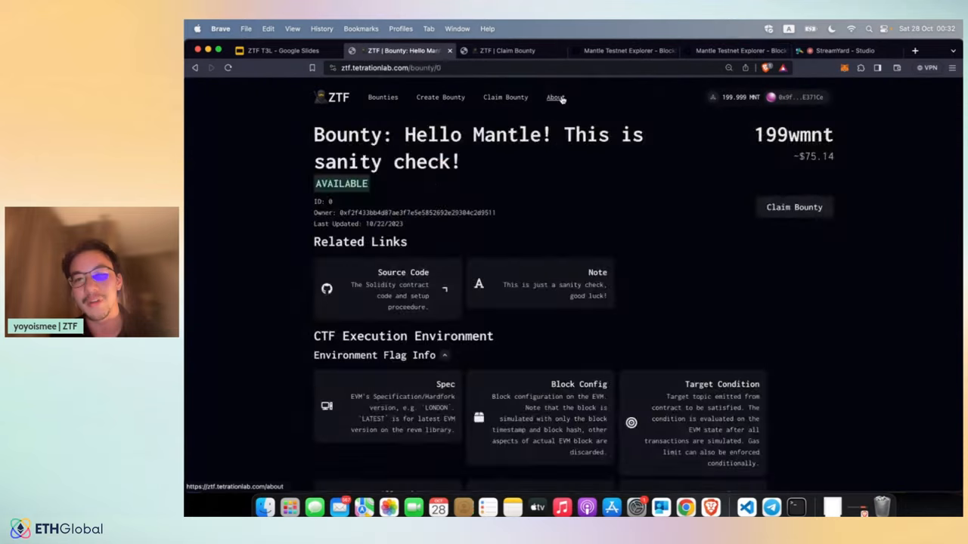
click(505, 96)
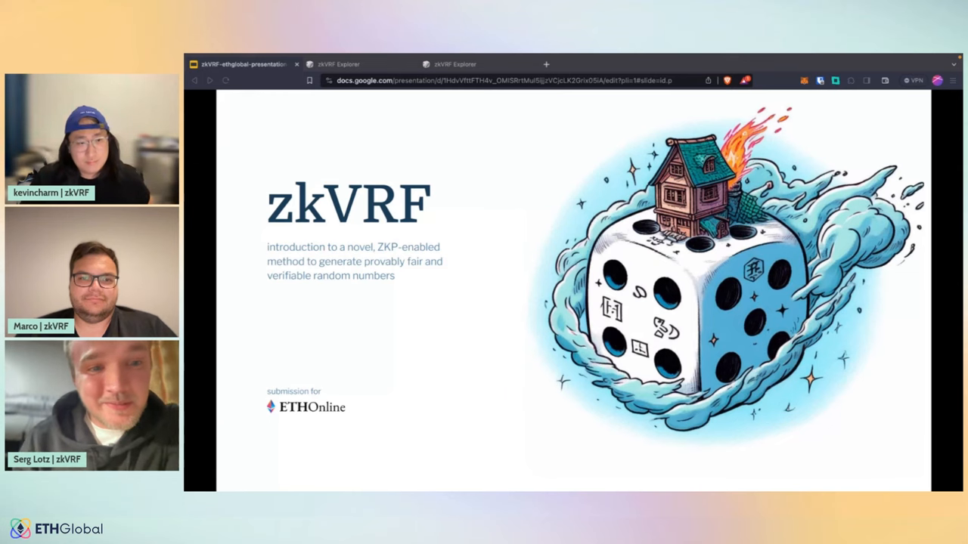
Step: Advance the zkVRF deck from the title slide toward slide 4, Advantages
key(right)
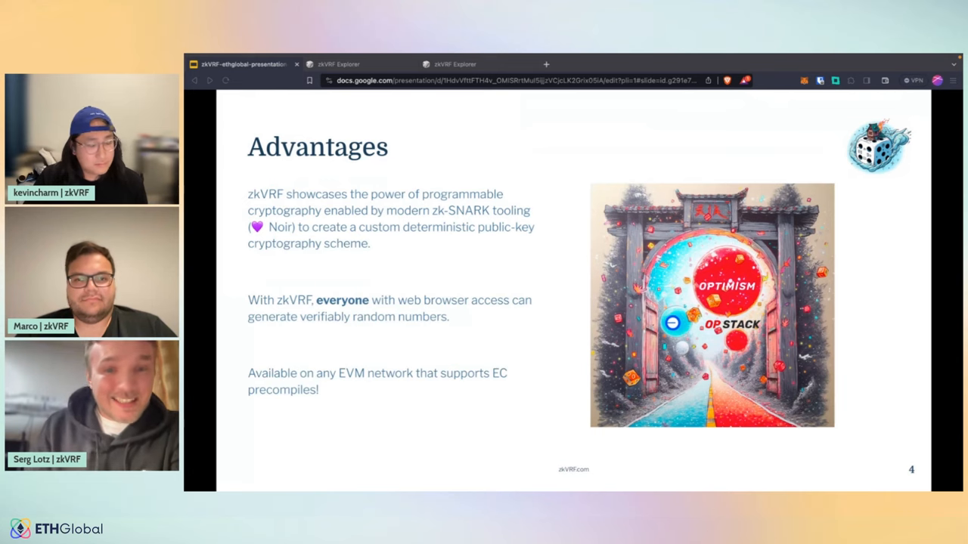
Step: Advance to slide 5, Derivation of Randomness, with the keccak256 formulas
key(Right)
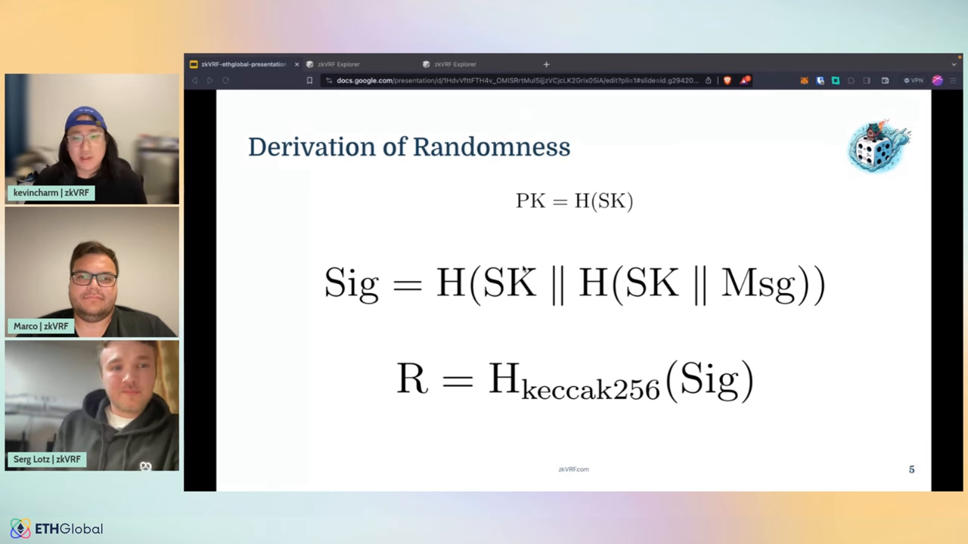
mouse_move(763, 321)
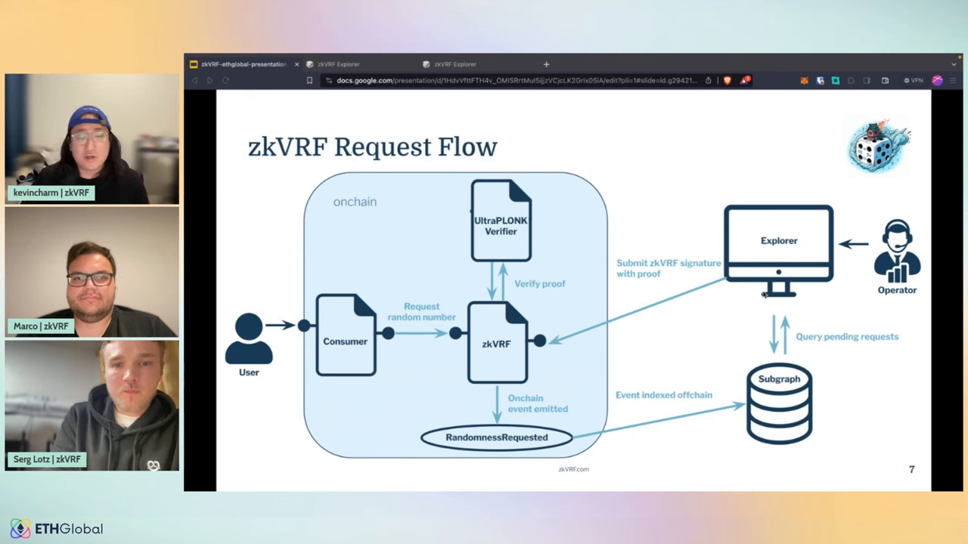
mouse_move(671, 295)
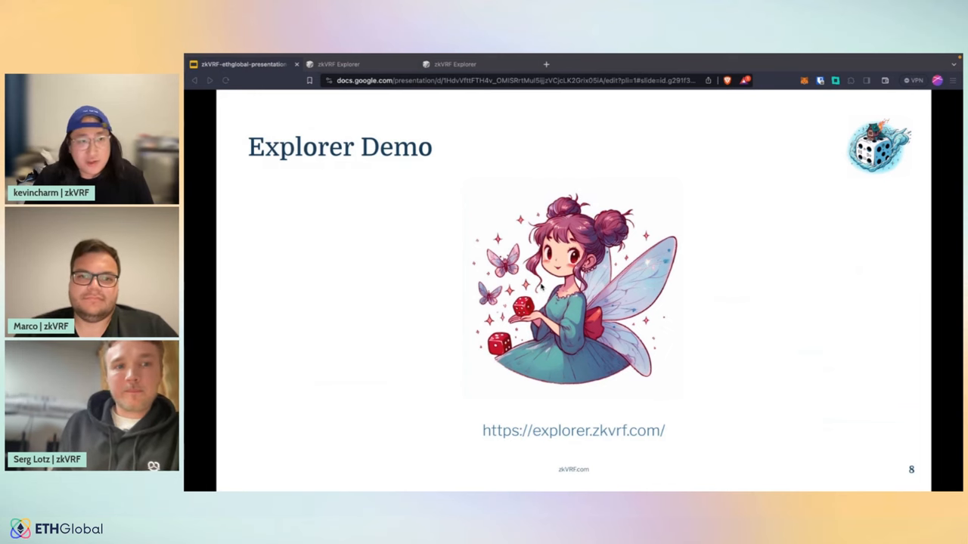
Step: Review the zkVRF Explorer dashboard and the operator's fulfilled requests, then go to the Request page
click(453, 63)
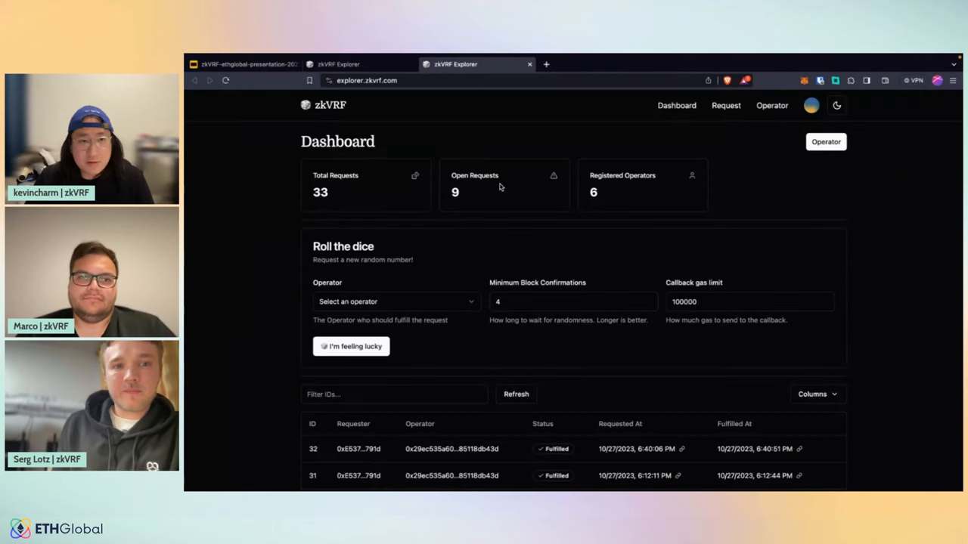
mouse_move(548, 269)
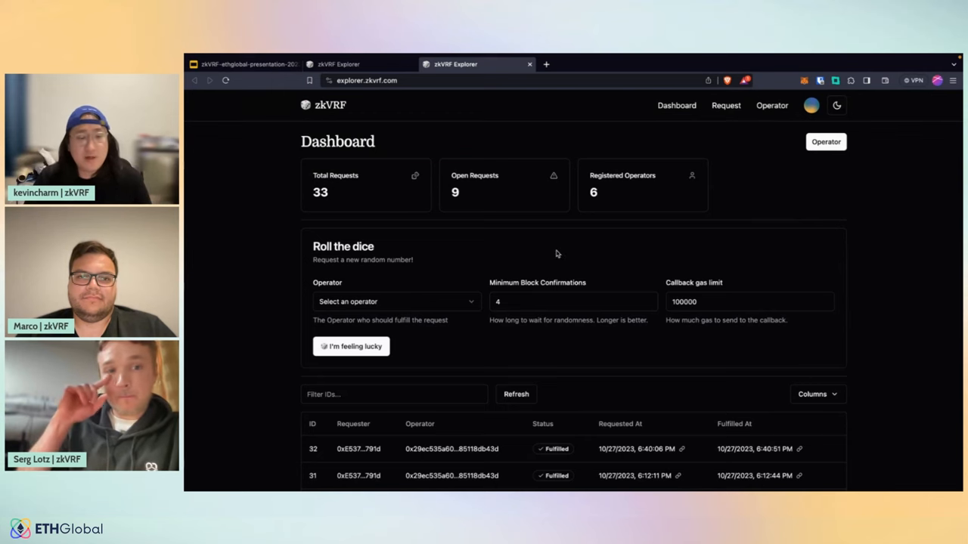
click(771, 106)
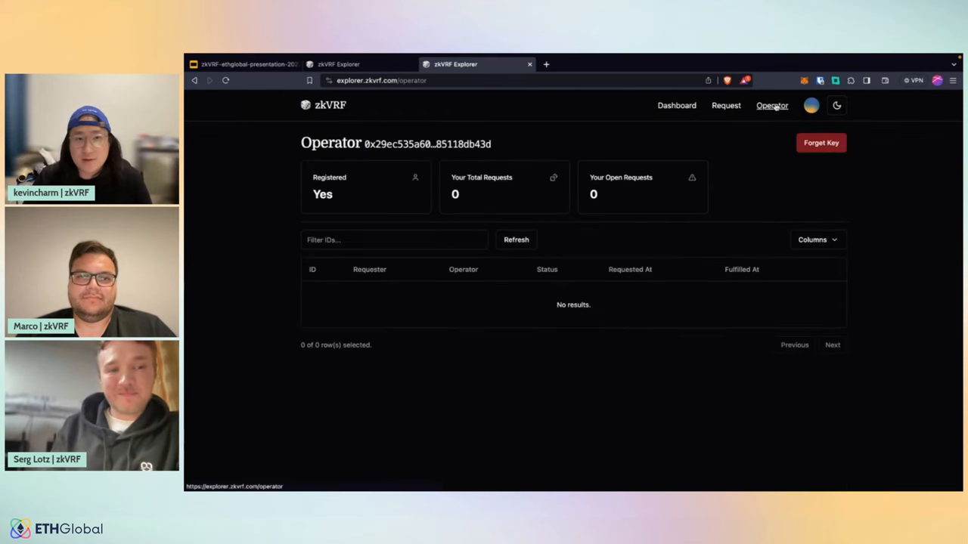
click(516, 239)
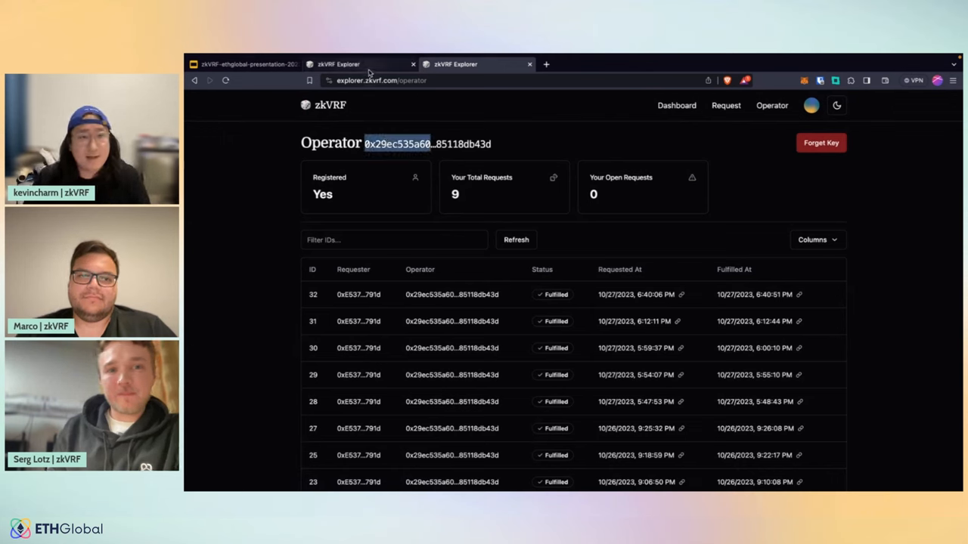
click(726, 106)
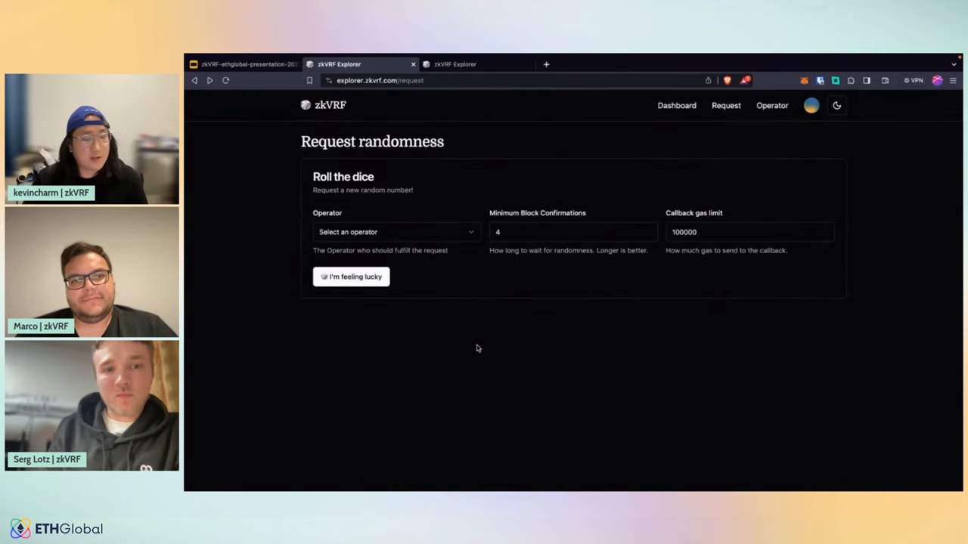
Step: Request a random number from the registered operator via I'm feeling lucky and sign it, creating open request 33
click(396, 231)
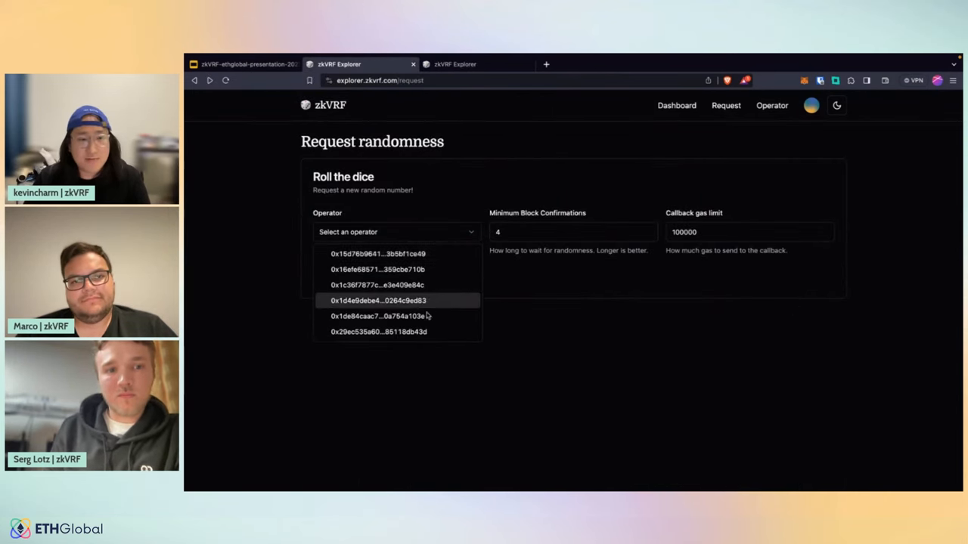
click(378, 331)
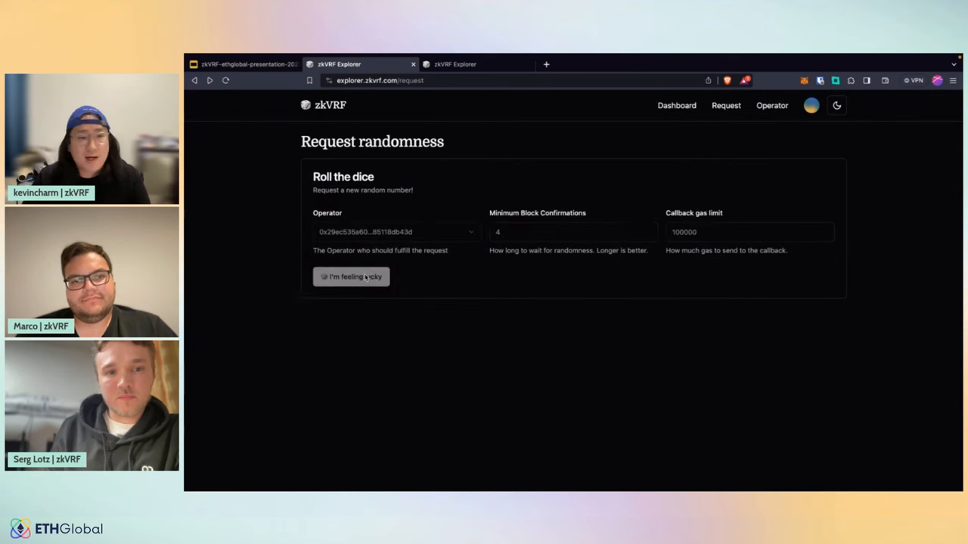
click(351, 275)
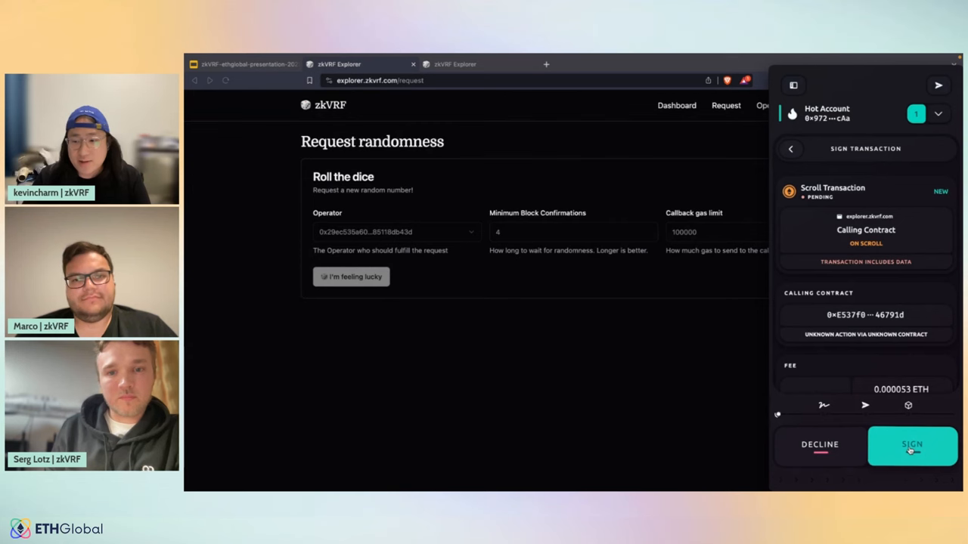
click(912, 445)
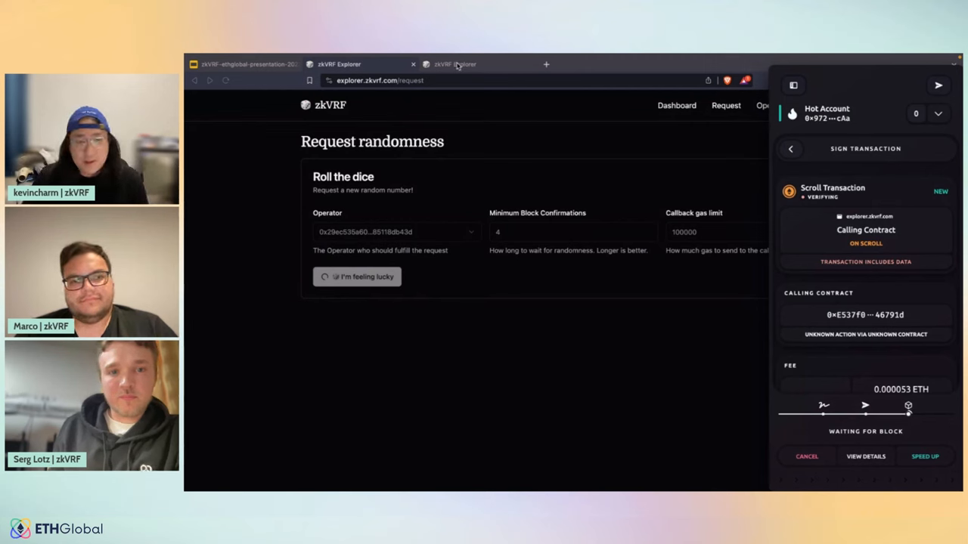
click(357, 276)
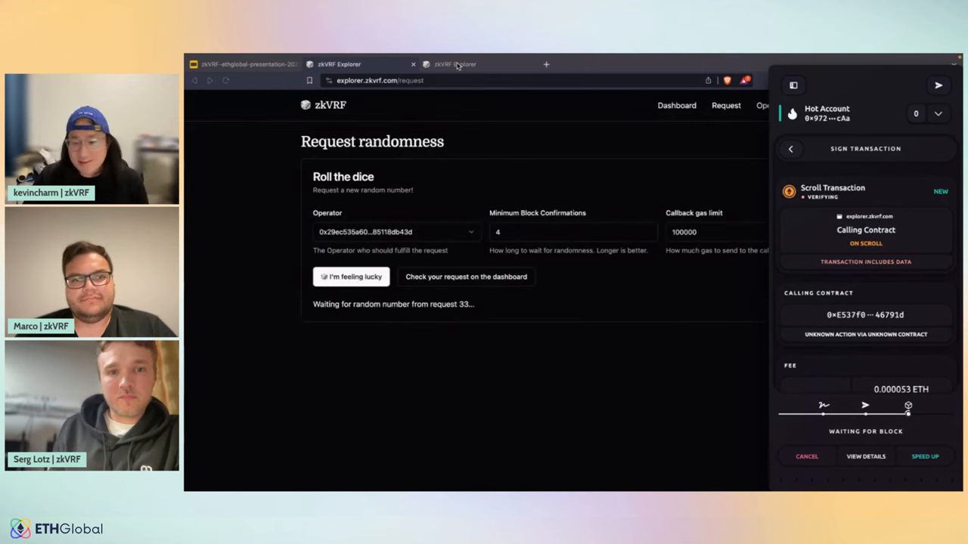
click(771, 106)
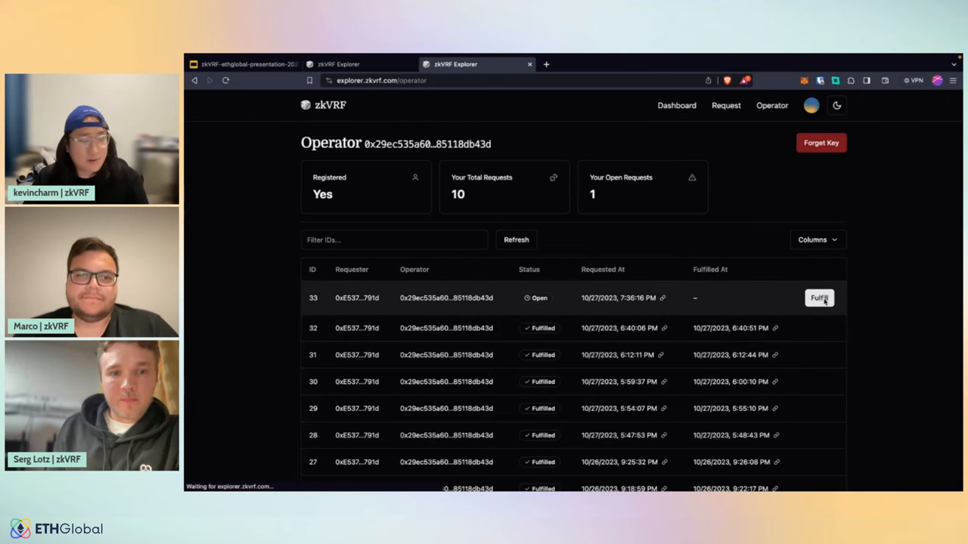
Step: Fulfil request 33 with the generated proof and approve the on-chain transaction in the wallet
click(819, 297)
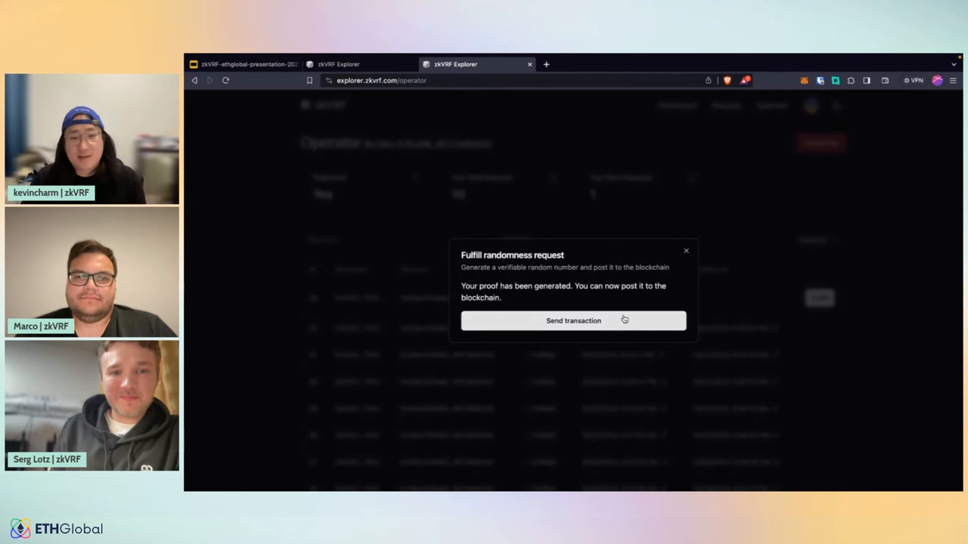
click(573, 321)
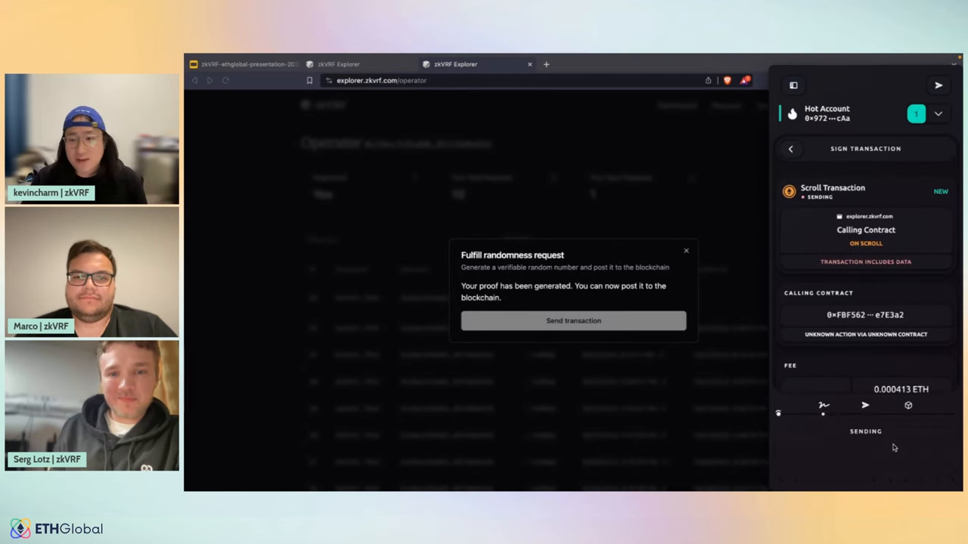
click(572, 320)
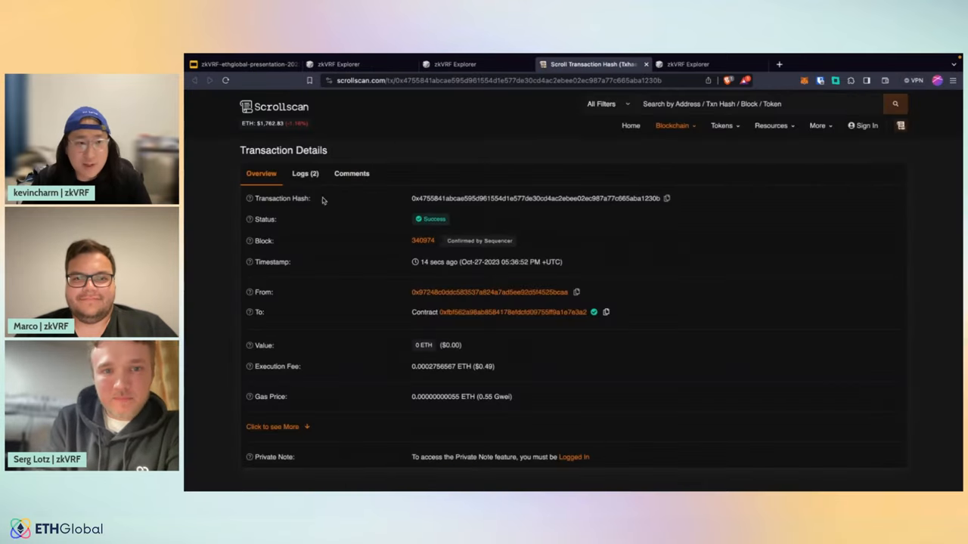
Step: Check request 33's random value in Scrollscan's event logs, then advance the deck to the Team slide
click(306, 173)
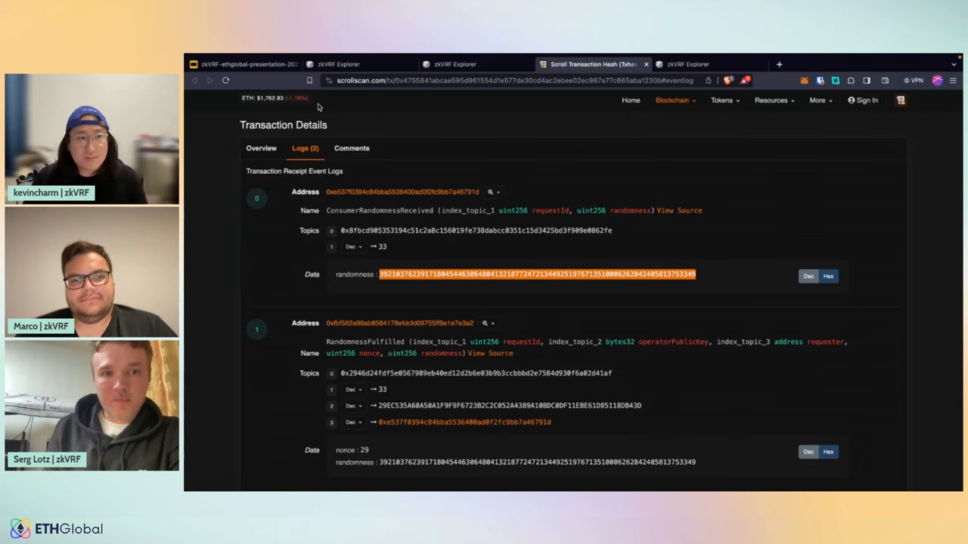
click(242, 64)
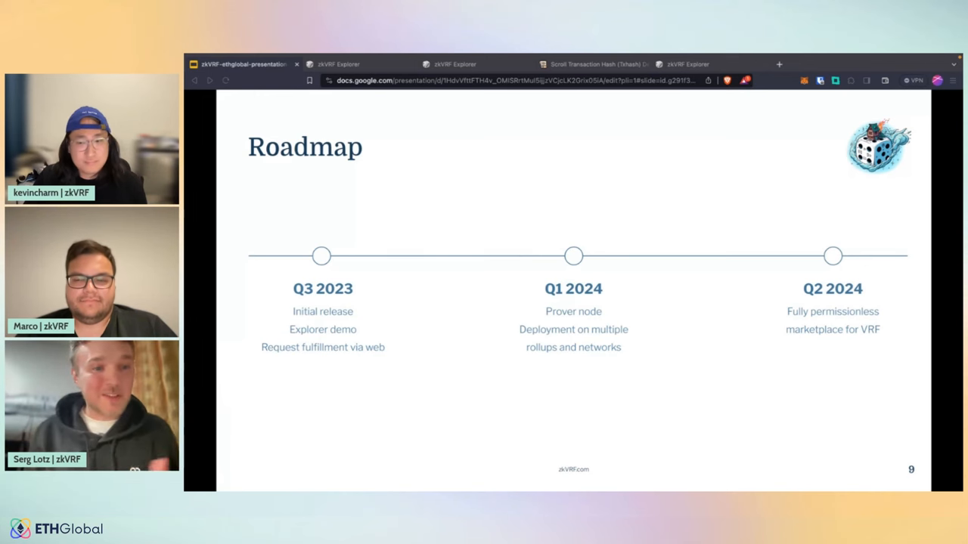
key(right)
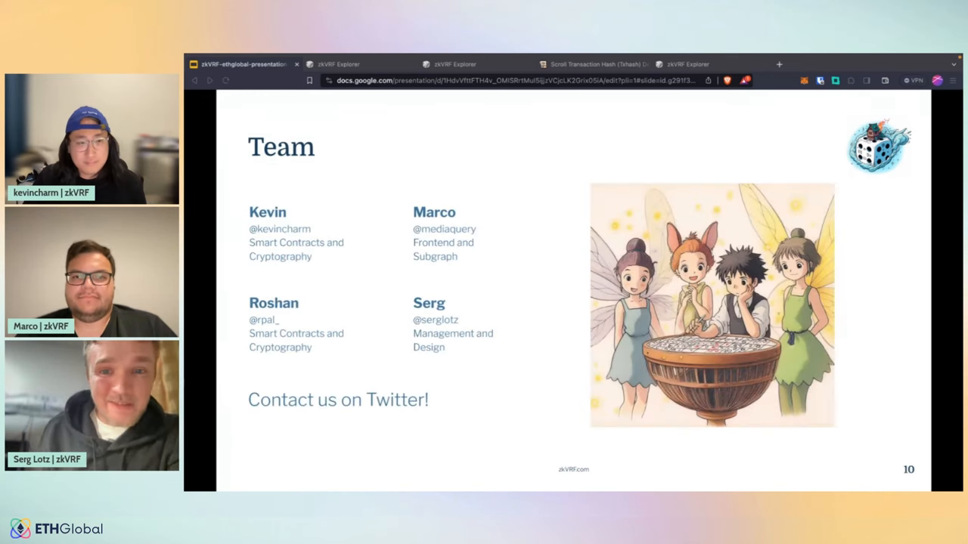